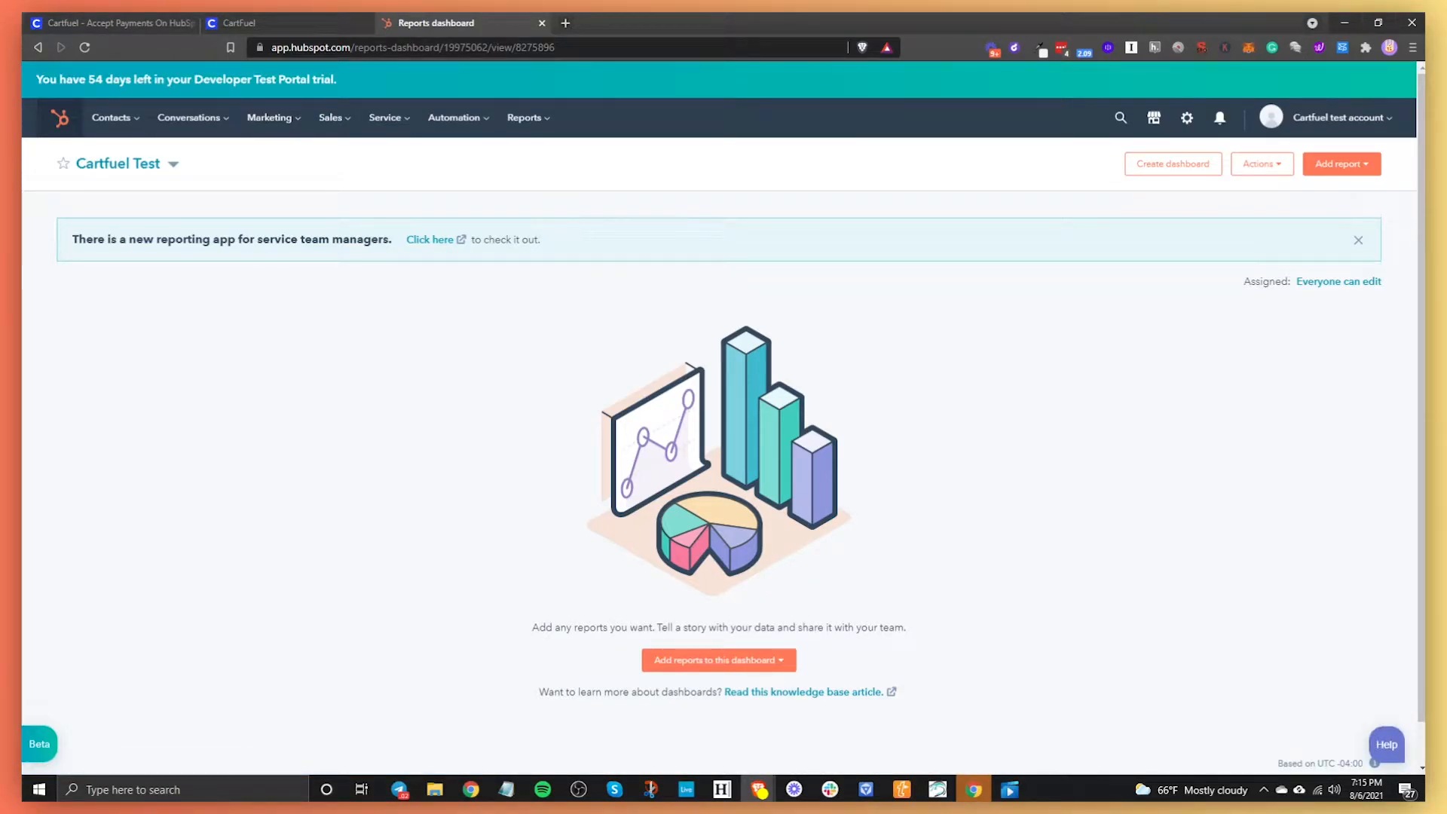
{"action": "mouse_move", "coordinate": [286, 612]}
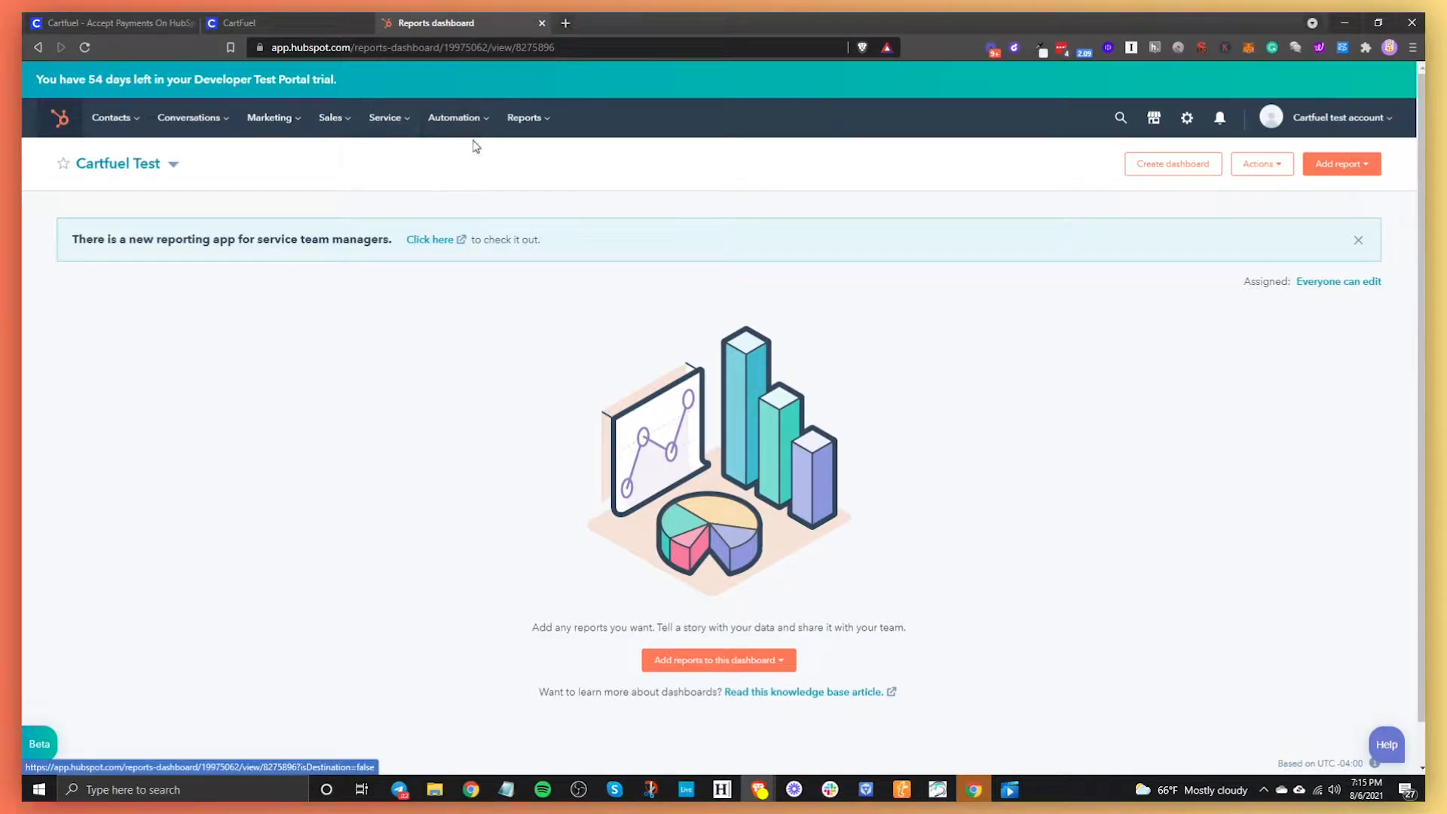
Step: Go from the reports dashboard to the Workflows list via the Automation menu
{"action": "left_click", "coordinate": [453, 118]}
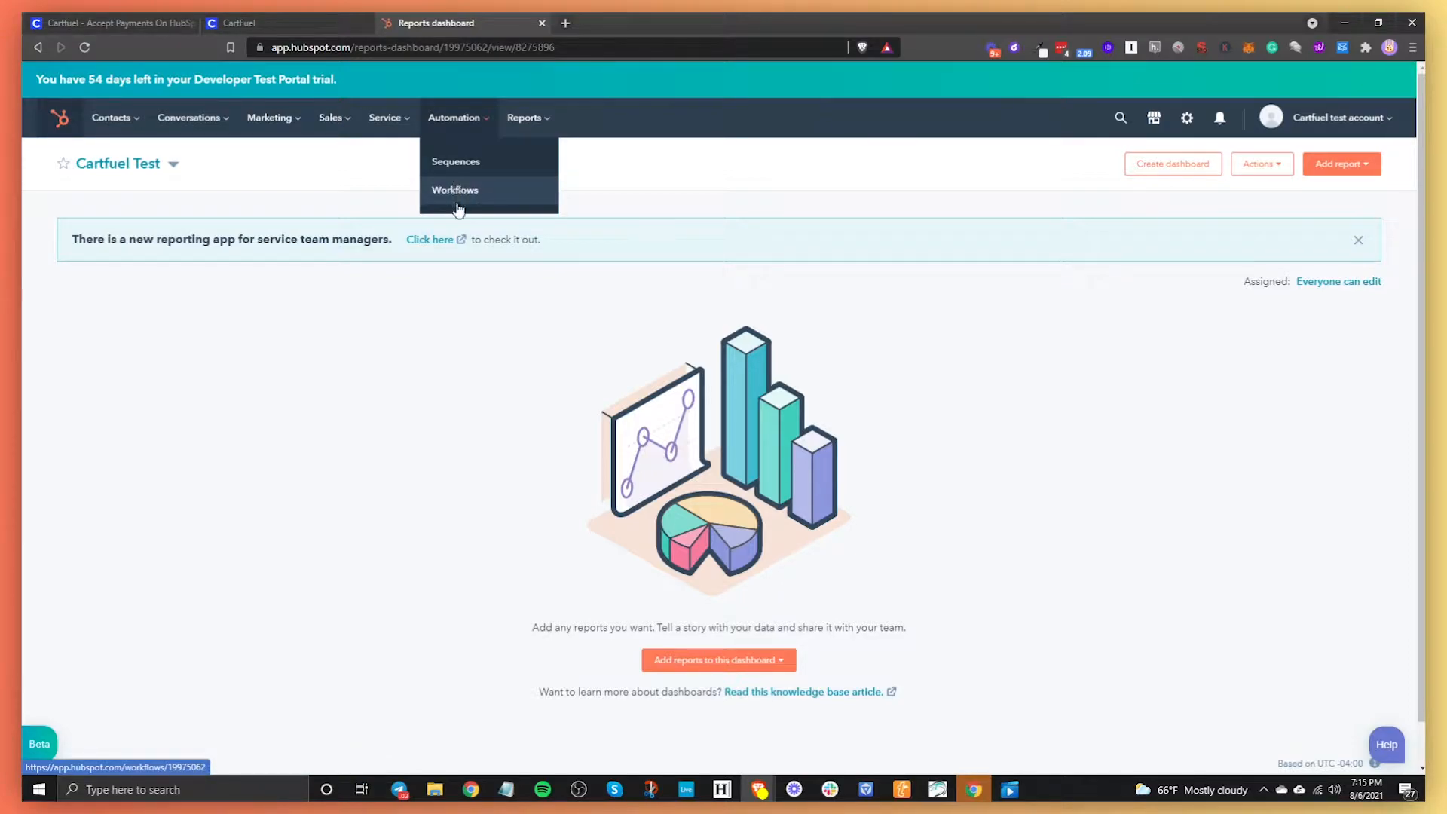
{"action": "left_click", "coordinate": [453, 190]}
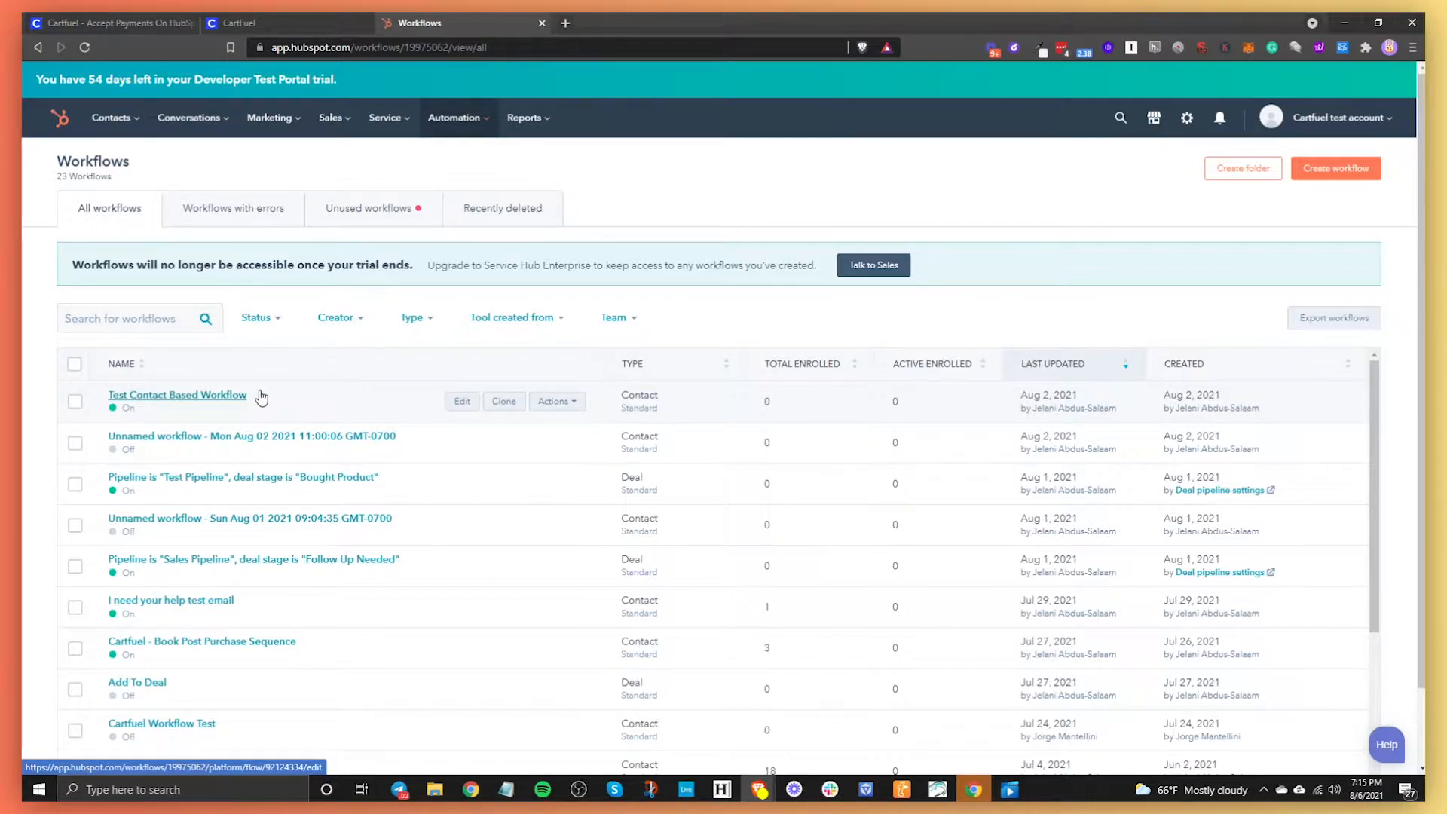
Step: Start a new workflow, glance at Templates, then stay on Start from scratch with Contact-based selected
{"action": "left_click", "coordinate": [1336, 169]}
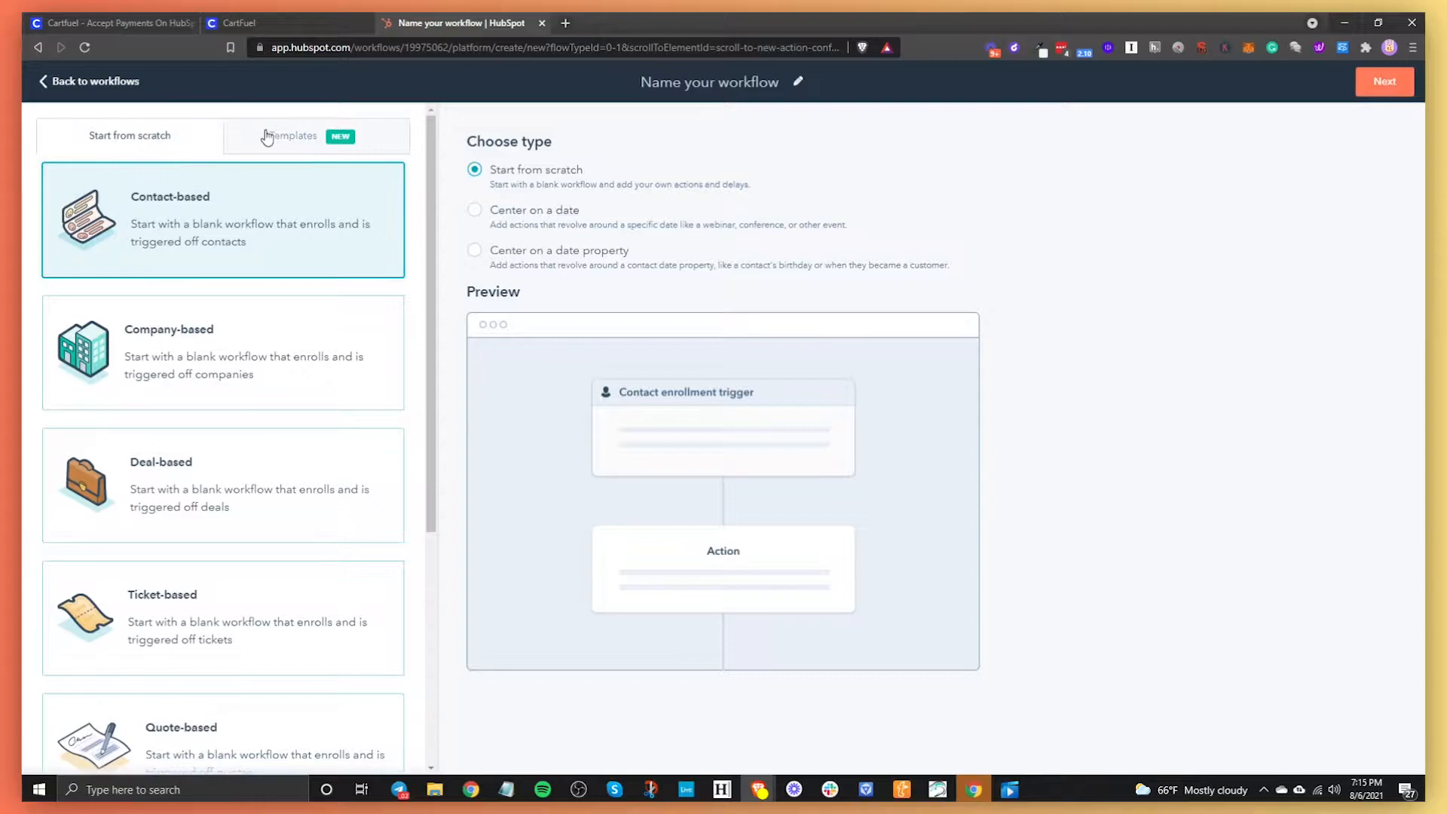
{"action": "left_click", "coordinate": [293, 136]}
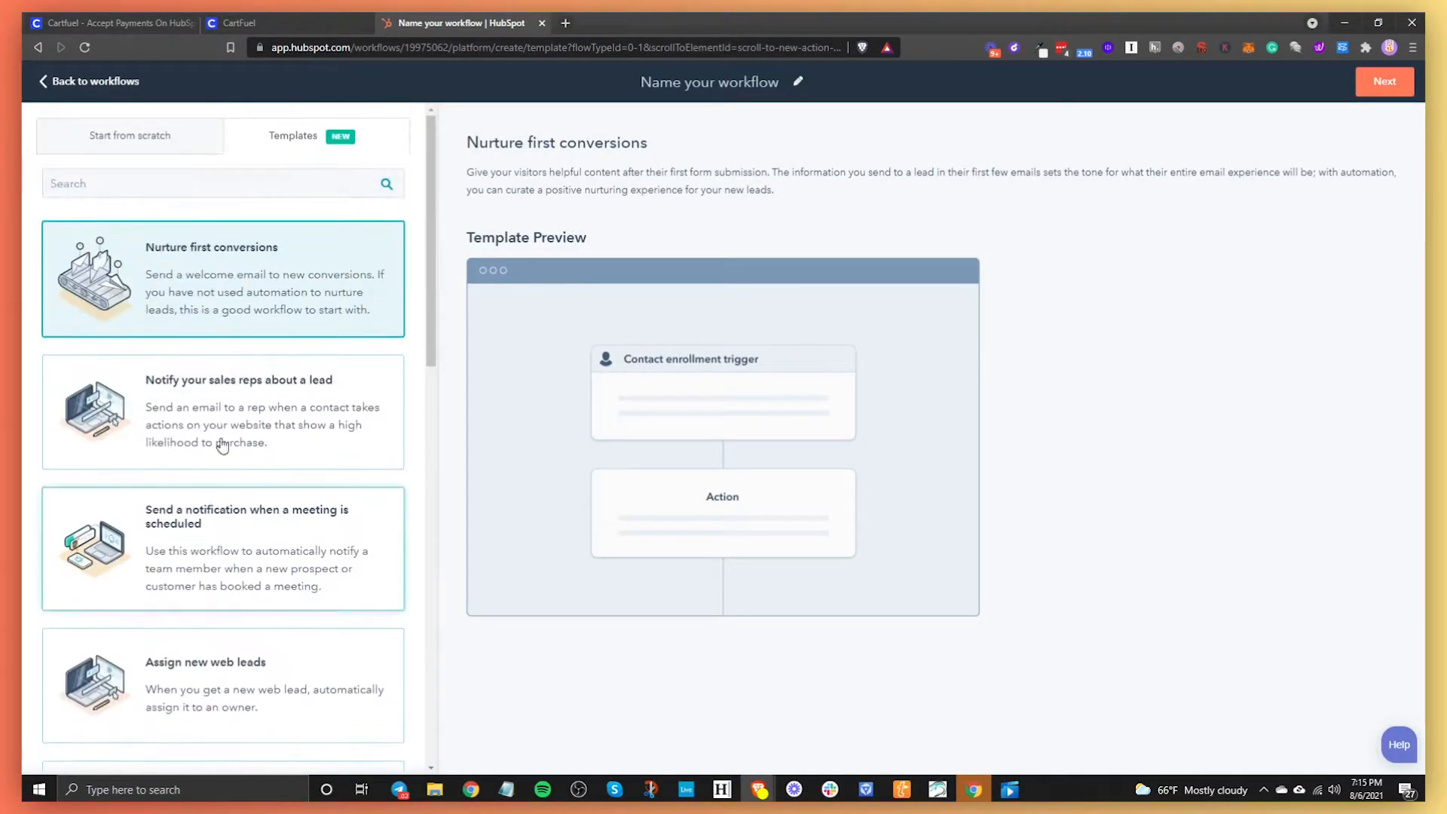
{"action": "left_click", "coordinate": [129, 136]}
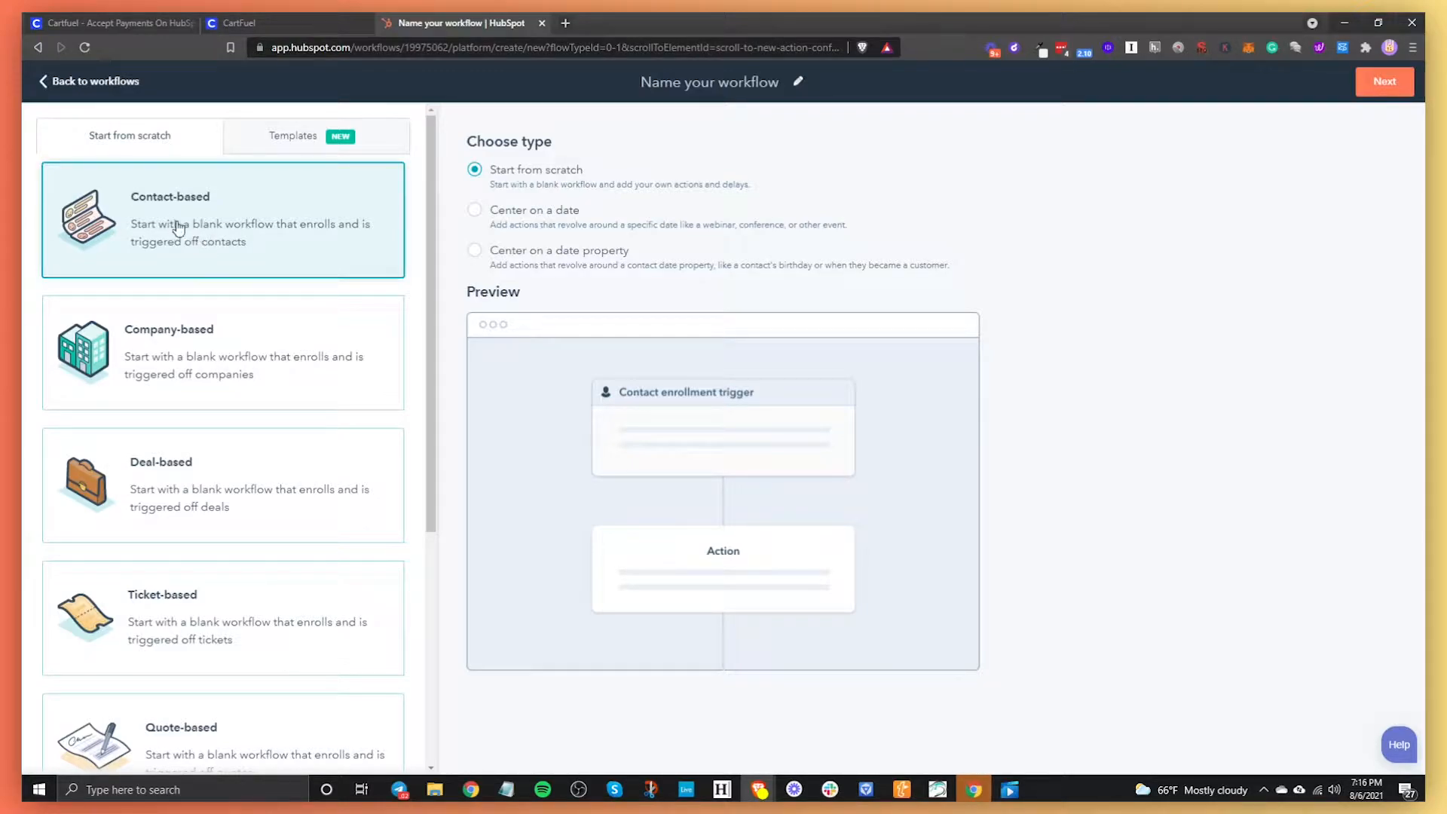
{"action": "mouse_move", "coordinate": [212, 363]}
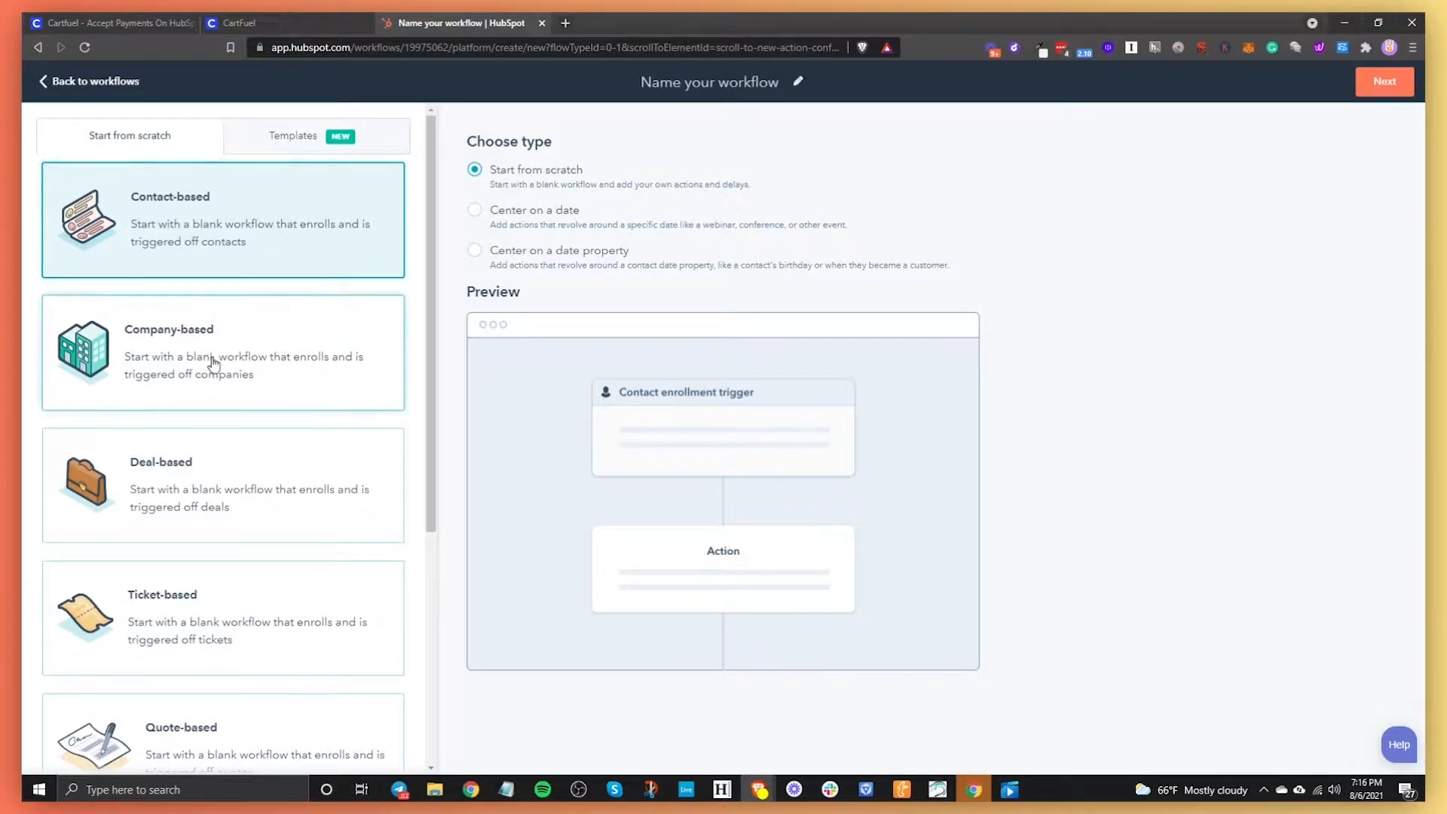
{"action": "scroll", "scroll_direction": "down", "scroll_amount": 3}
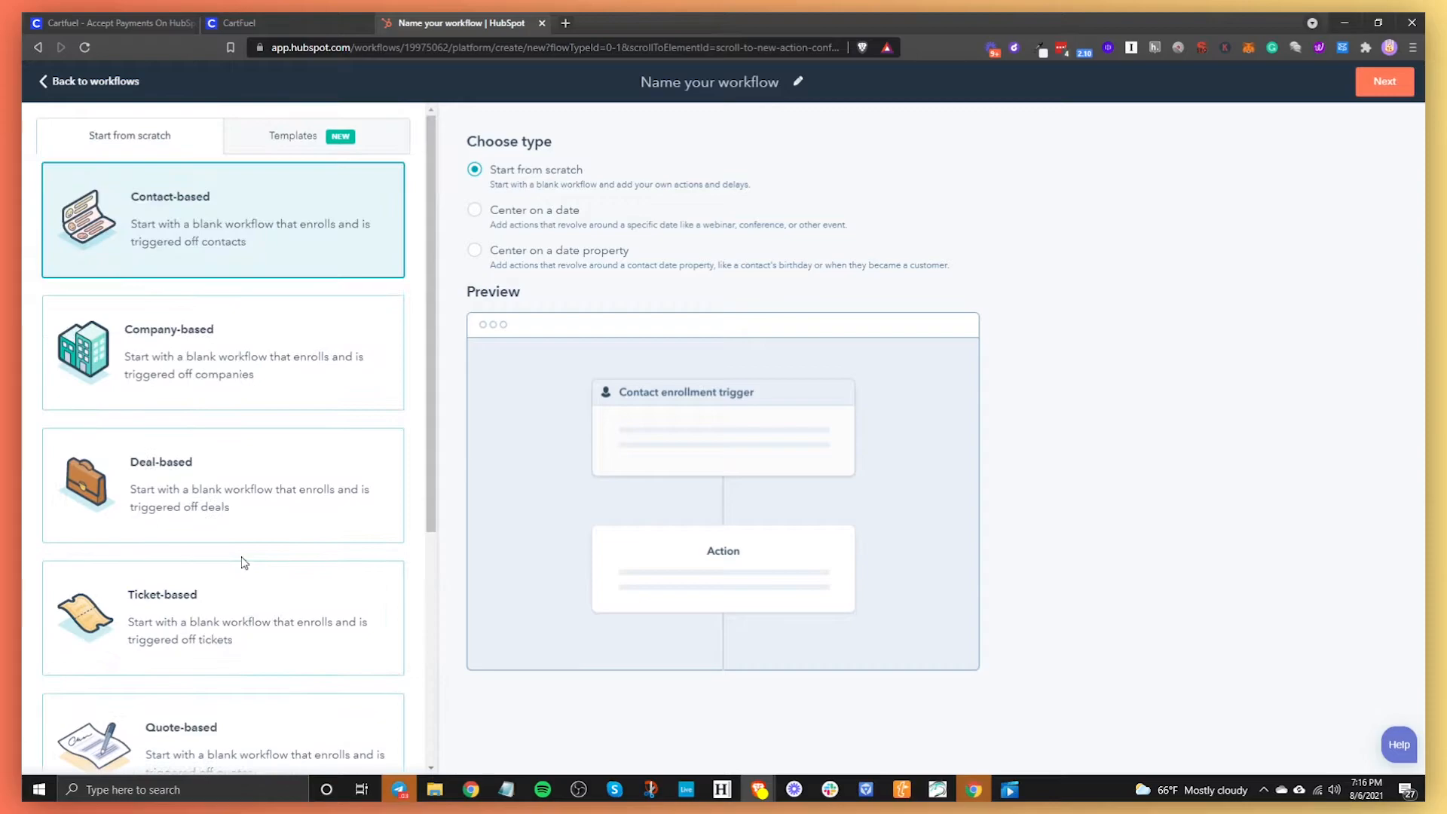
{"action": "mouse_move", "coordinate": [281, 234]}
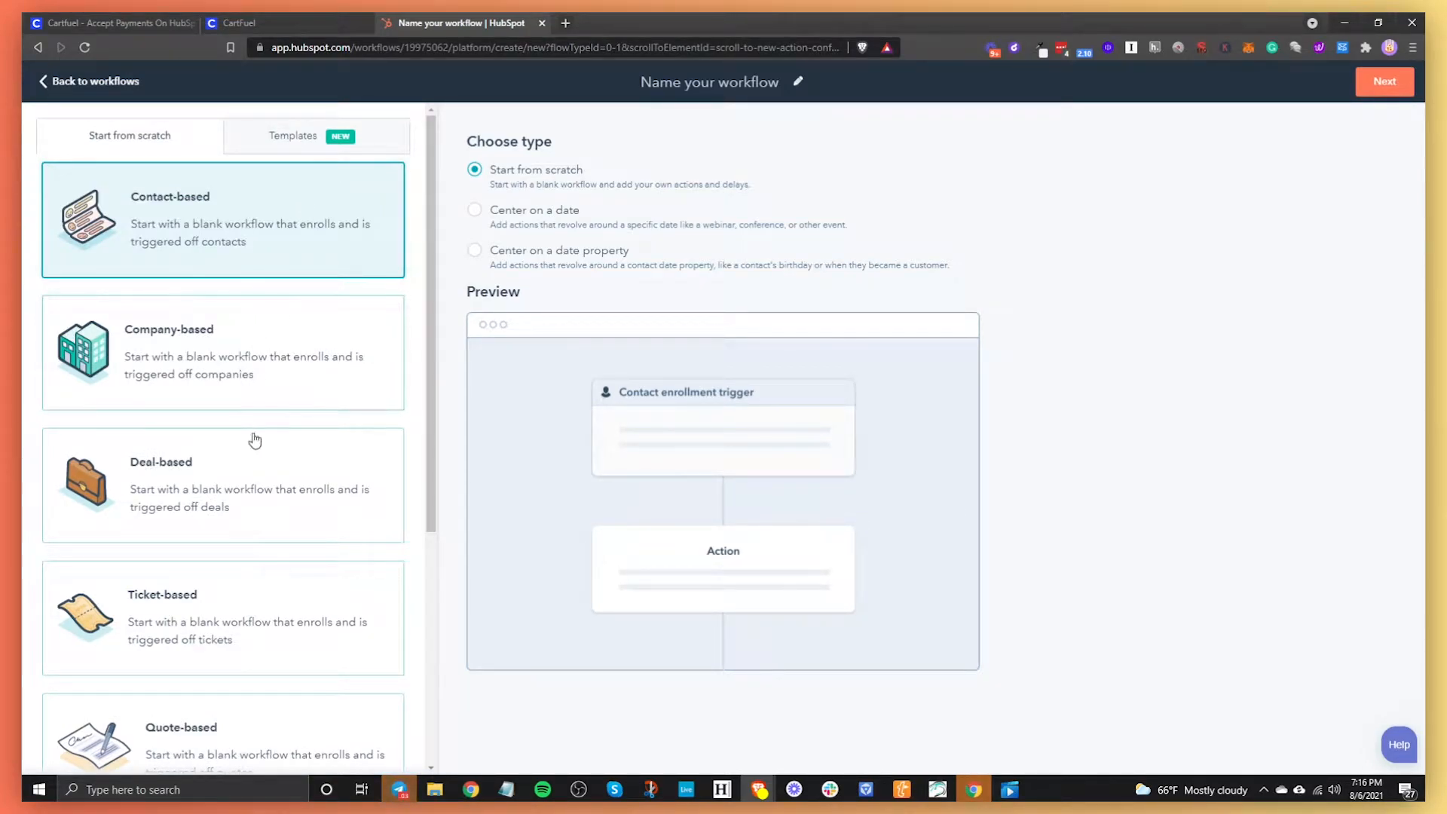
{"action": "mouse_move", "coordinate": [172, 238]}
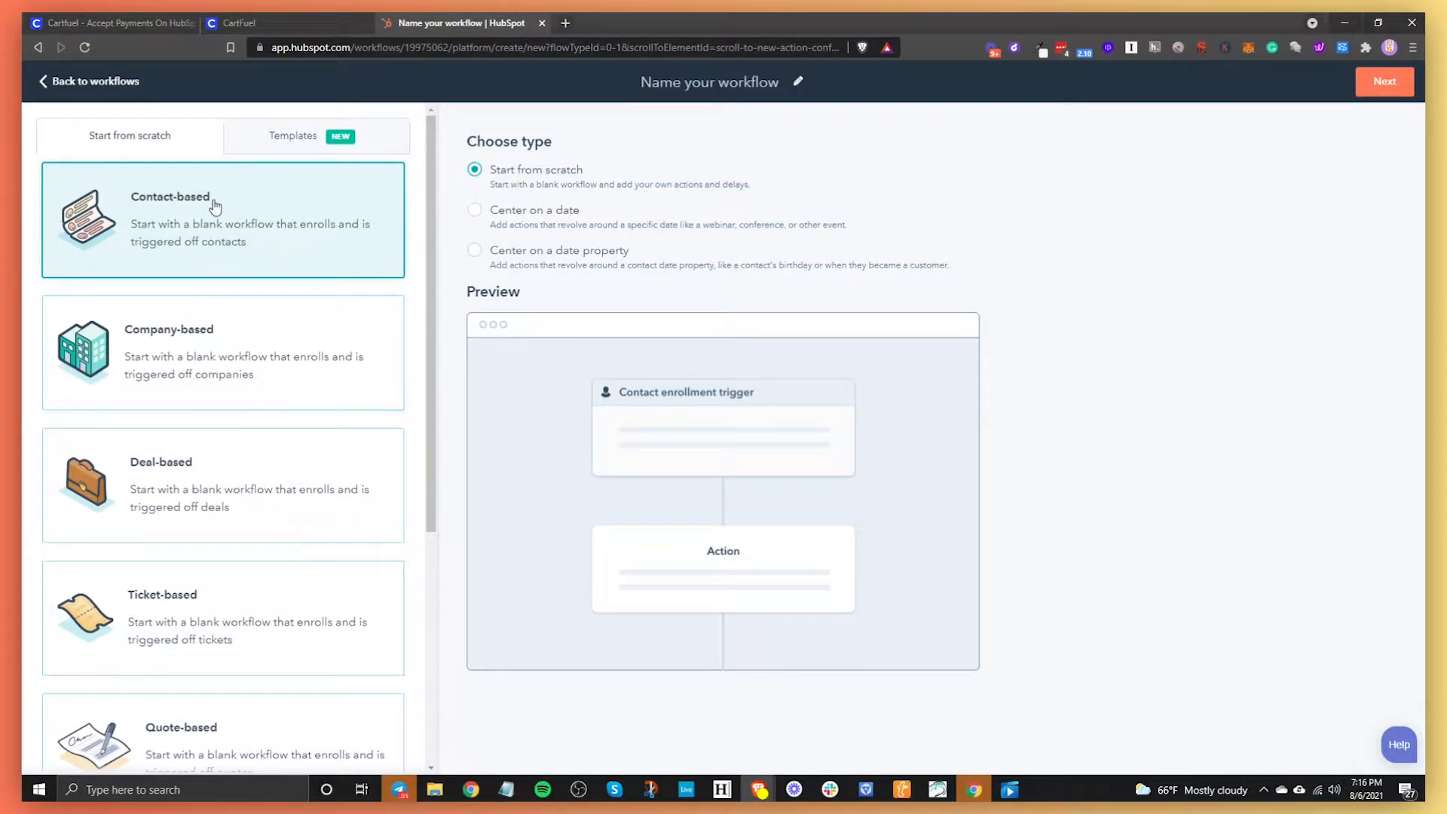
{"action": "mouse_move", "coordinate": [313, 313]}
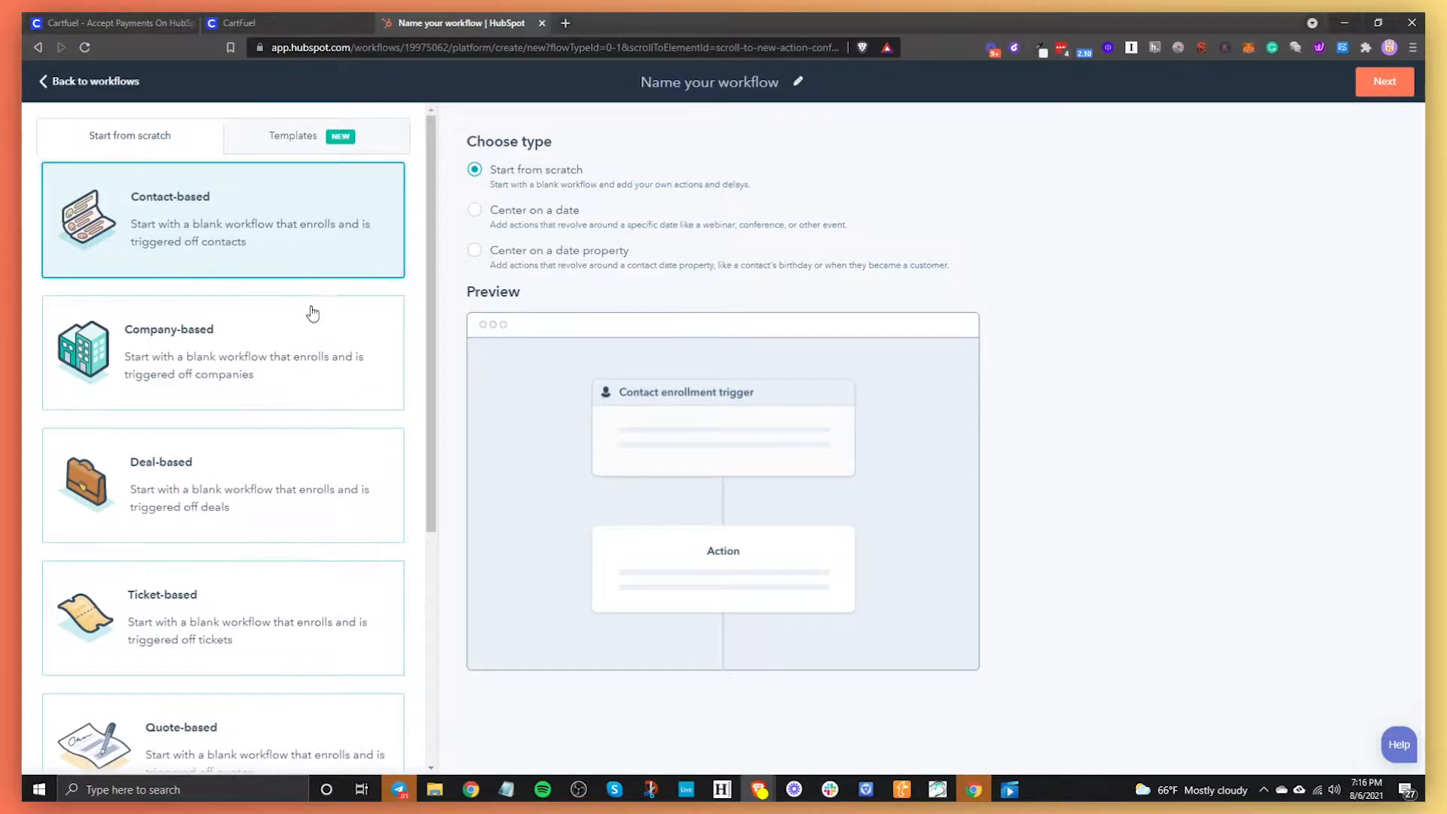
{"action": "mouse_move", "coordinate": [236, 373]}
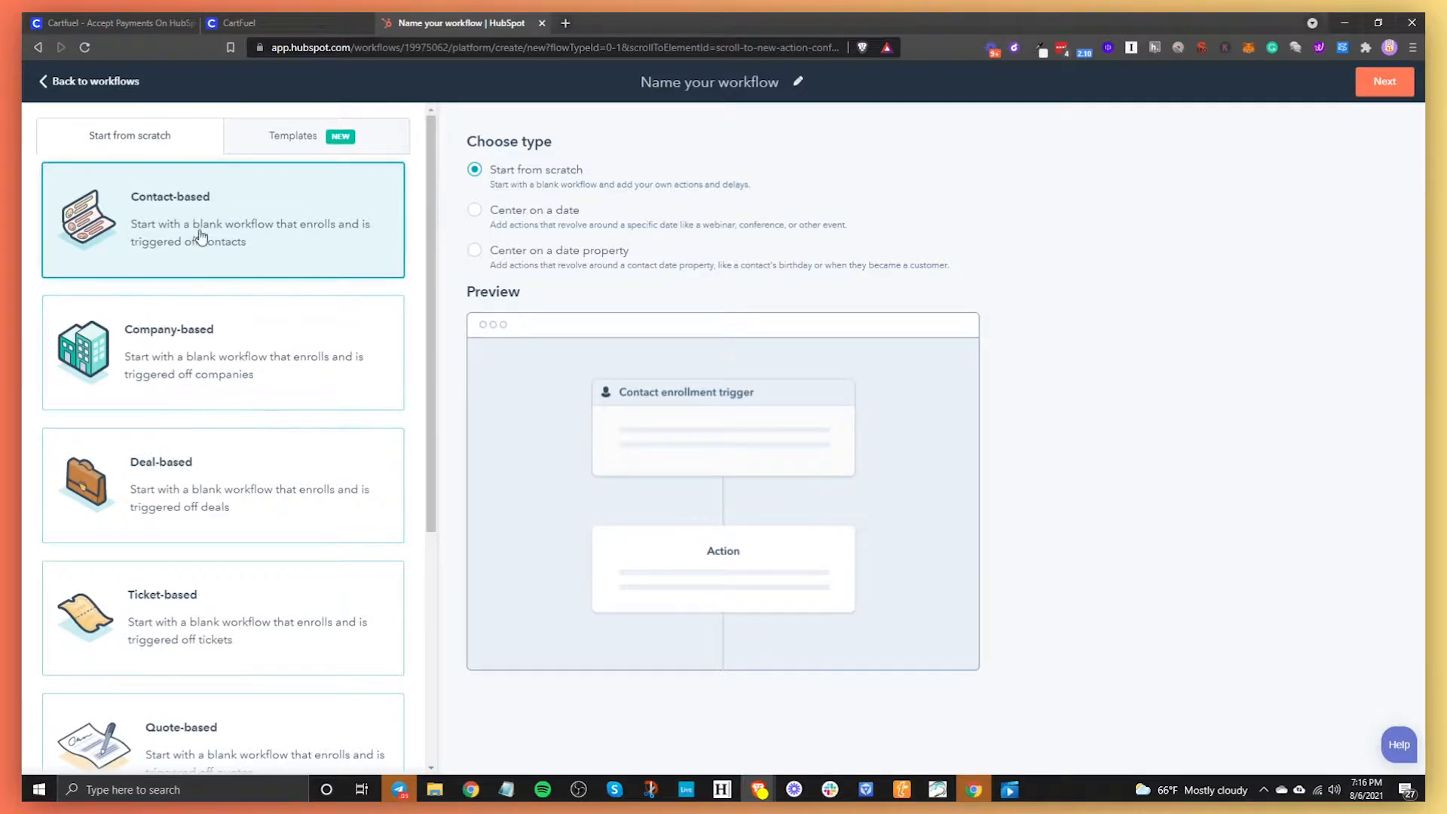
{"action": "mouse_move", "coordinate": [1399, 89]}
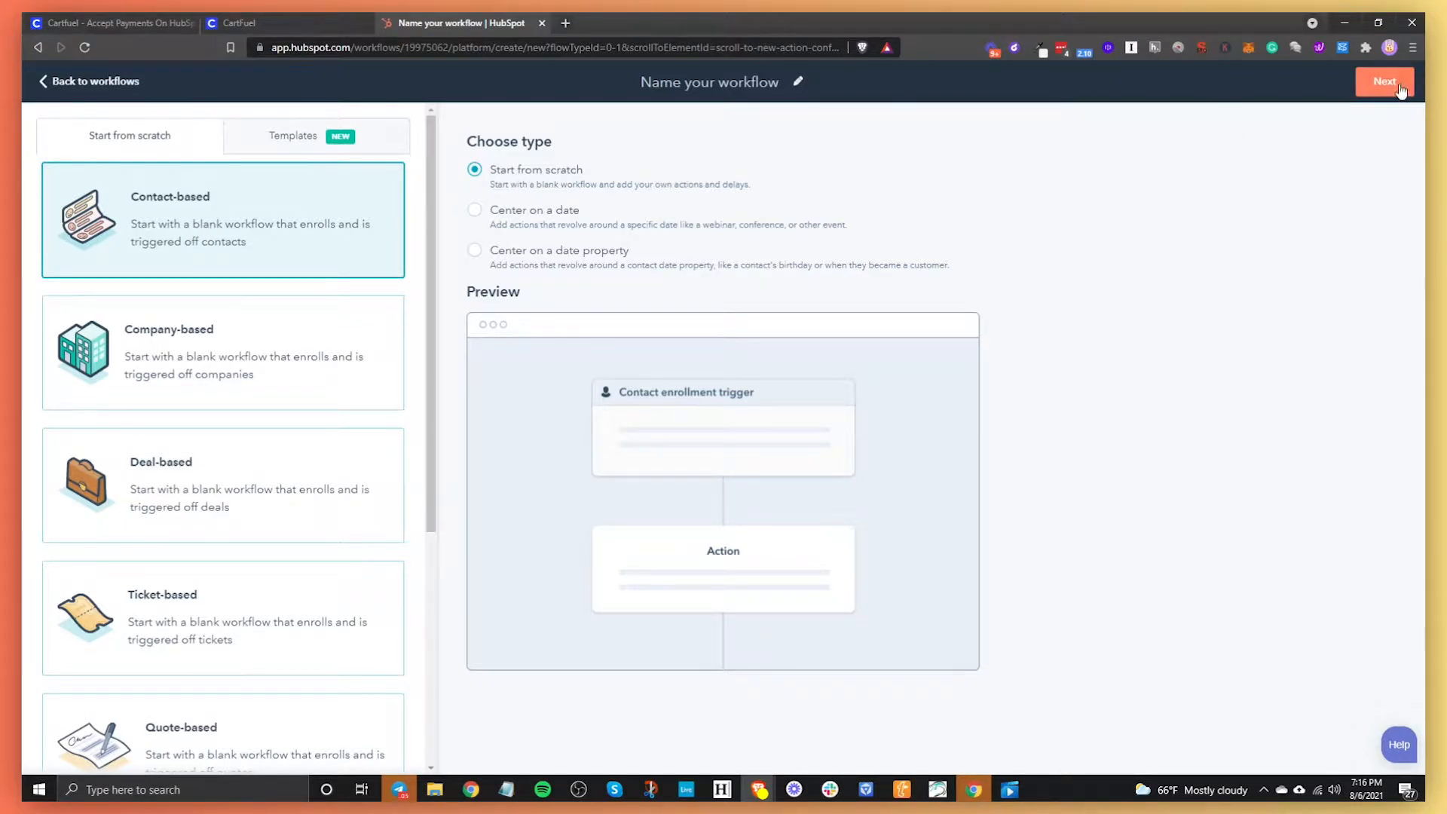
Step: Create the unnamed contact workflow and begin setting its enrollment triggers
{"action": "left_click", "coordinate": [1384, 81]}
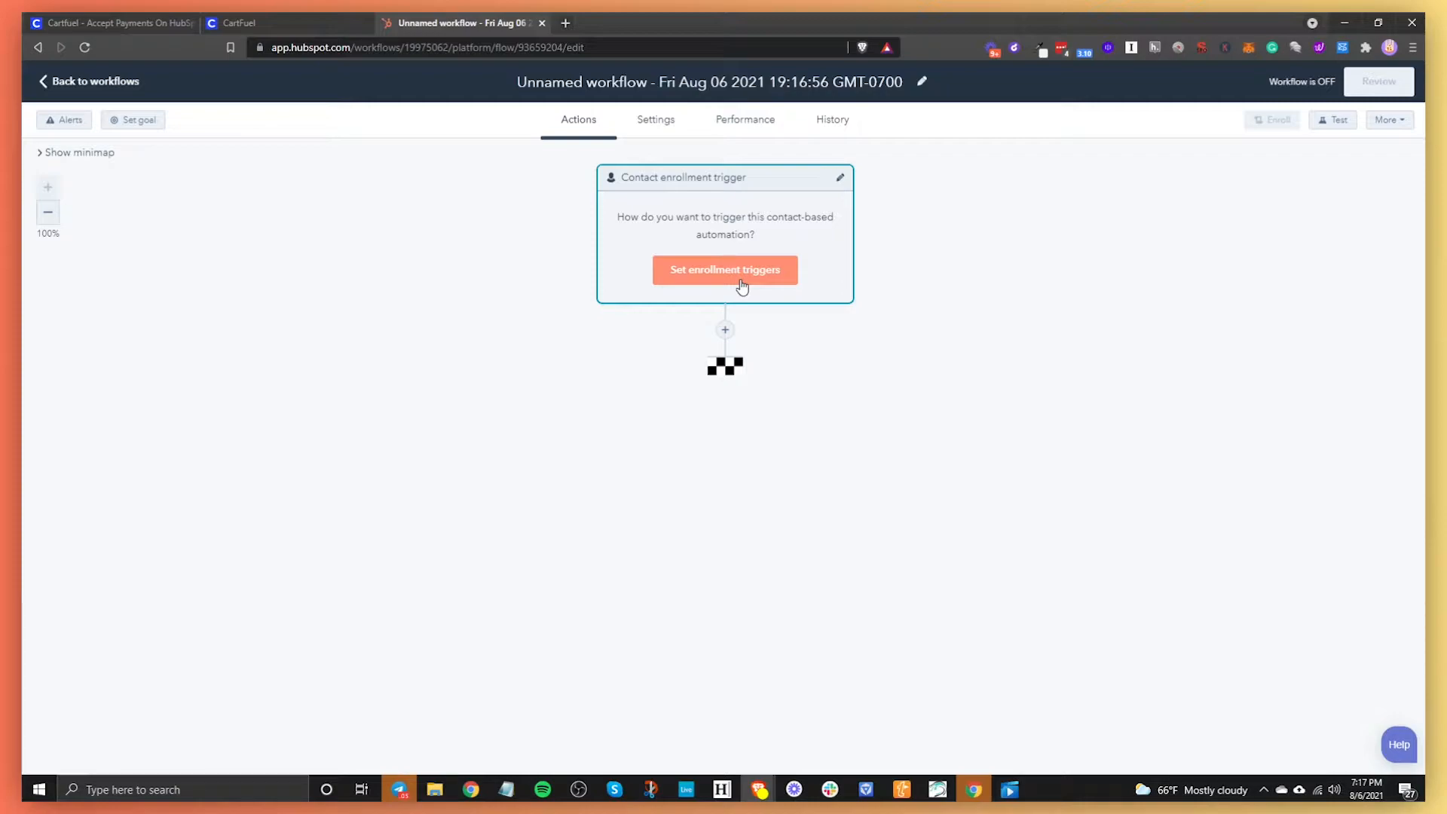
{"action": "left_click", "coordinate": [726, 270]}
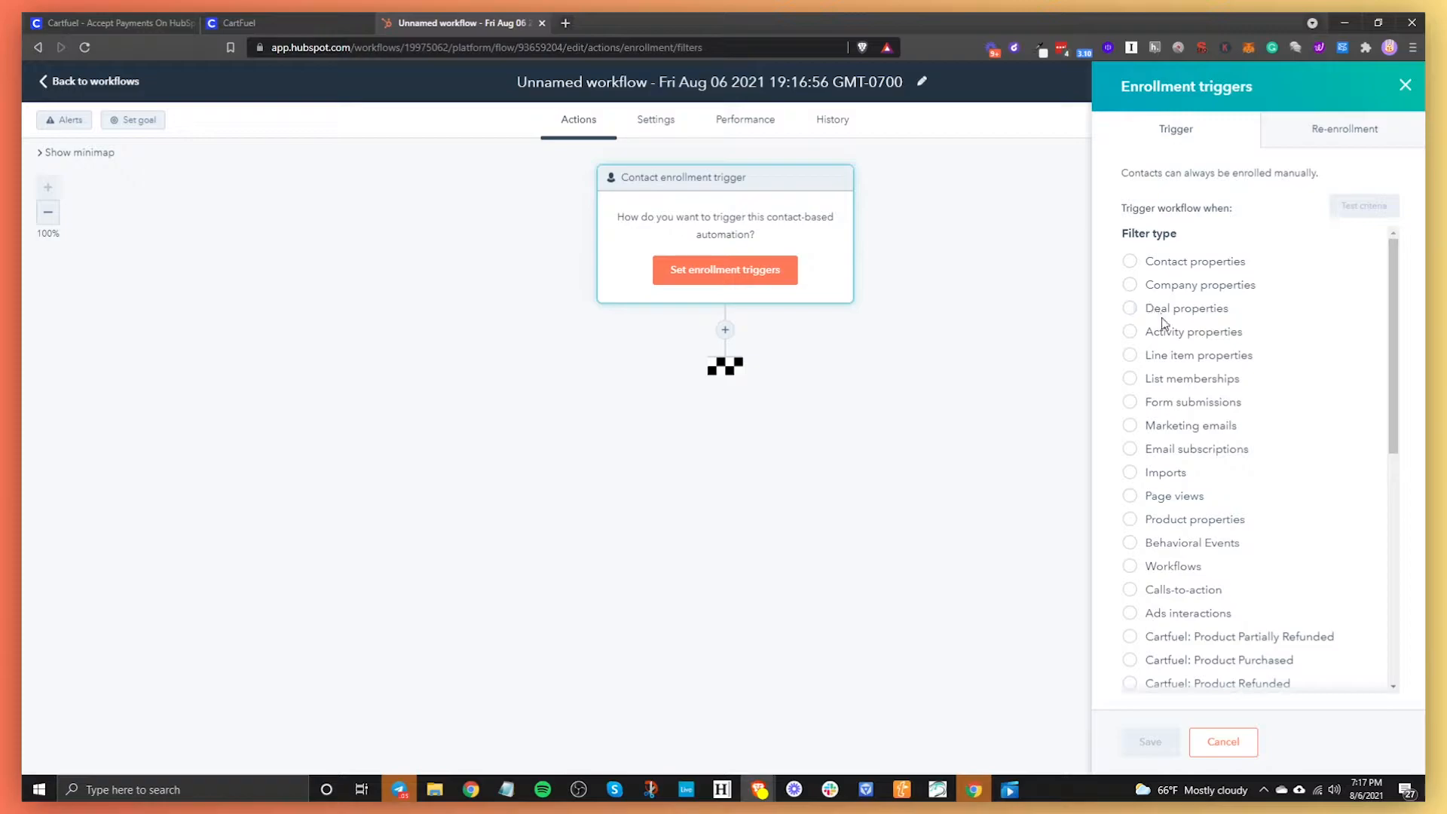
{"action": "mouse_move", "coordinate": [1198, 268]}
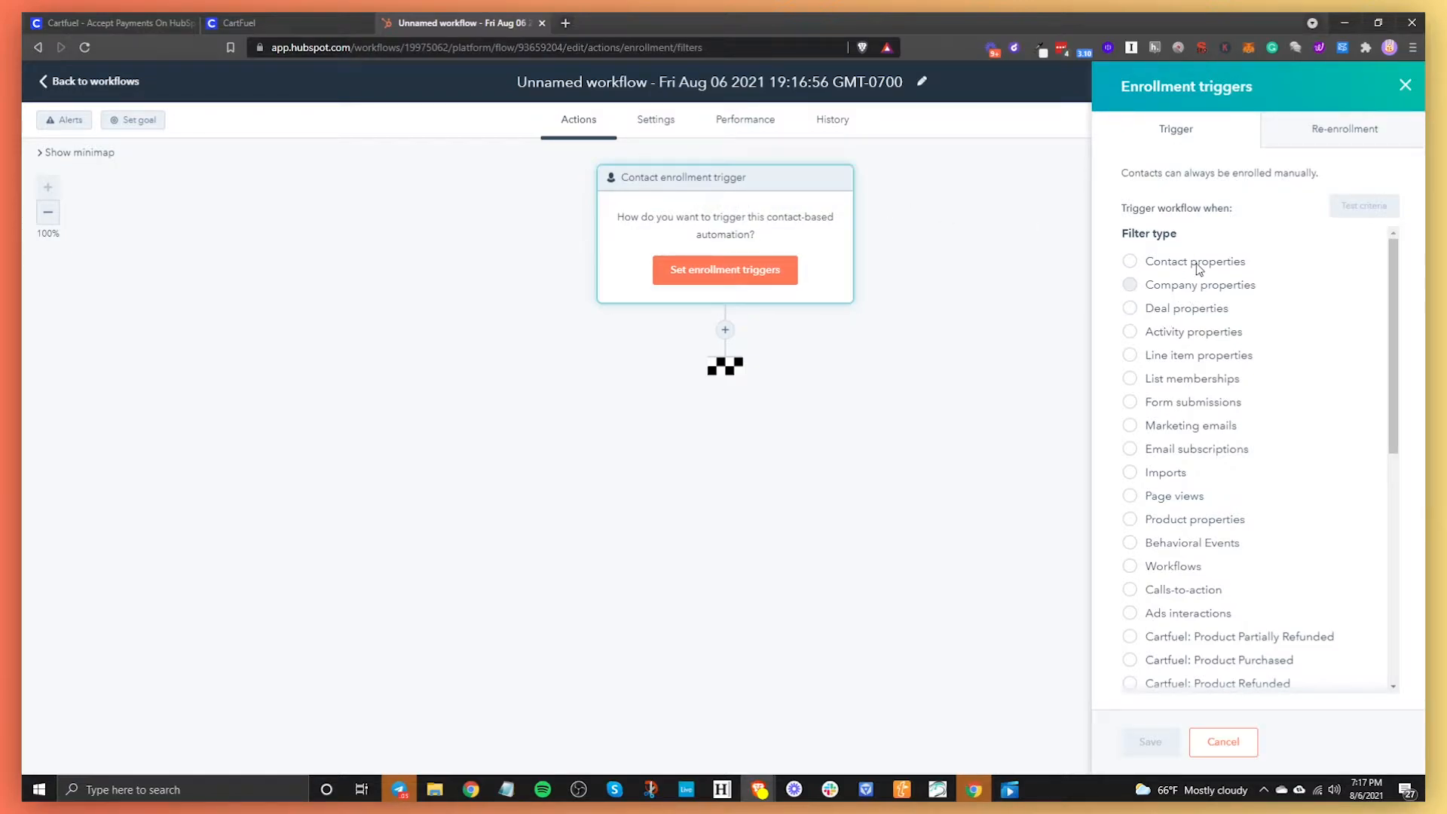
{"action": "mouse_move", "coordinate": [1207, 295]}
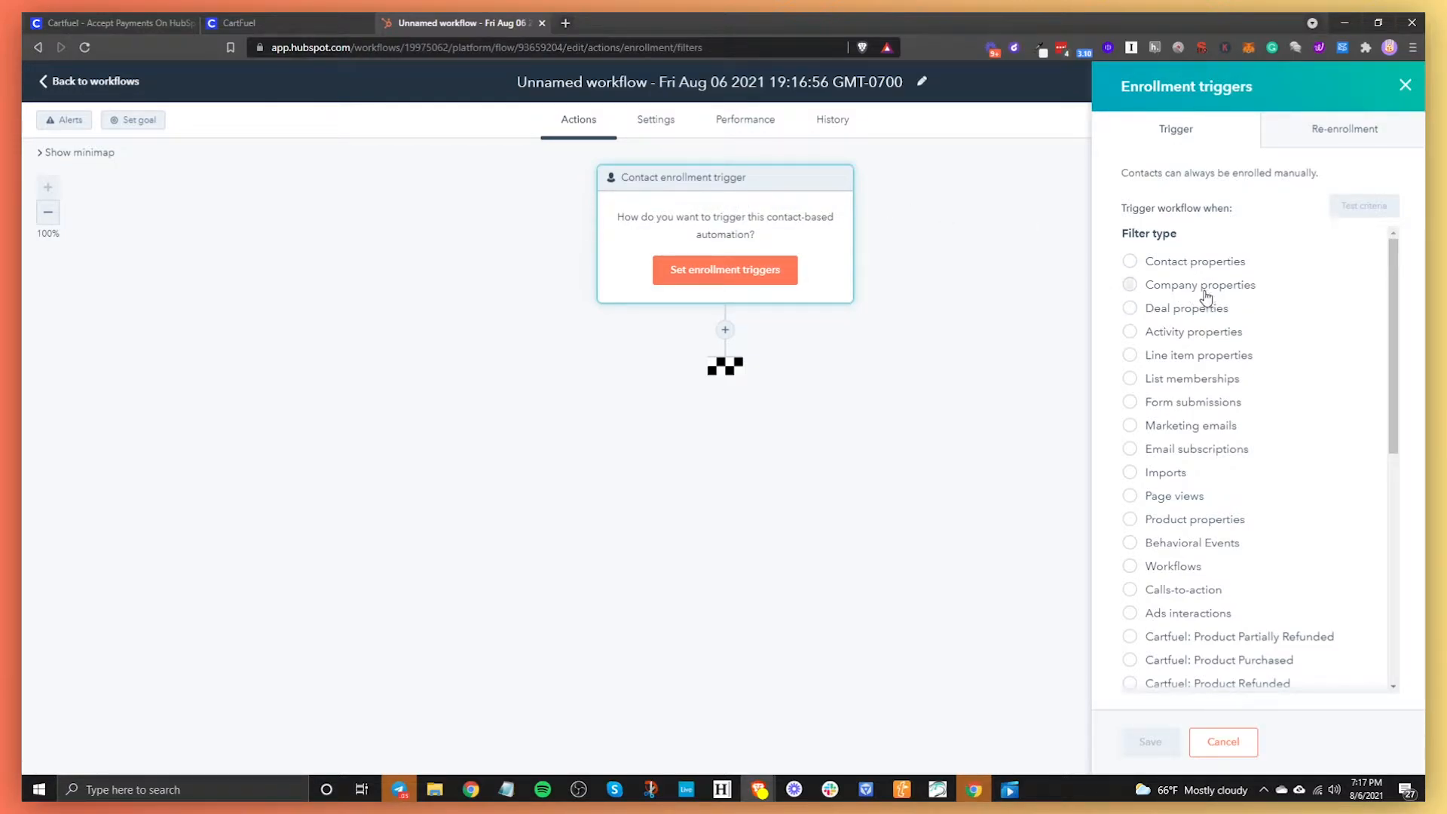
{"action": "mouse_move", "coordinate": [1187, 270]}
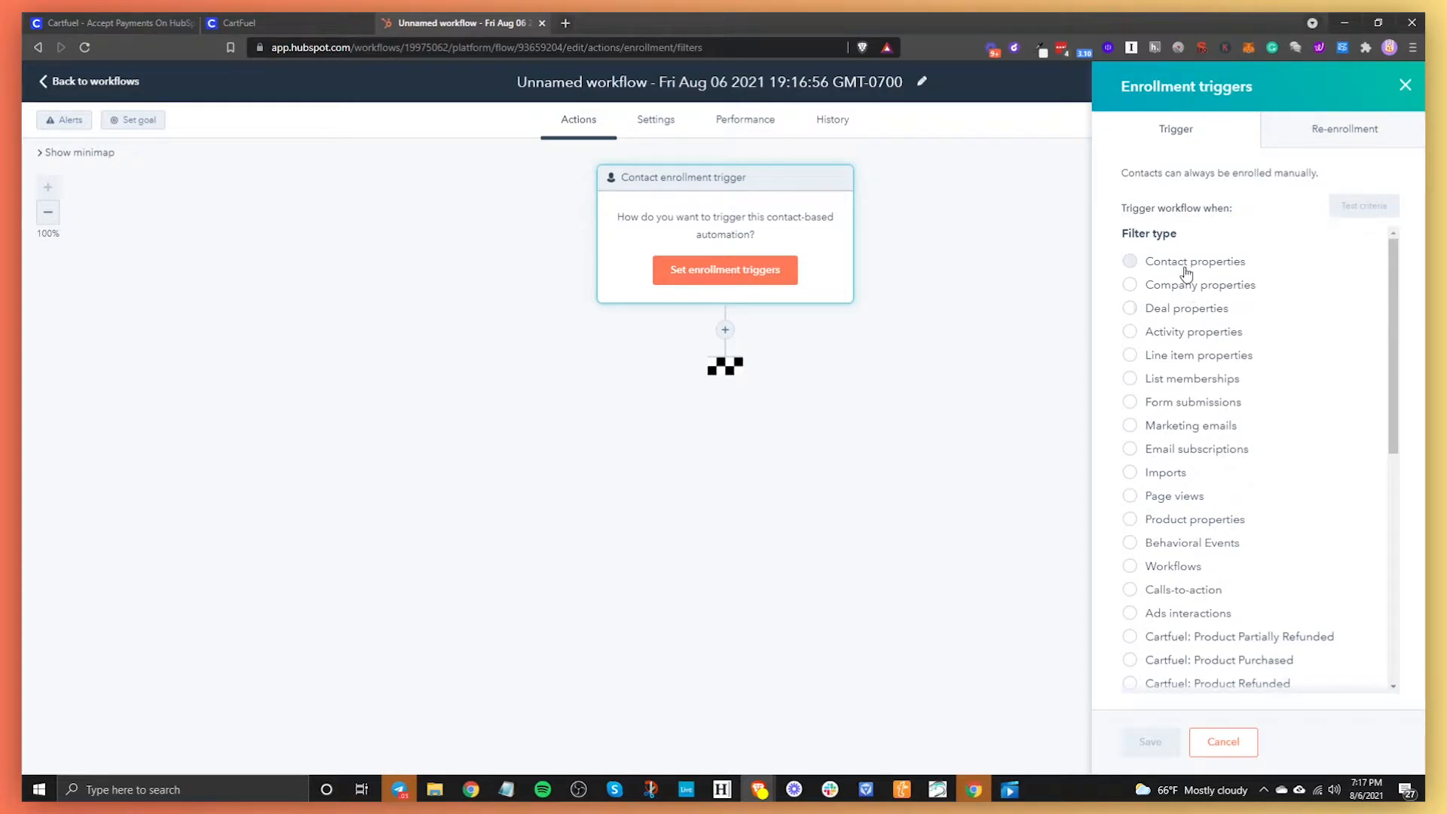
Step: Choose Contact properties as the filter type and browse the property list
{"action": "left_click", "coordinate": [1194, 263]}
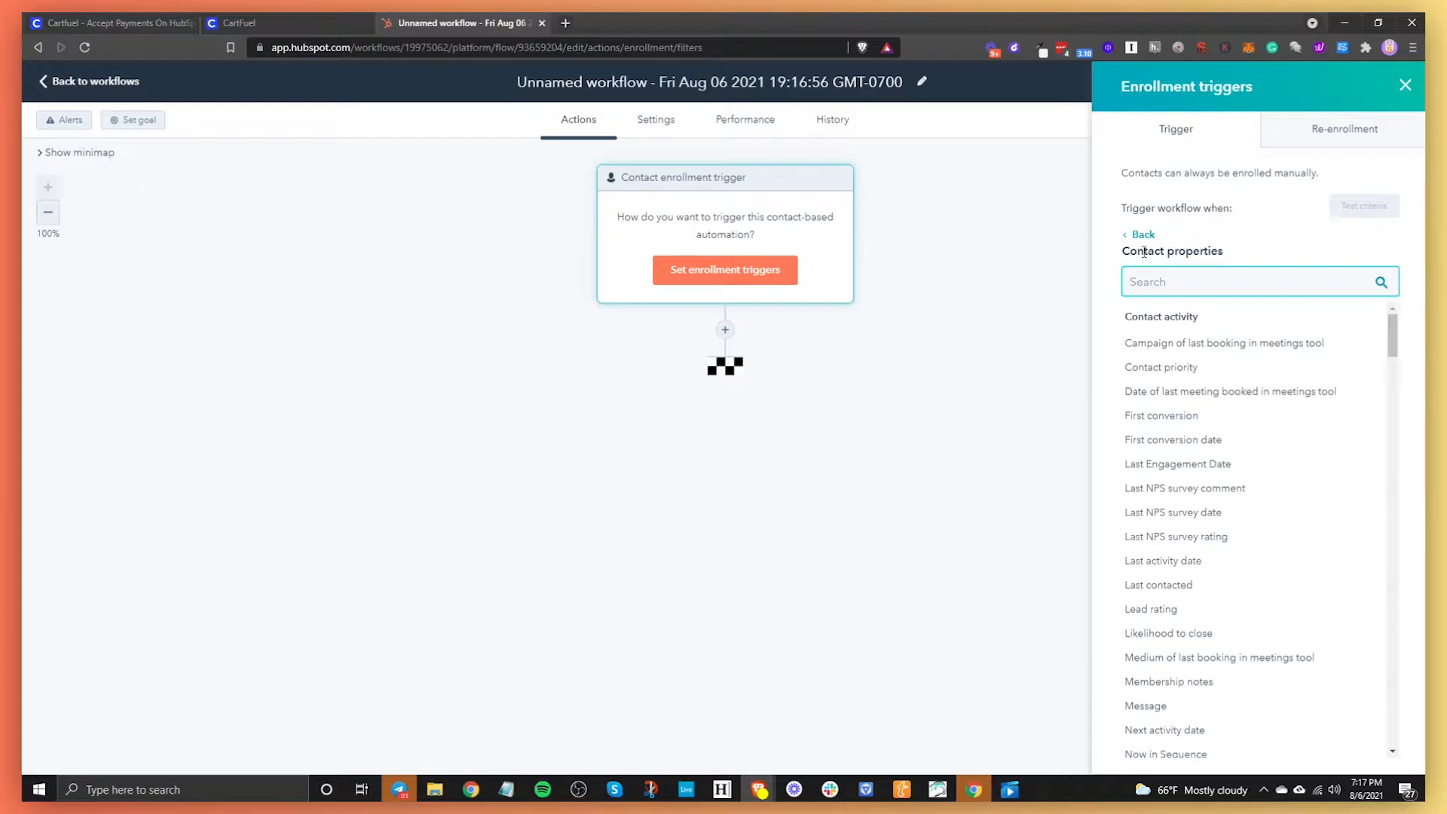
{"action": "mouse_move", "coordinate": [1223, 368]}
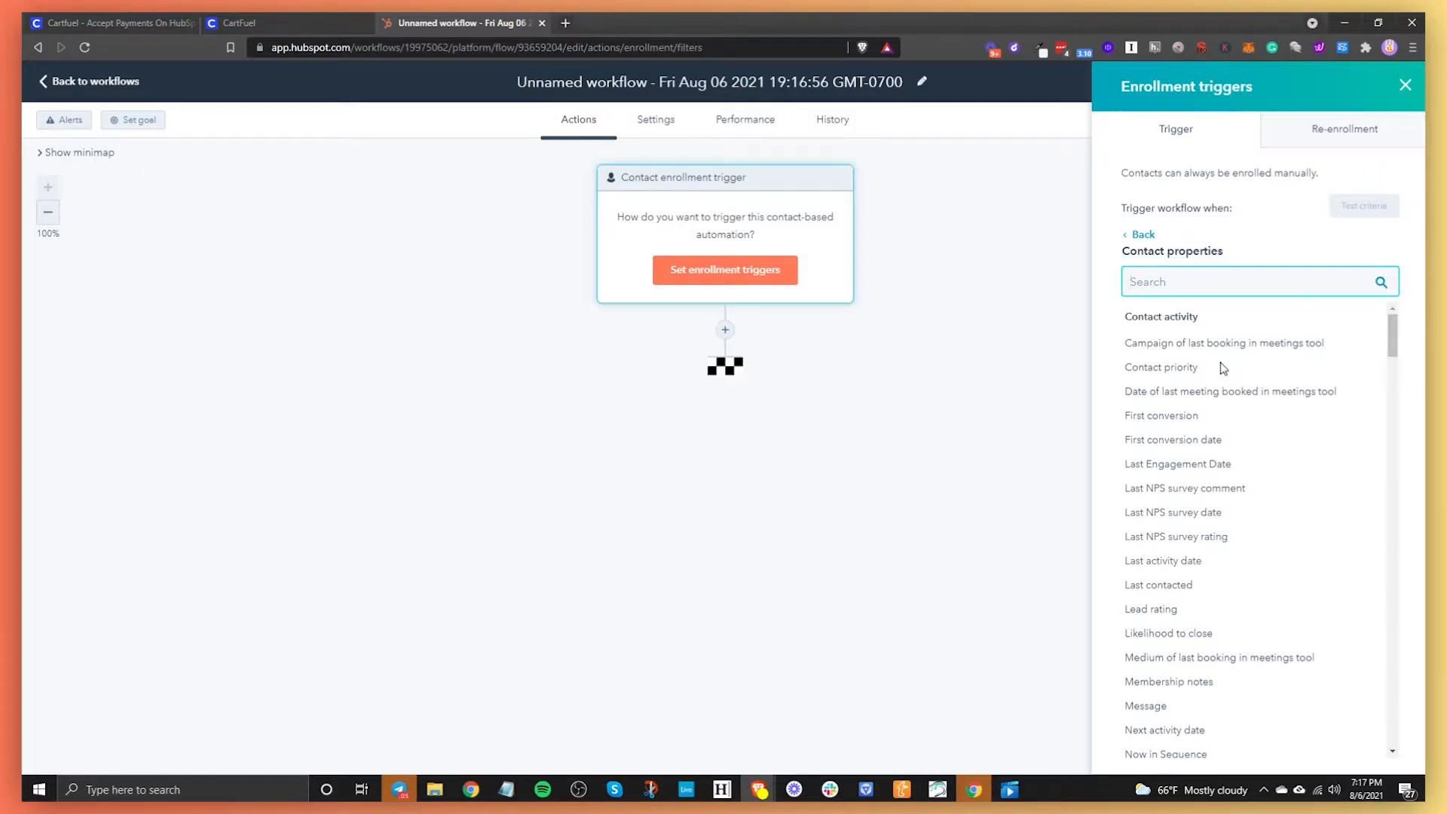
{"action": "scroll", "scroll_direction": "down", "scroll_amount": 3}
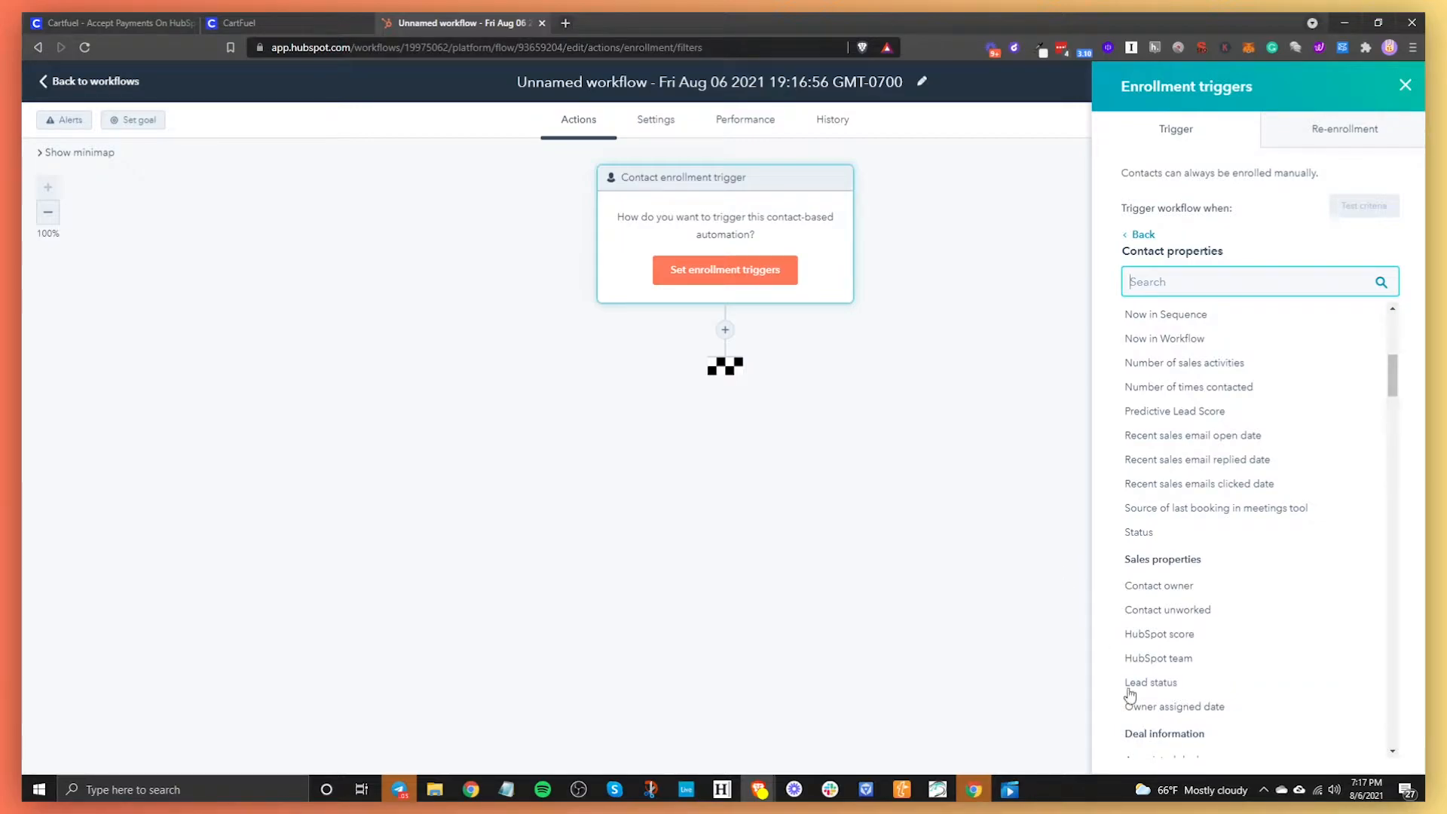
{"action": "scroll", "scroll_direction": "down", "scroll_amount": 3}
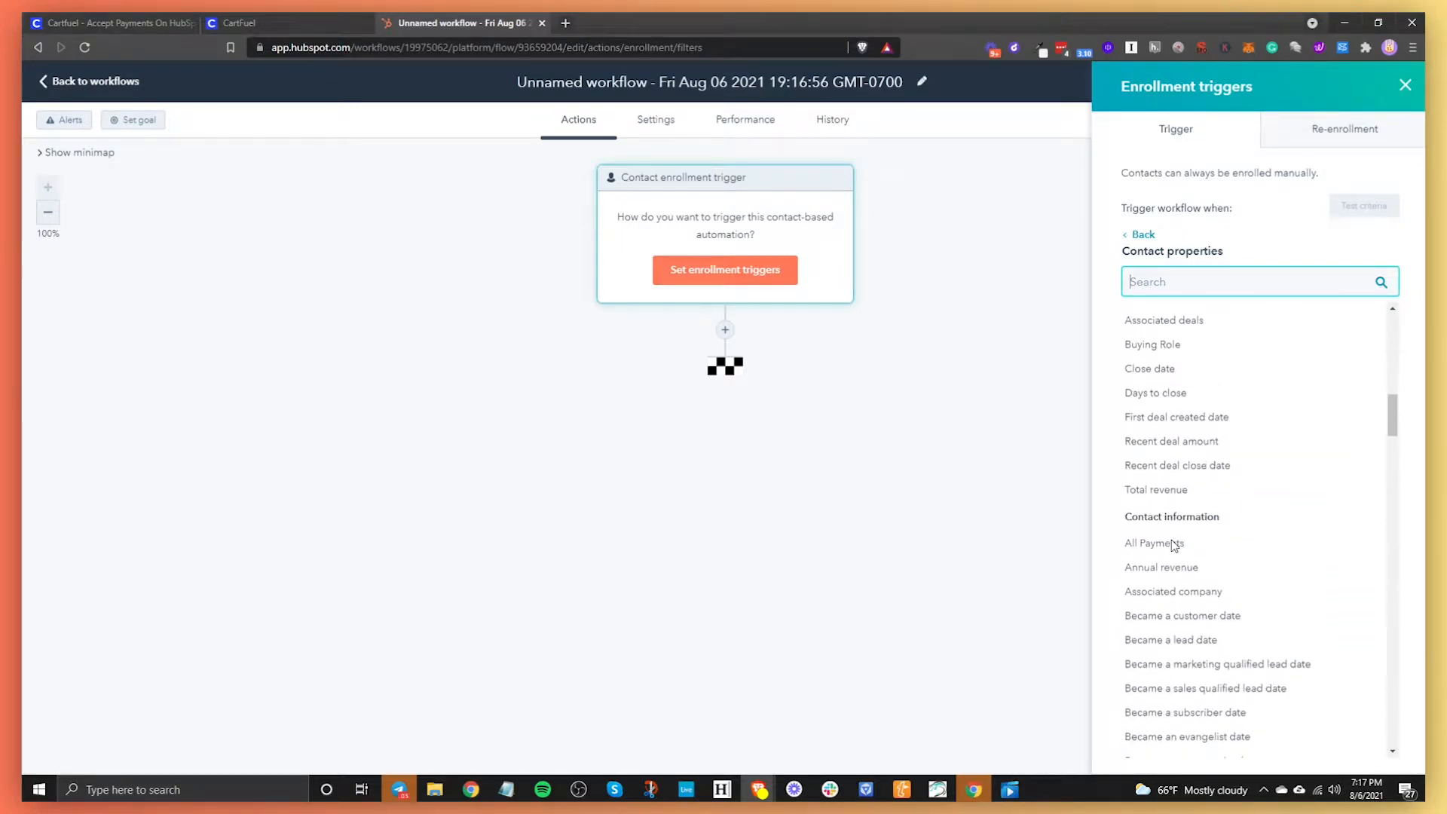
{"action": "mouse_move", "coordinate": [1176, 549]}
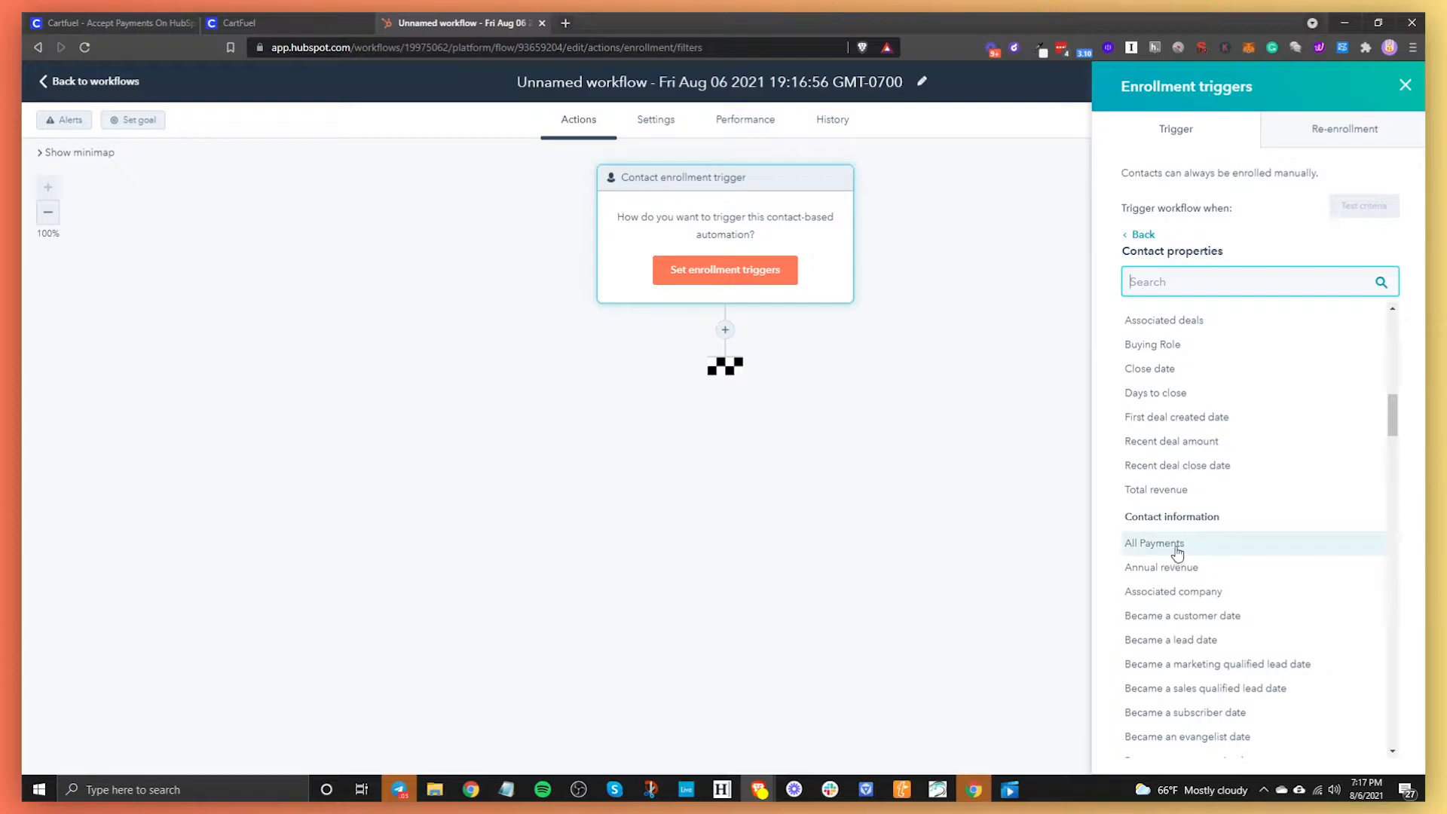
{"action": "scroll", "scroll_direction": "down", "scroll_amount": 3}
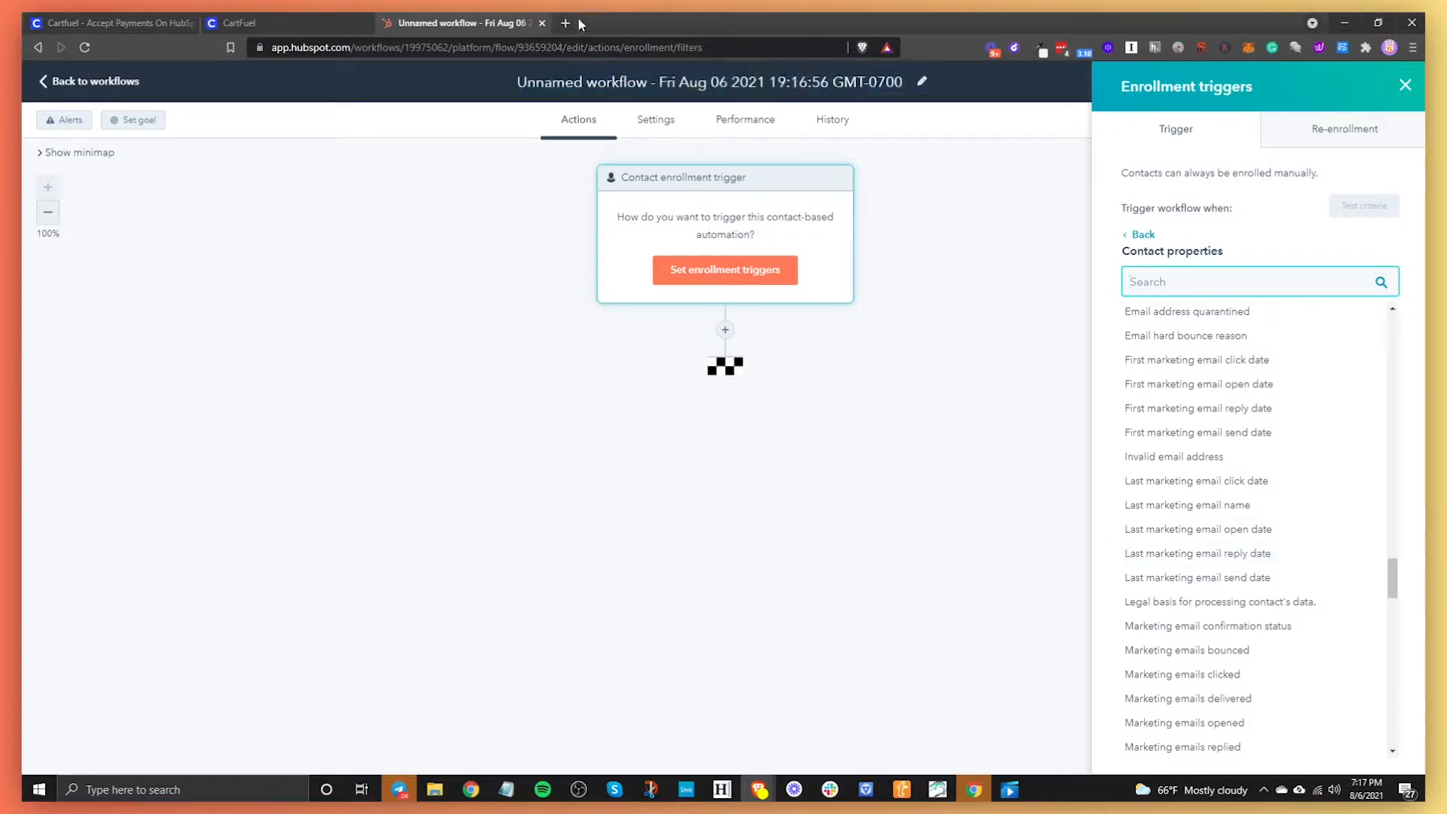
Step: Load app.diagrams.net in a new browser tab, then return to the HubSpot workflow
{"action": "left_click", "coordinate": [564, 24]}
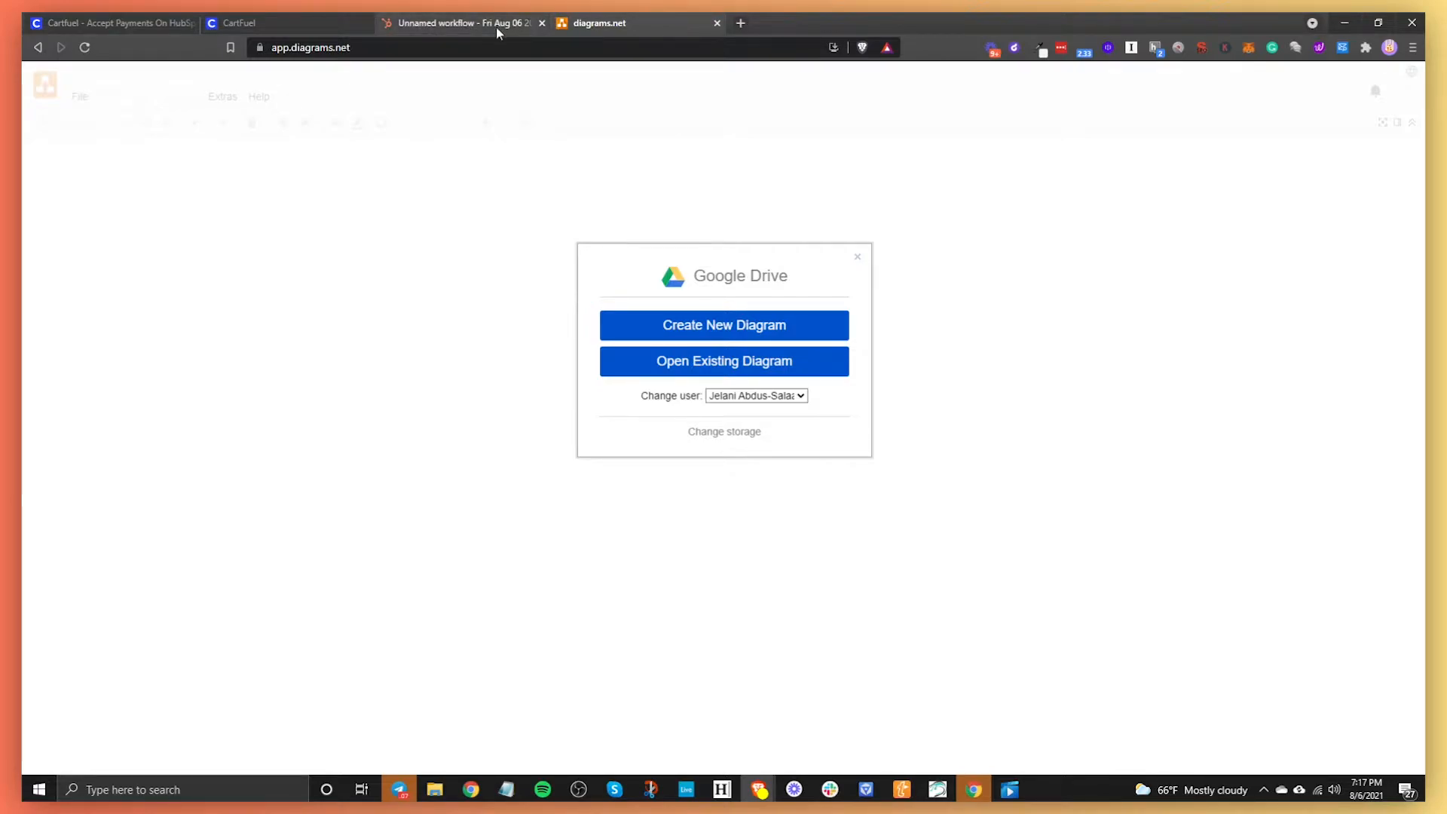
{"action": "left_click", "coordinate": [466, 23]}
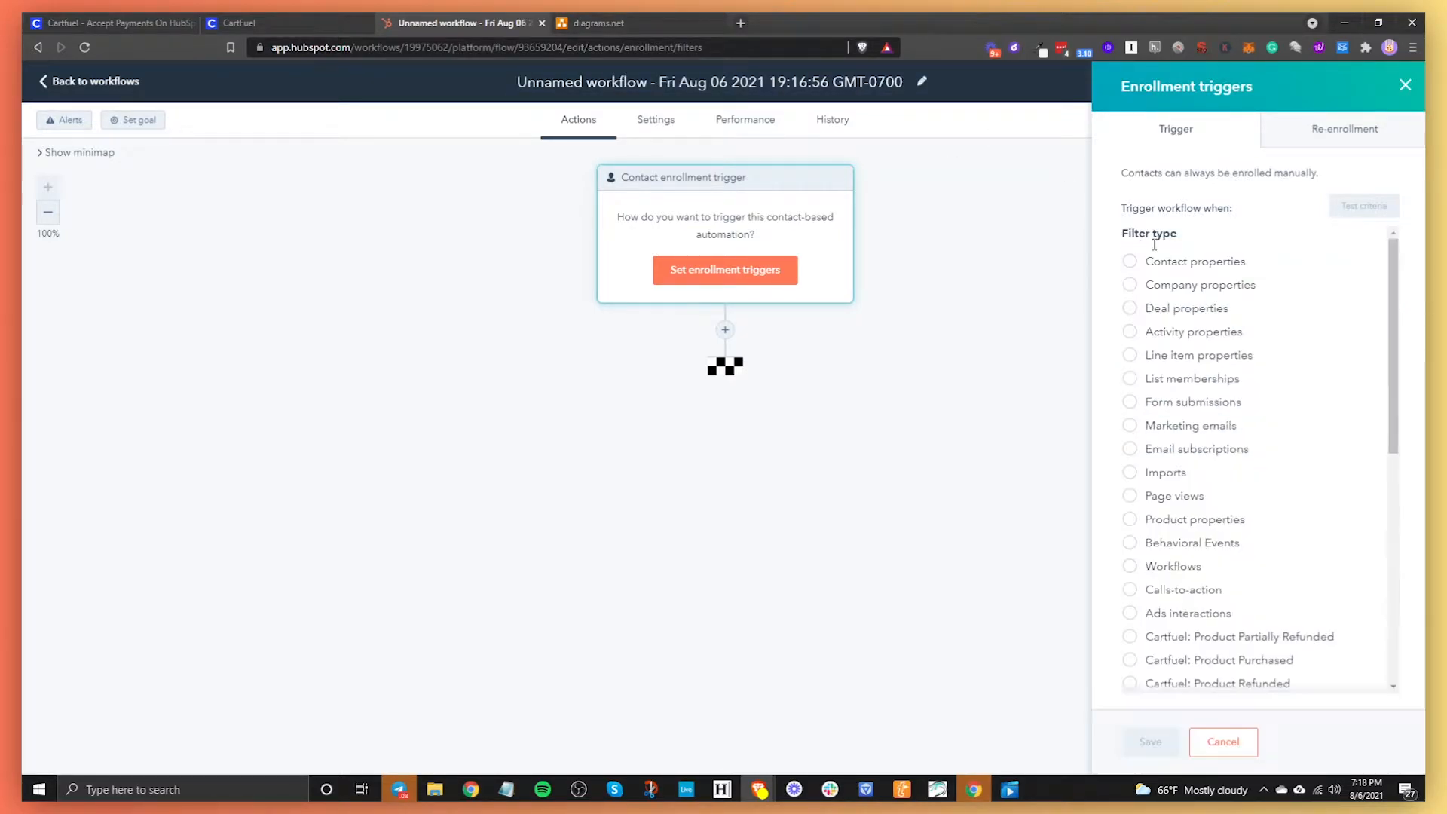
{"action": "mouse_move", "coordinate": [1204, 404]}
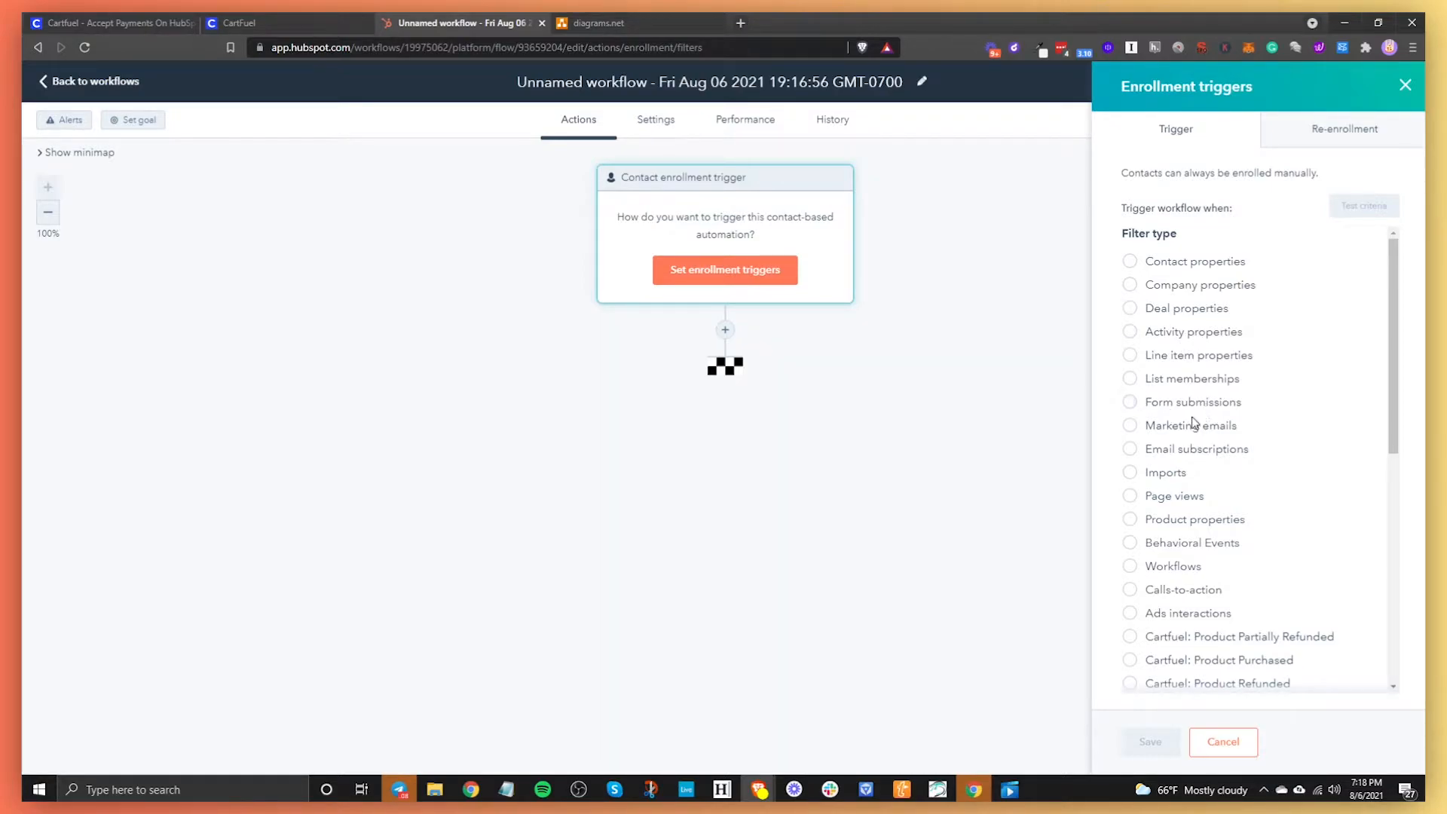
{"action": "mouse_move", "coordinate": [1191, 409]}
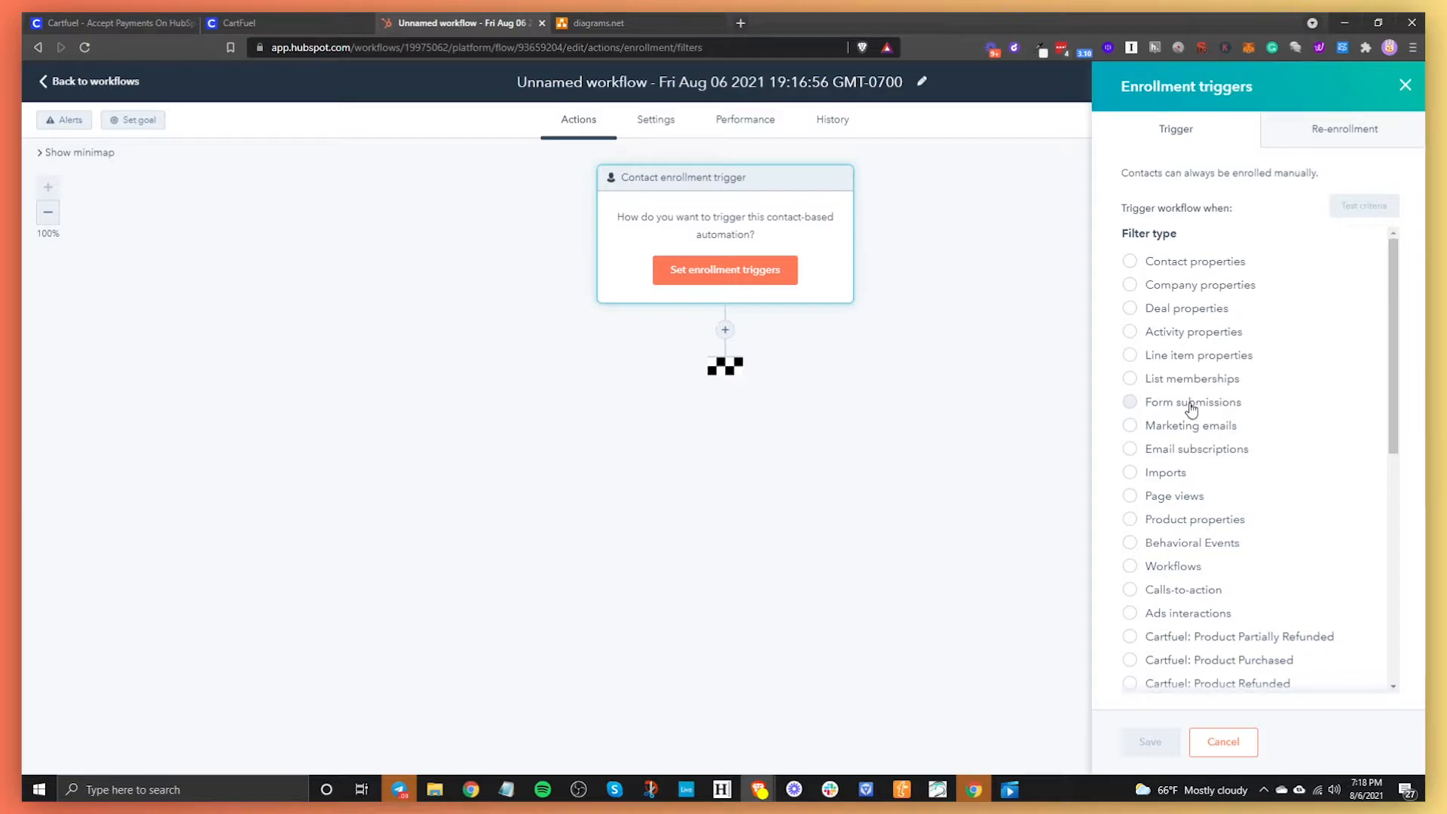
Step: Save an enrollment trigger for contacts who filled out Cartfuel - New Test Form on any page
{"action": "left_click", "coordinate": [1193, 401]}
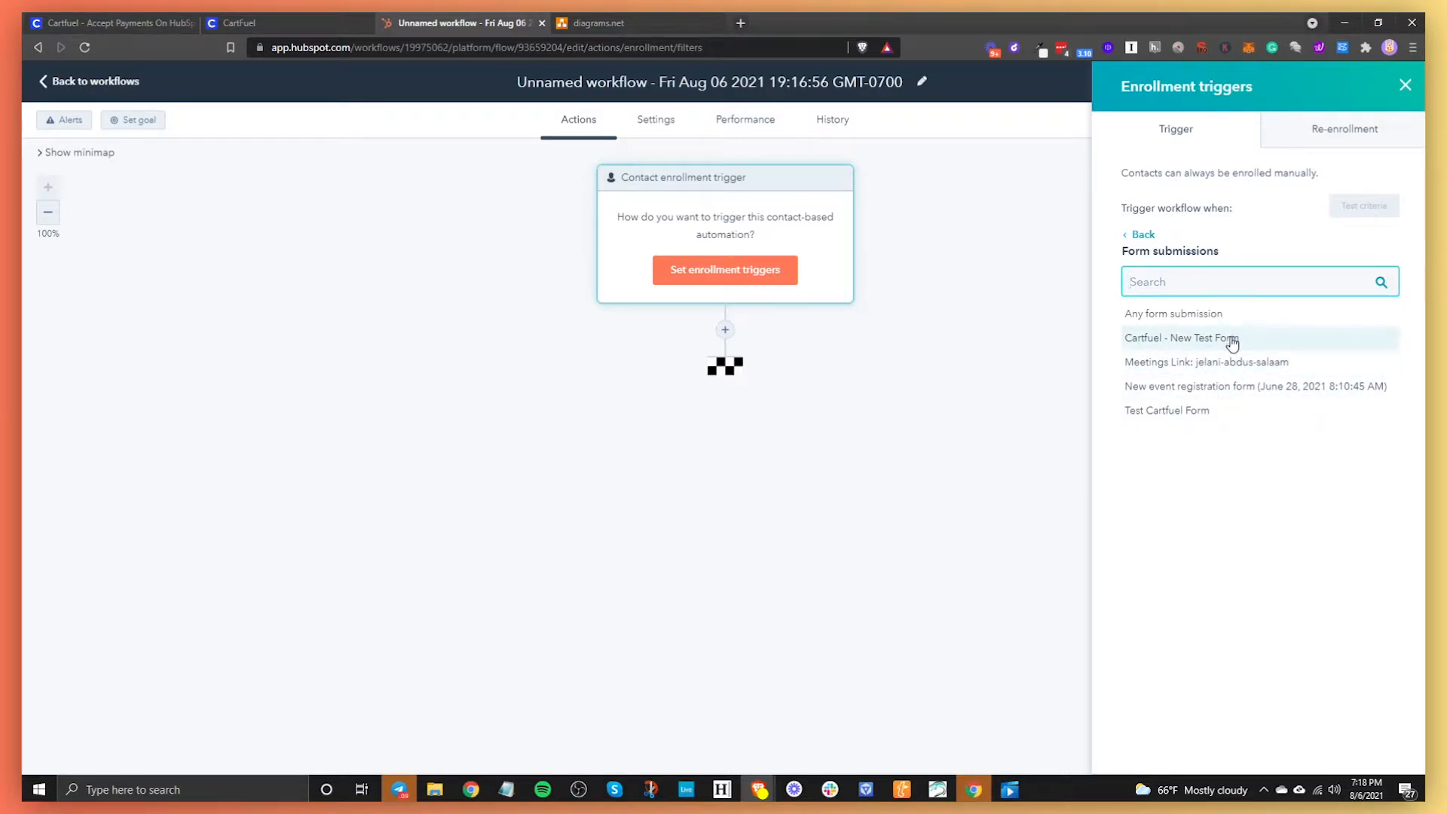
{"action": "left_click", "coordinate": [1182, 337]}
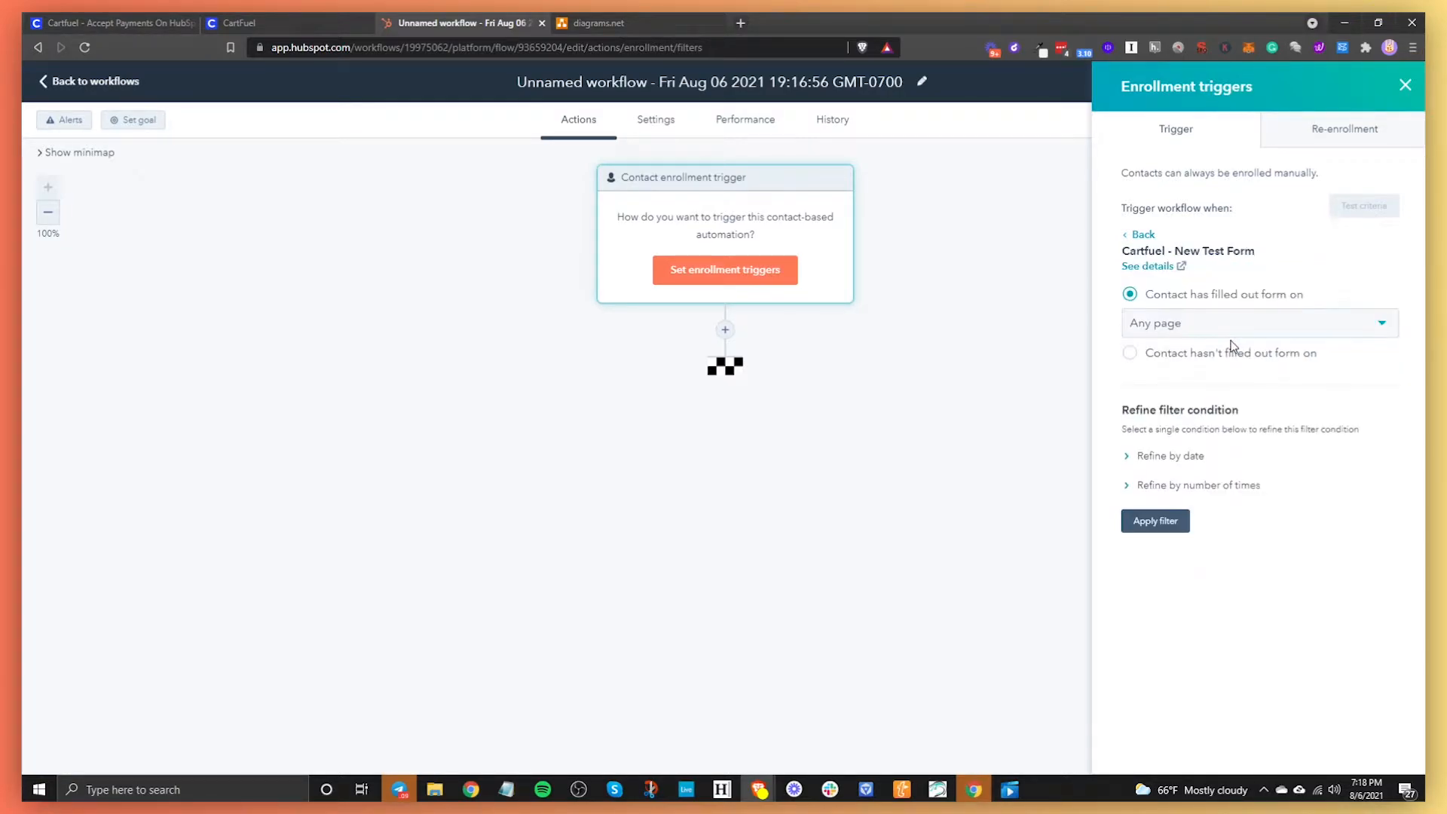
{"action": "mouse_move", "coordinate": [1095, 498]}
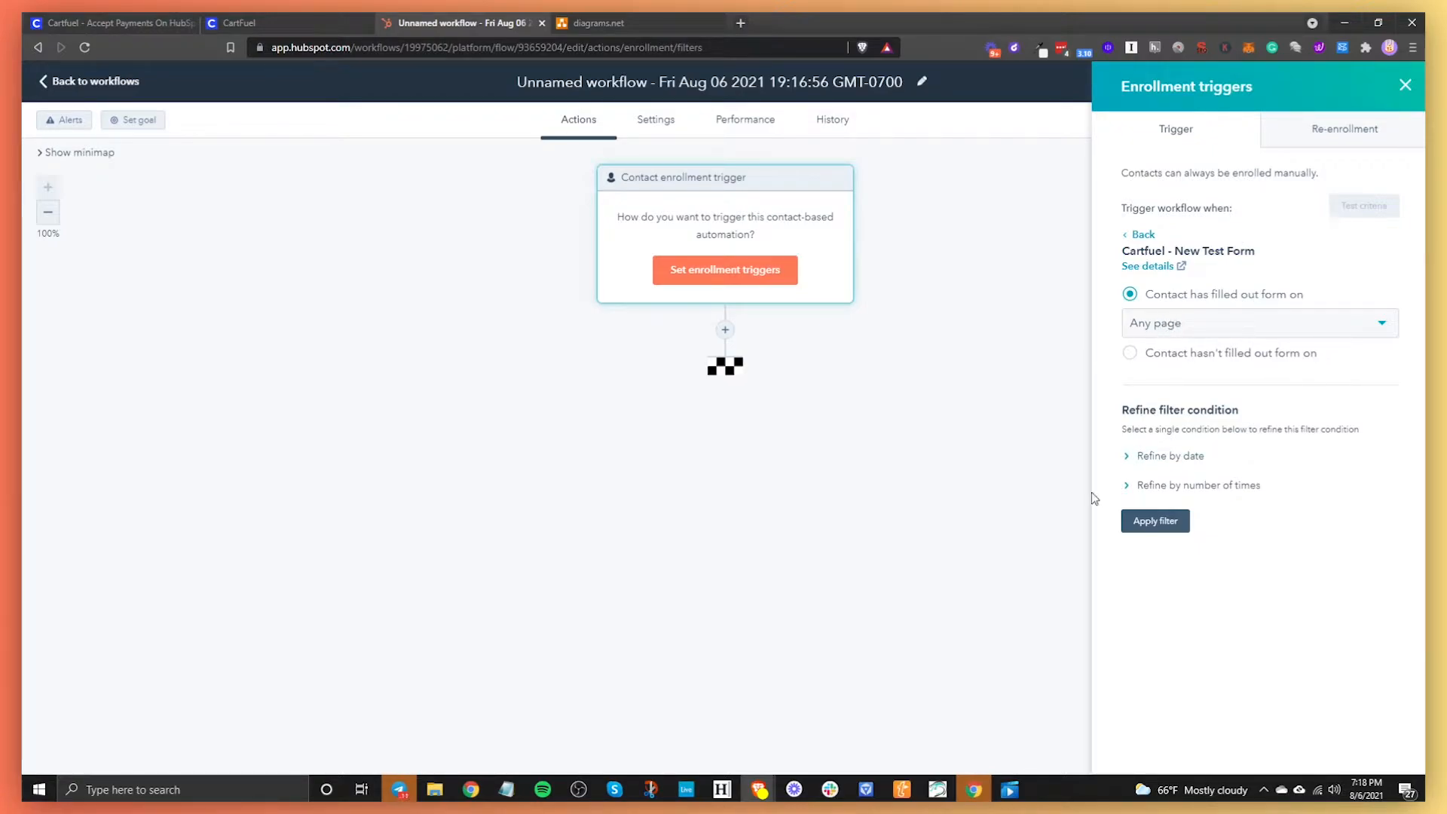
{"action": "left_click", "coordinate": [1155, 520]}
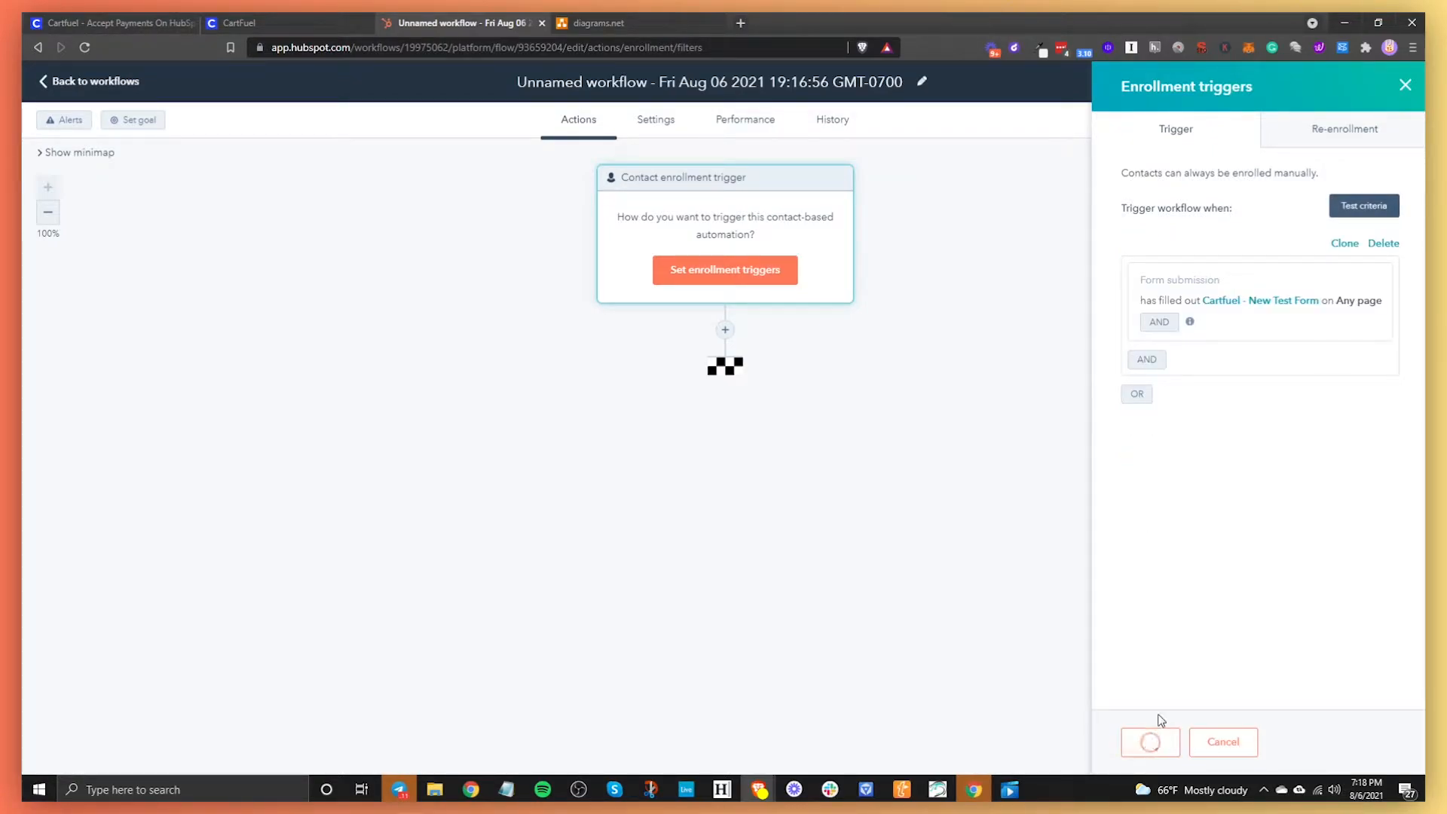
{"action": "left_click", "coordinate": [1151, 741]}
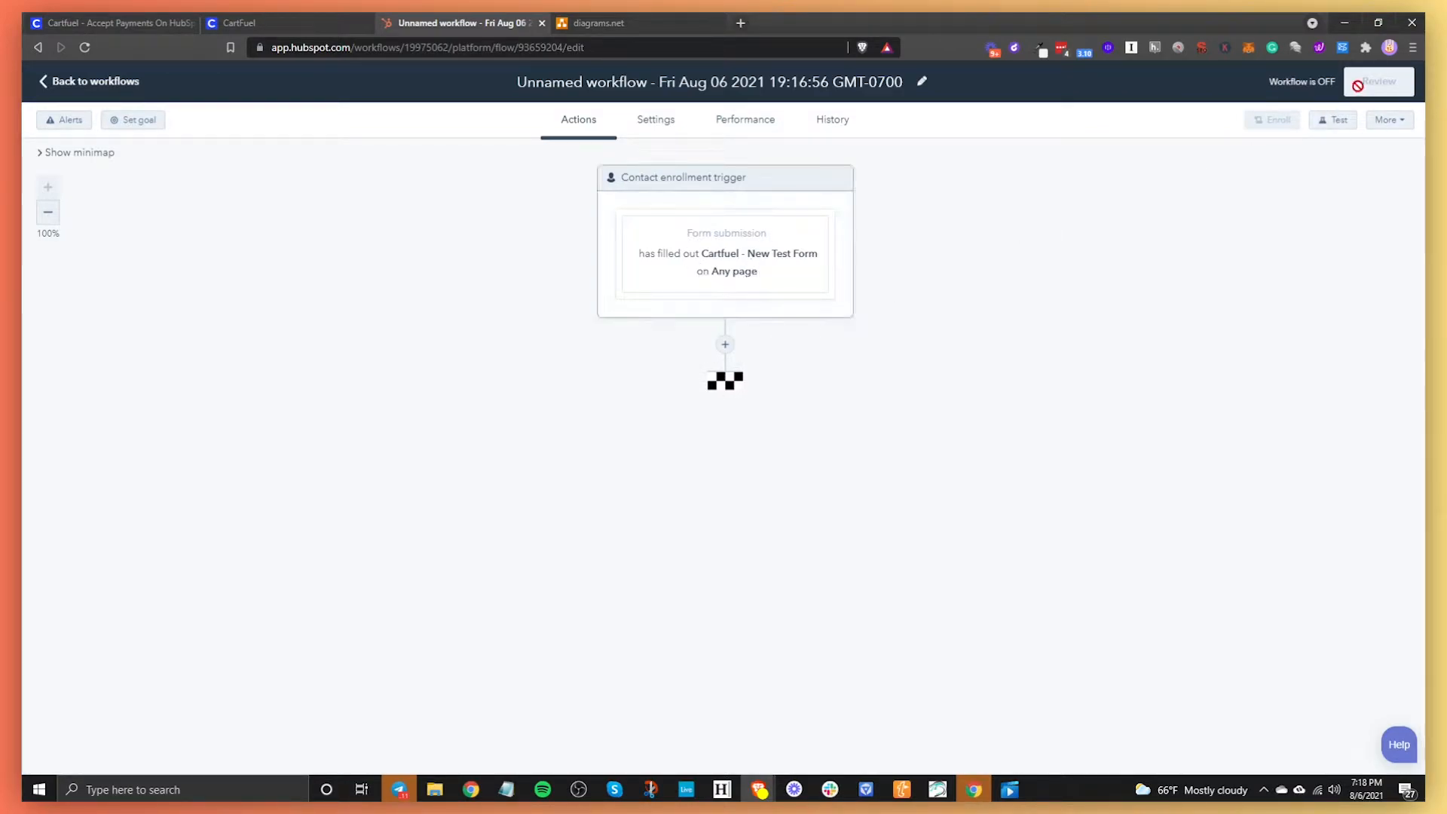
Step: Add a 1-hour 'Delay for a set amount of time' step right after the trigger
{"action": "left_click", "coordinate": [723, 344]}
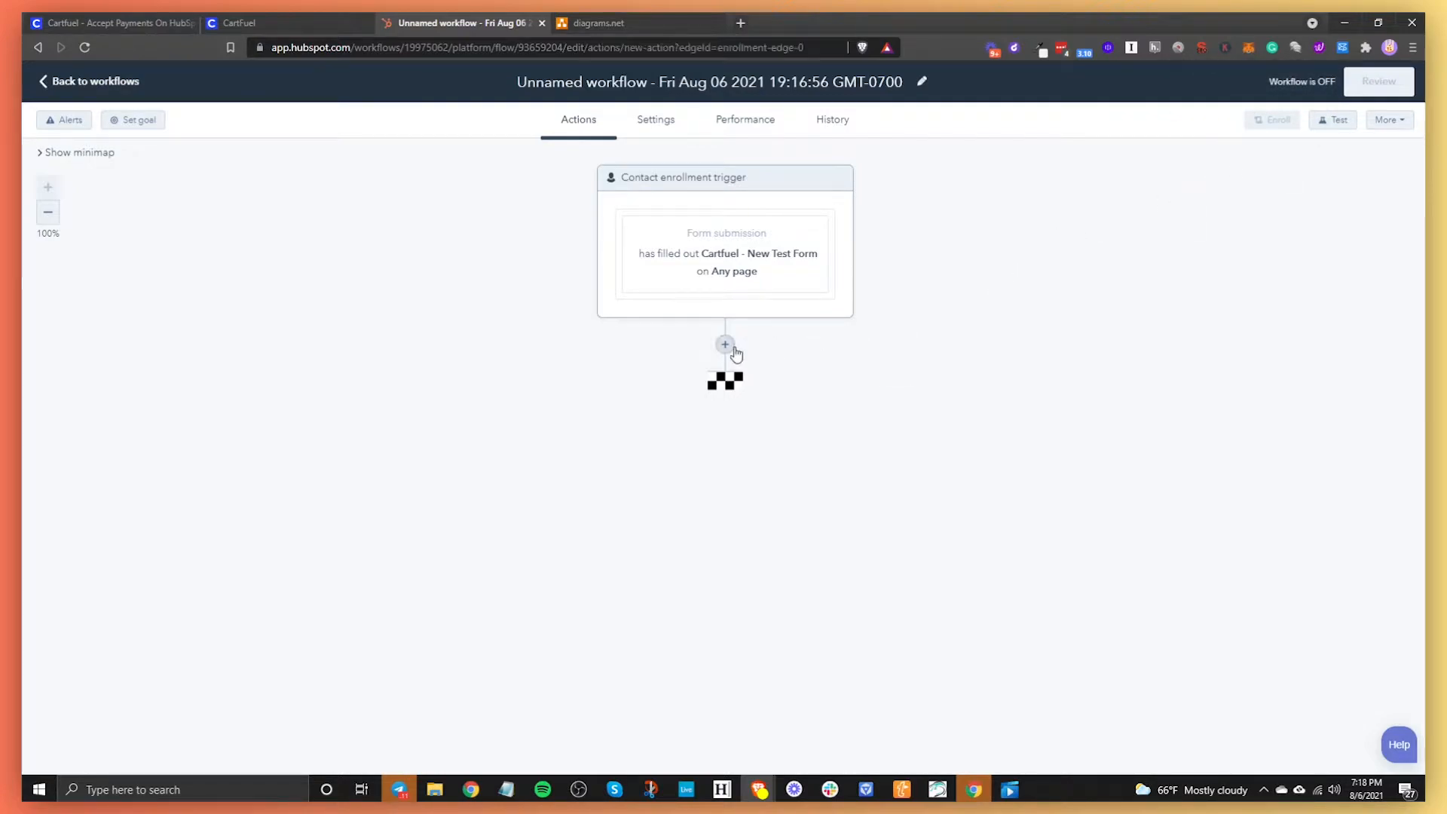
{"action": "left_click", "coordinate": [725, 344]}
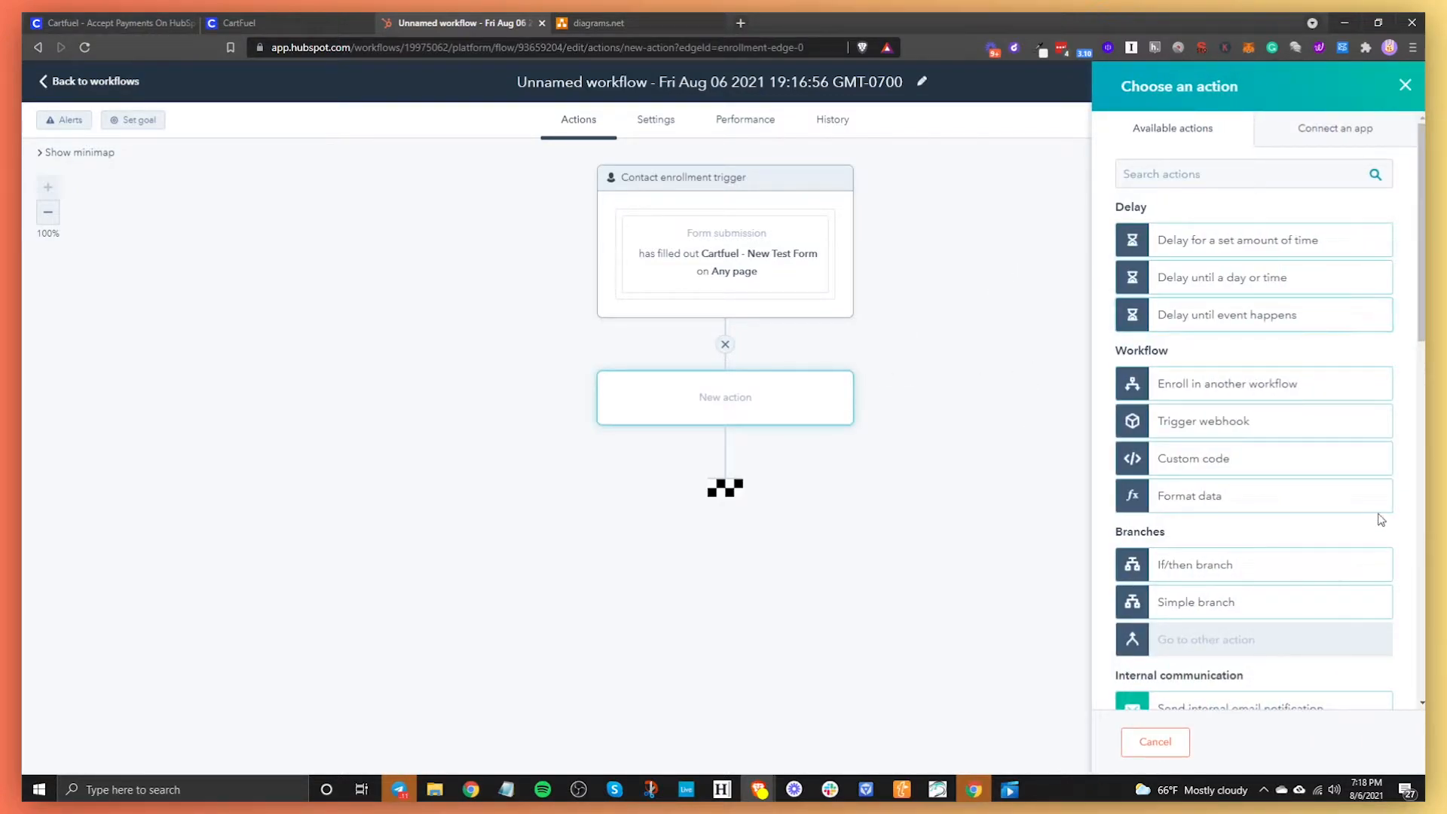
{"action": "left_click", "coordinate": [1240, 240]}
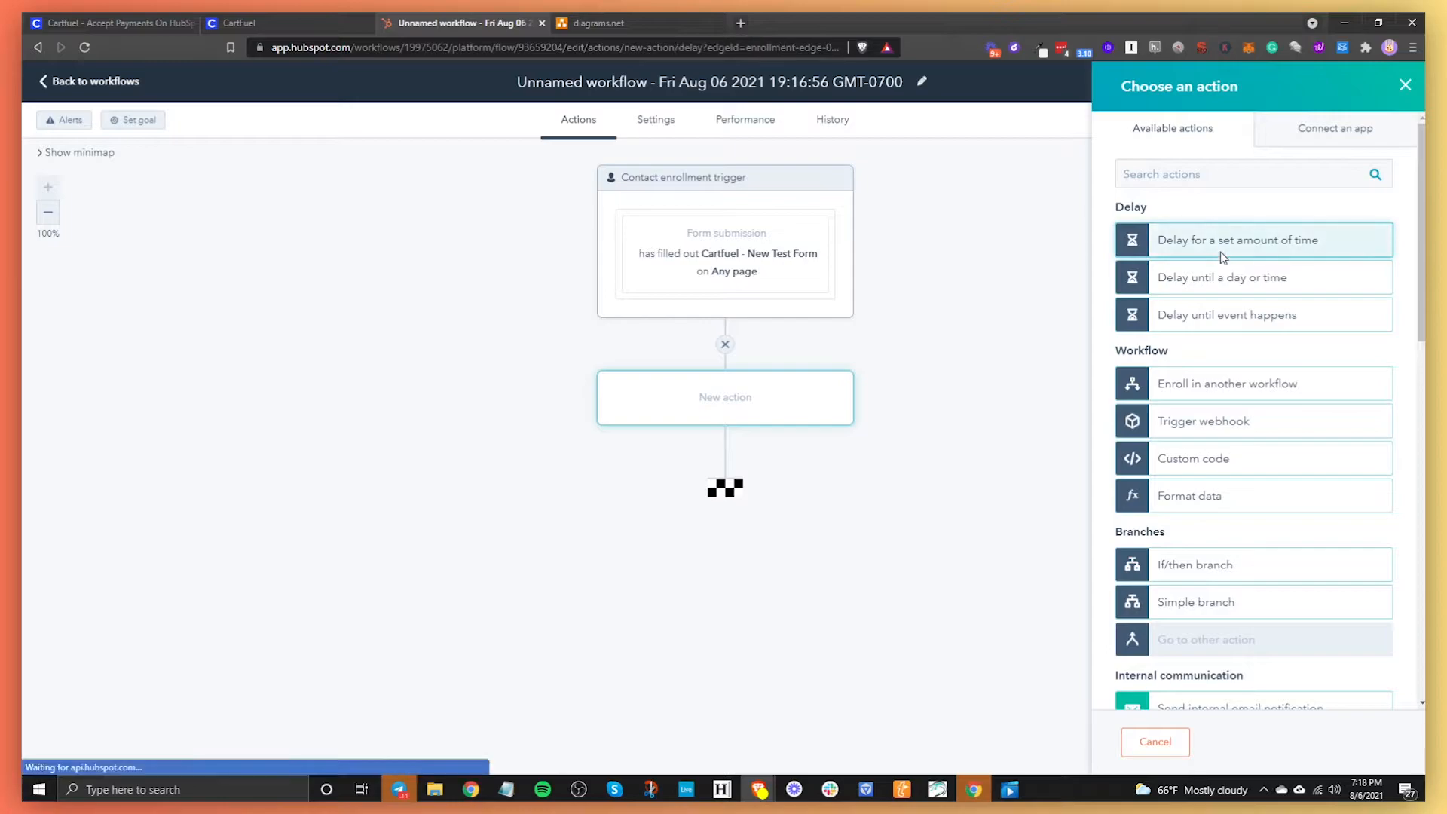
{"action": "left_click", "coordinate": [1238, 239]}
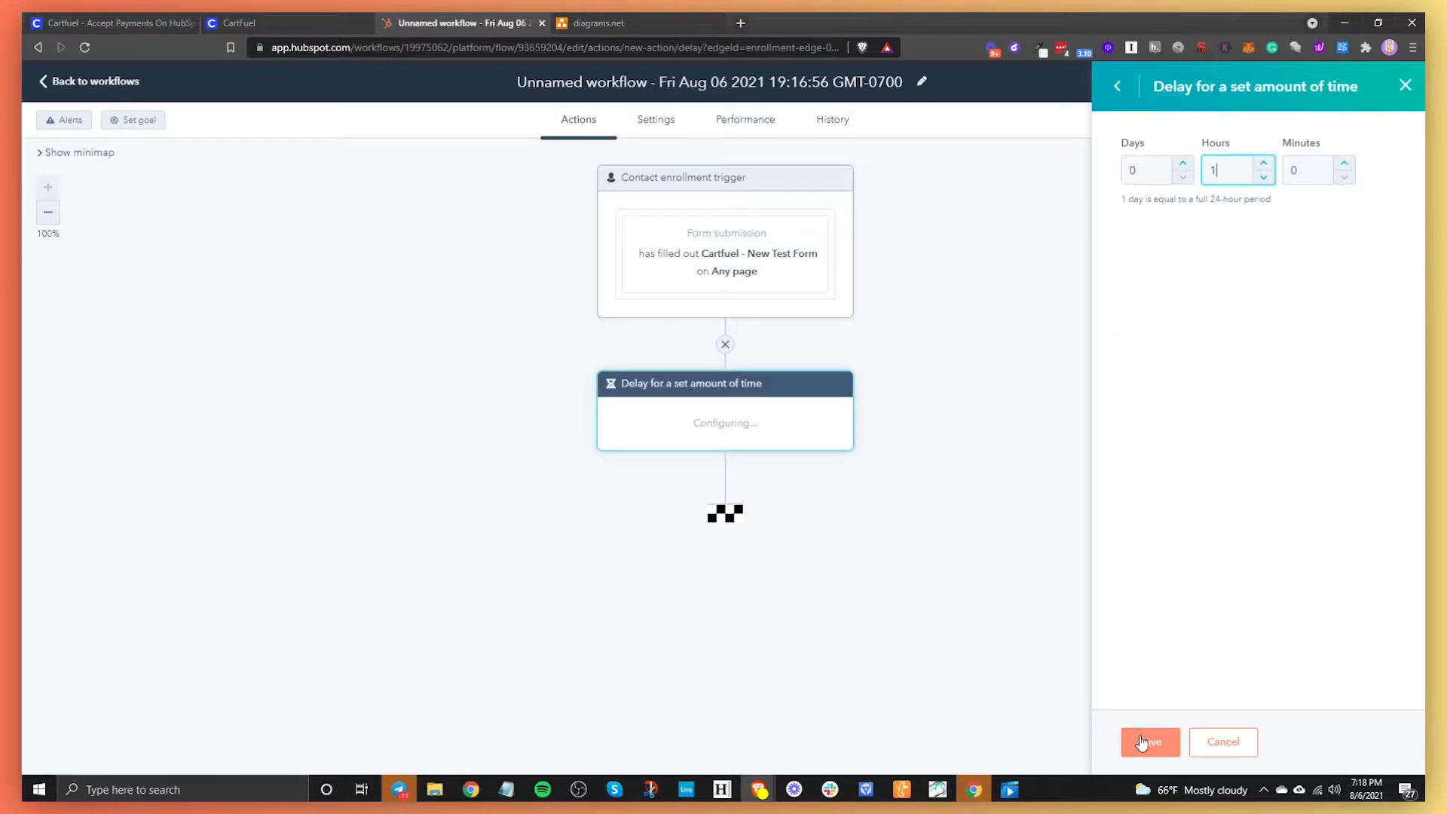
{"action": "left_click", "coordinate": [1151, 741]}
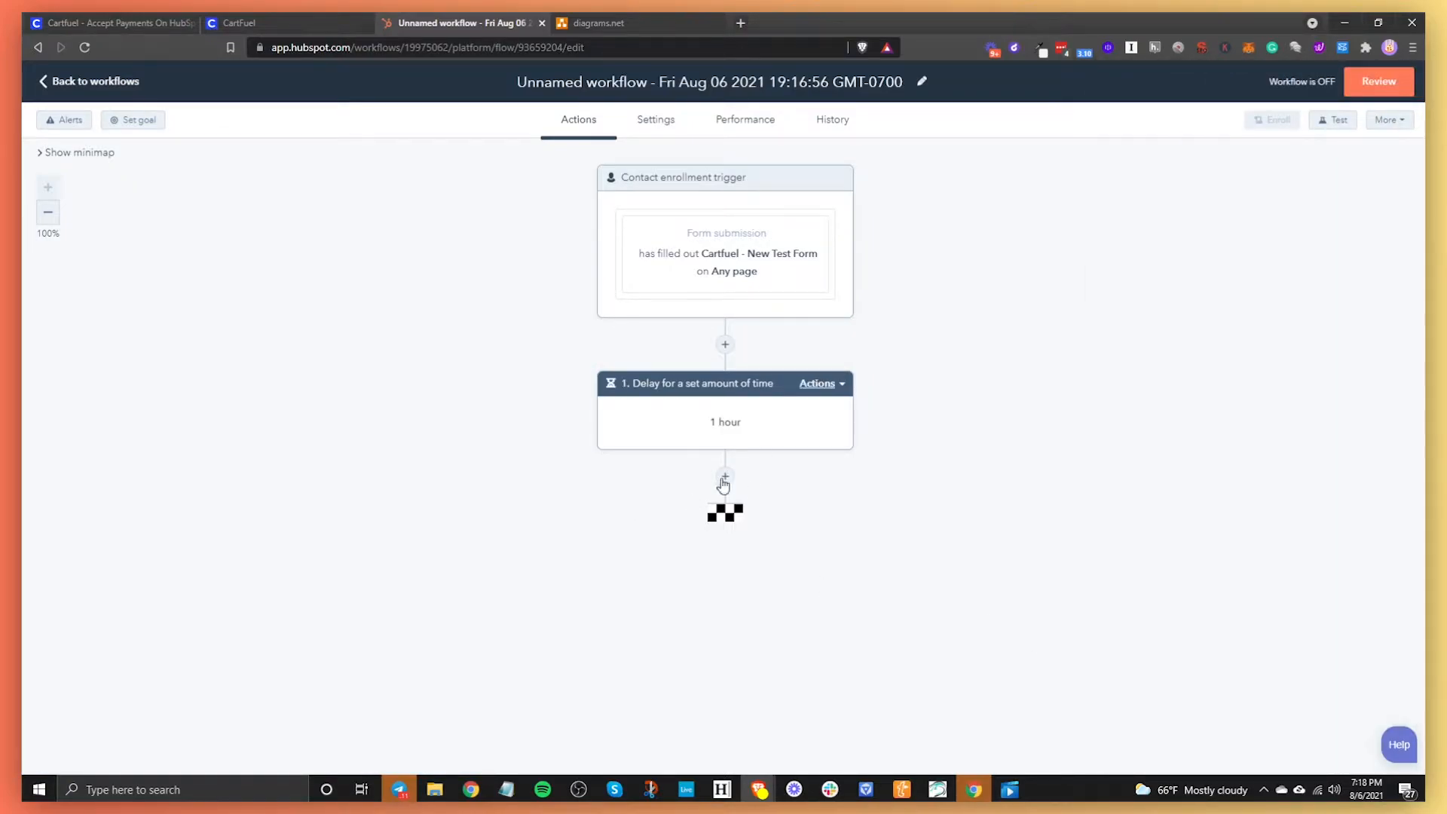
Step: Insert a step after the delay and browse the available actions
{"action": "left_click", "coordinate": [724, 476]}
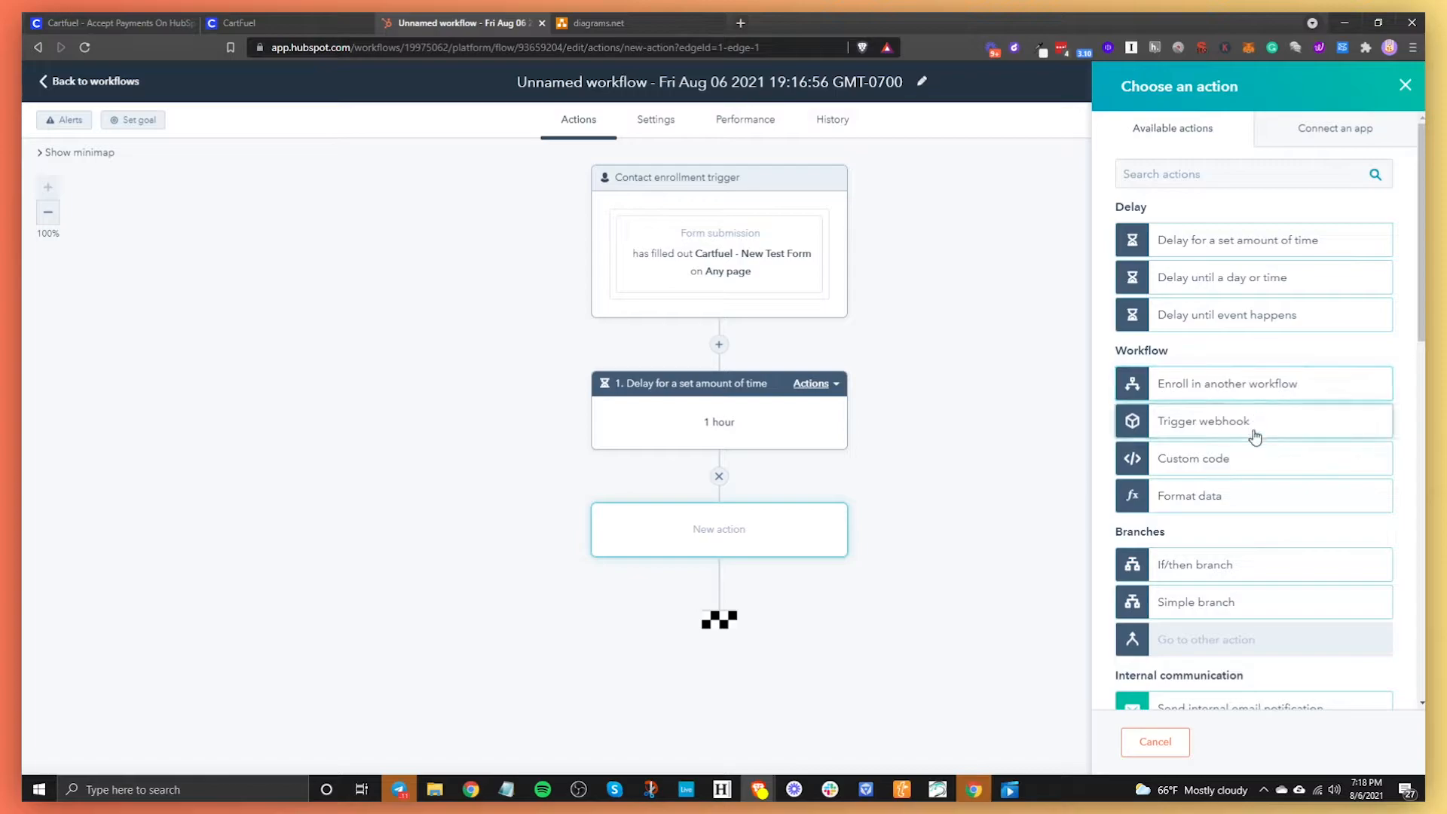
{"action": "scroll", "scroll_direction": "down", "scroll_amount": 3}
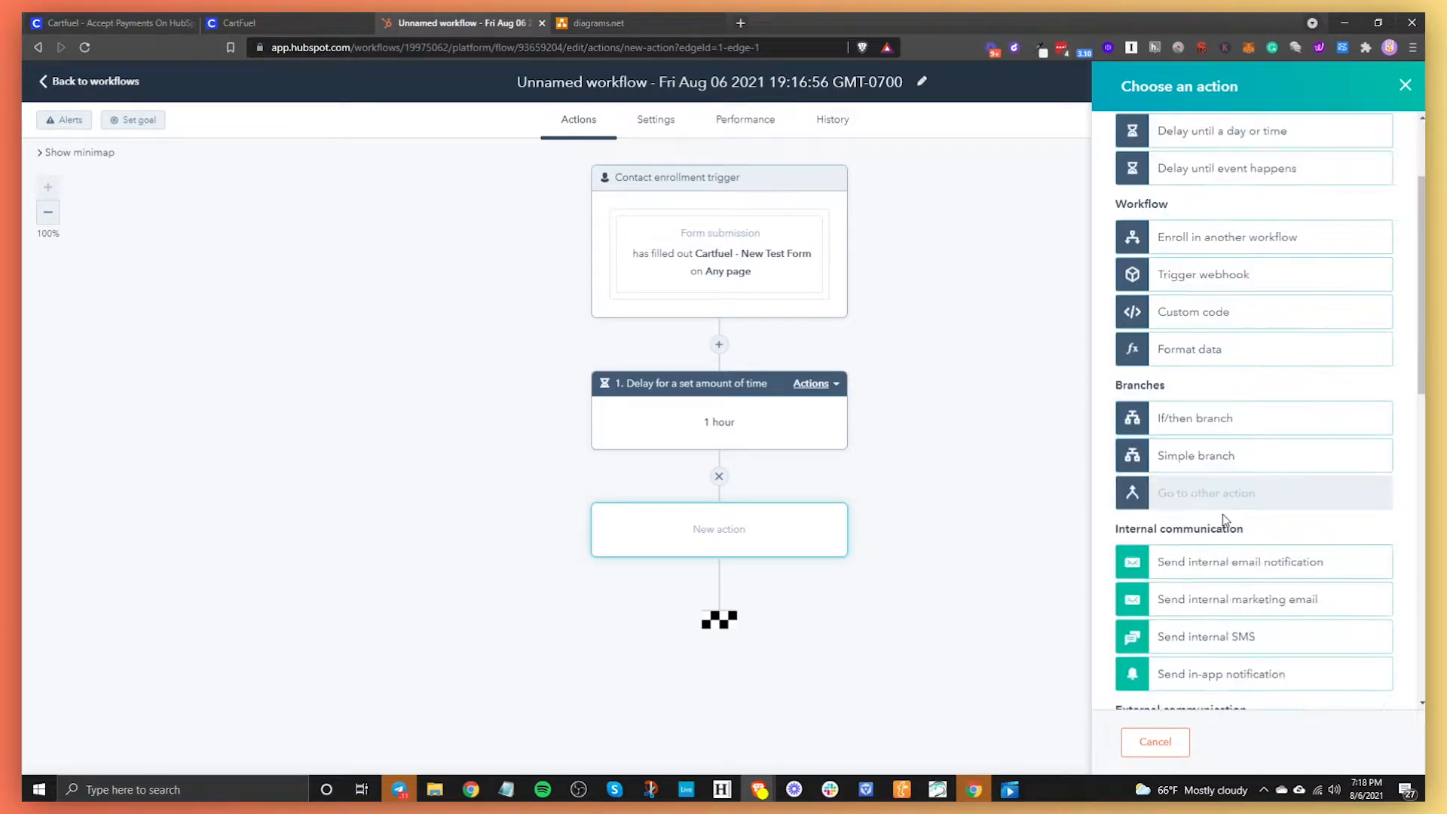
{"action": "mouse_move", "coordinate": [1212, 425]}
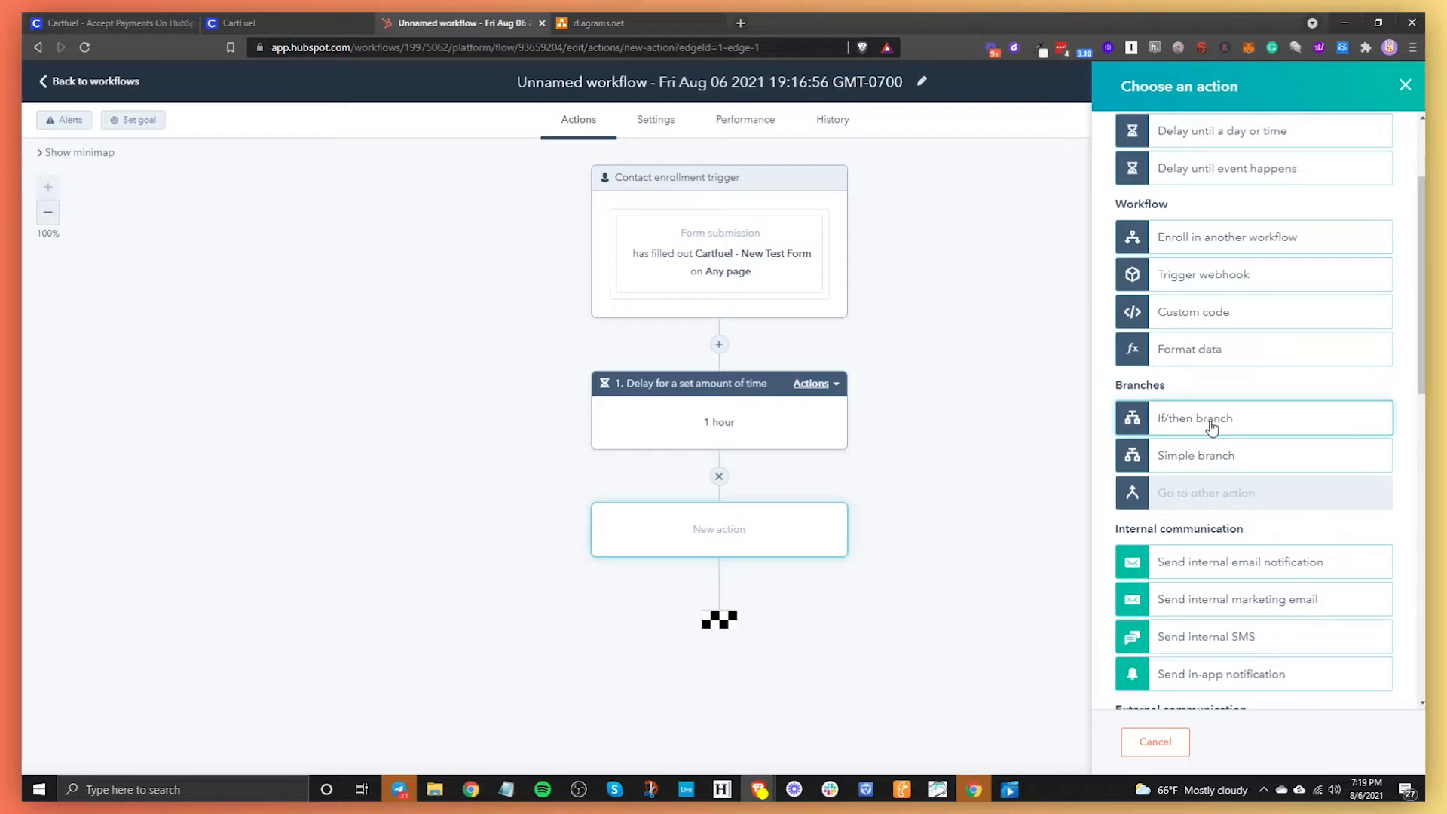
{"action": "scroll", "scroll_direction": "down", "scroll_amount": 3}
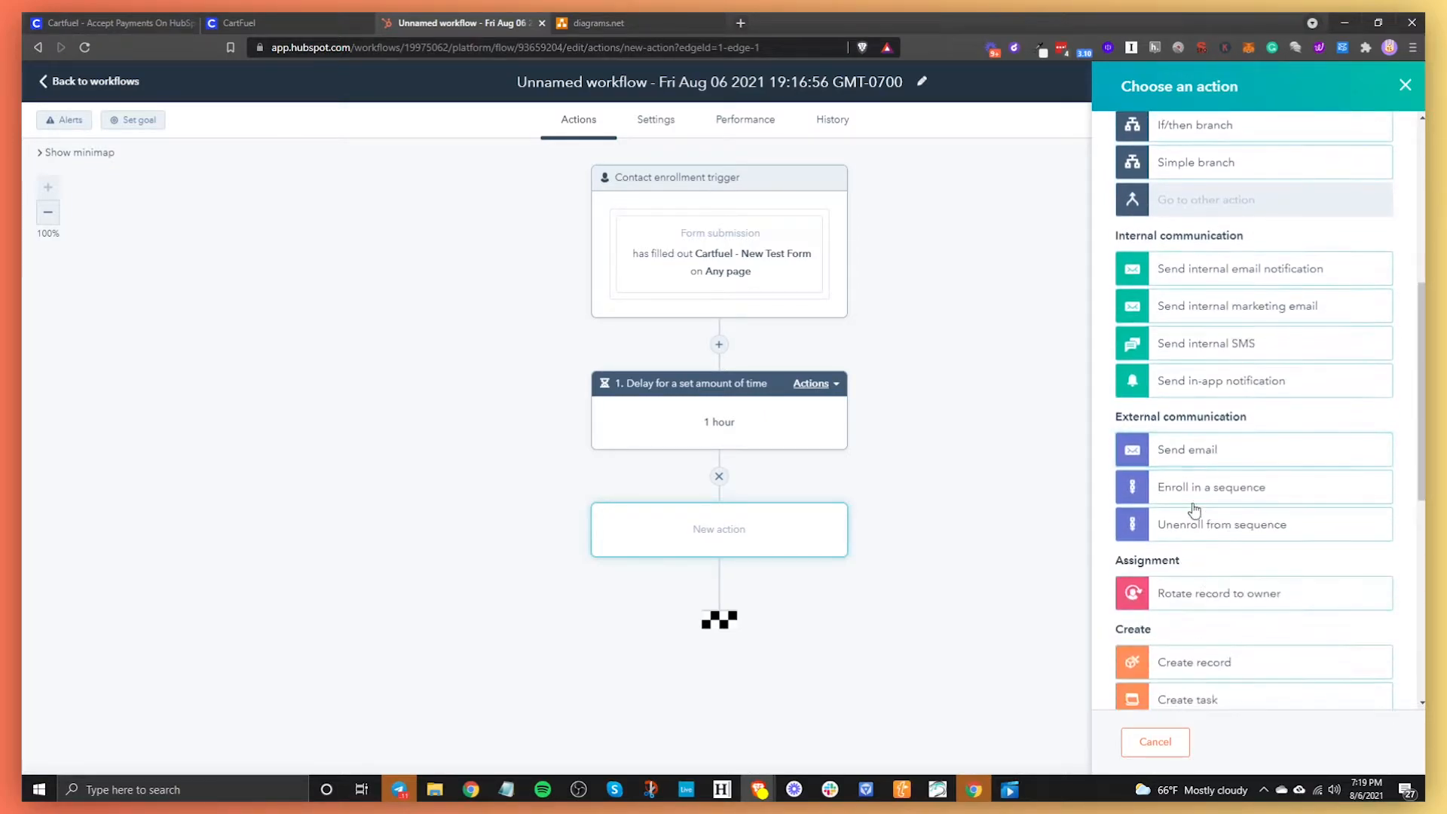
Step: Make the new step a Send email action using the existing 'I need your help' email
{"action": "left_click", "coordinate": [1188, 449]}
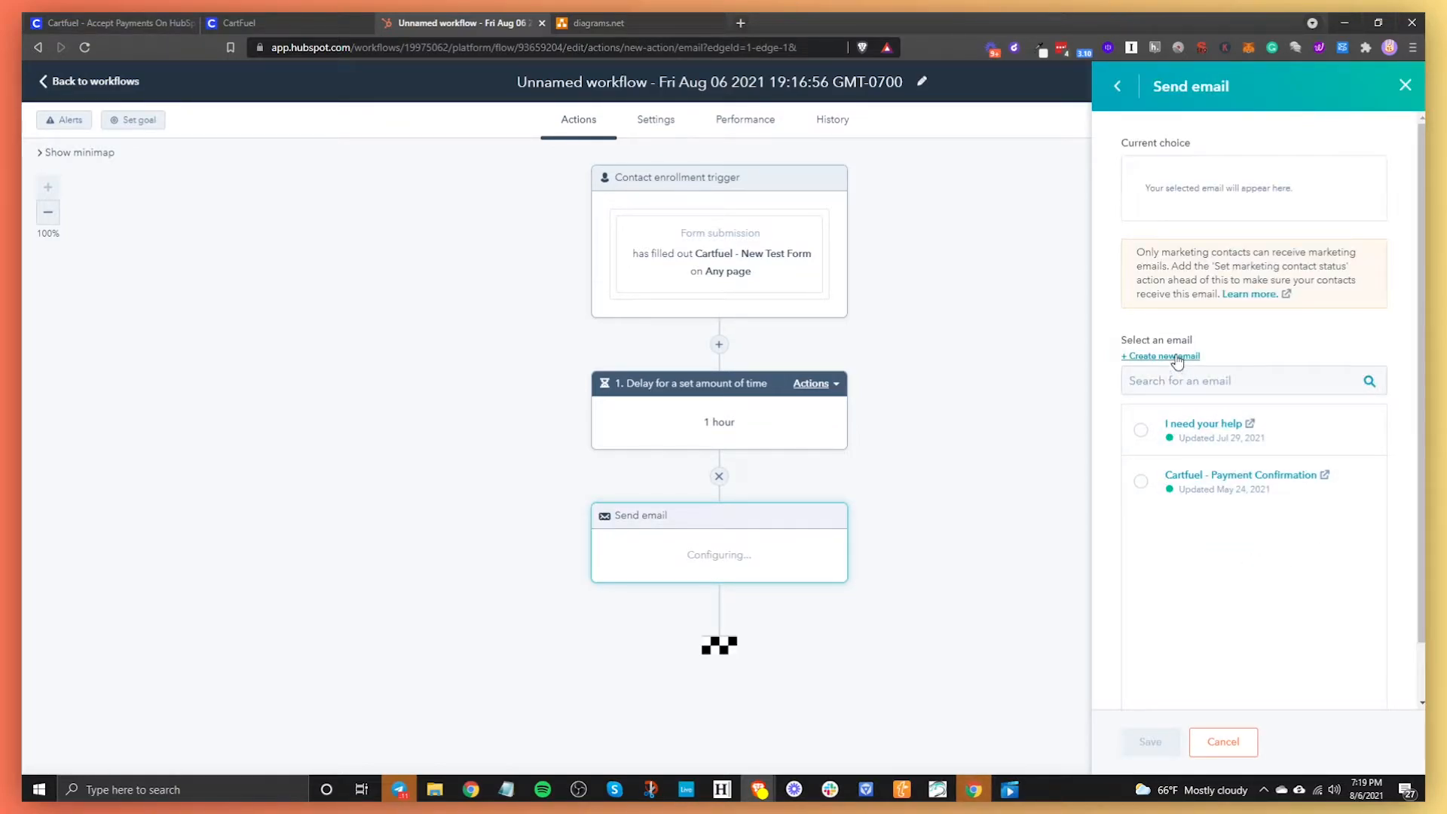
{"action": "left_click", "coordinate": [1161, 356]}
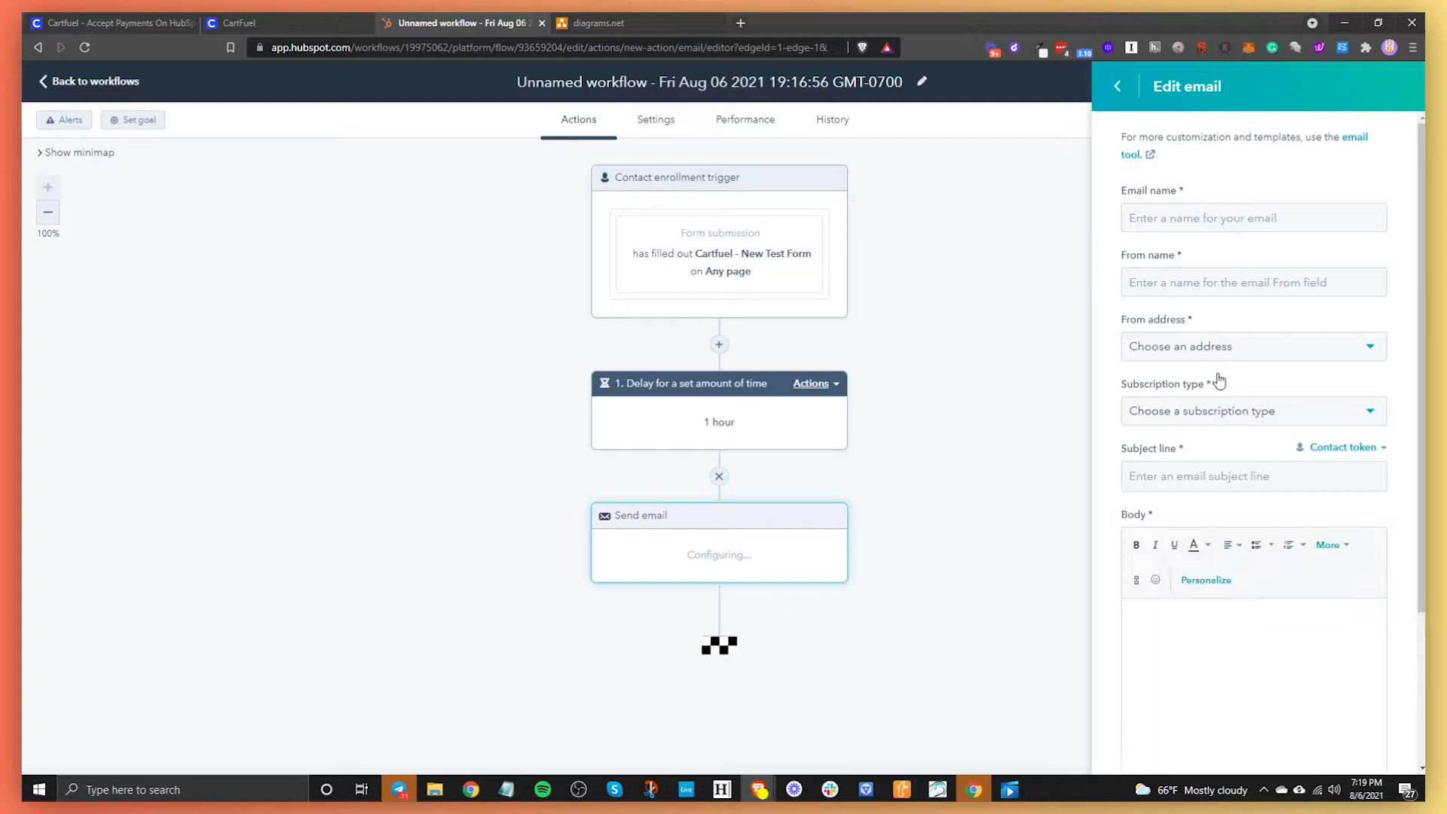
{"action": "mouse_move", "coordinate": [1152, 277]}
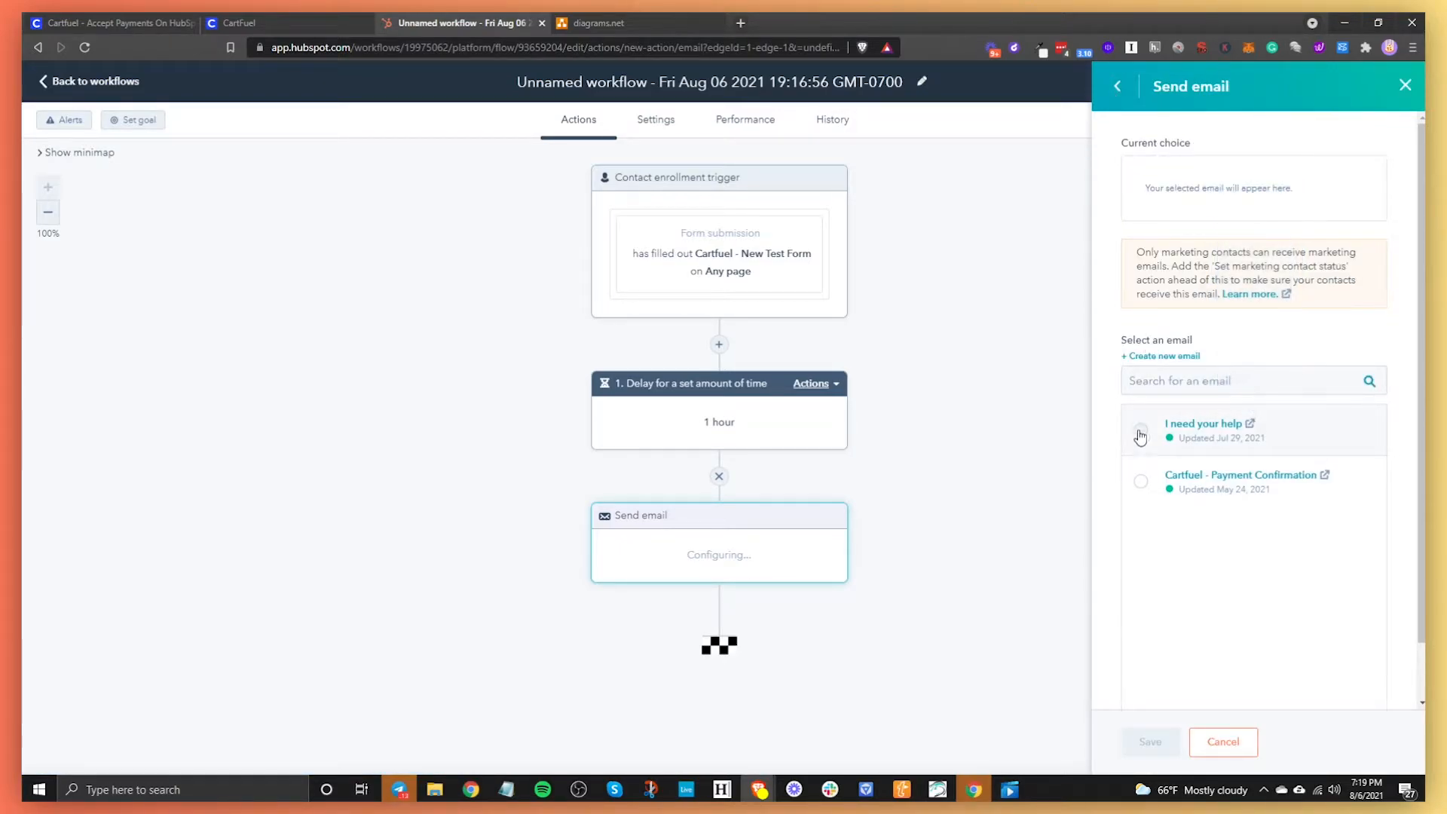
{"action": "left_click", "coordinate": [1140, 436]}
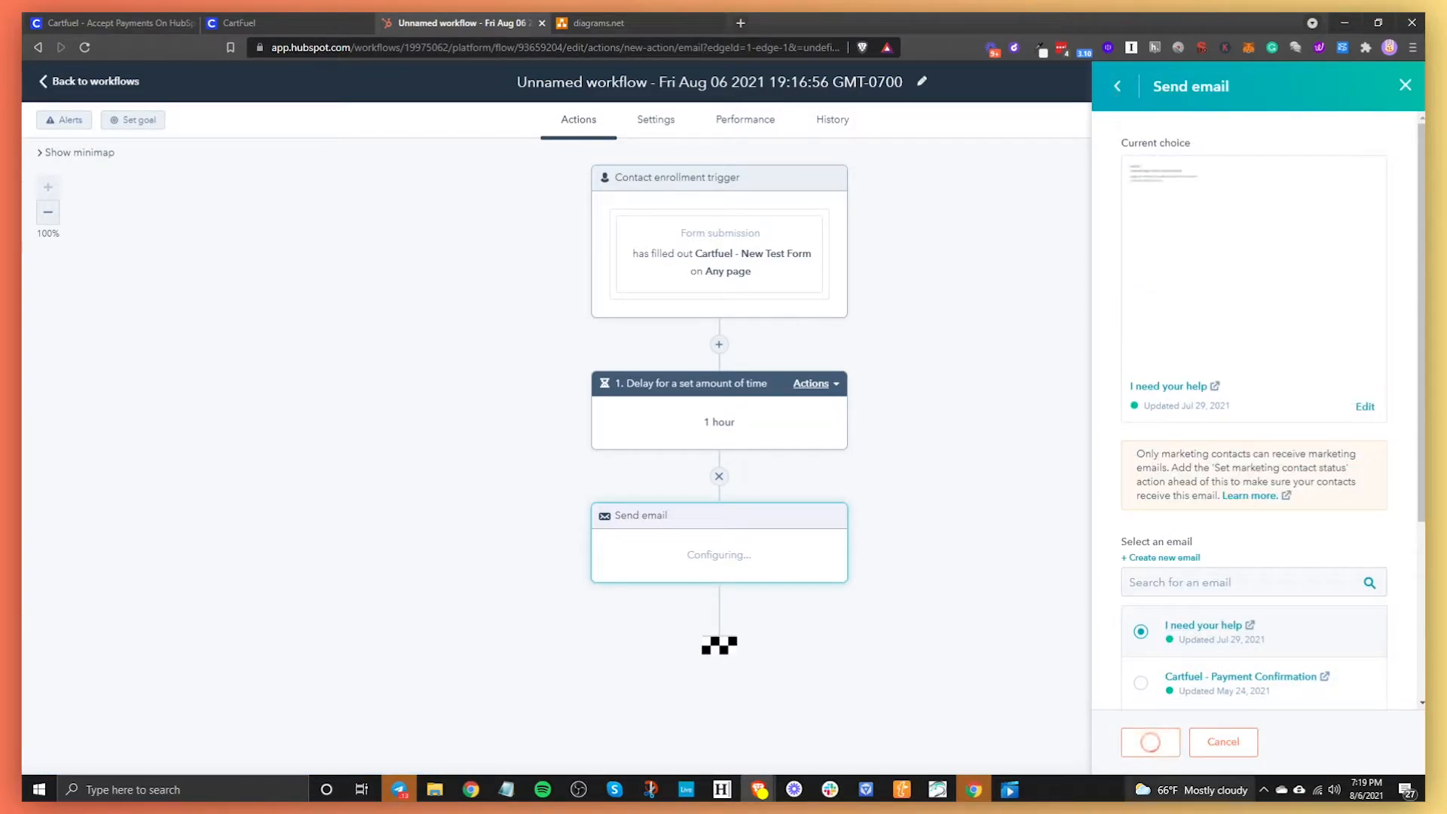
{"action": "left_click", "coordinate": [1150, 742]}
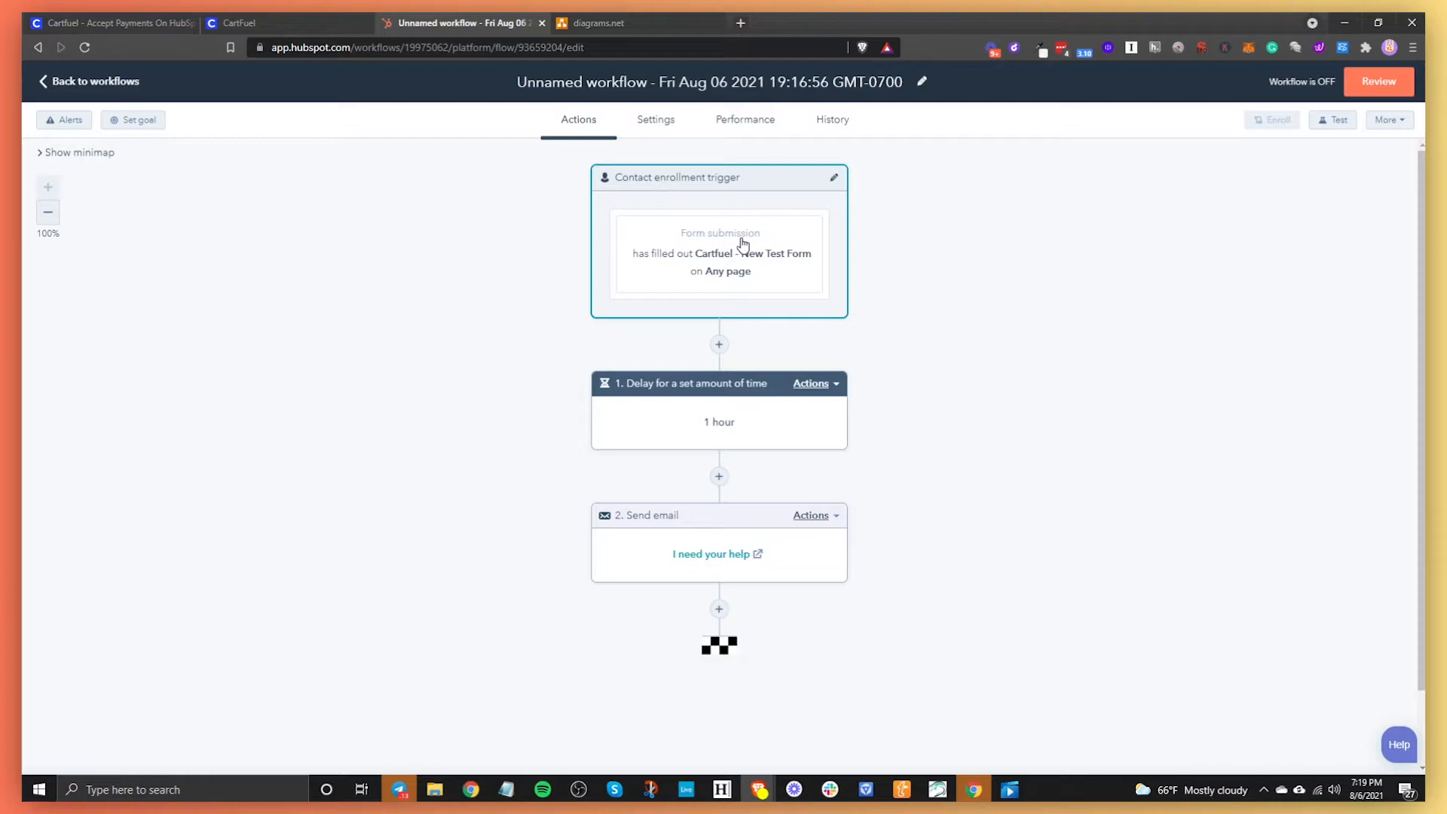
{"action": "mouse_move", "coordinate": [757, 610]}
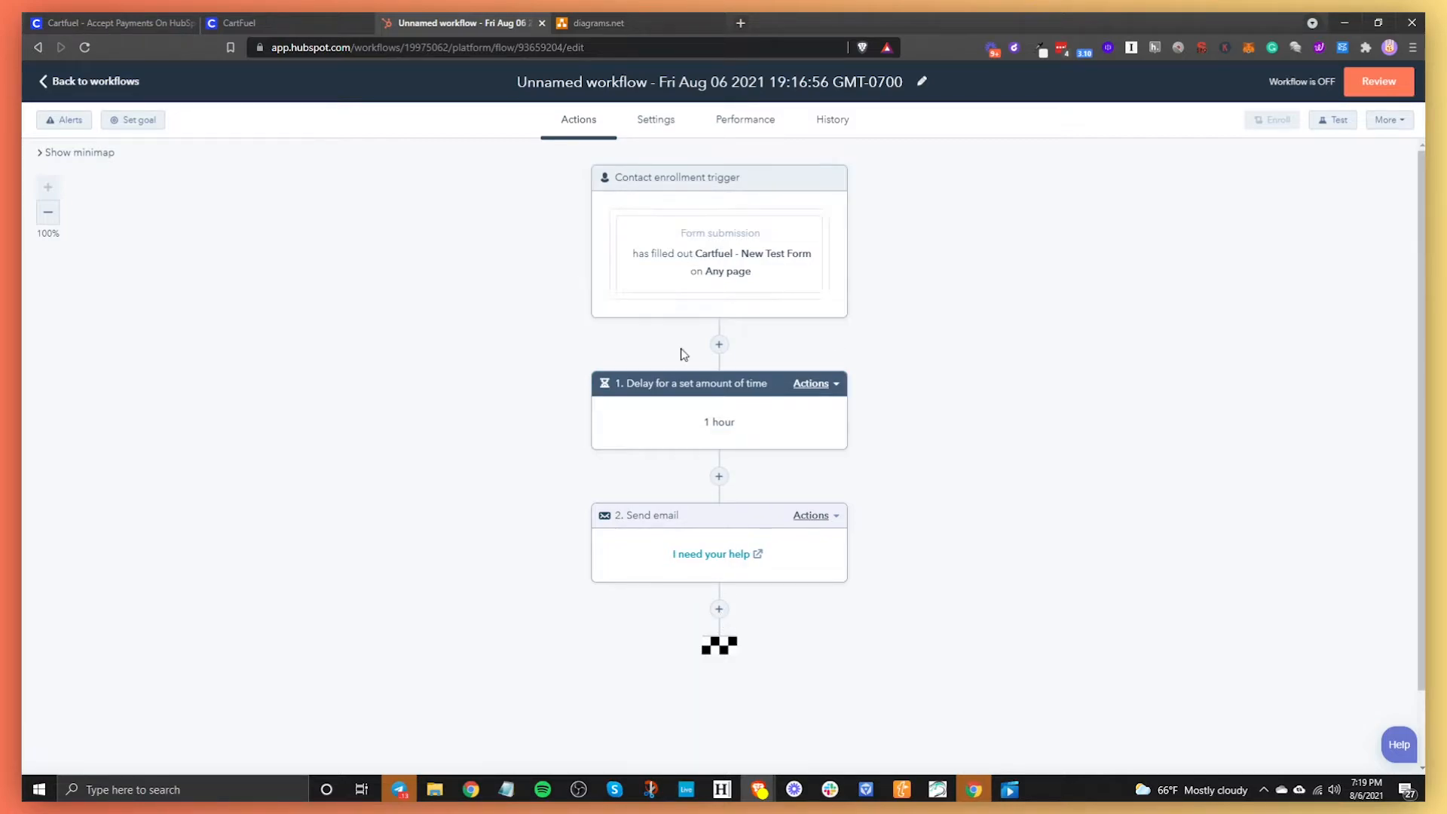
{"action": "mouse_move", "coordinate": [681, 195]}
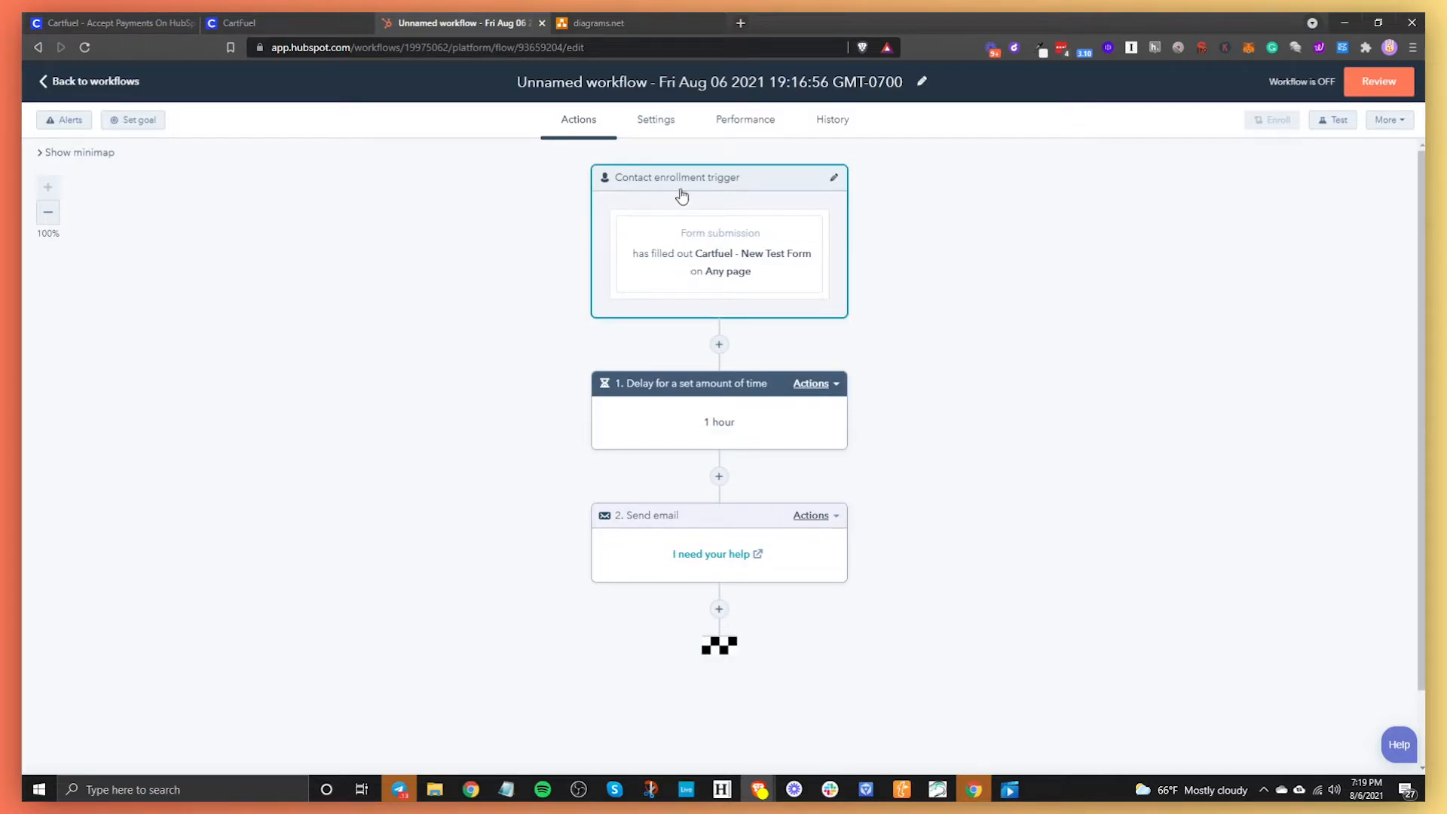
{"action": "mouse_move", "coordinate": [679, 245]}
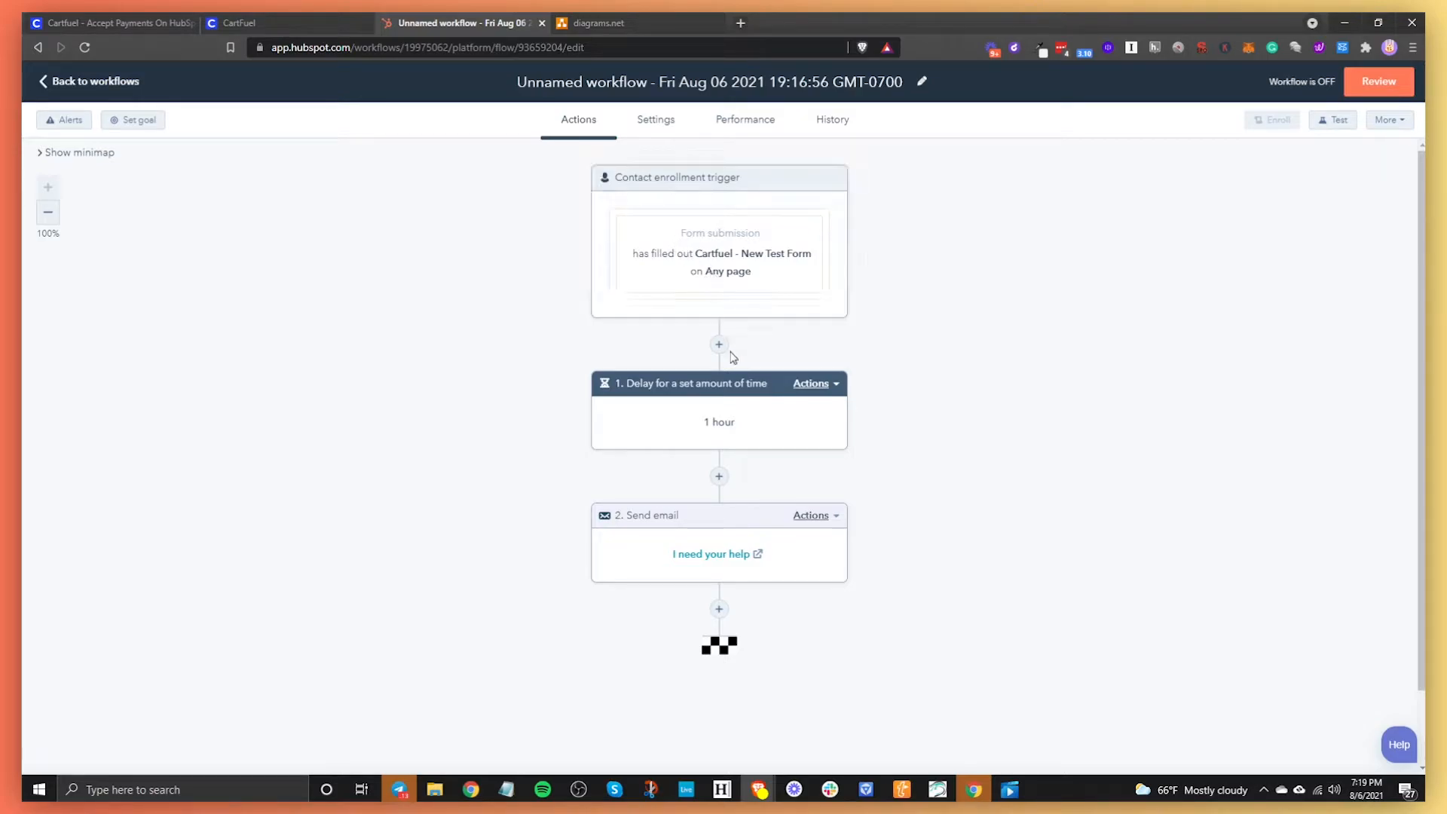
{"action": "mouse_move", "coordinate": [718, 351]}
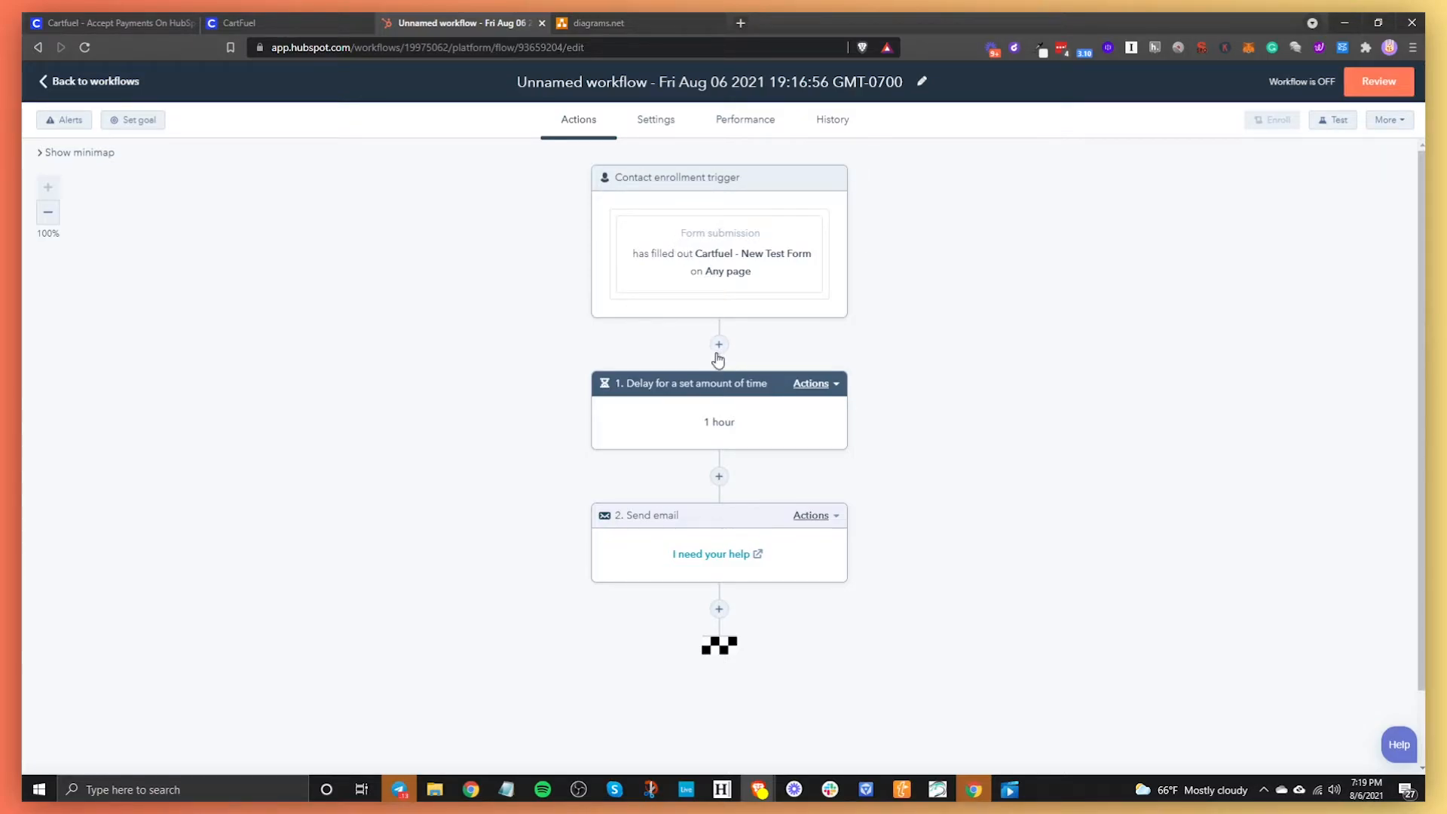
{"action": "left_click", "coordinate": [719, 423]}
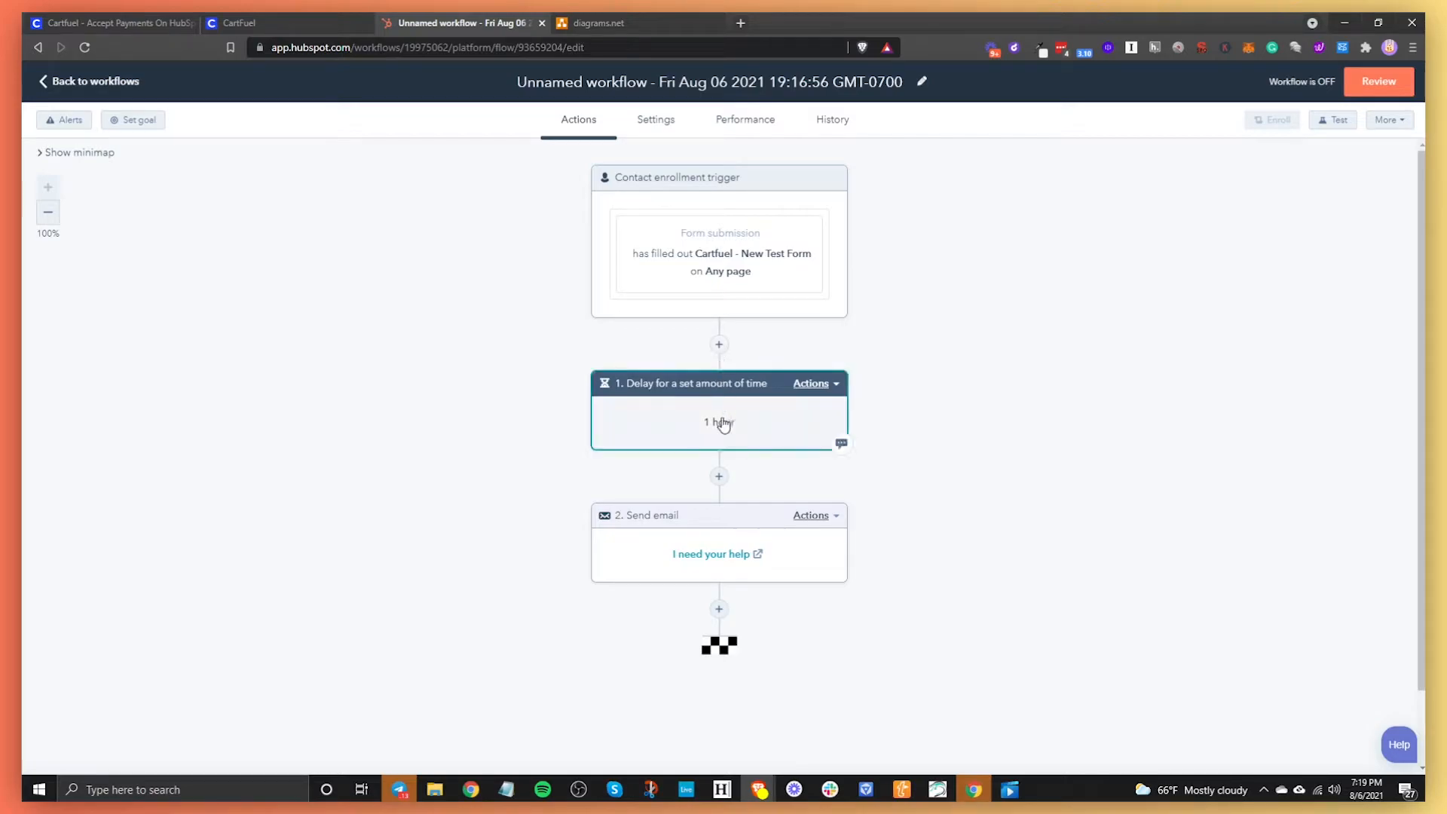
Step: Insert a step after the email and browse the available actions
{"action": "left_click", "coordinate": [719, 609]}
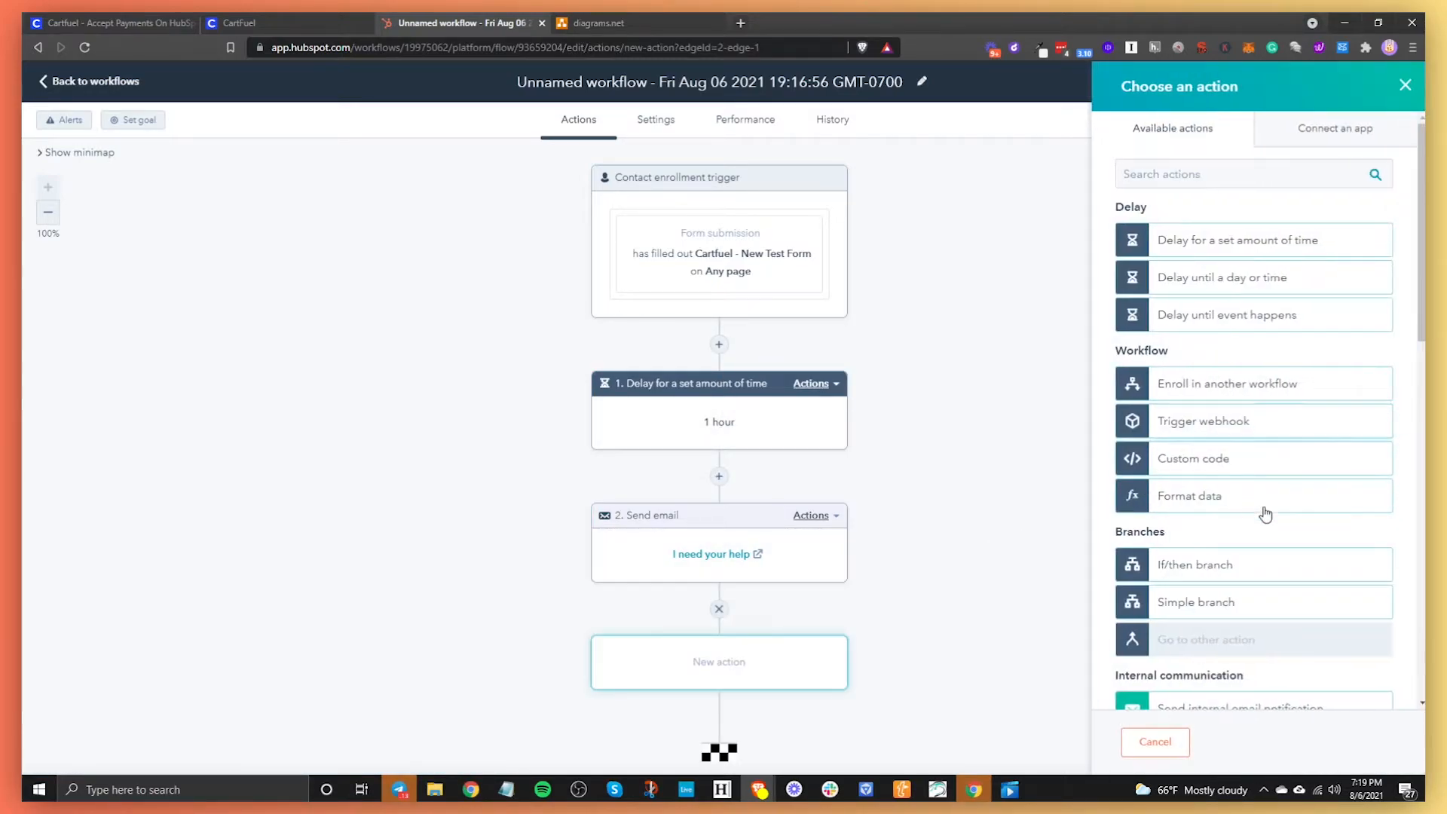
{"action": "scroll", "scroll_direction": "down", "scroll_amount": 3}
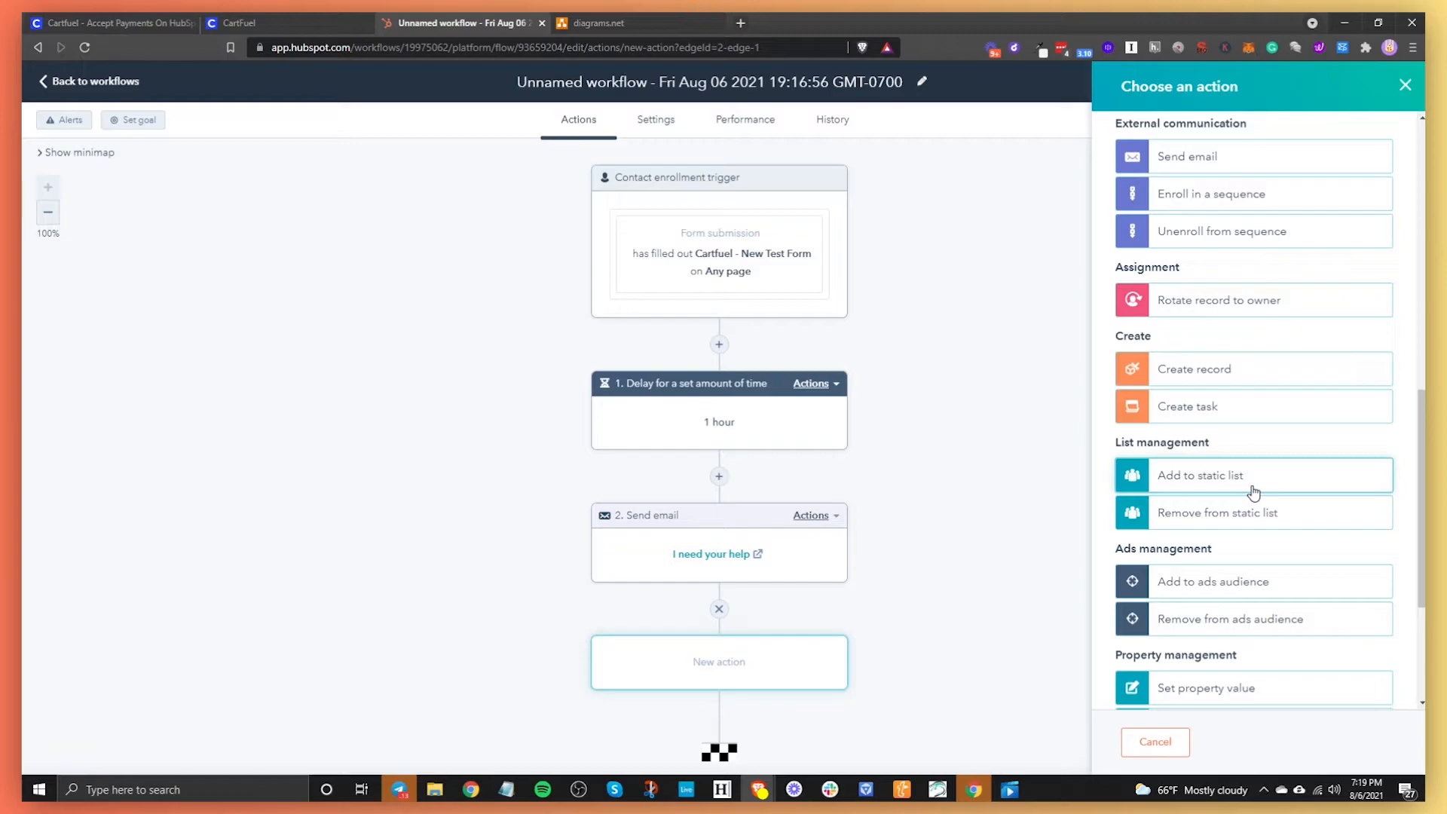
{"action": "mouse_move", "coordinate": [1222, 606]}
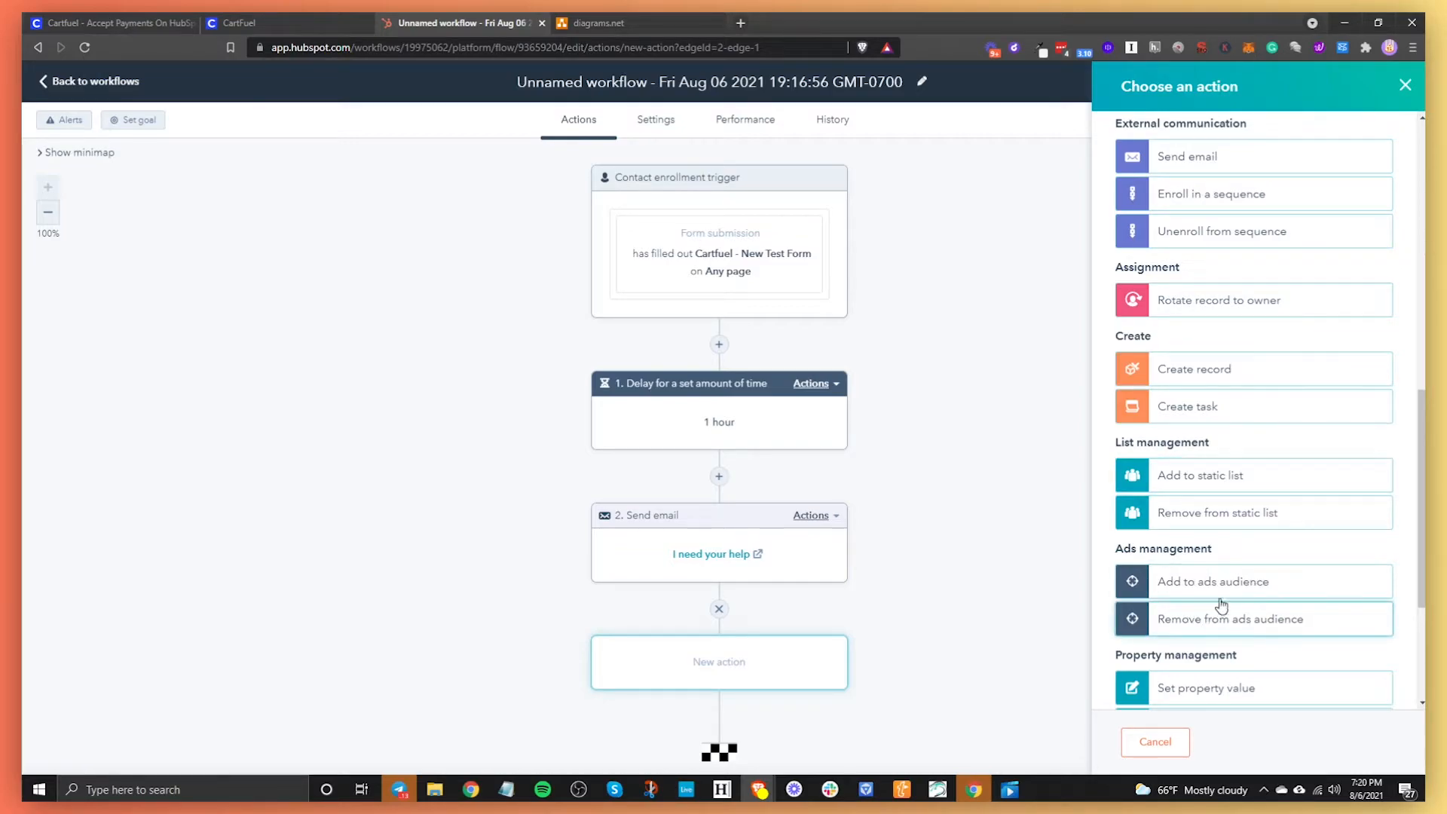
{"action": "scroll", "scroll_direction": "down", "scroll_amount": 3}
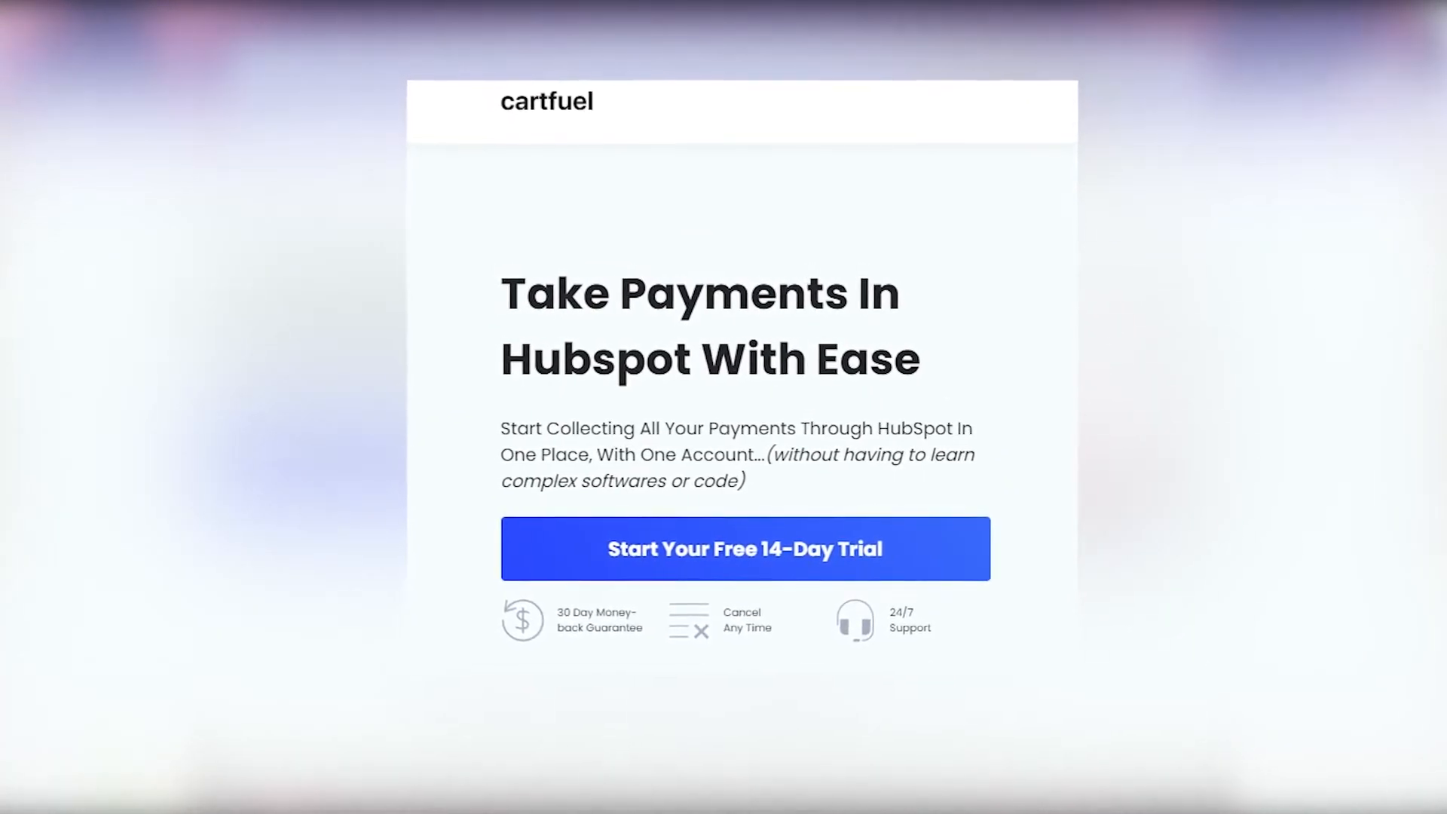
Step: Complete the CartFuel test checkout with payment details so purchases land on the HubSpot contact timeline
{"action": "left_click", "coordinate": [745, 549]}
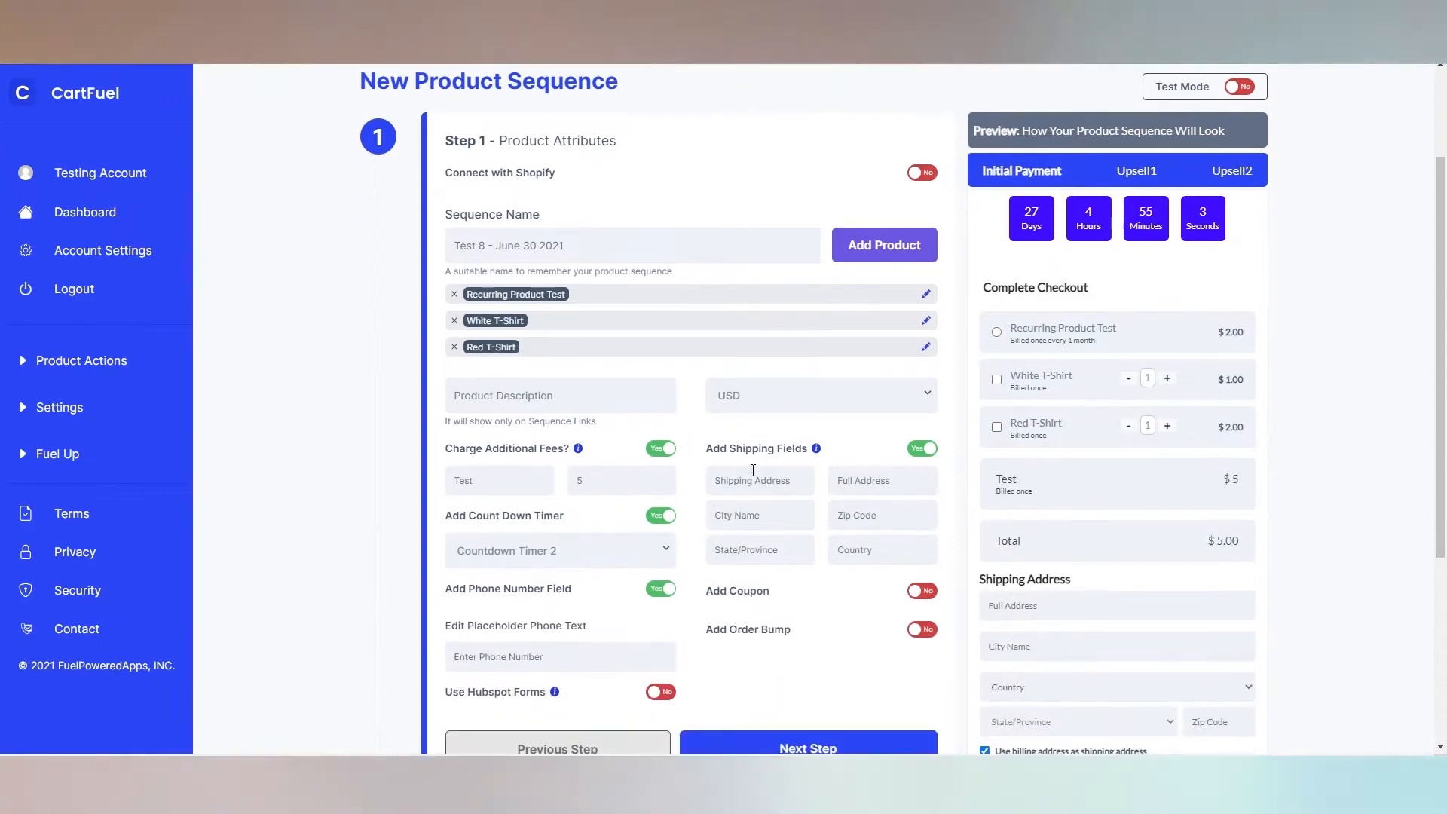
{"action": "scroll", "scroll_direction": "down", "scroll_amount": 3}
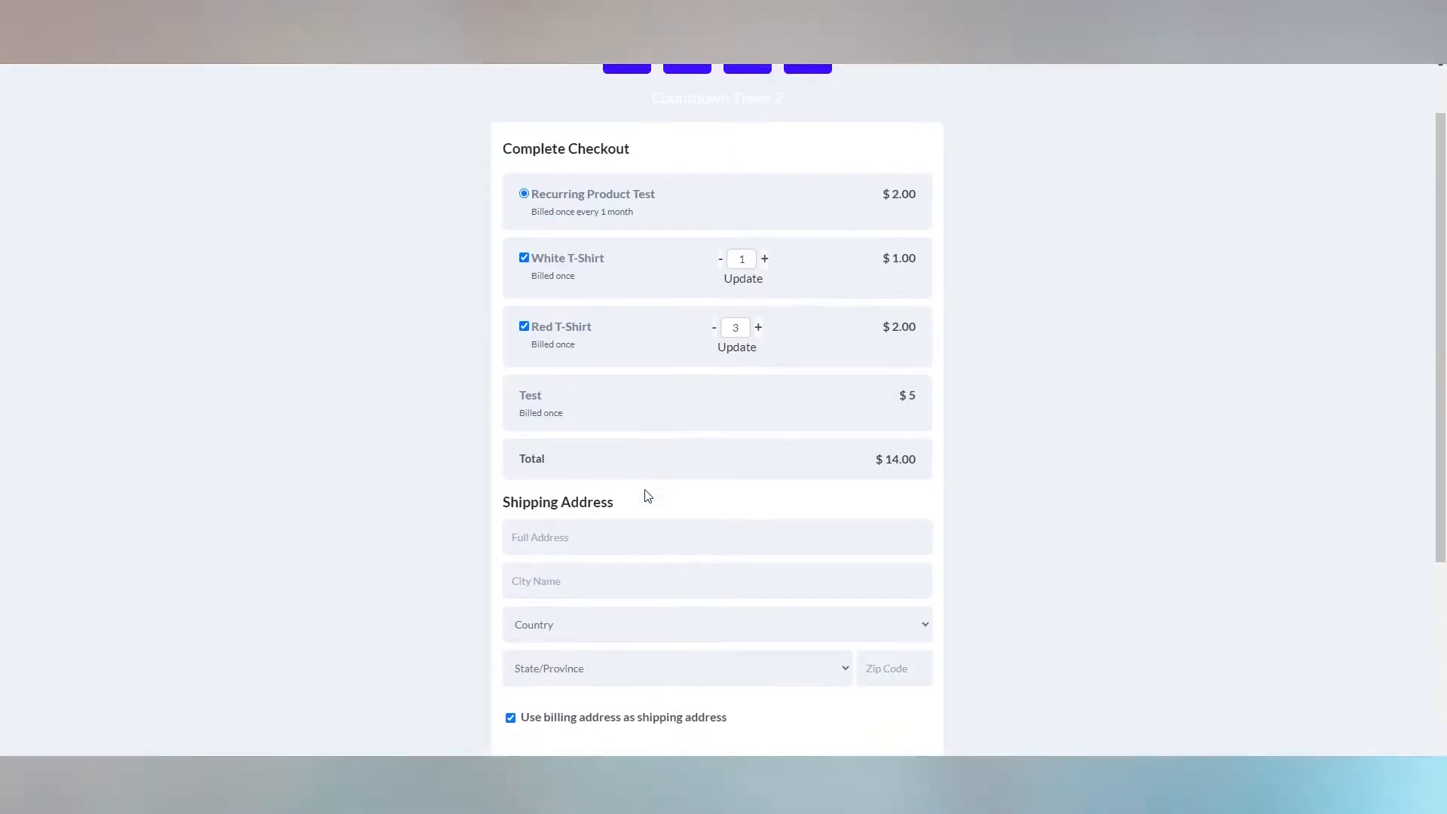
{"action": "left_click", "coordinate": [717, 607]}
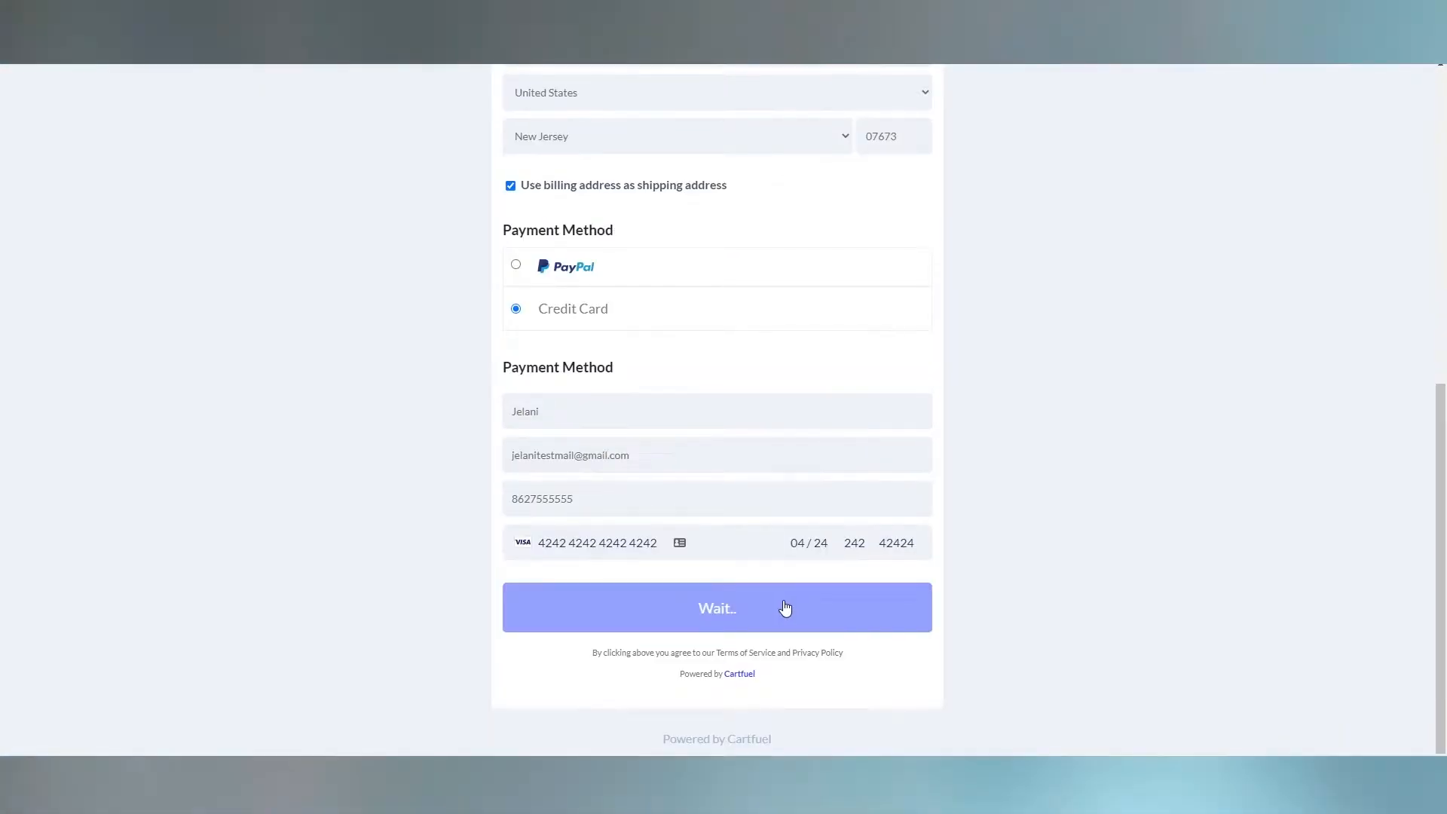
{"action": "left_click", "coordinate": [718, 608]}
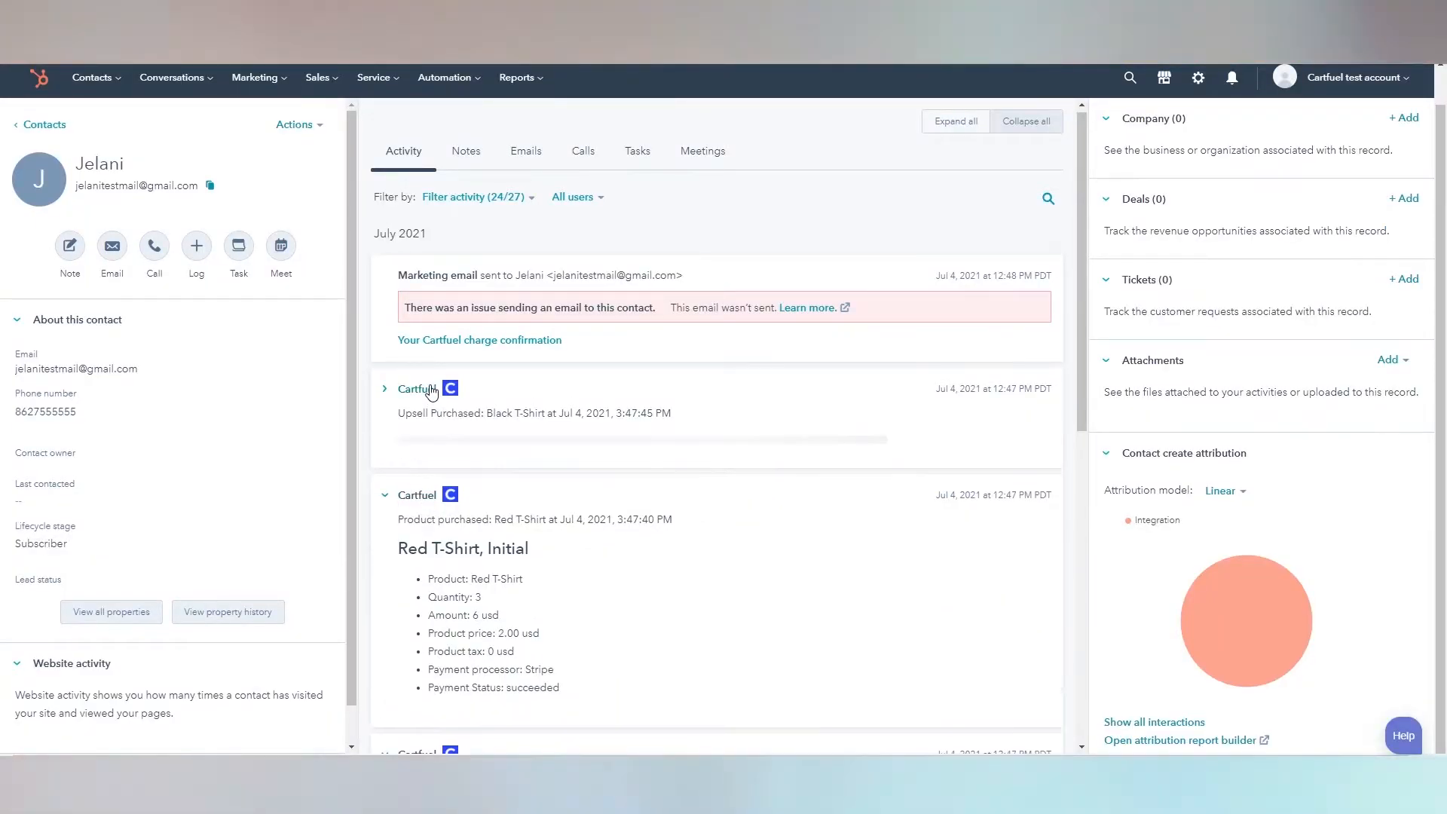
{"action": "scroll", "scroll_direction": "down", "scroll_amount": 3}
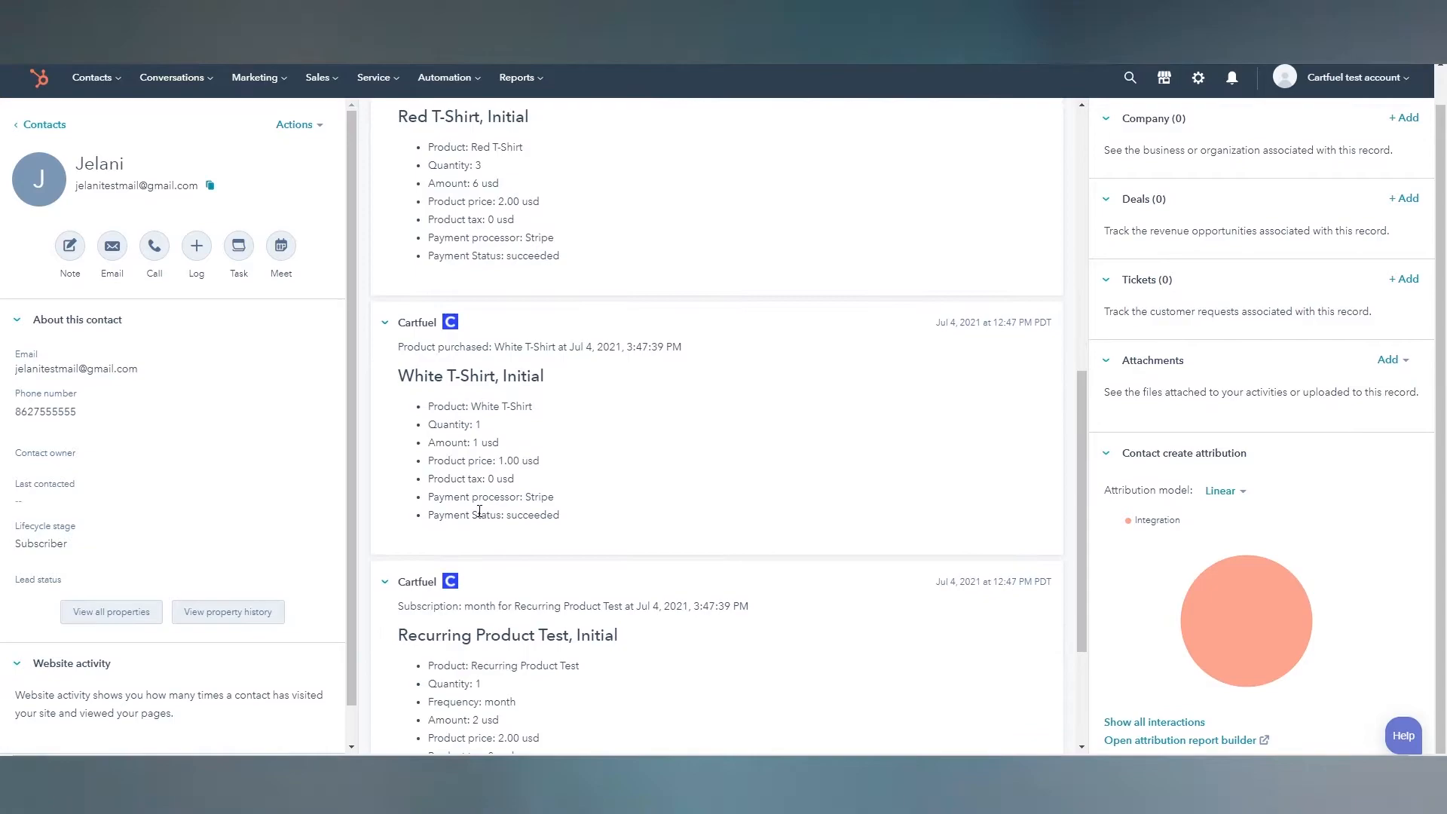
{"action": "scroll", "scroll_direction": "down", "scroll_amount": 3}
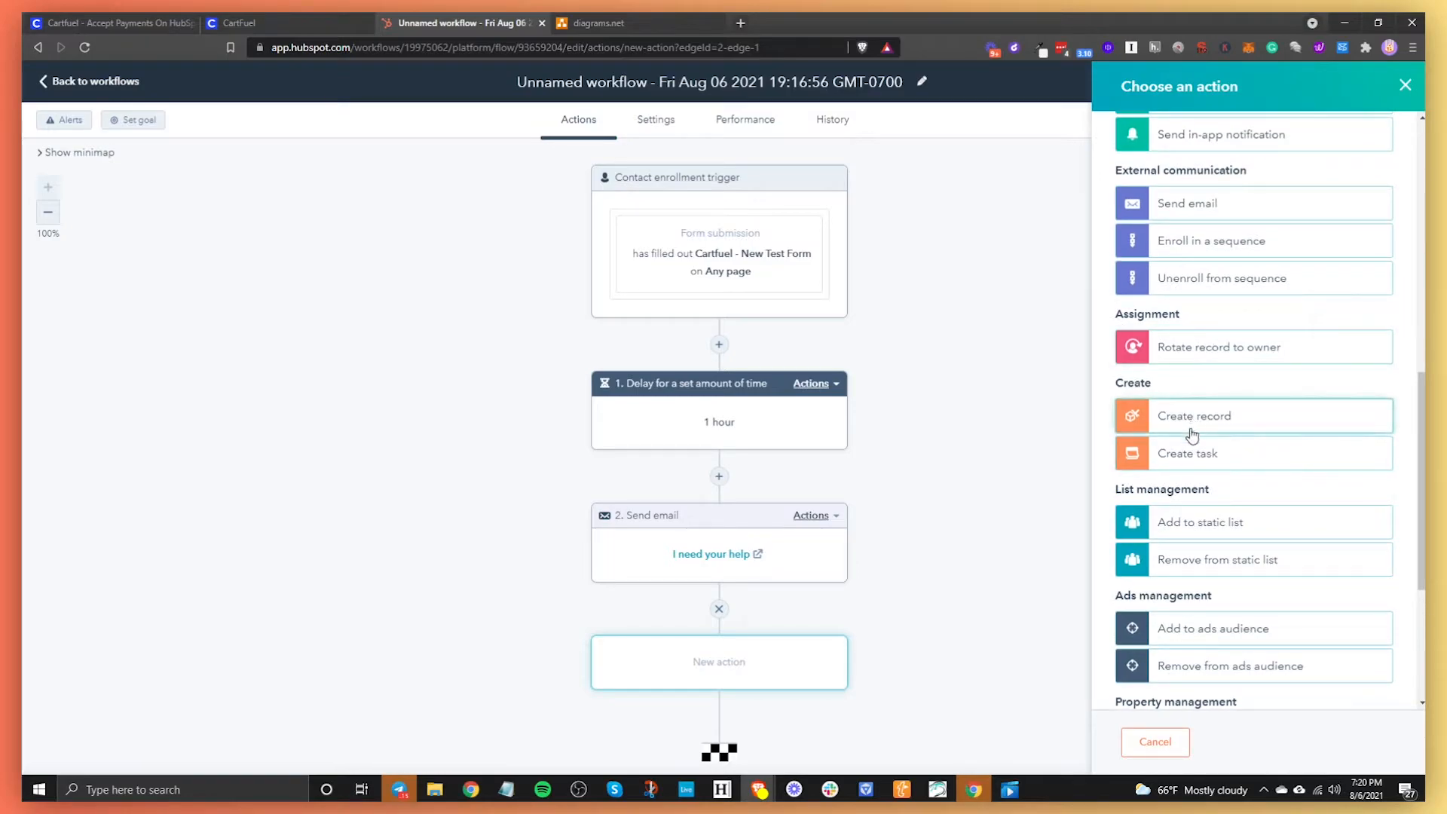
{"action": "mouse_move", "coordinate": [1264, 371]}
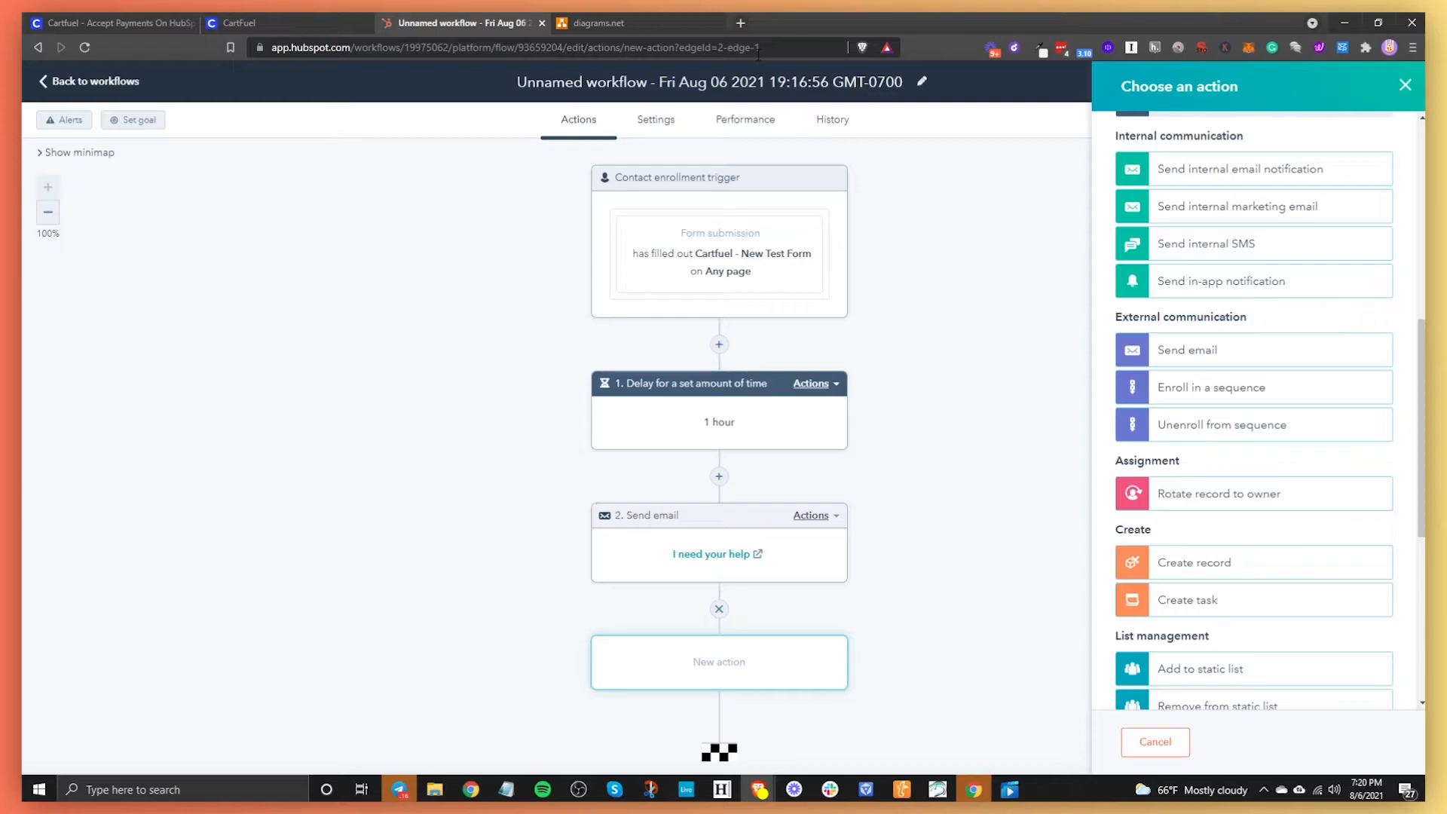
{"action": "mouse_move", "coordinate": [1119, 423]}
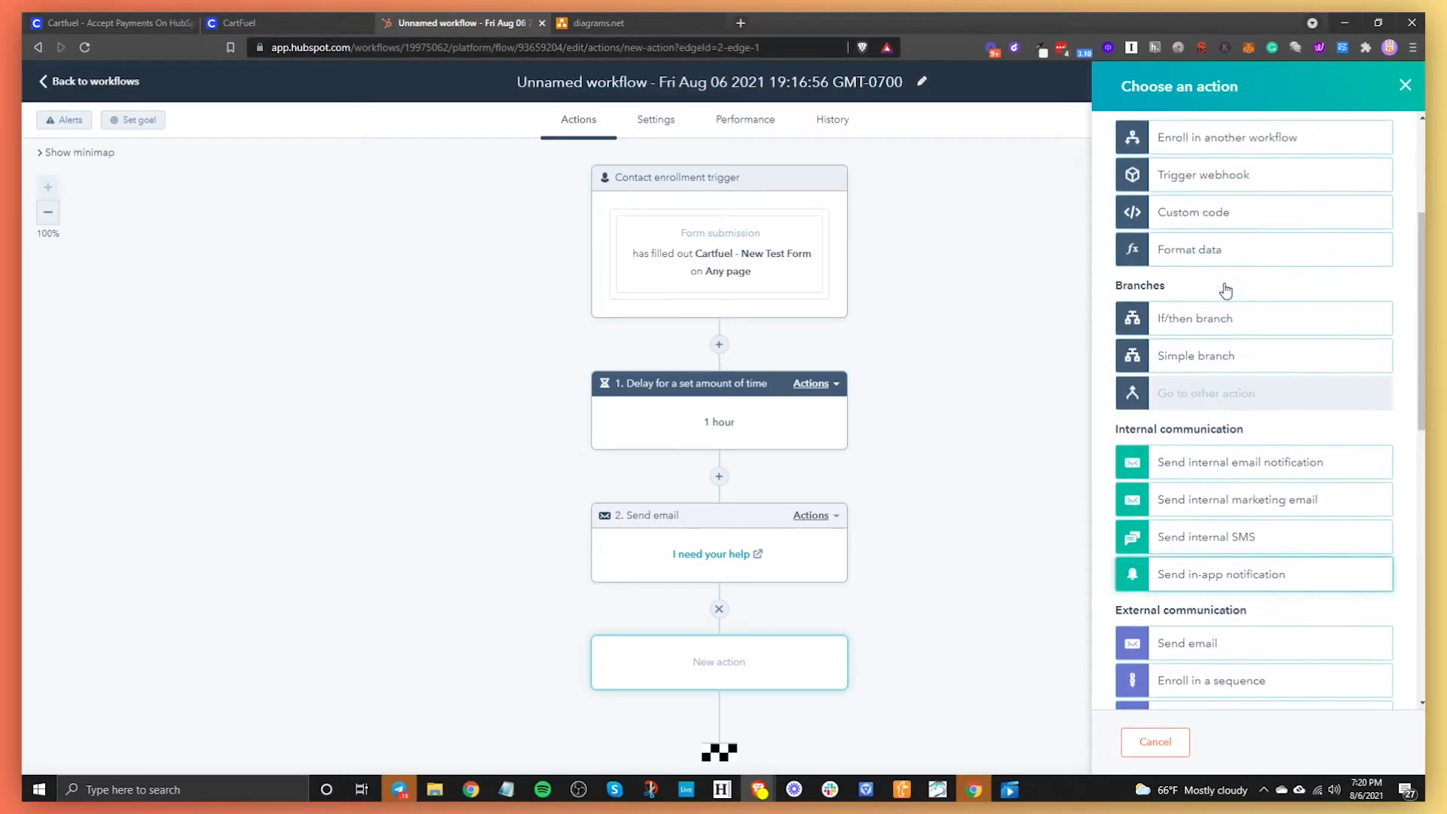
{"action": "mouse_move", "coordinate": [1236, 311]}
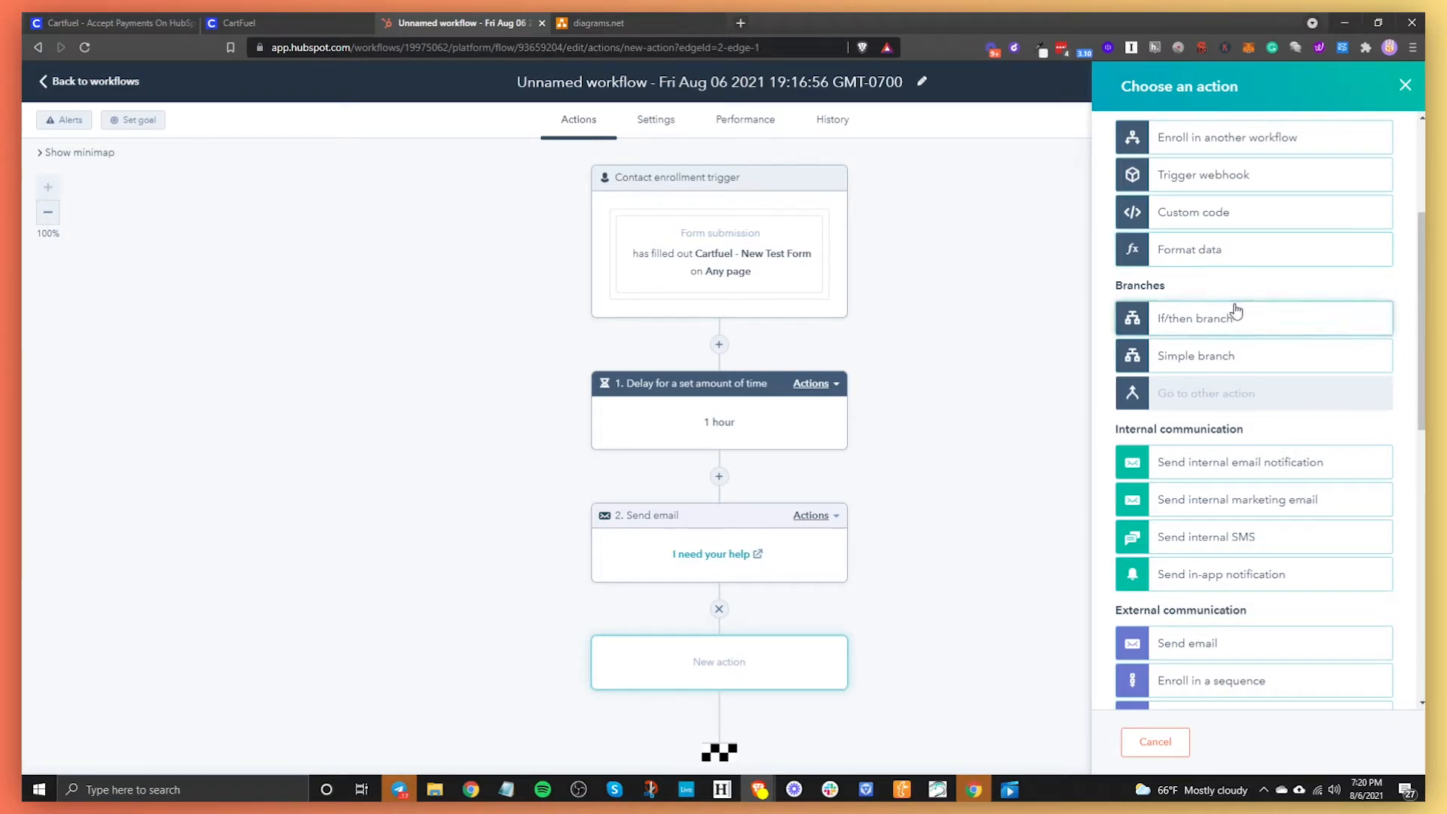
Step: Review the available built-in actions, then switch to the connectable third-party apps list
{"action": "scroll", "scroll_direction": "down", "scroll_amount": 3}
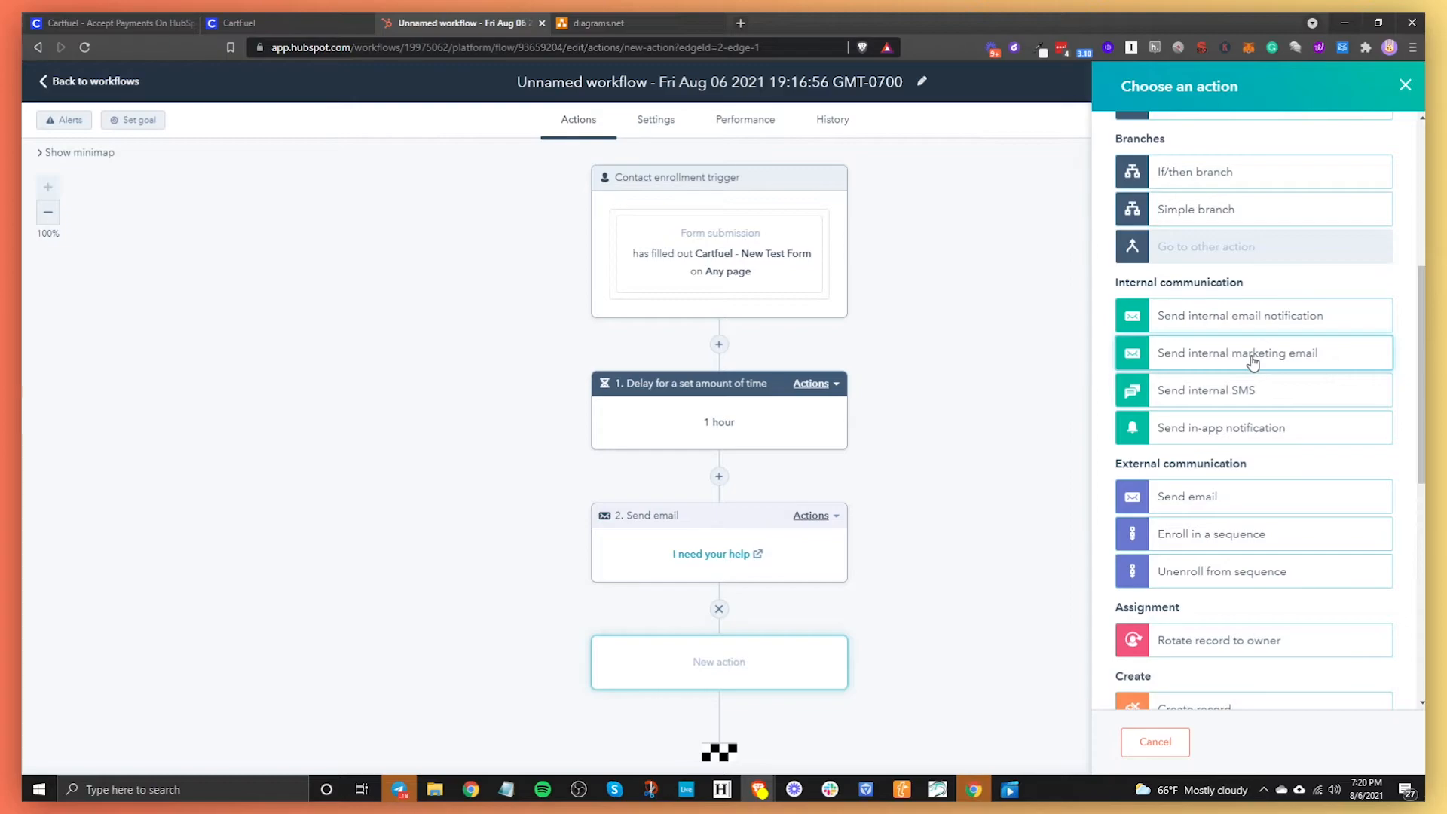
{"action": "mouse_move", "coordinate": [1234, 393]}
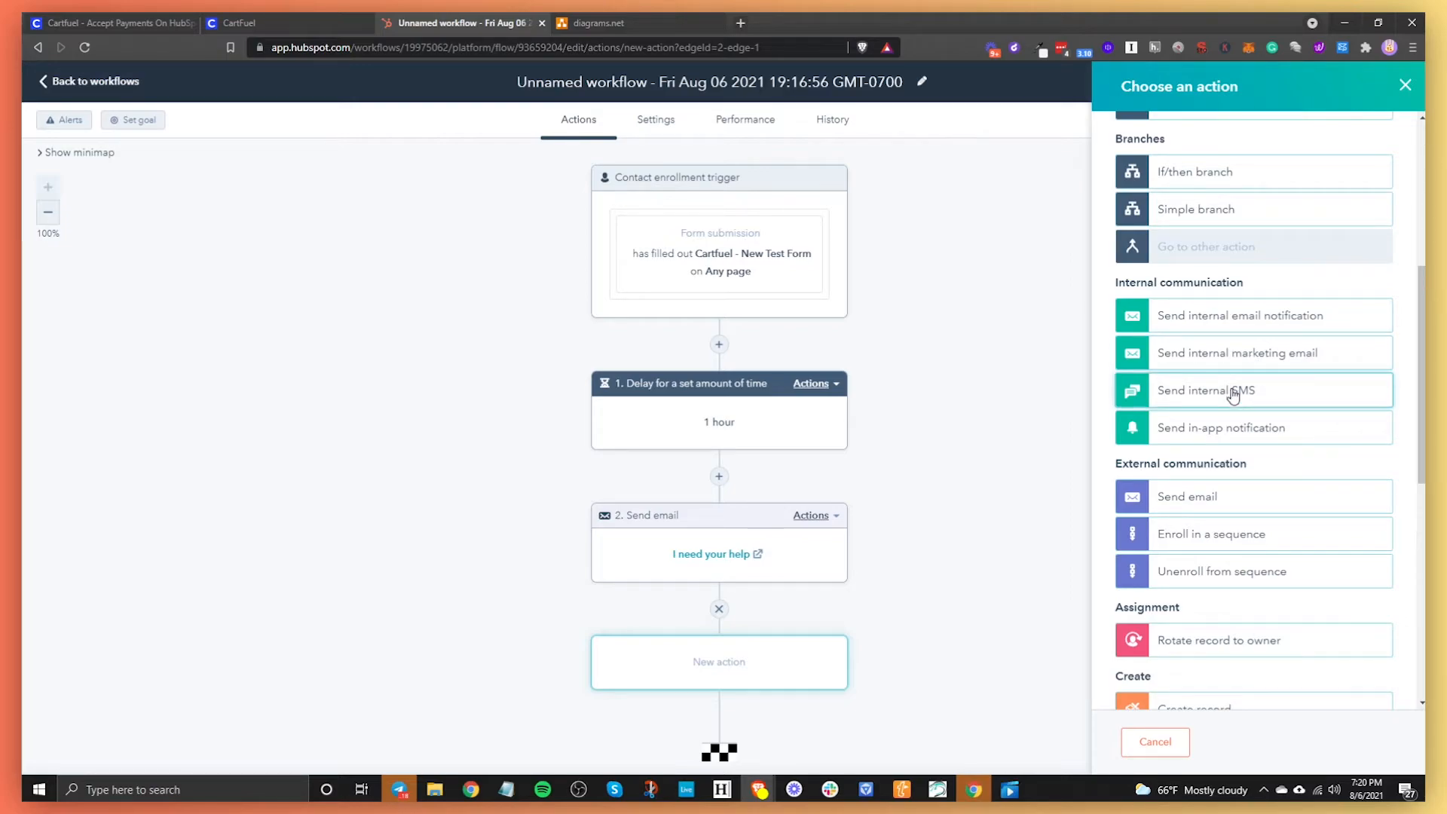
{"action": "scroll", "scroll_direction": "down", "scroll_amount": 3}
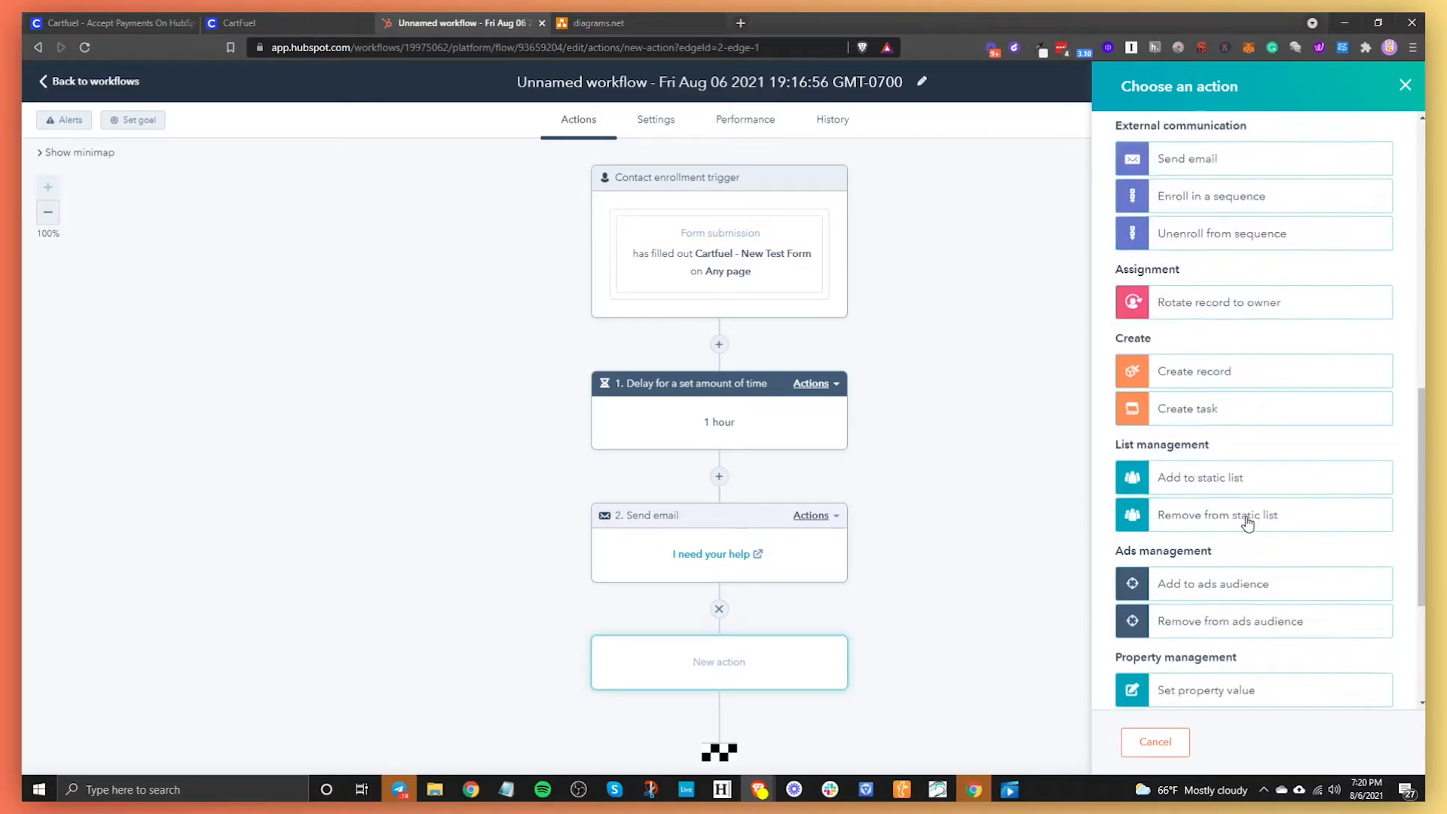
{"action": "left_click", "coordinate": [1336, 128]}
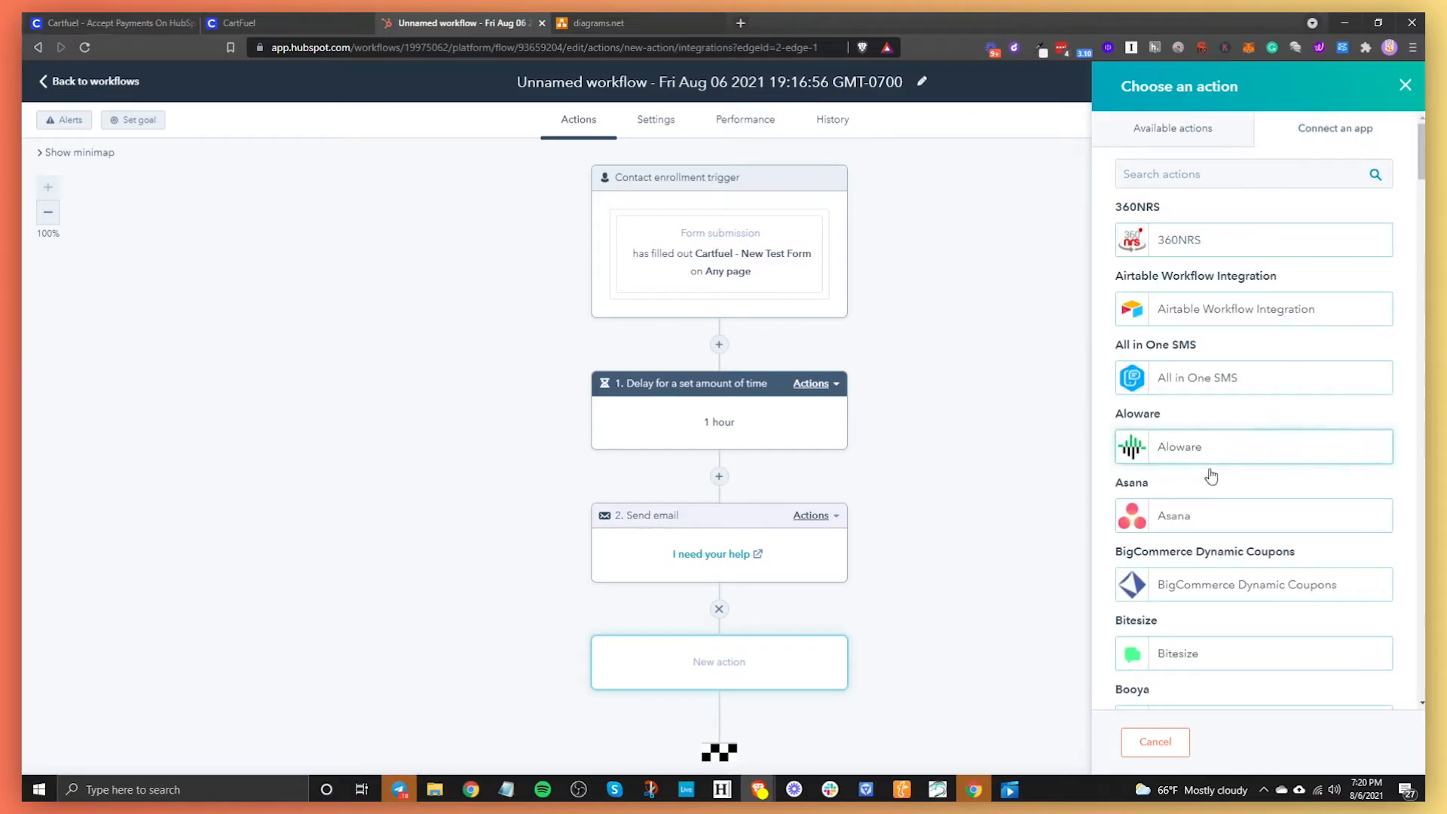
Step: Browse the connectable apps and cancel out of connecting JustCall
{"action": "scroll", "scroll_direction": "down", "scroll_amount": 3}
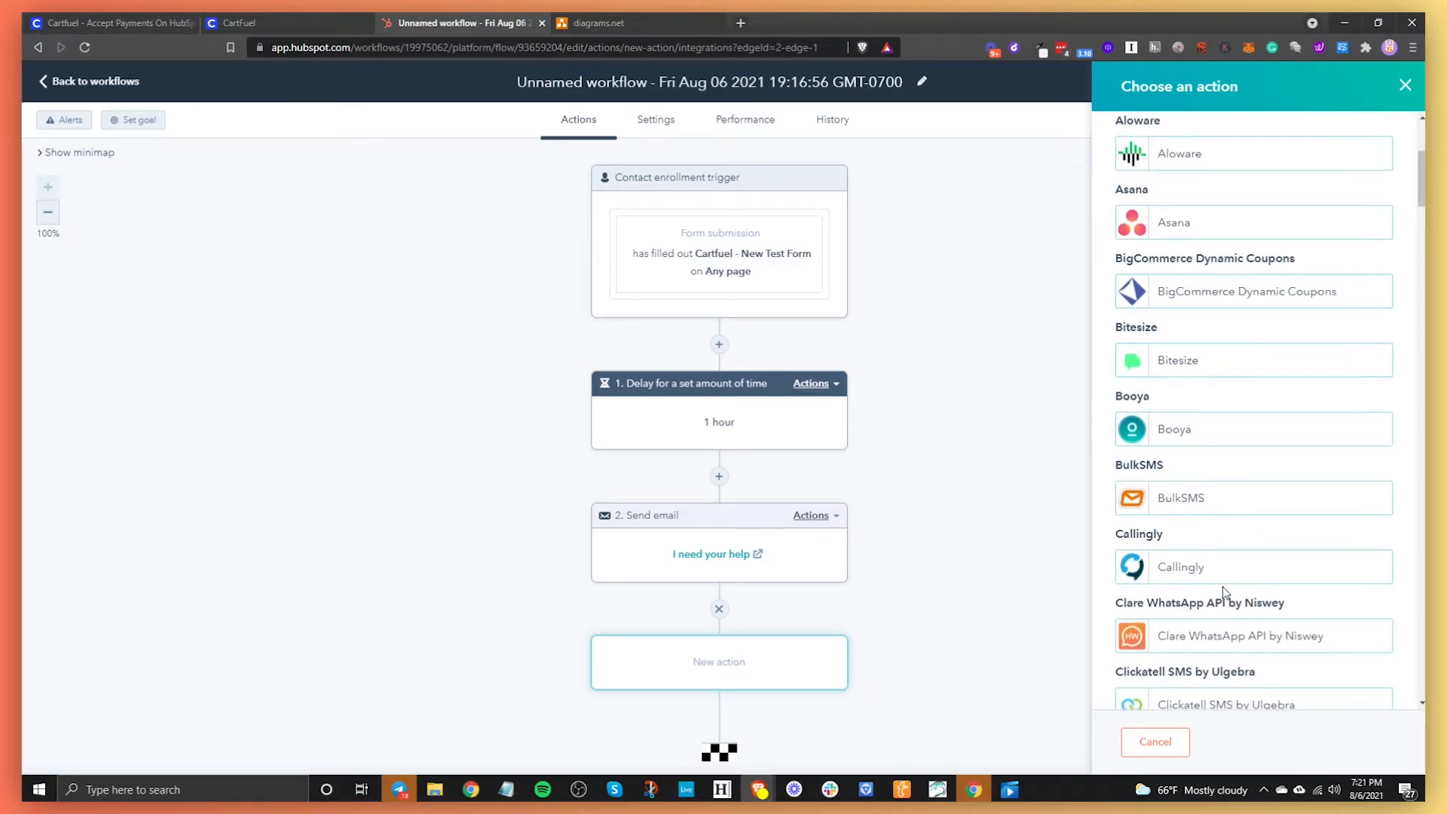
{"action": "scroll", "scroll_direction": "down", "scroll_amount": 3}
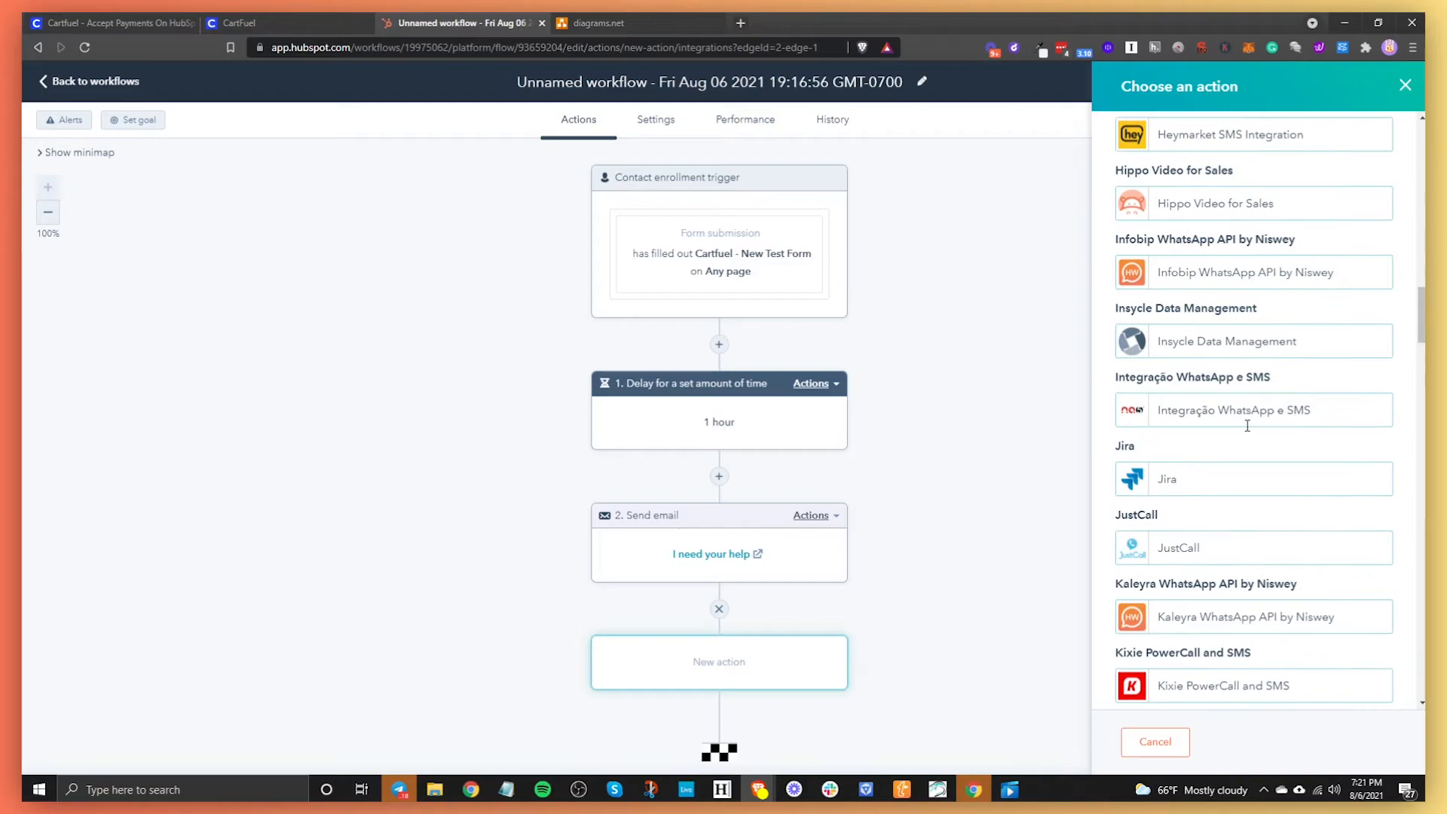
{"action": "scroll", "scroll_direction": "down", "scroll_amount": 3}
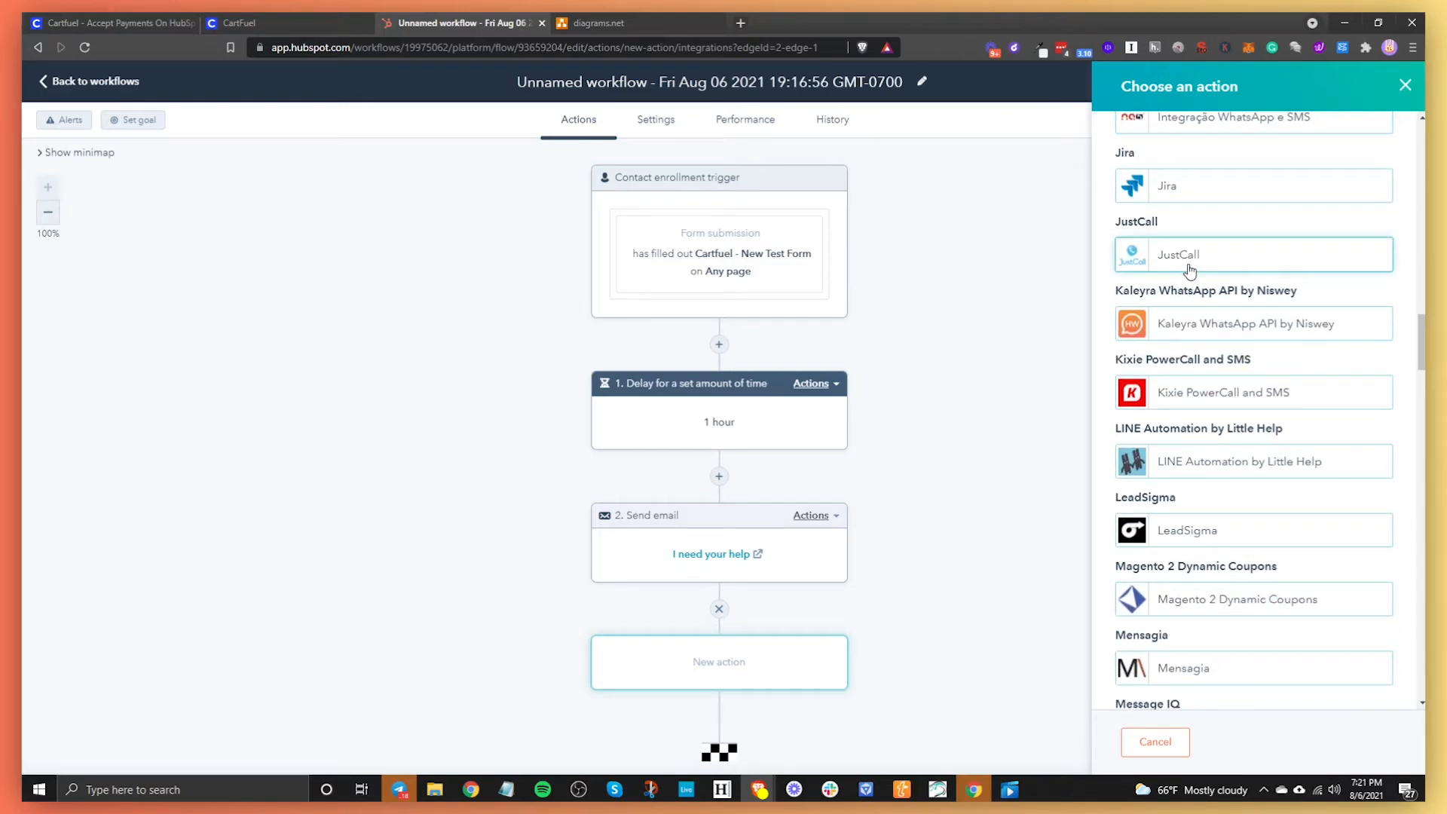
{"action": "left_click", "coordinate": [1191, 253]}
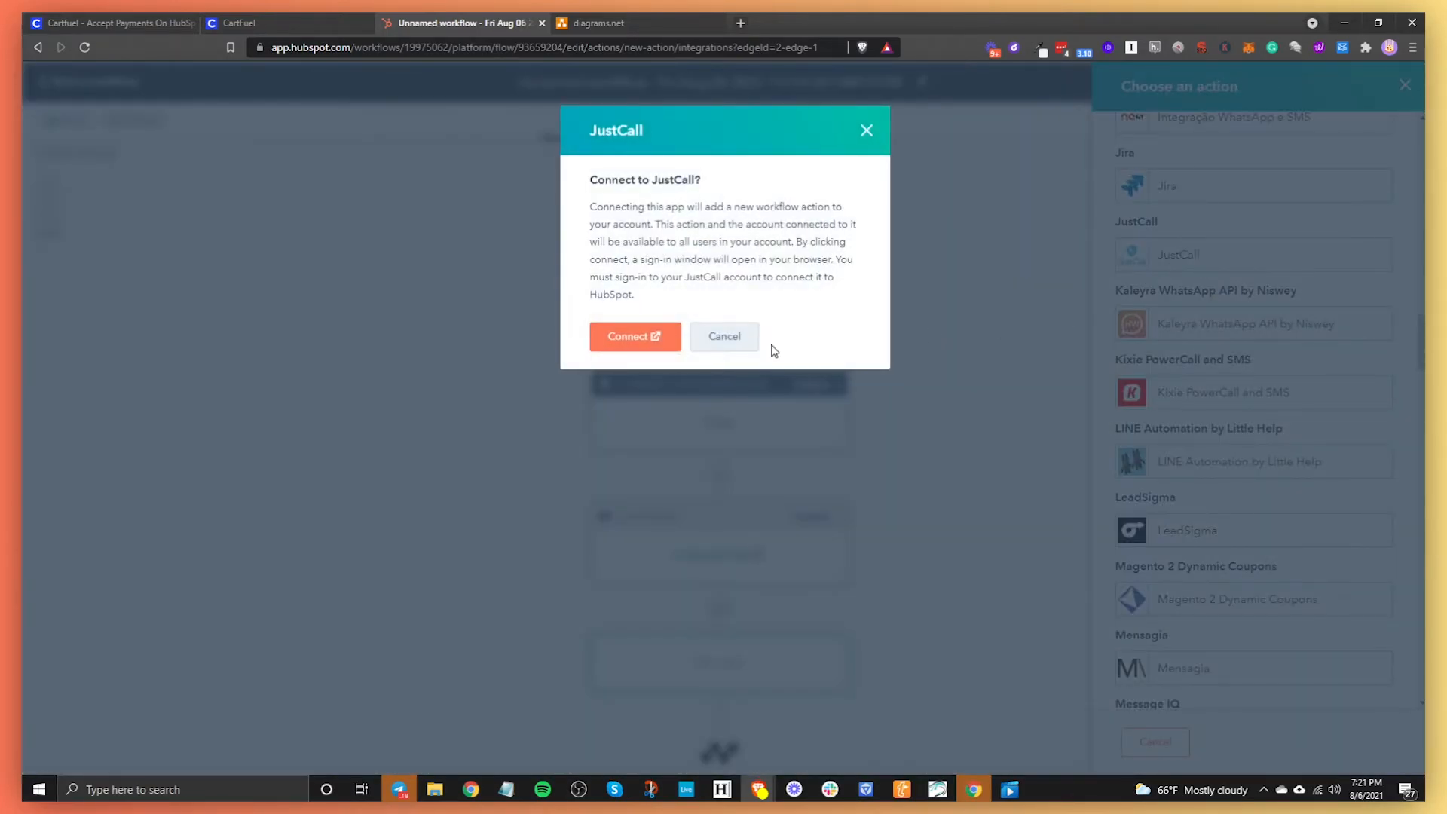
{"action": "left_click", "coordinate": [723, 336]}
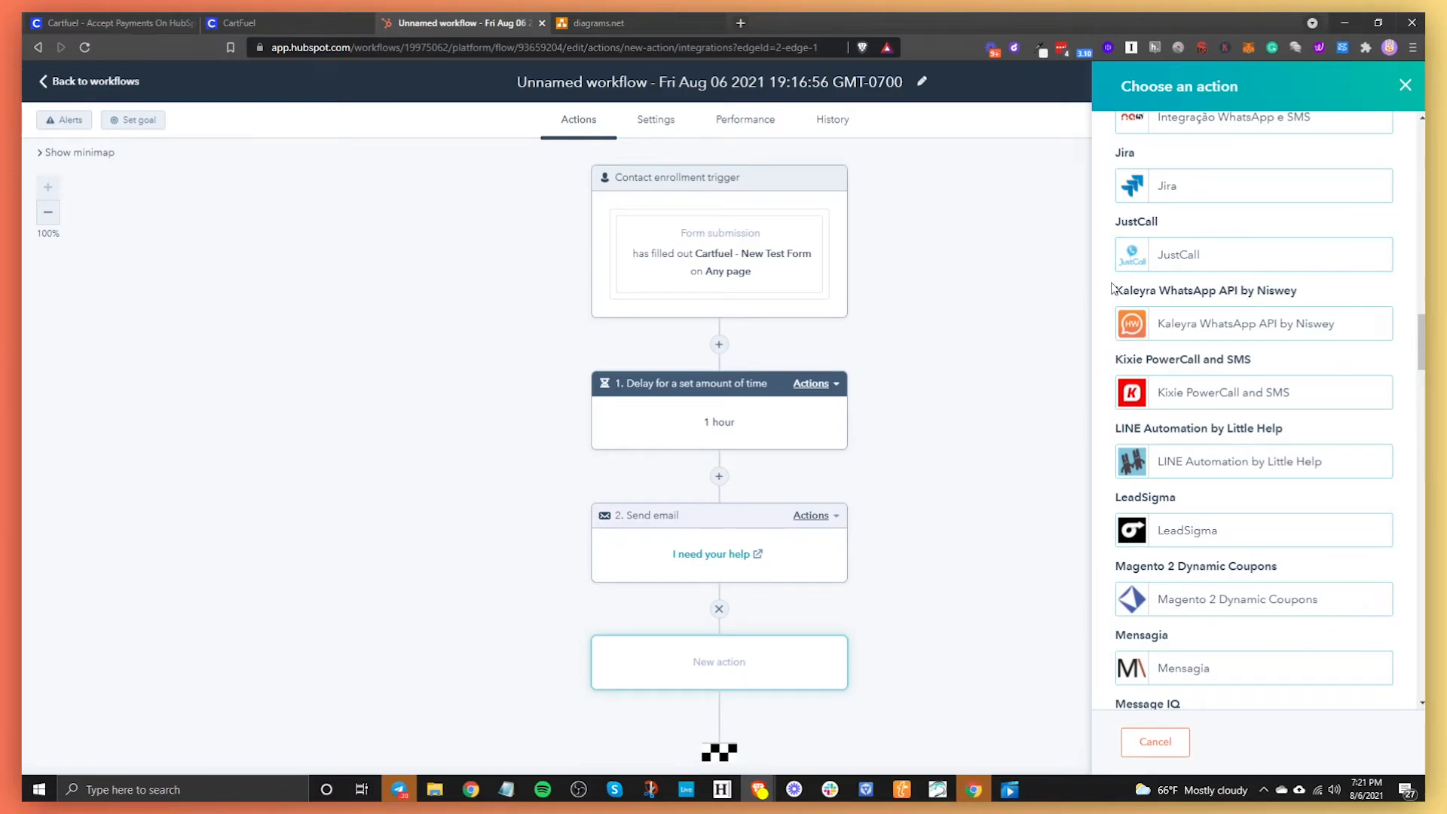
{"action": "mouse_move", "coordinate": [1221, 392]}
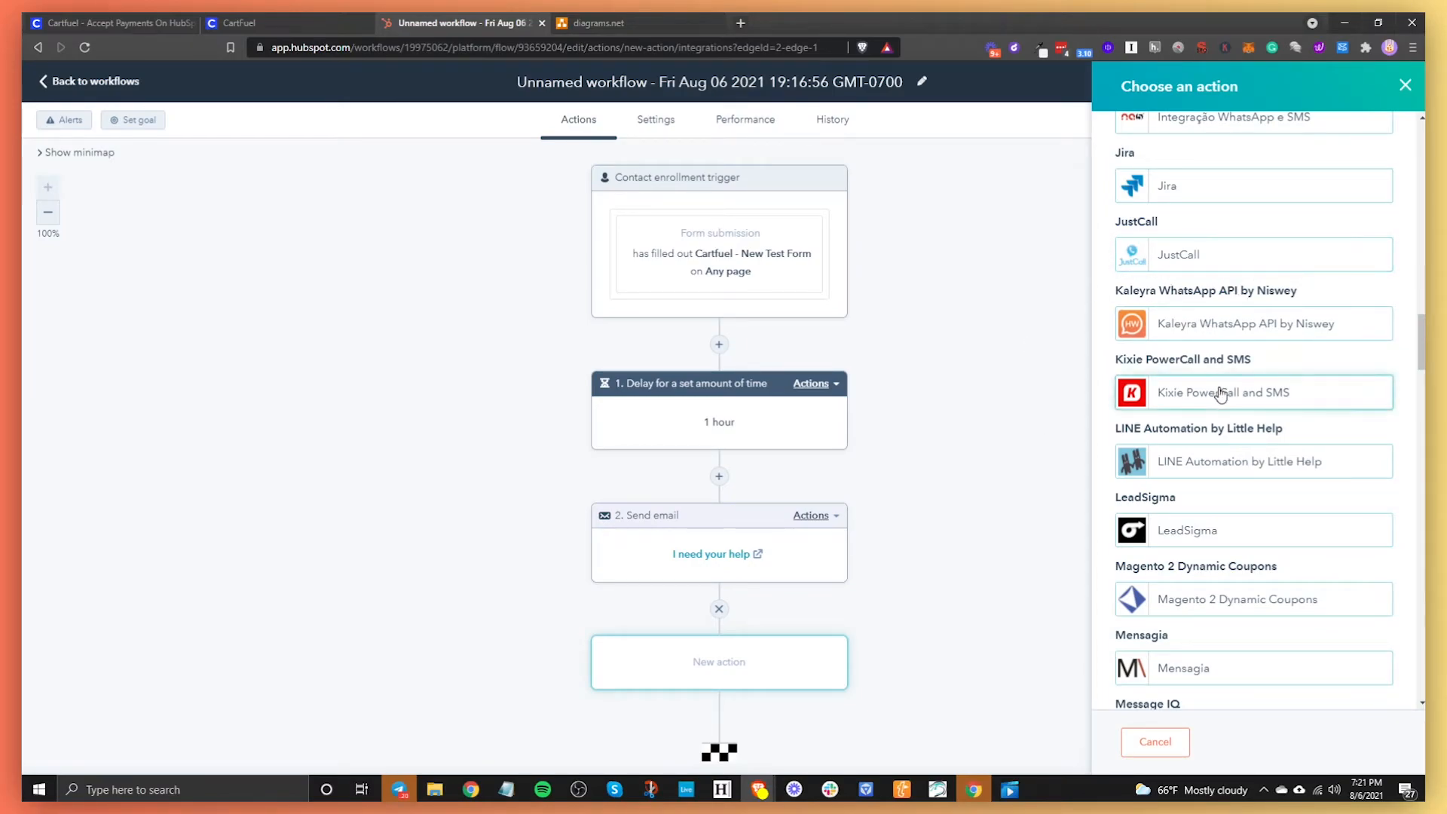
Step: Scroll the rest of the app list and close the action chooser without adding a third action
{"action": "scroll", "scroll_direction": "down", "scroll_amount": 3}
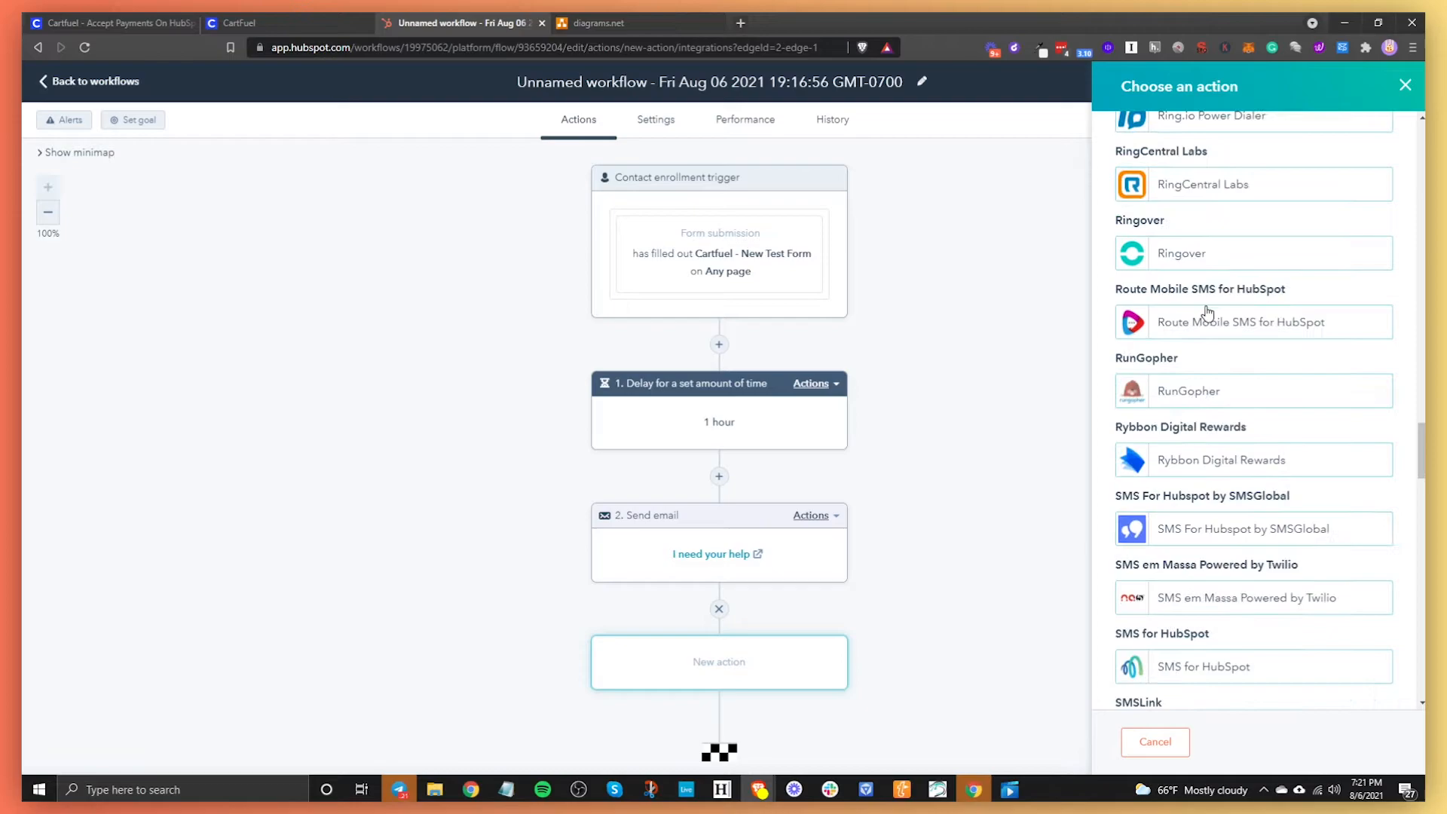
{"action": "scroll", "scroll_direction": "down", "scroll_amount": 3}
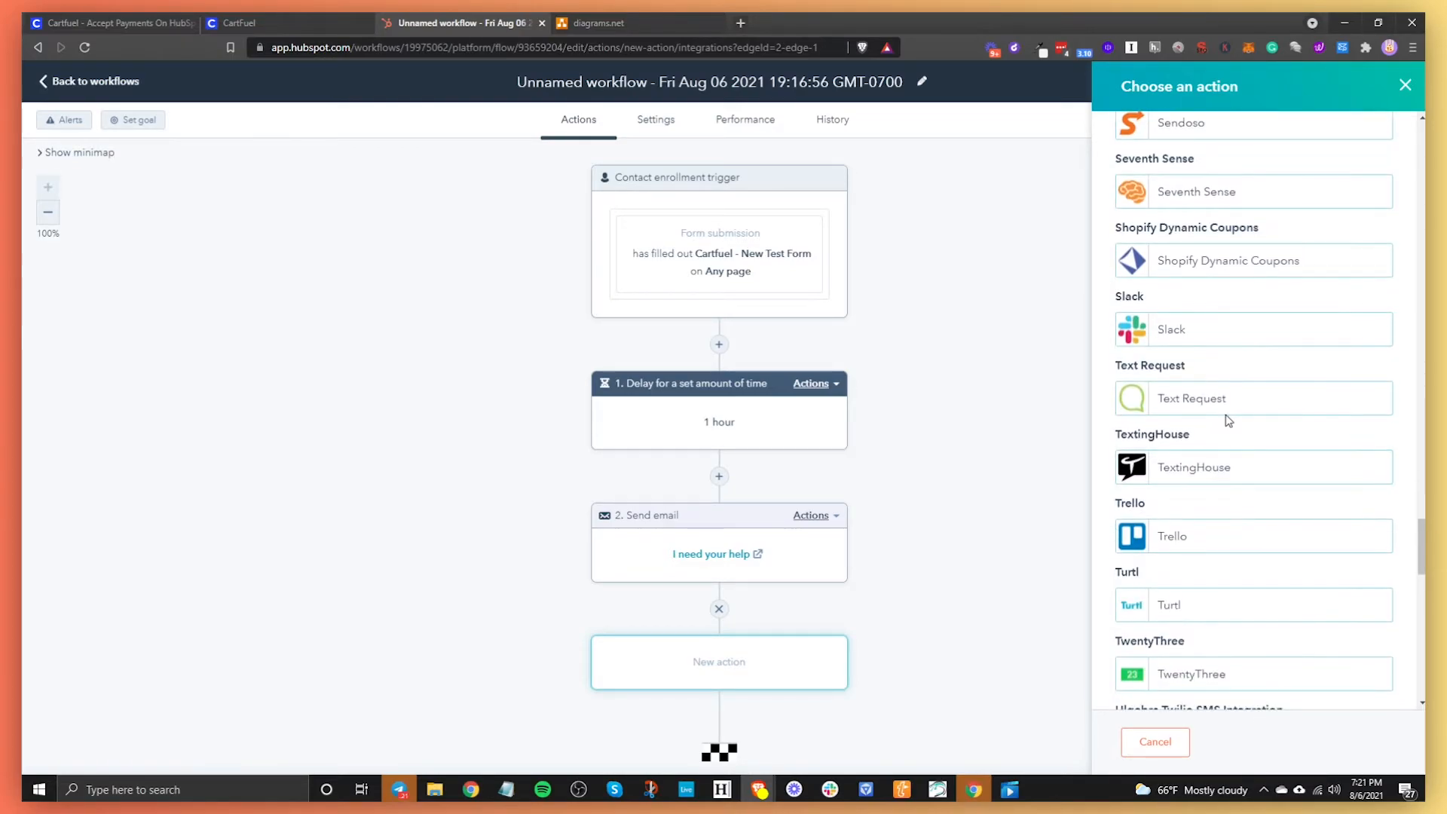
{"action": "scroll", "scroll_direction": "down", "scroll_amount": 3}
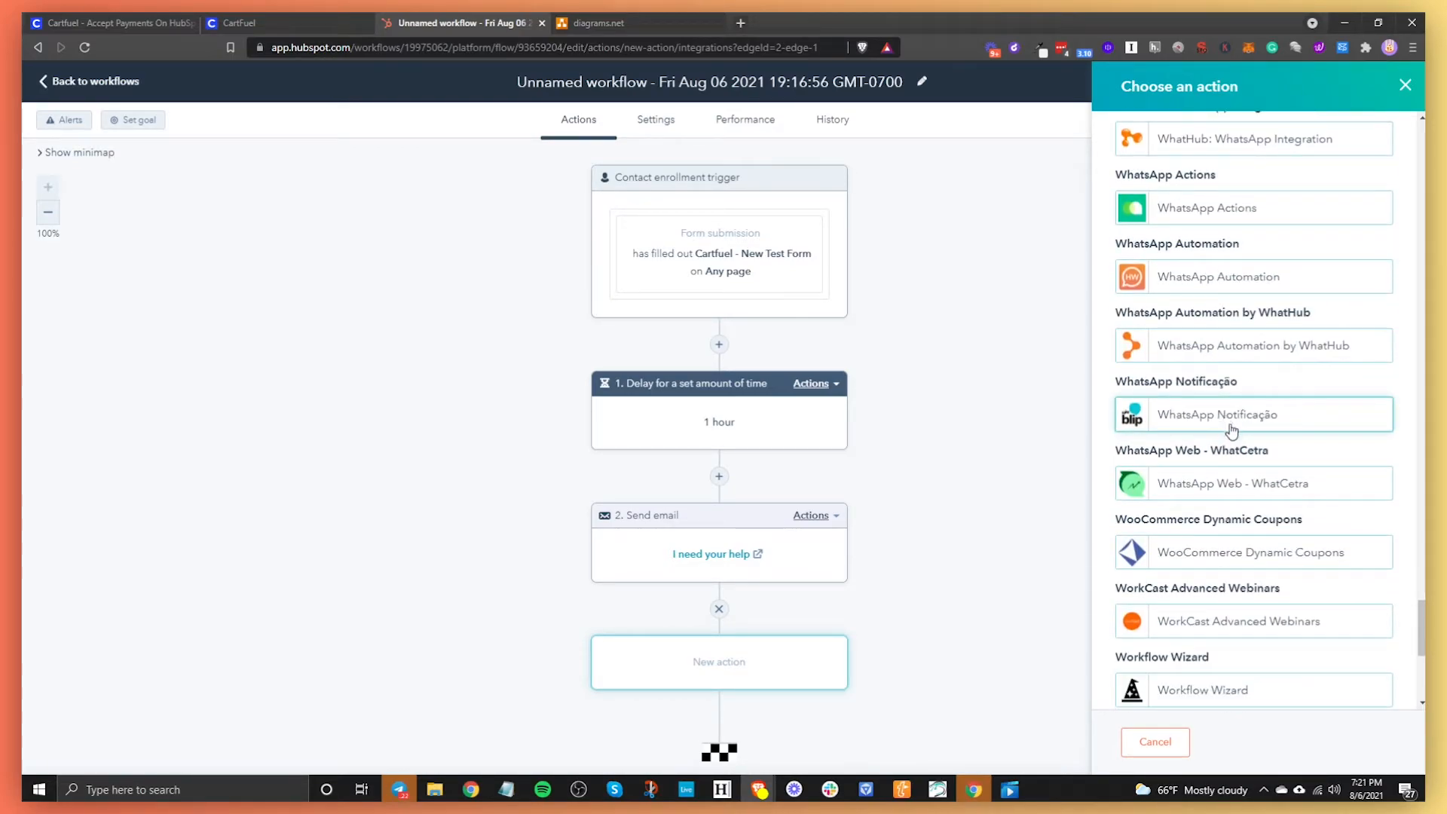
{"action": "scroll", "scroll_direction": "down", "scroll_amount": 3}
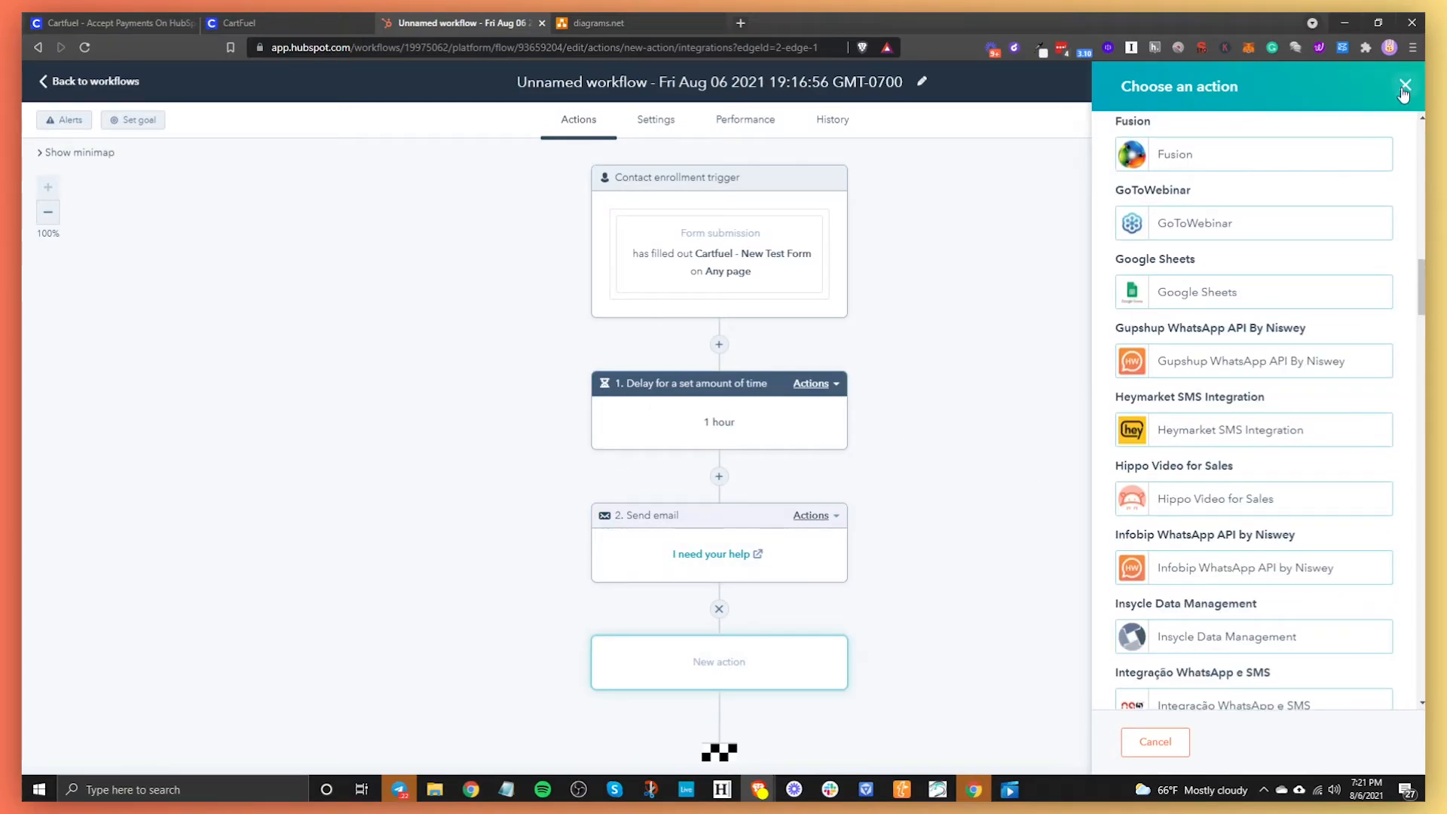
{"action": "left_click", "coordinate": [1404, 85]}
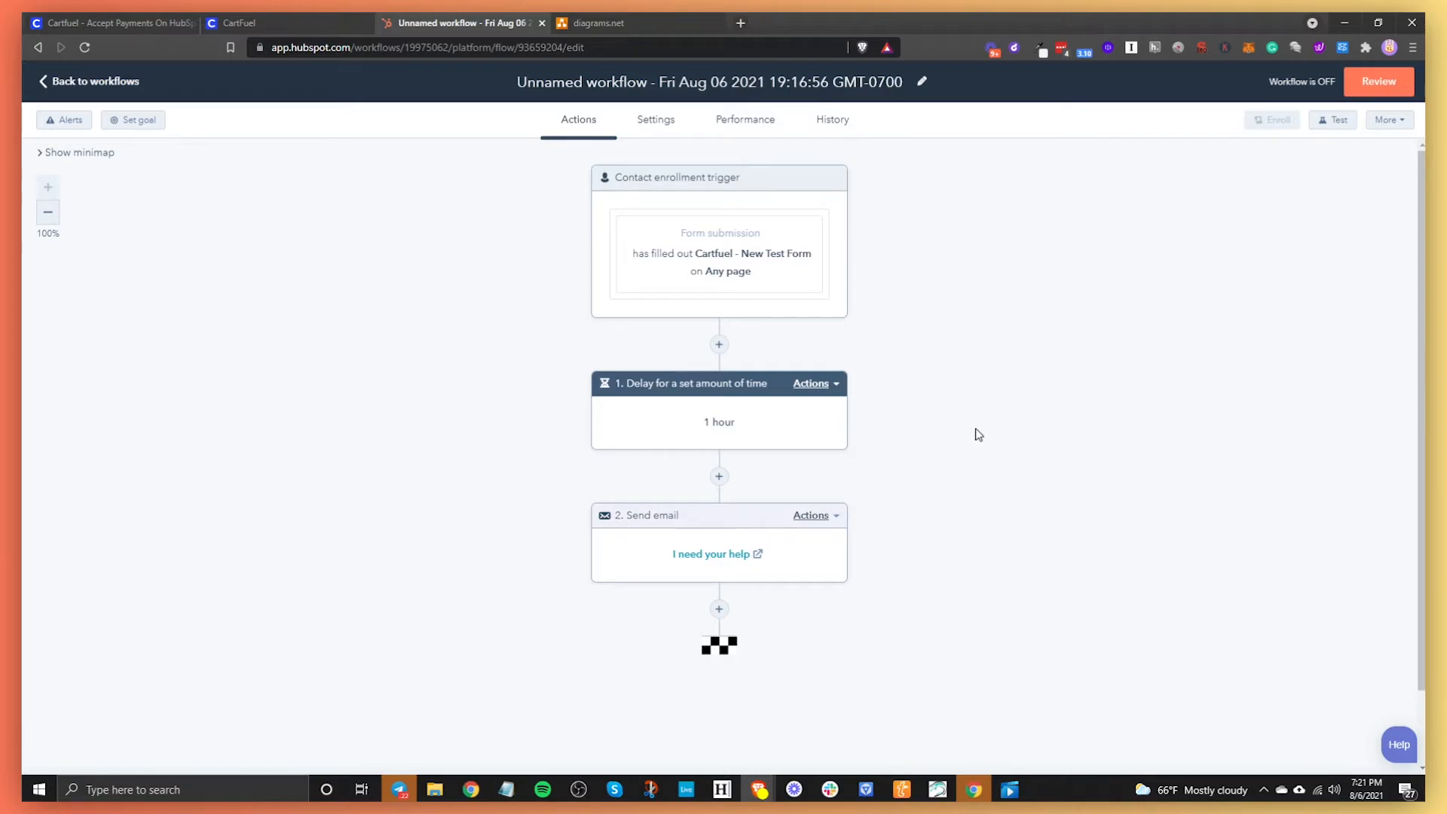
{"action": "mouse_move", "coordinate": [854, 332]}
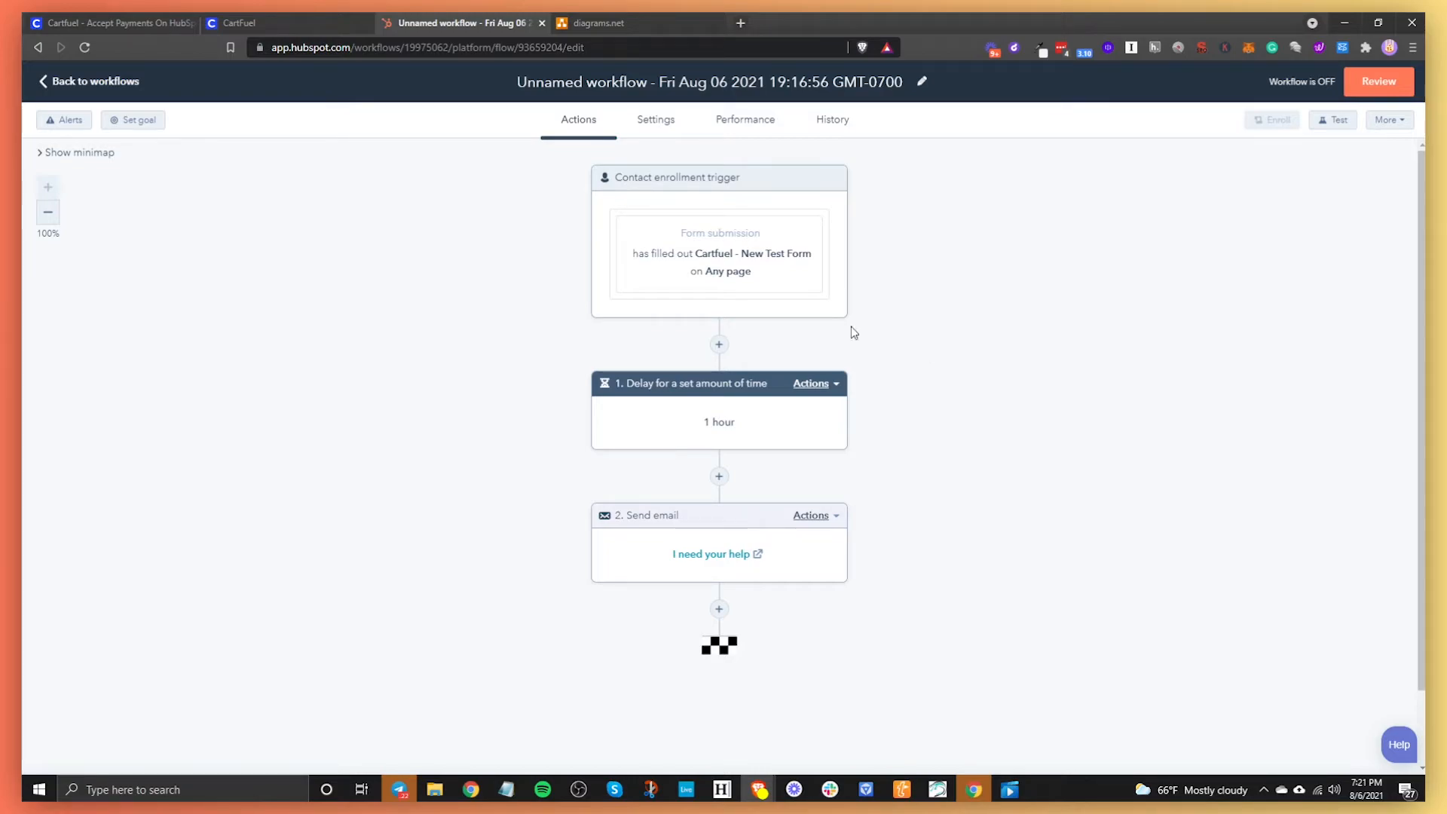
{"action": "mouse_move", "coordinate": [466, 662]}
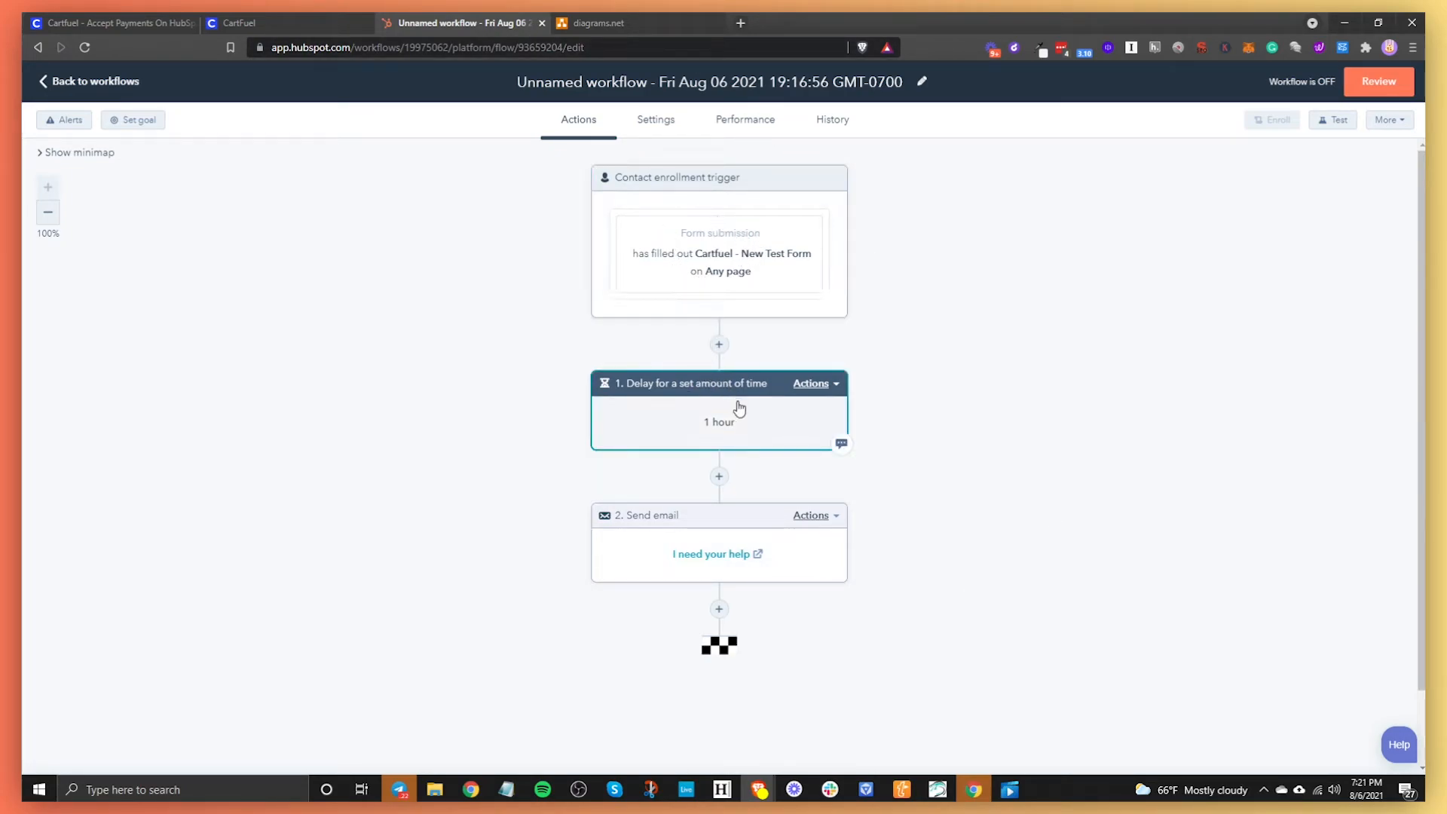
{"action": "mouse_move", "coordinate": [778, 405]}
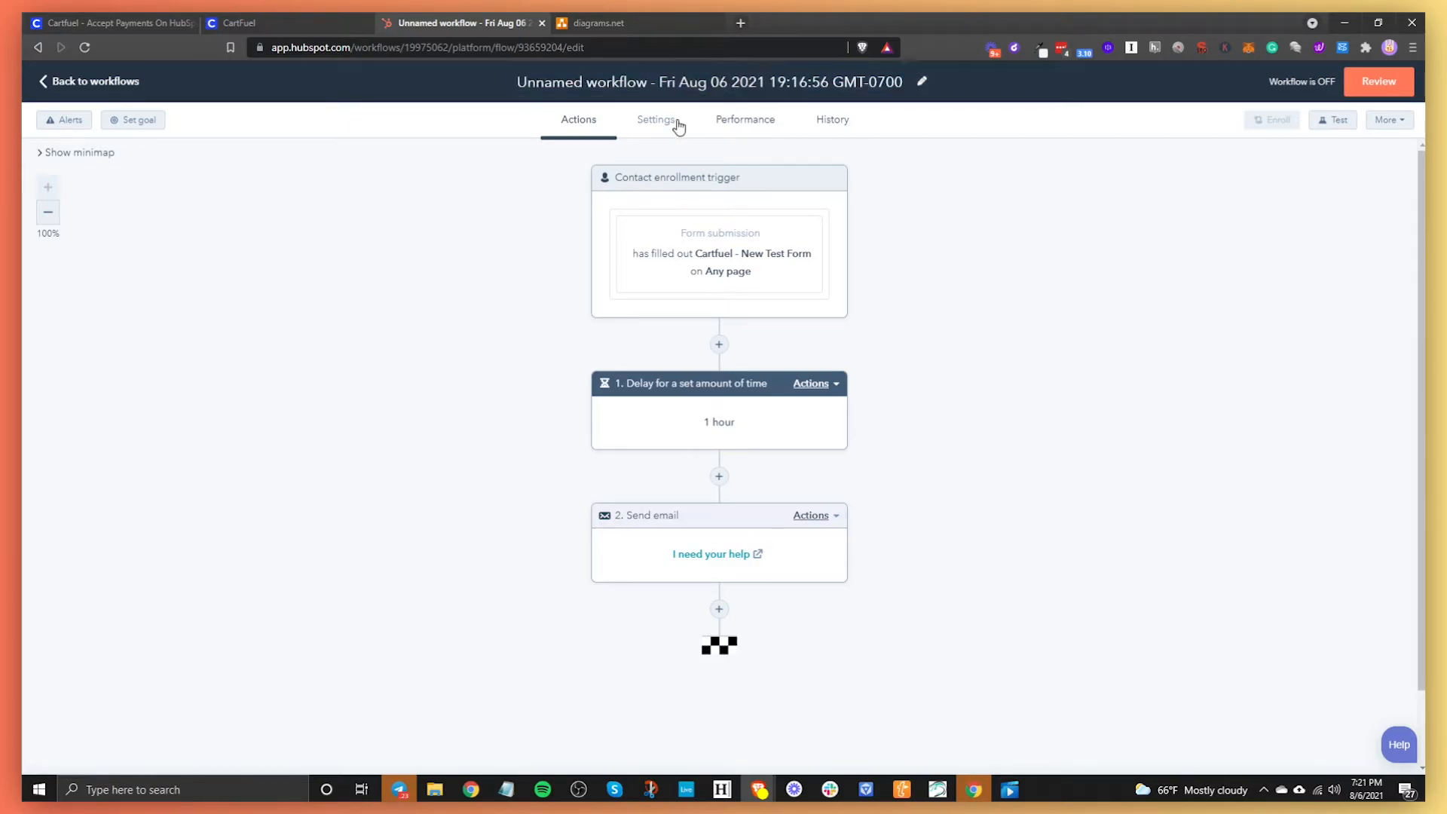
Step: In workflow Settings, restrict action execution to specific times, 9:00 AM to 5:00 PM every day
{"action": "left_click", "coordinate": [656, 119]}
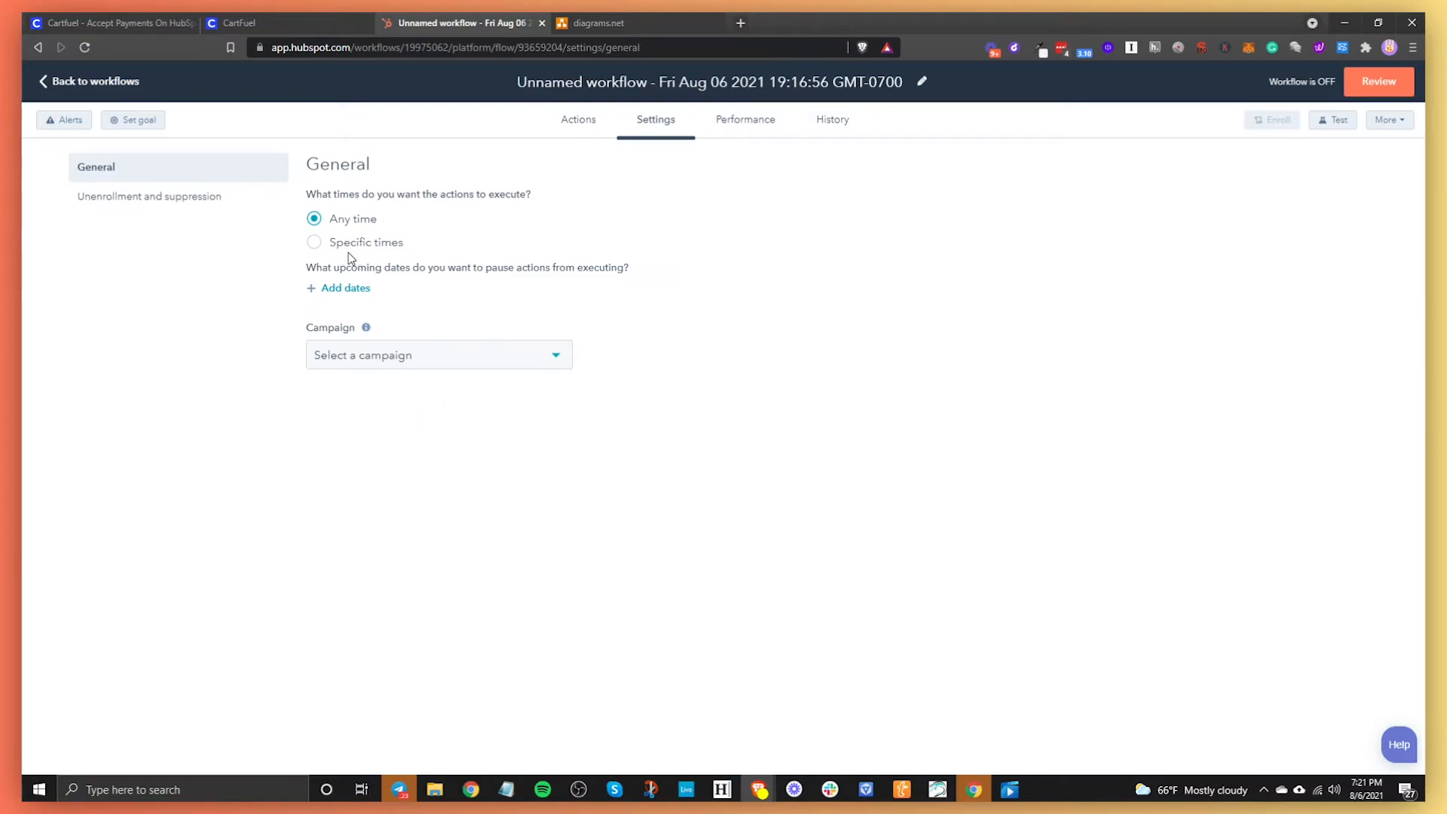
{"action": "mouse_move", "coordinate": [326, 240]}
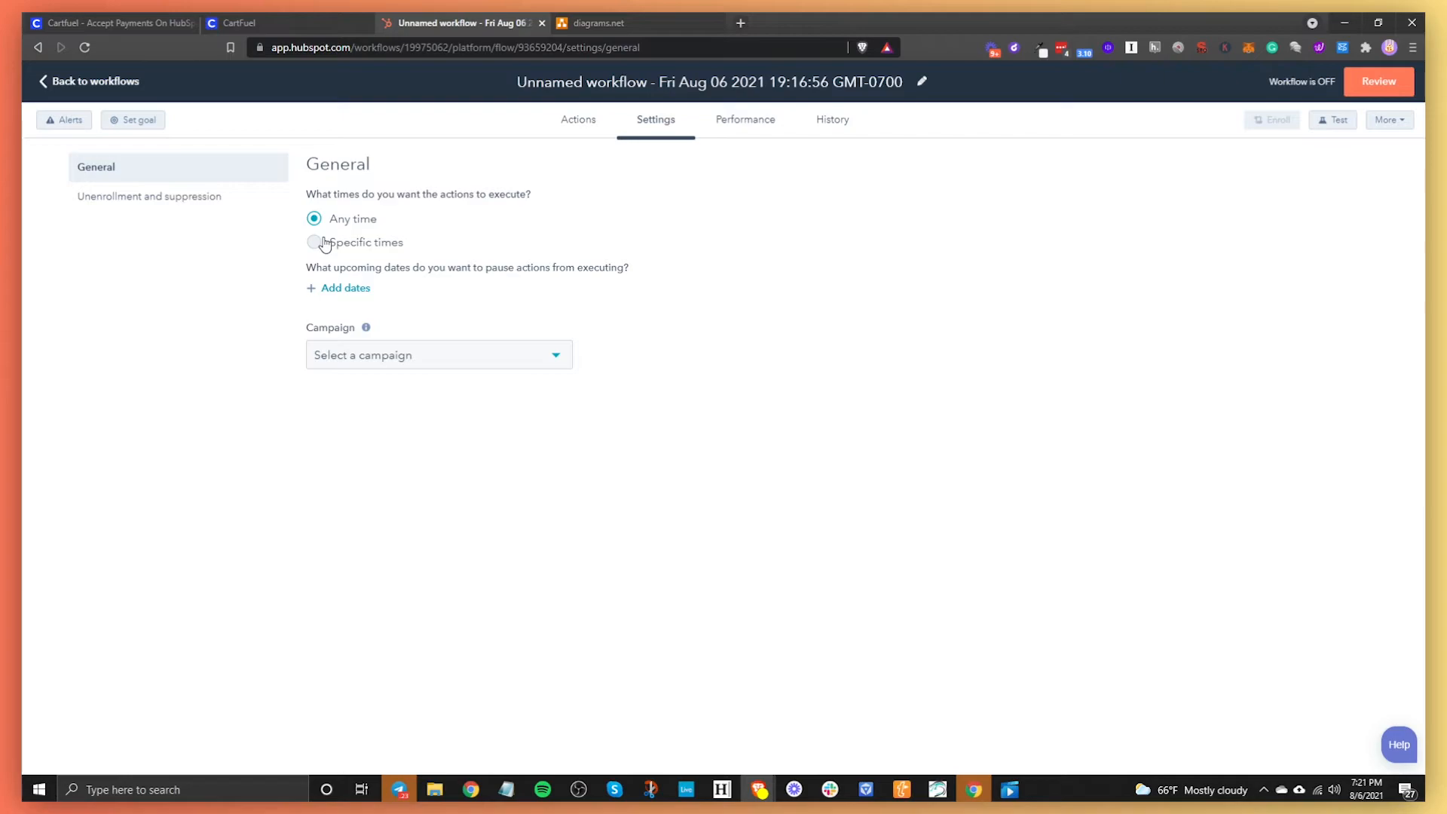
{"action": "left_click", "coordinate": [314, 242]}
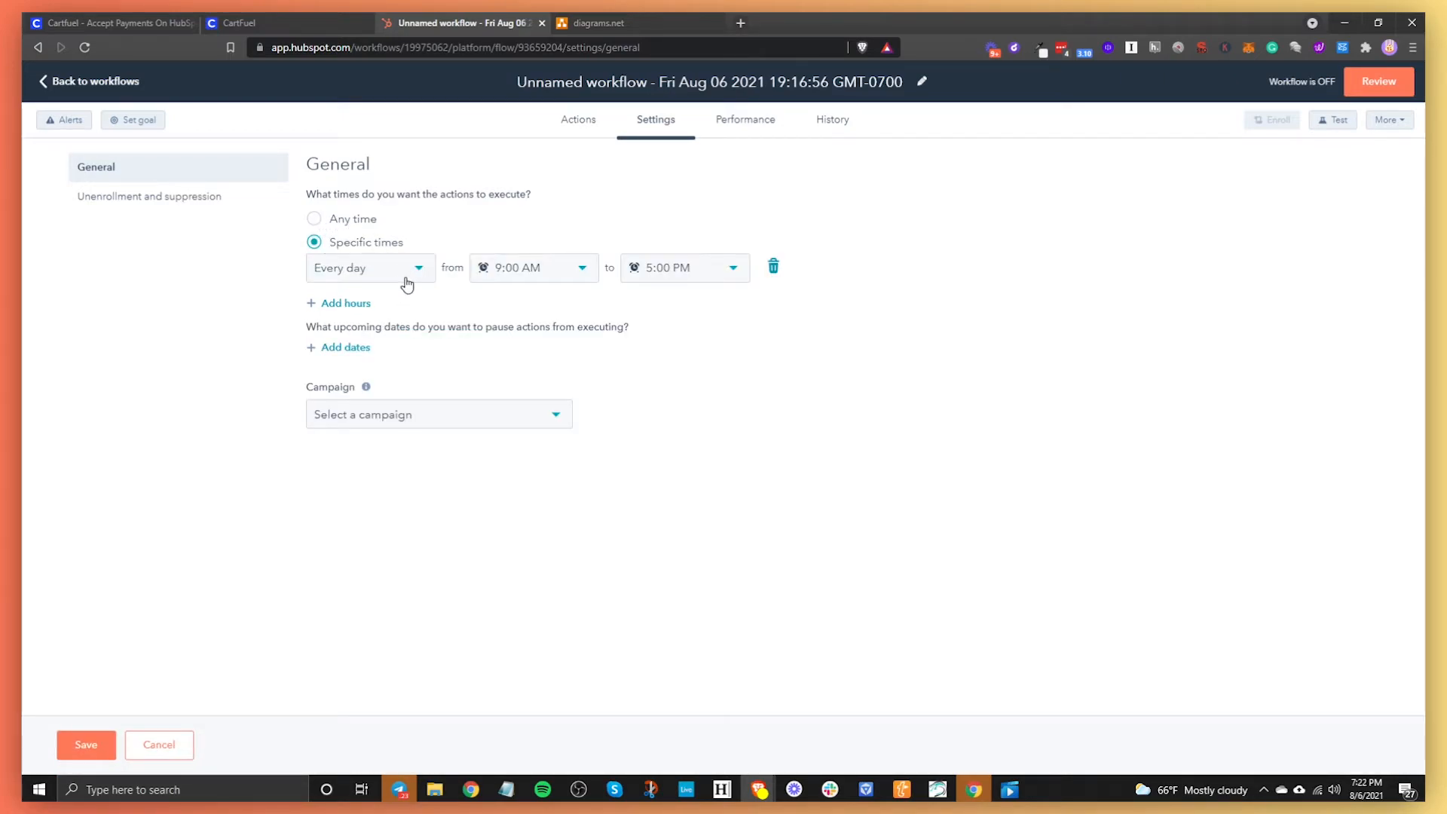
{"action": "mouse_move", "coordinate": [408, 293]}
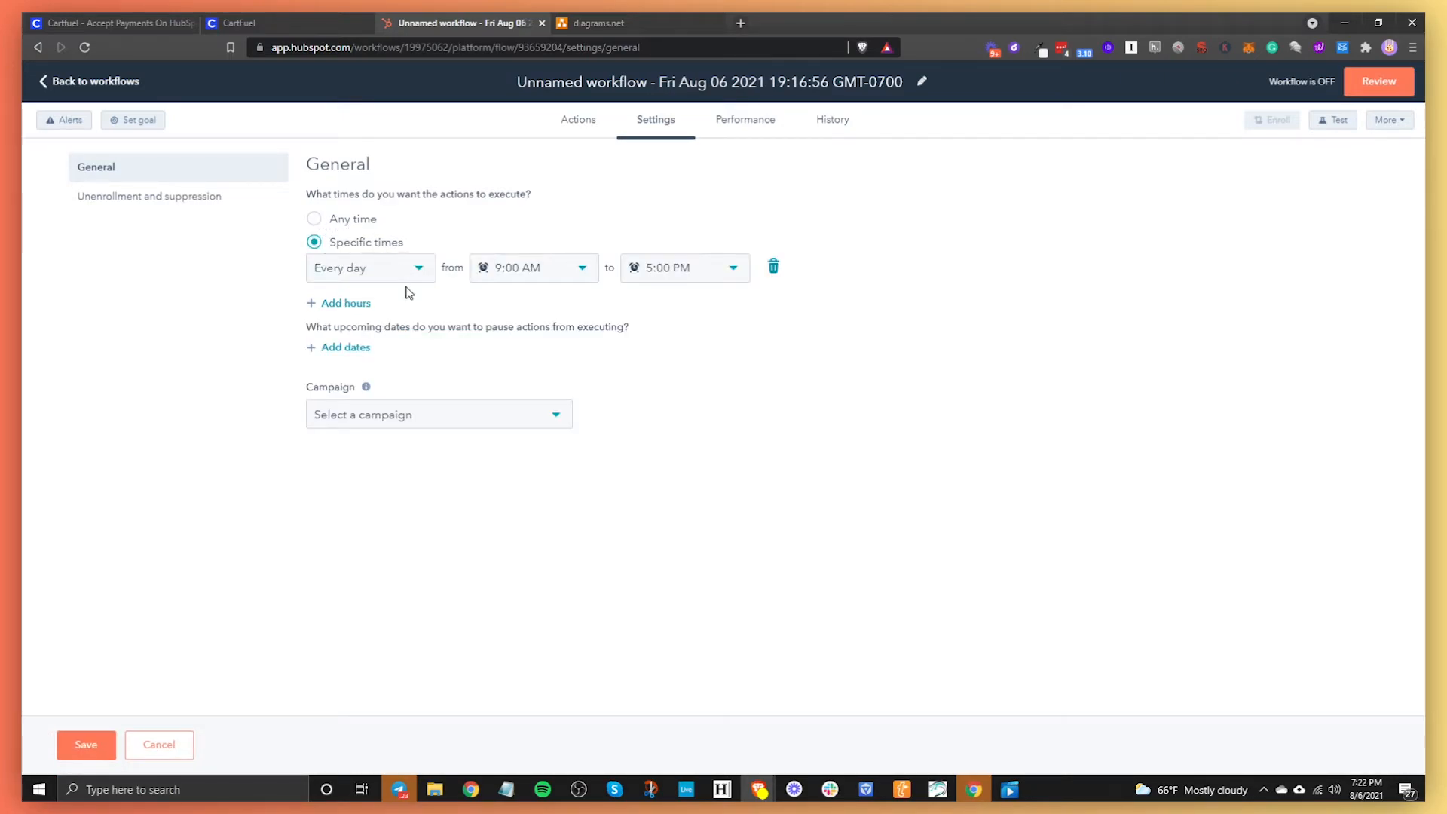
{"action": "mouse_move", "coordinate": [399, 271]}
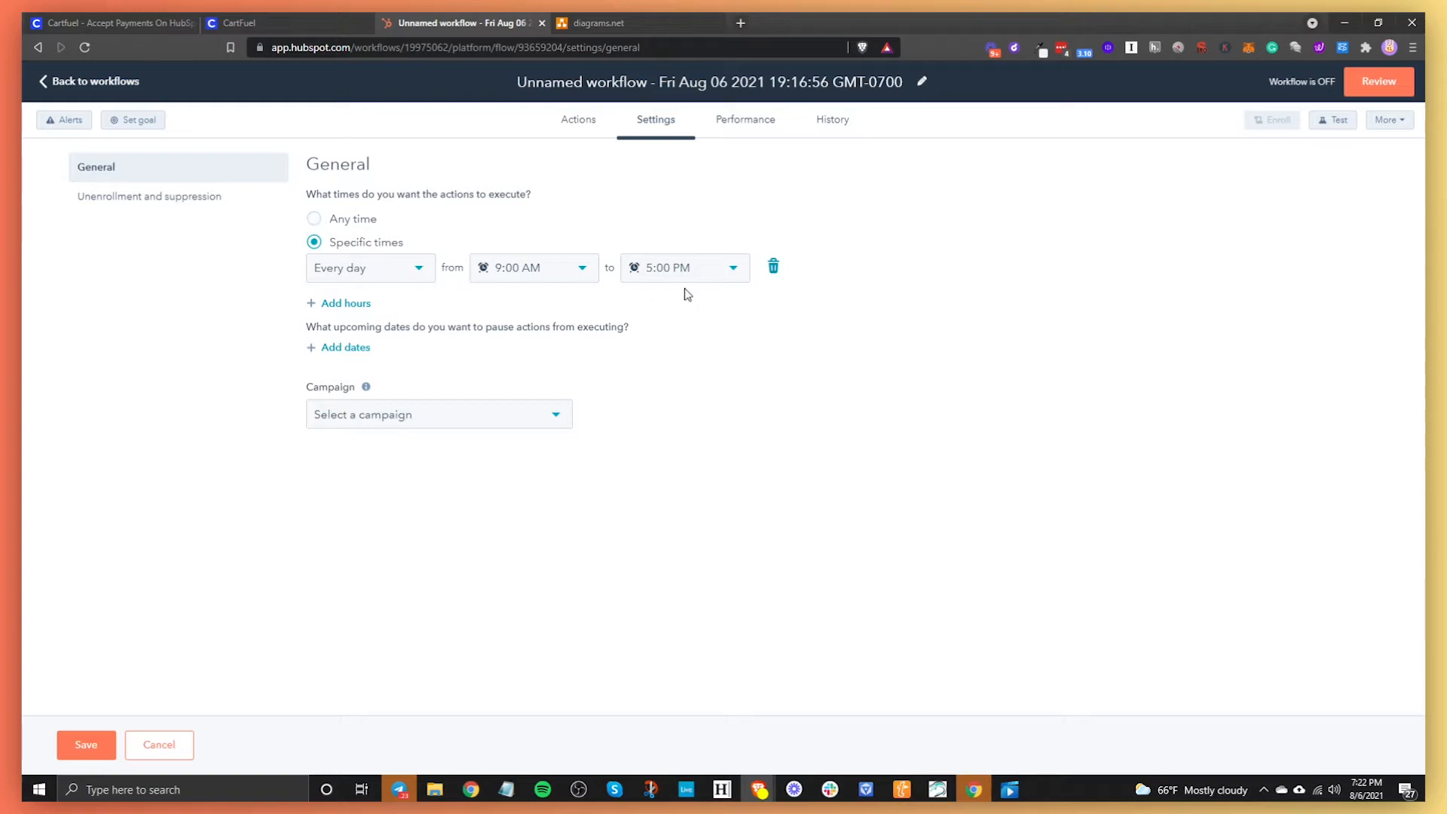
{"action": "mouse_move", "coordinate": [389, 412]}
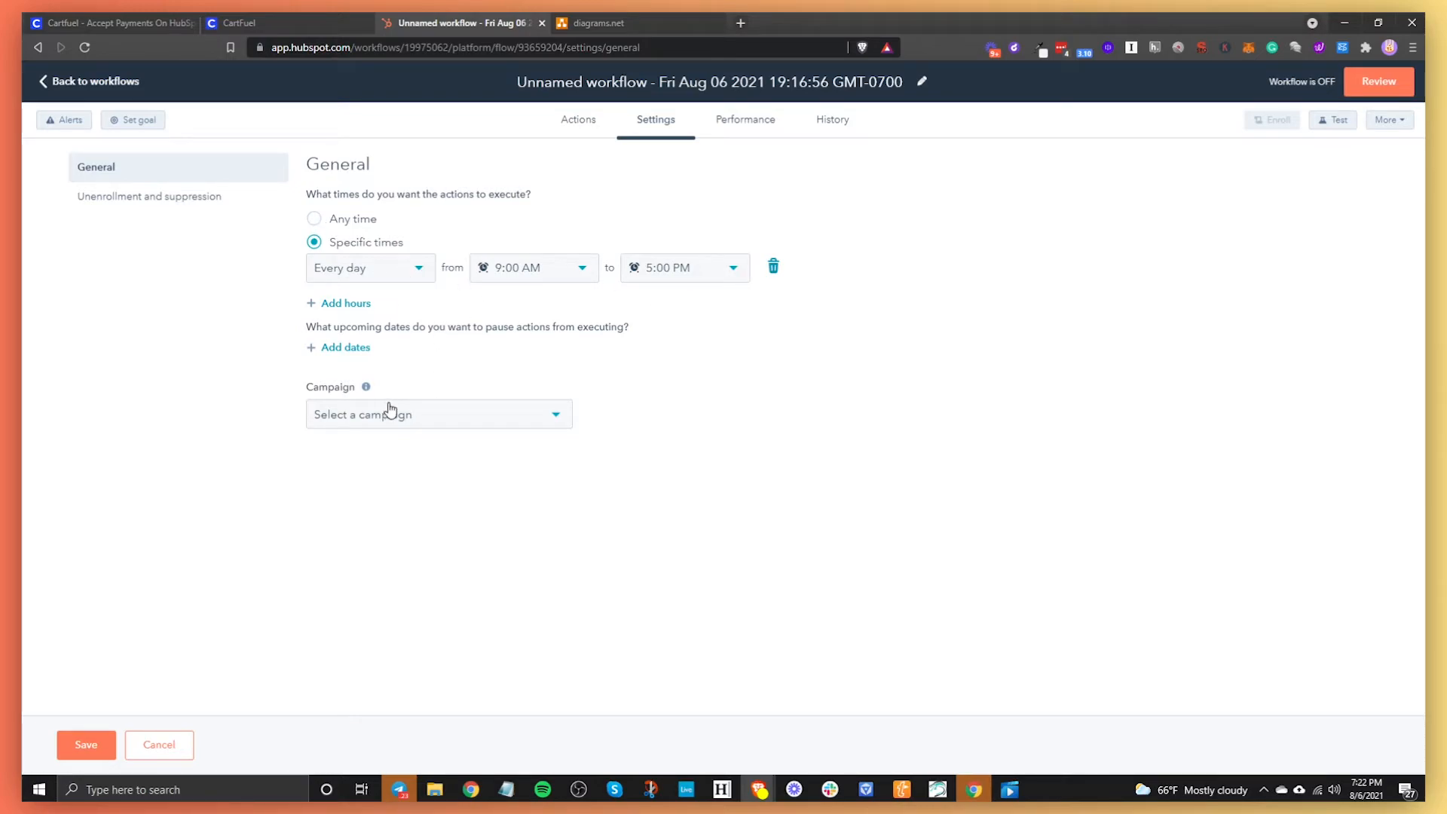
{"action": "mouse_move", "coordinate": [392, 425]}
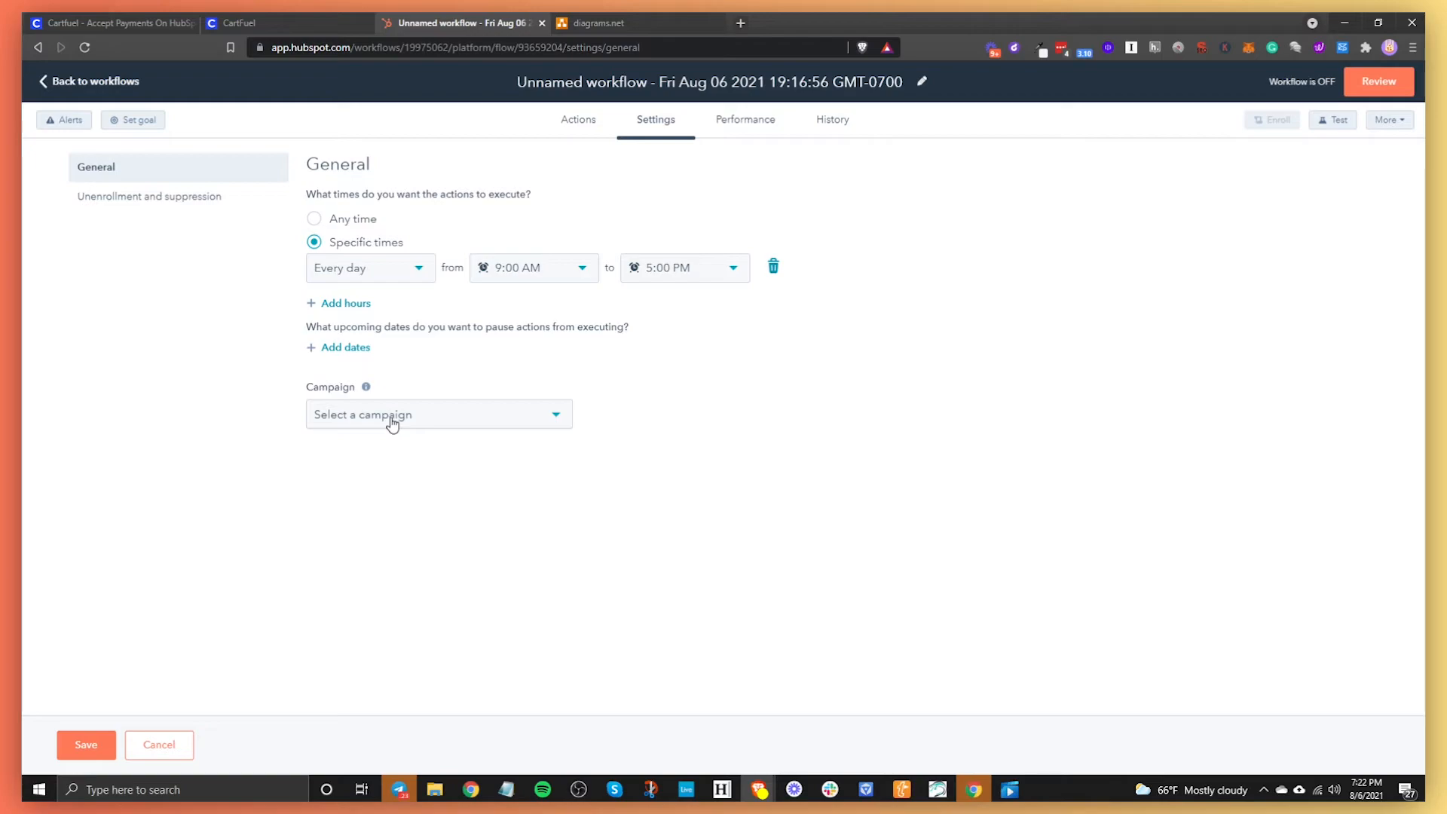
{"action": "mouse_move", "coordinate": [426, 410]}
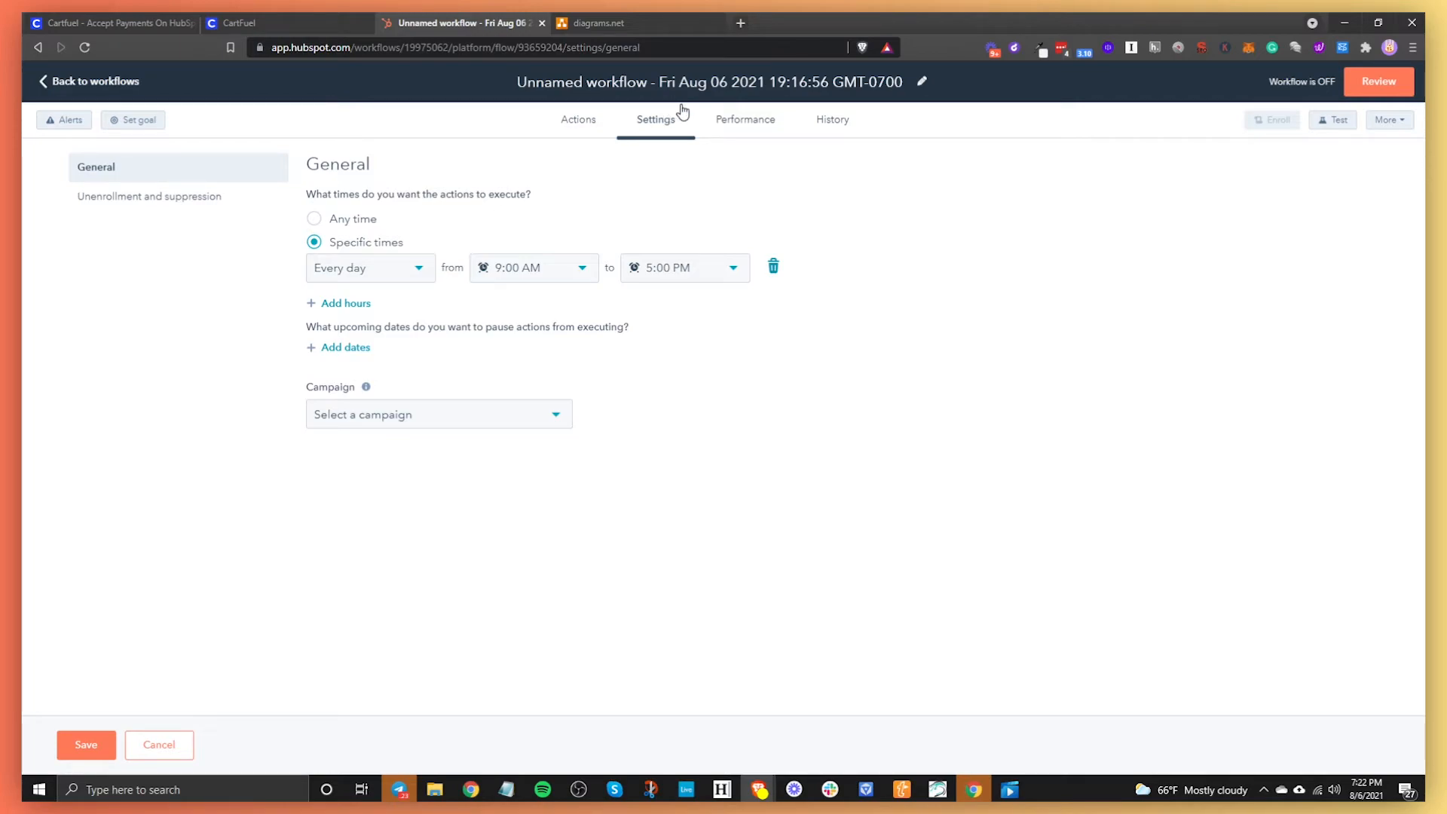
{"action": "mouse_move", "coordinate": [745, 129]}
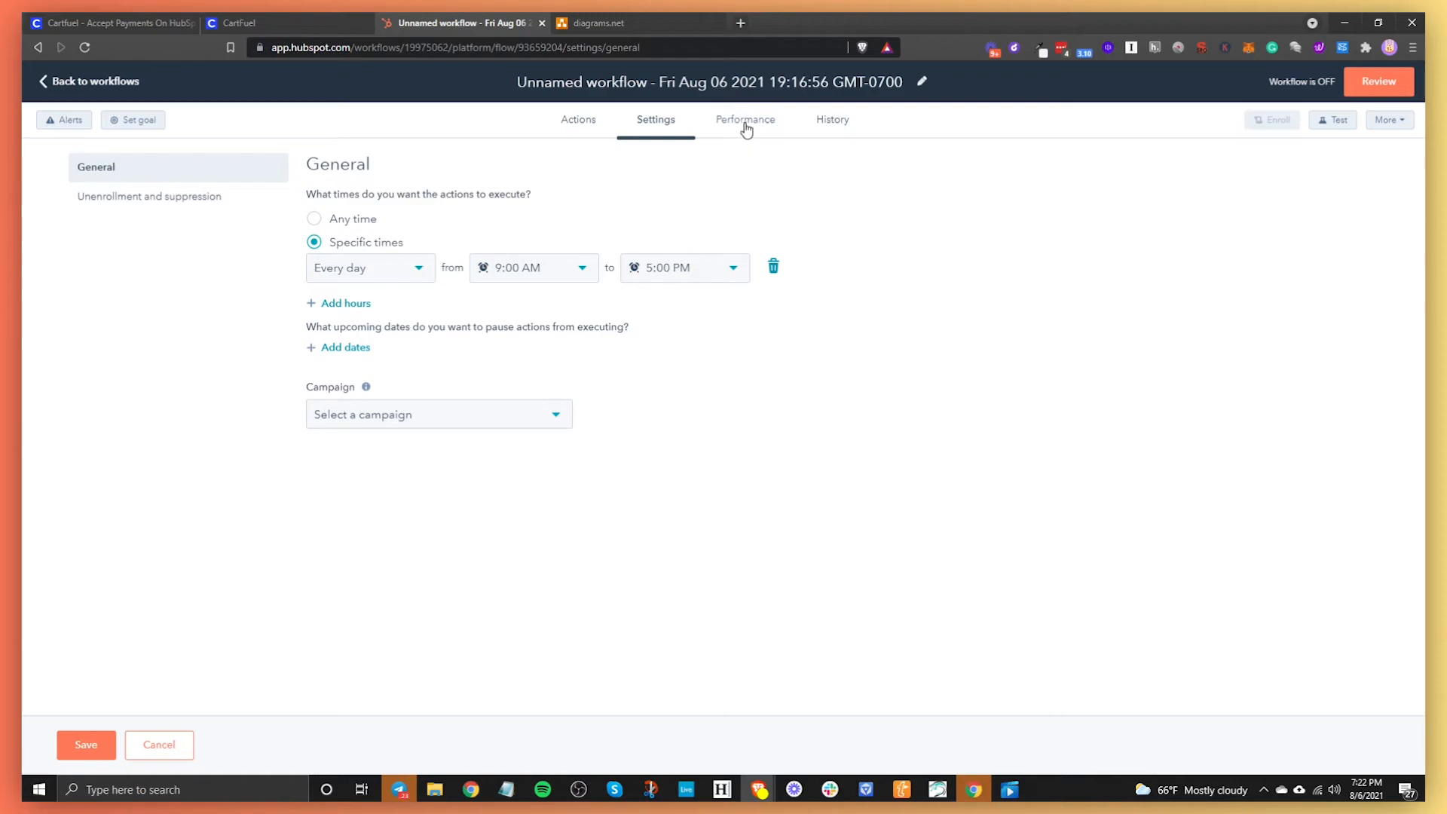
Step: From the Performance tab, start setting a workflow goal and view the conversion filter types
{"action": "left_click", "coordinate": [745, 119]}
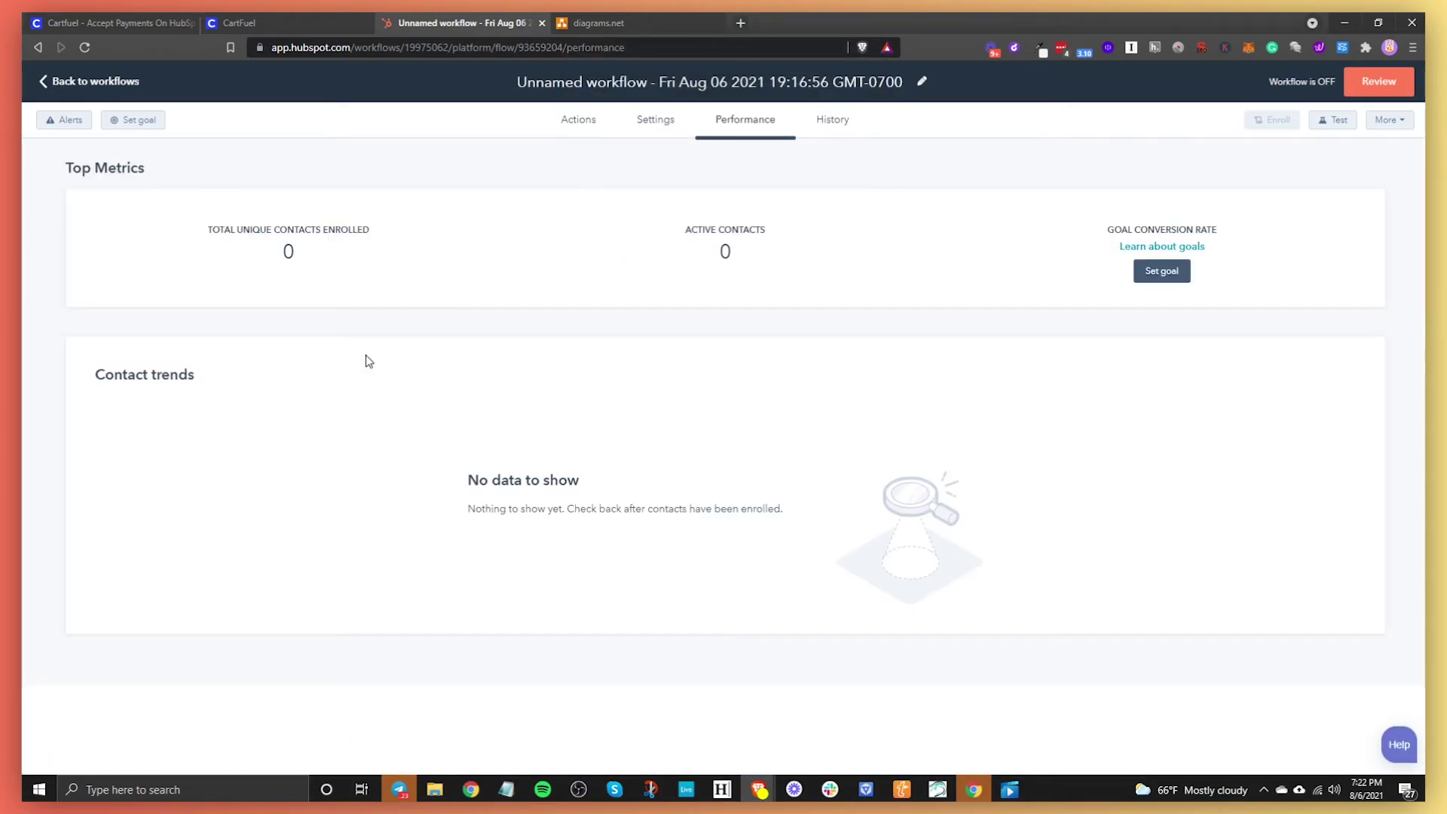
{"action": "scroll", "scroll_direction": "down", "scroll_amount": 3}
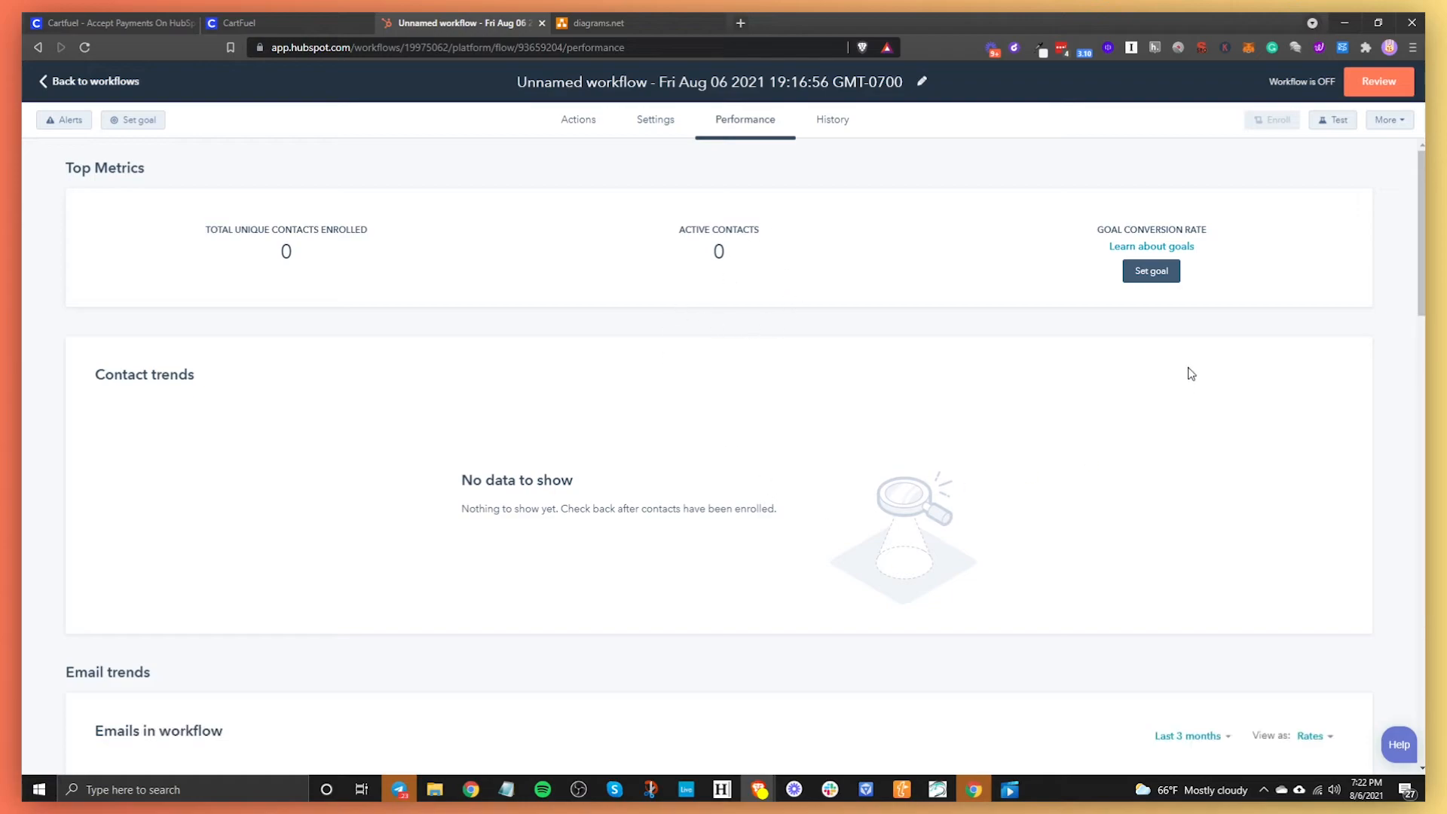
{"action": "left_click", "coordinate": [1152, 271]}
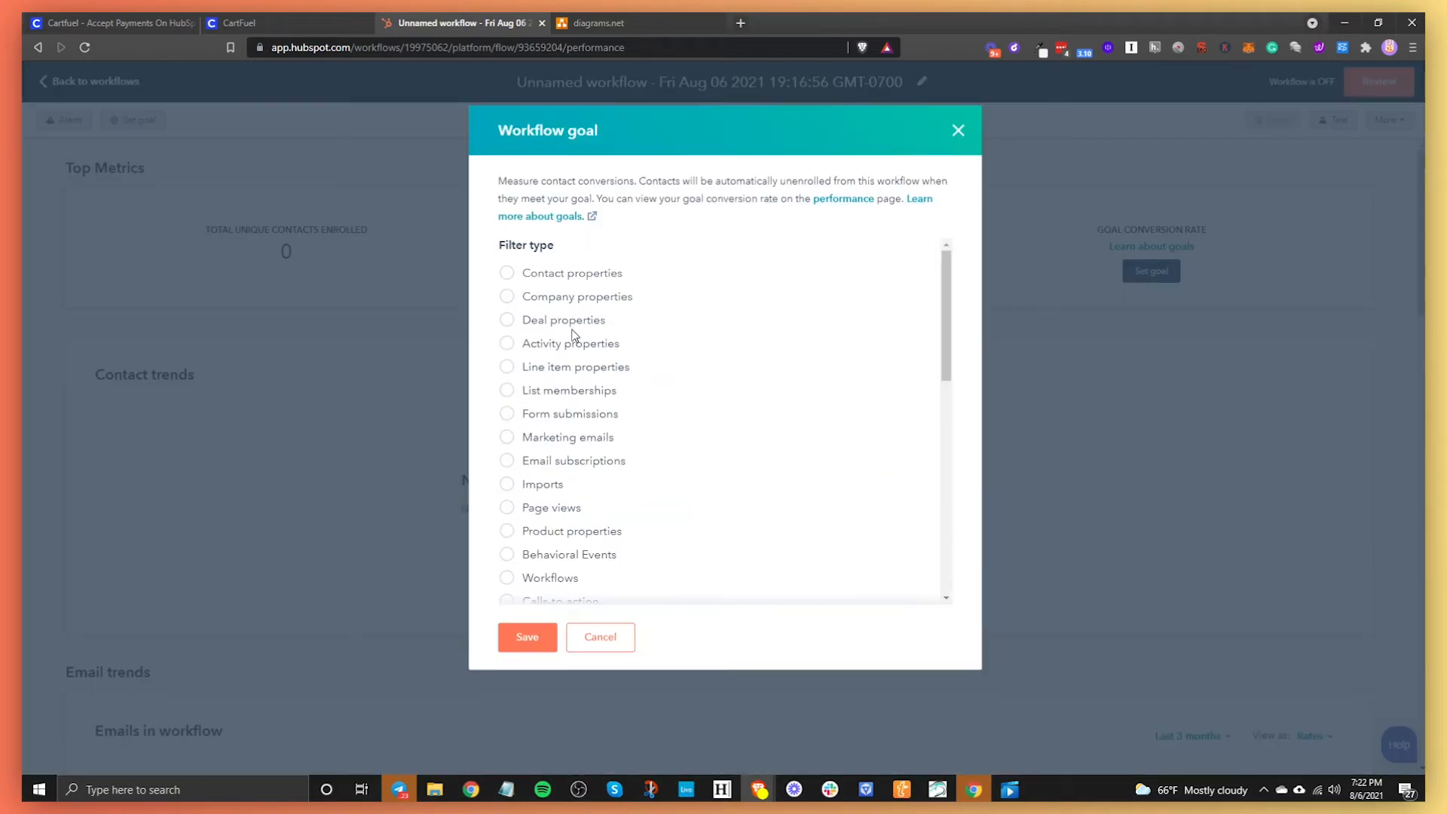
{"action": "scroll", "scroll_direction": "down", "scroll_amount": 3}
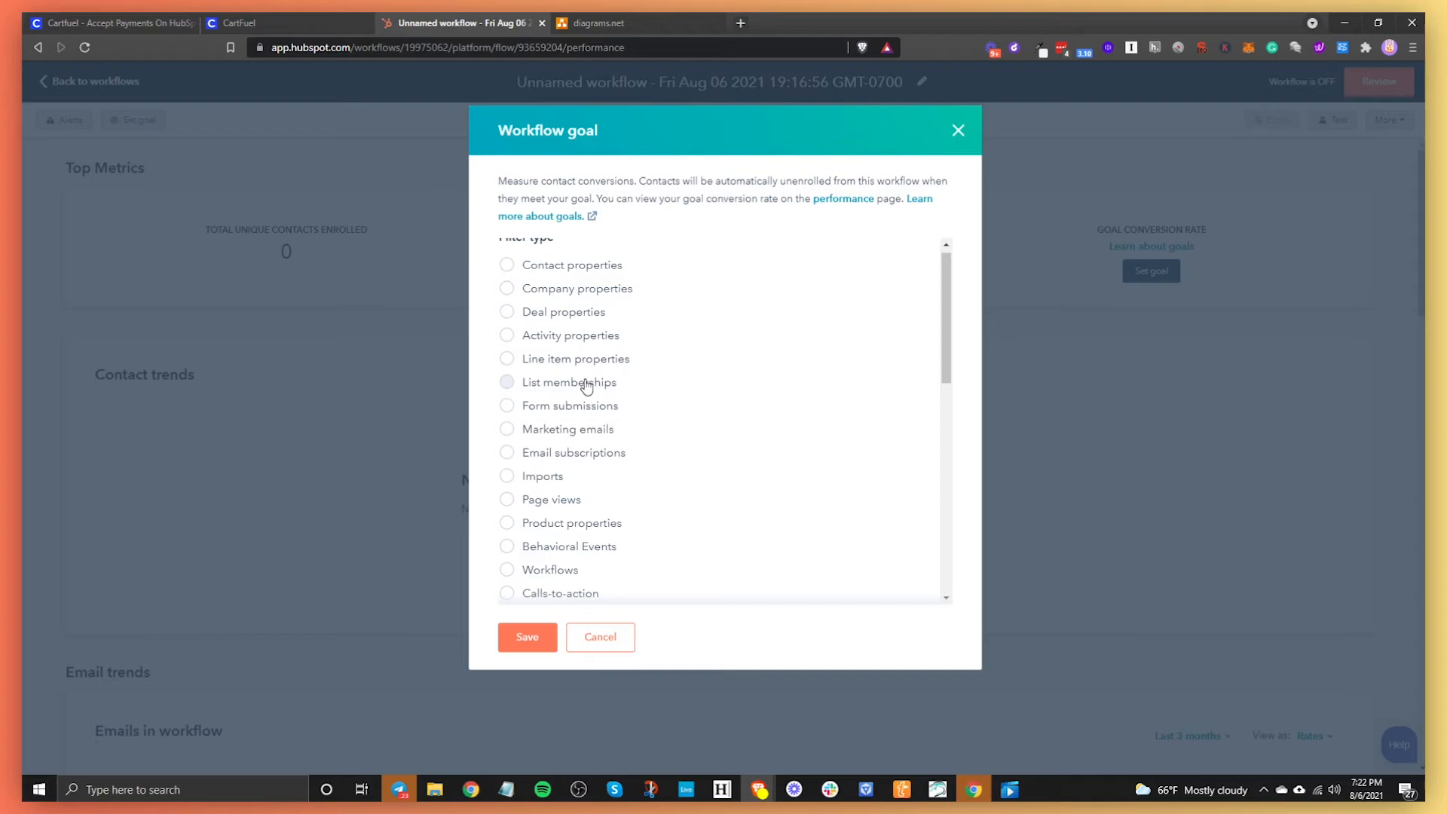
{"action": "mouse_move", "coordinate": [561, 503]}
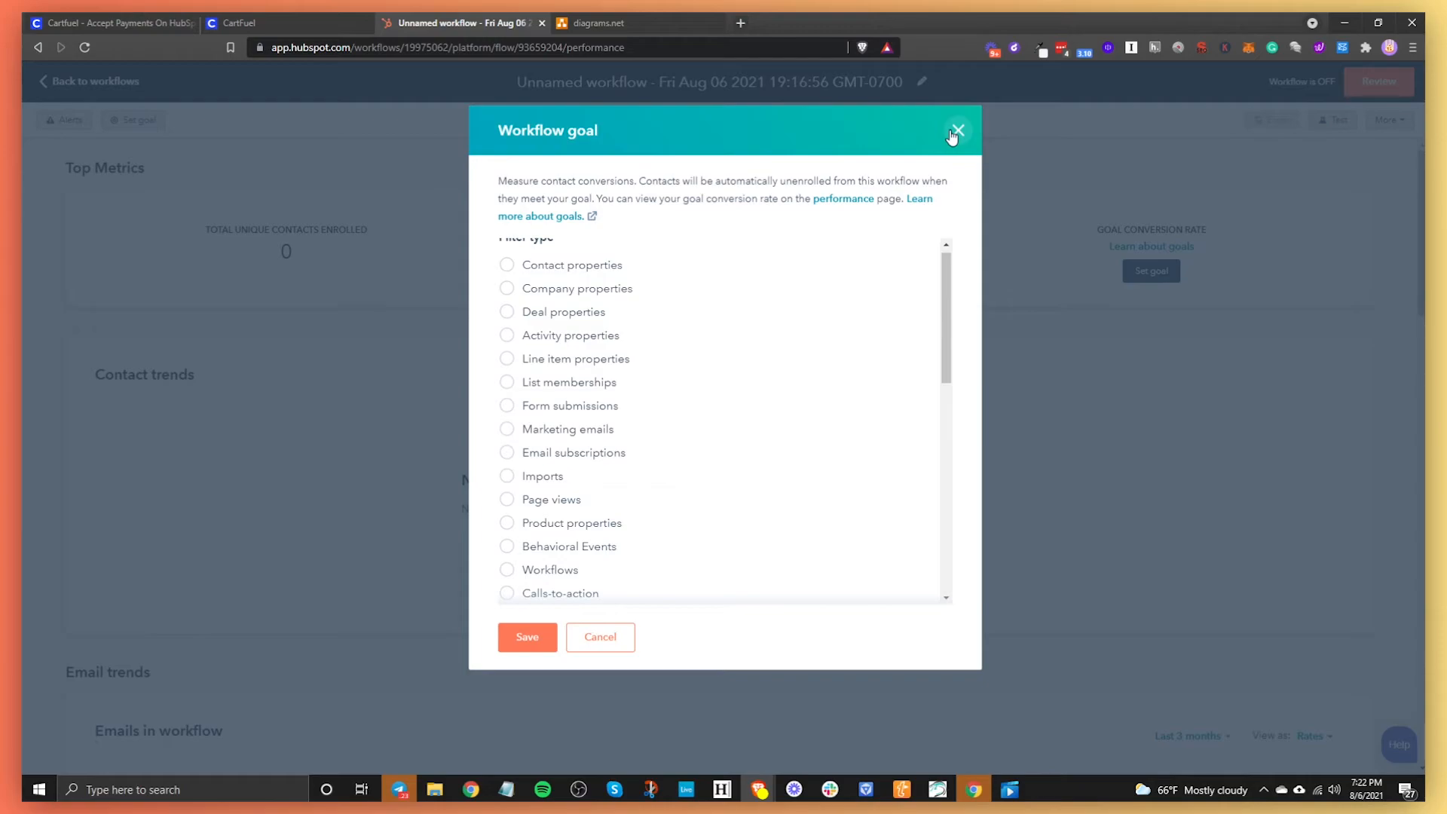
Step: Dismiss the goal dialog unset and look over the empty performance metrics and 0% email rates
{"action": "left_click", "coordinate": [958, 130]}
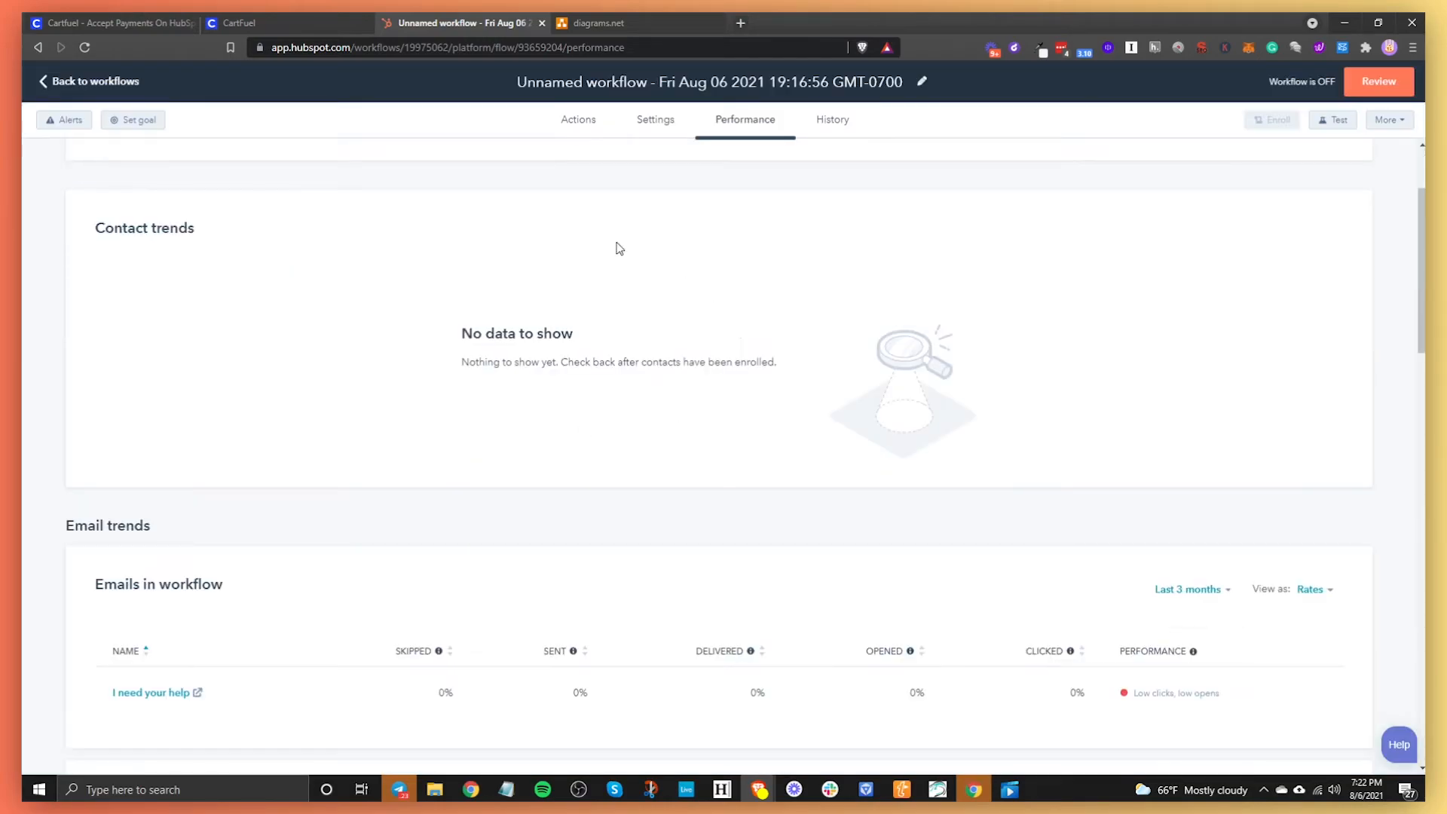
{"action": "scroll", "scroll_direction": "down", "scroll_amount": 3}
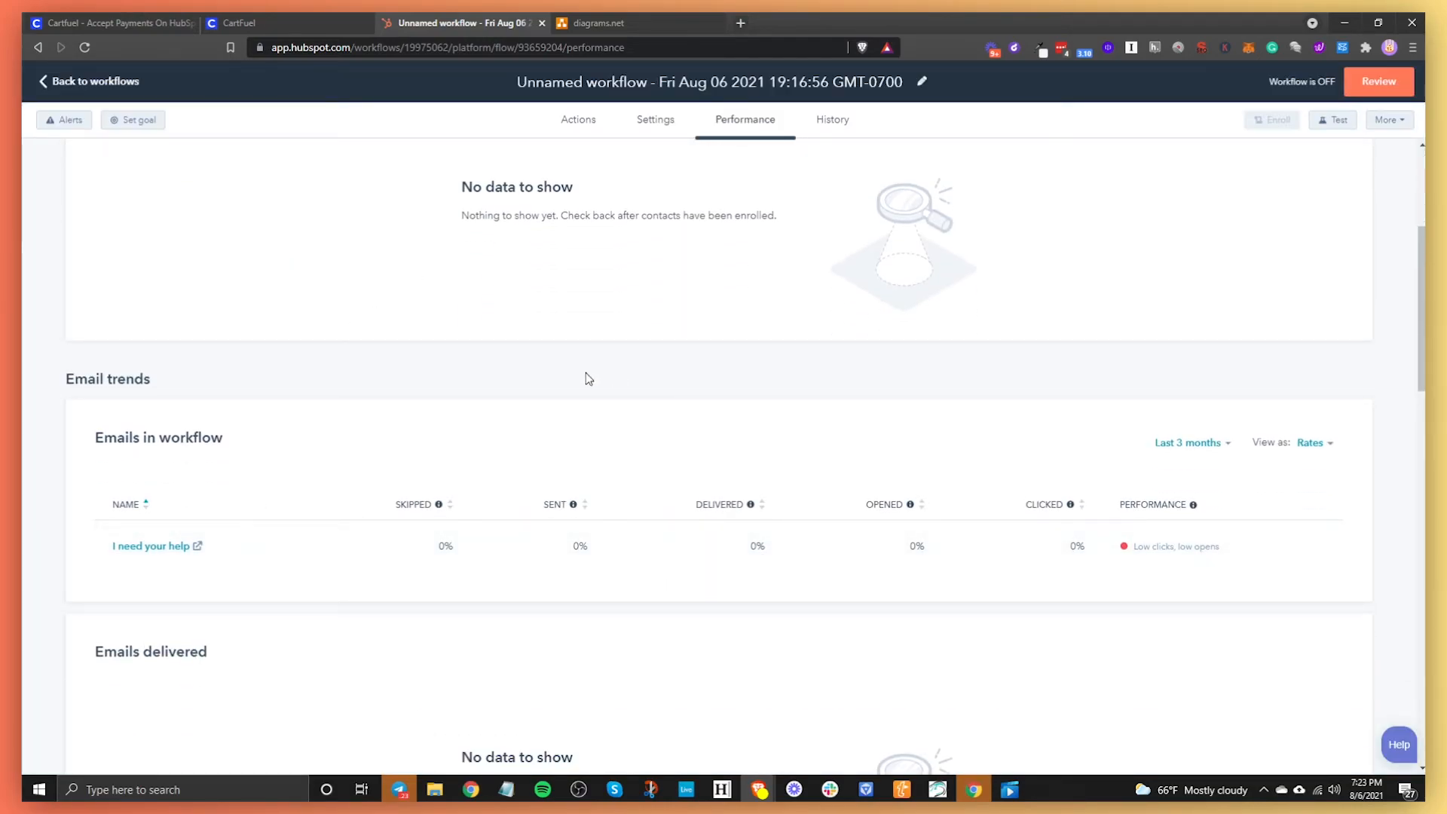
{"action": "mouse_move", "coordinate": [449, 555]}
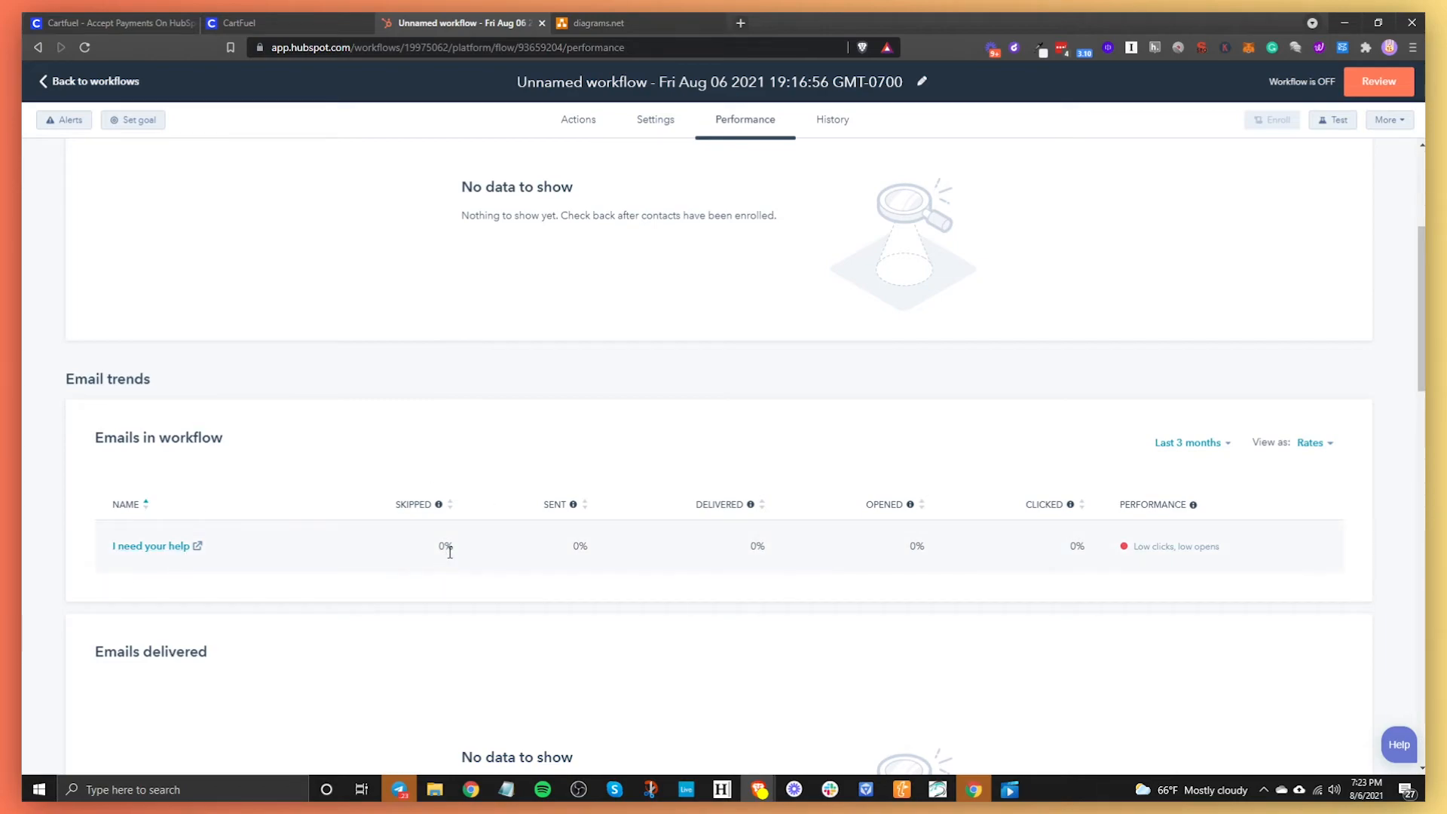
{"action": "mouse_move", "coordinate": [757, 549]}
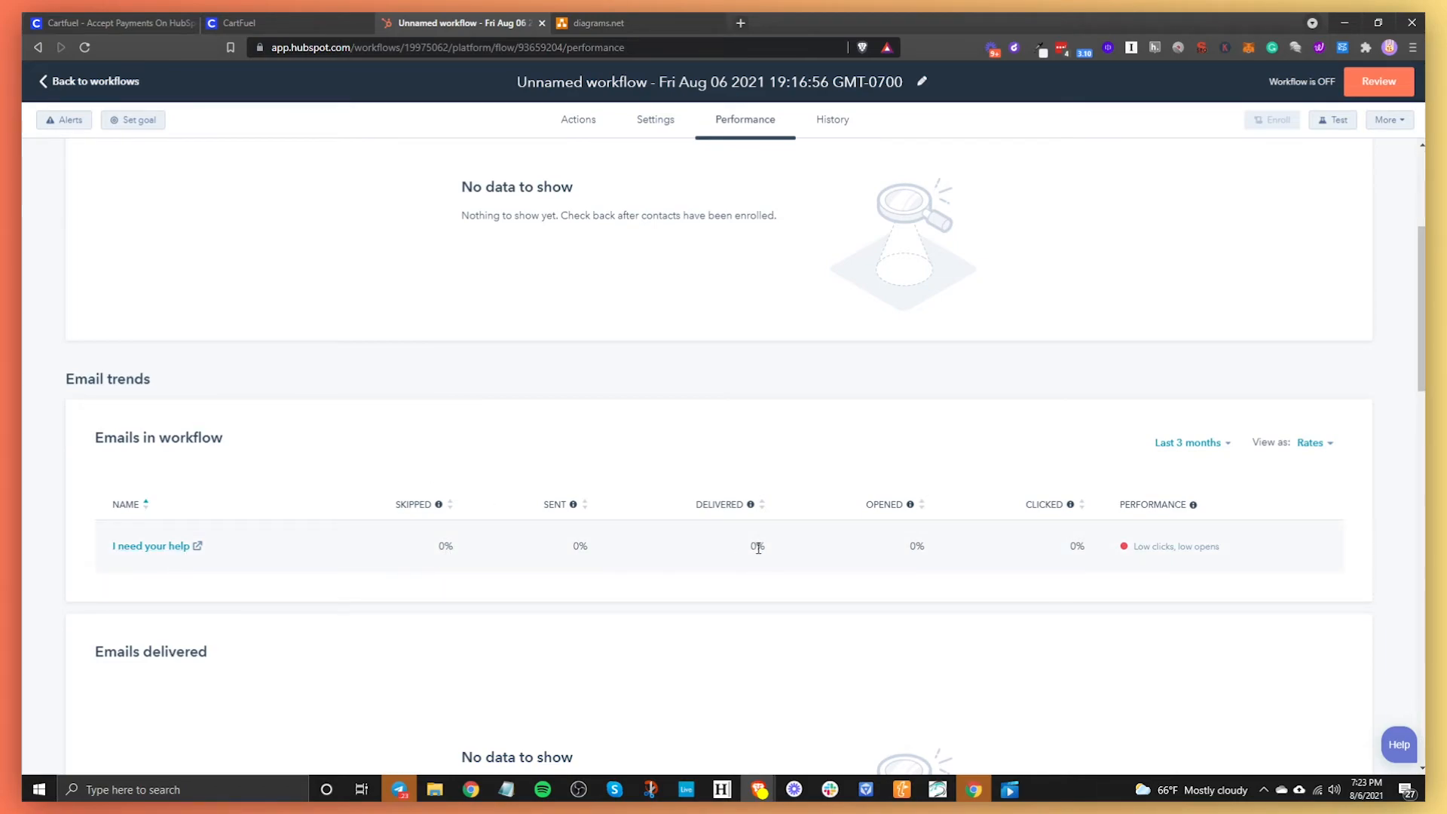
{"action": "mouse_move", "coordinate": [755, 561]}
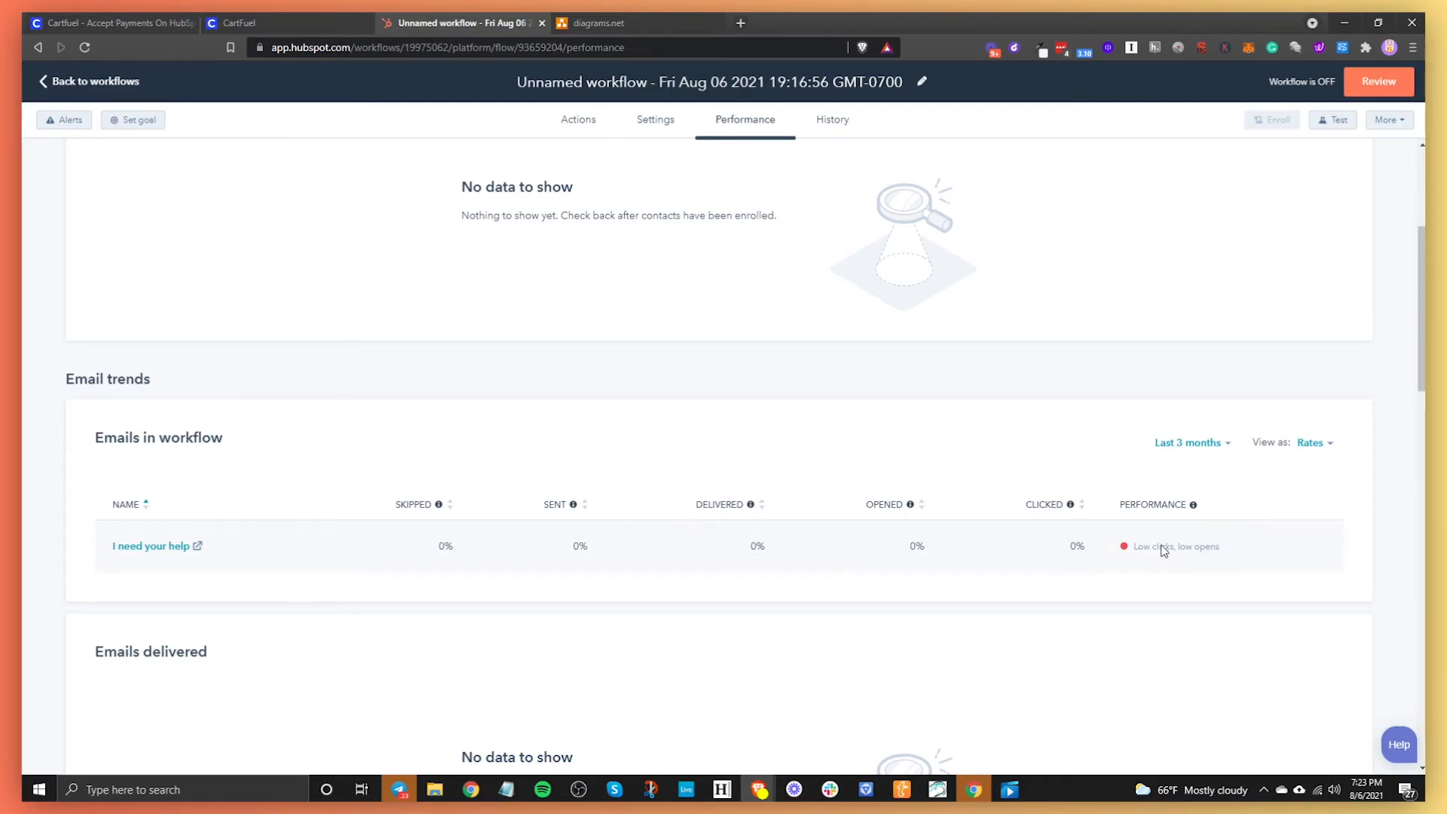
{"action": "mouse_move", "coordinate": [1152, 538]}
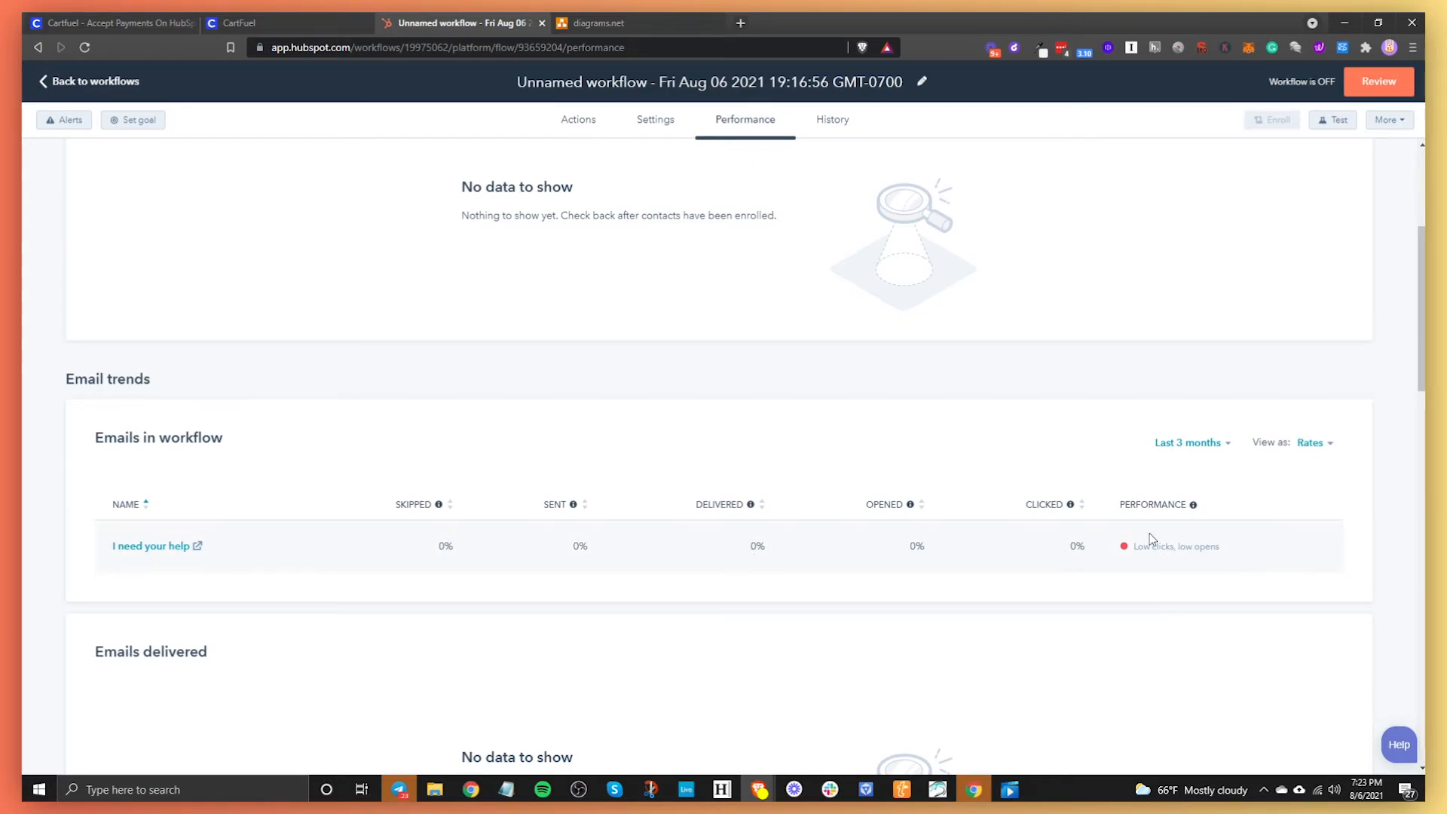
{"action": "mouse_move", "coordinate": [552, 573]}
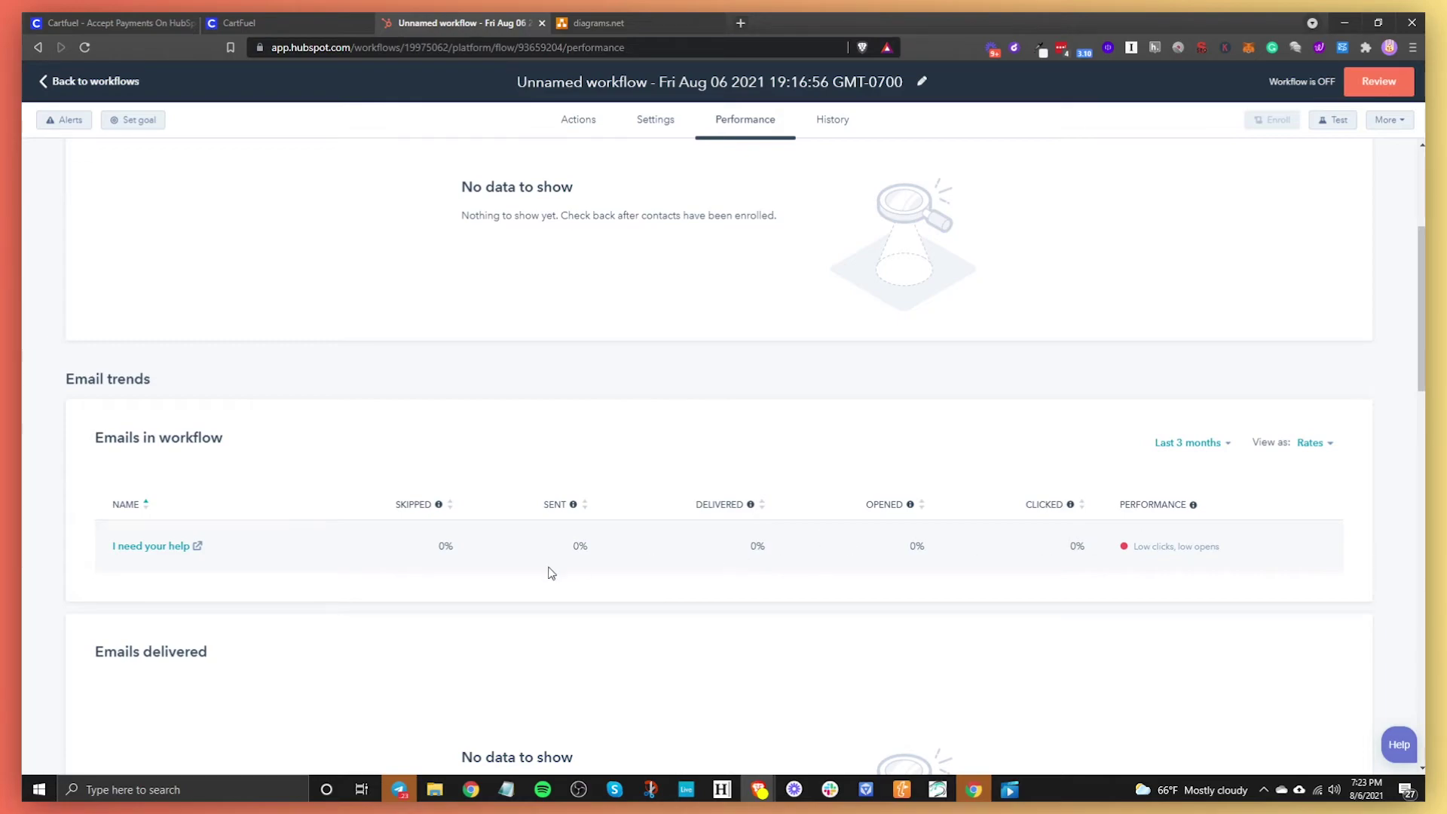
{"action": "mouse_move", "coordinate": [115, 567]}
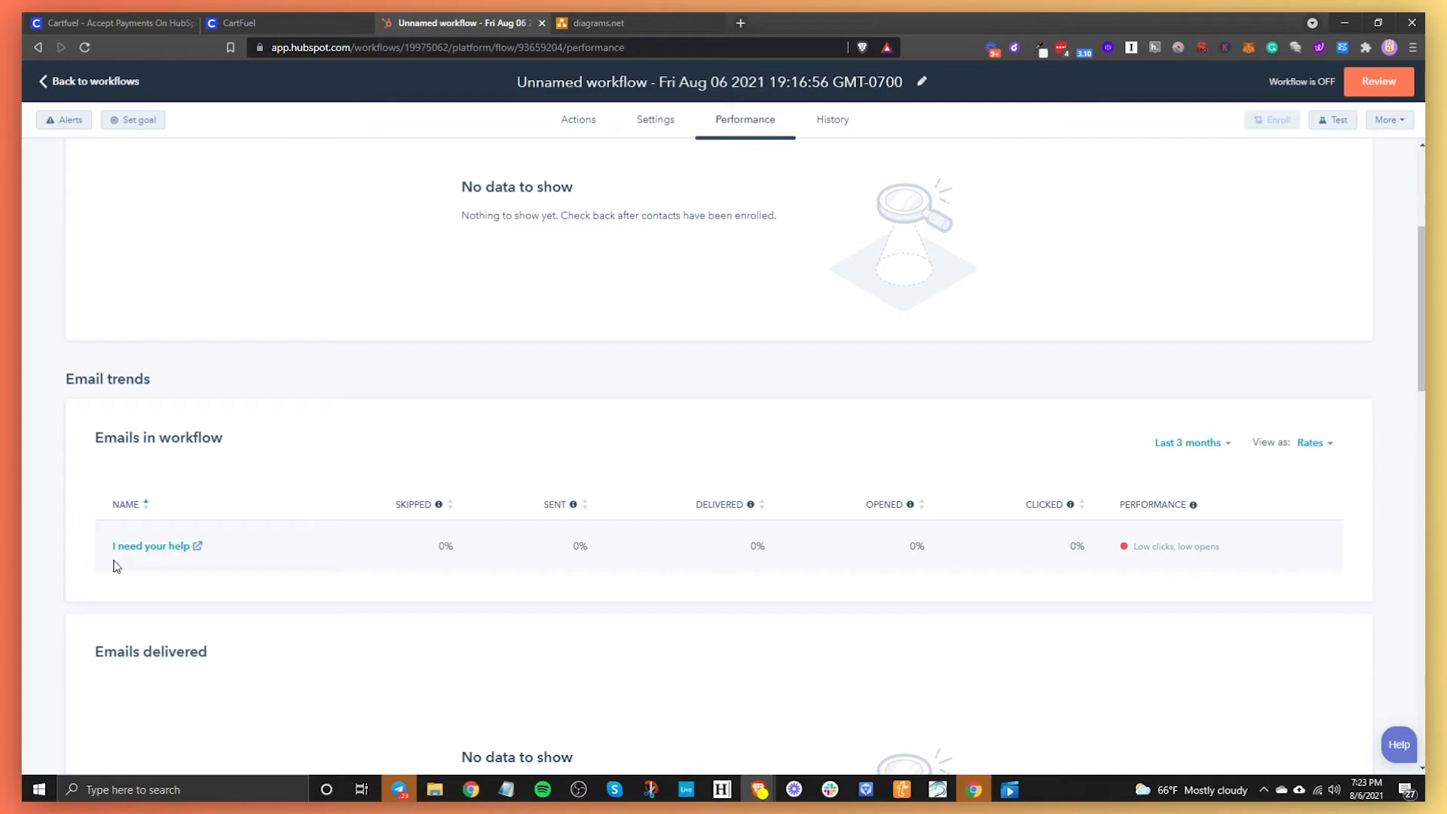
{"action": "mouse_move", "coordinate": [655, 654]}
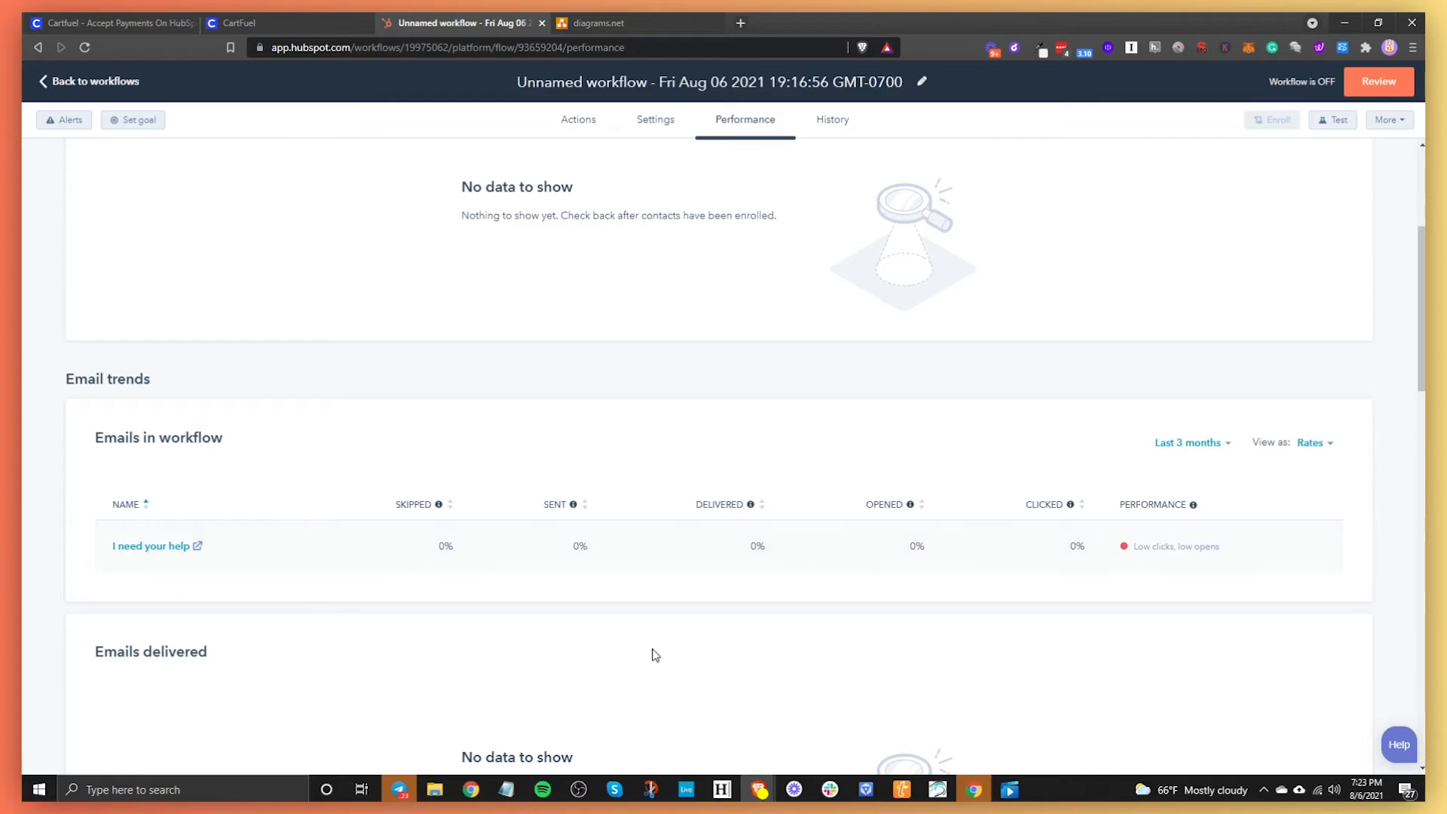
{"action": "mouse_move", "coordinate": [1189, 540]}
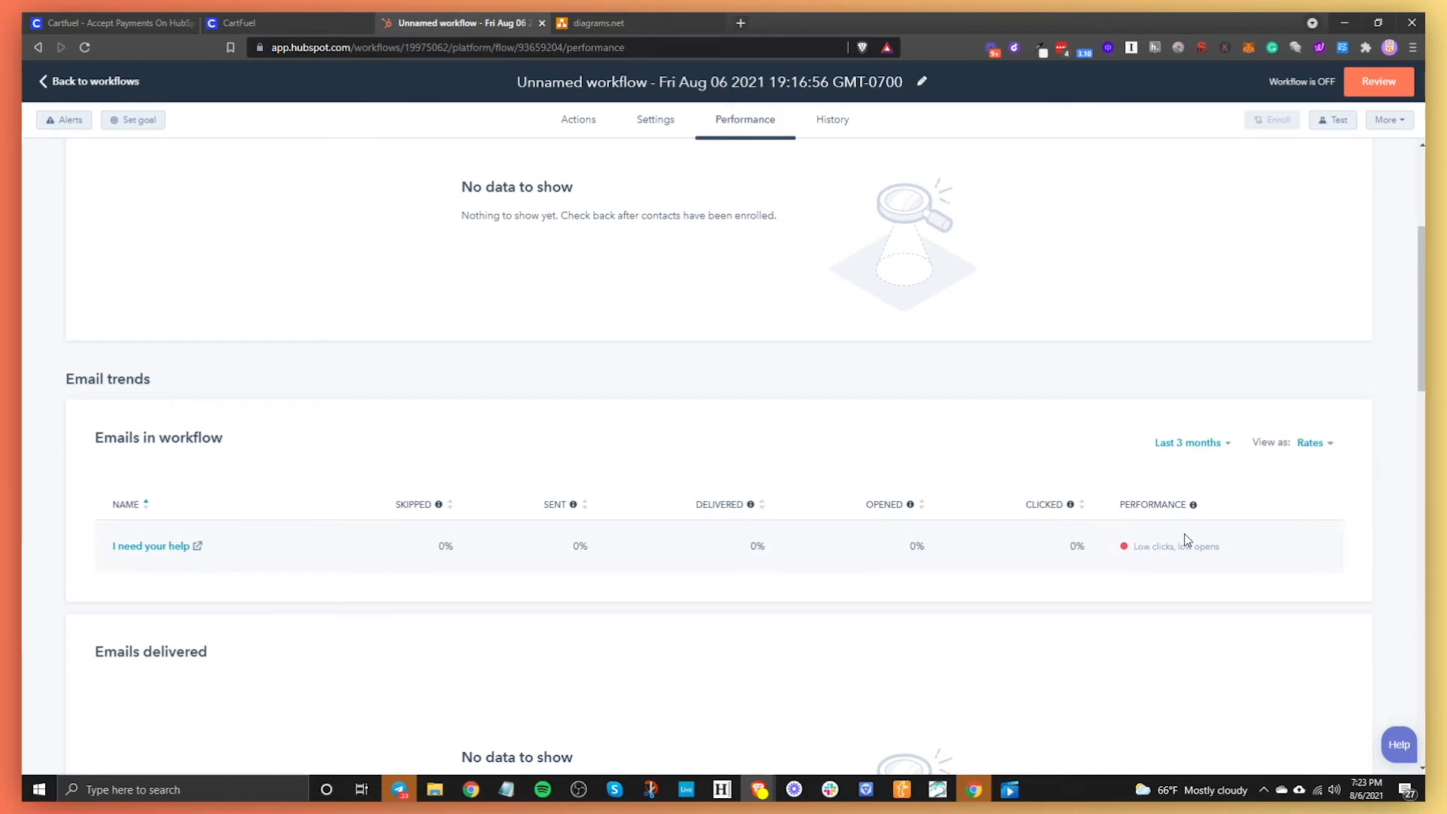
{"action": "scroll", "scroll_direction": "down", "scroll_amount": 3}
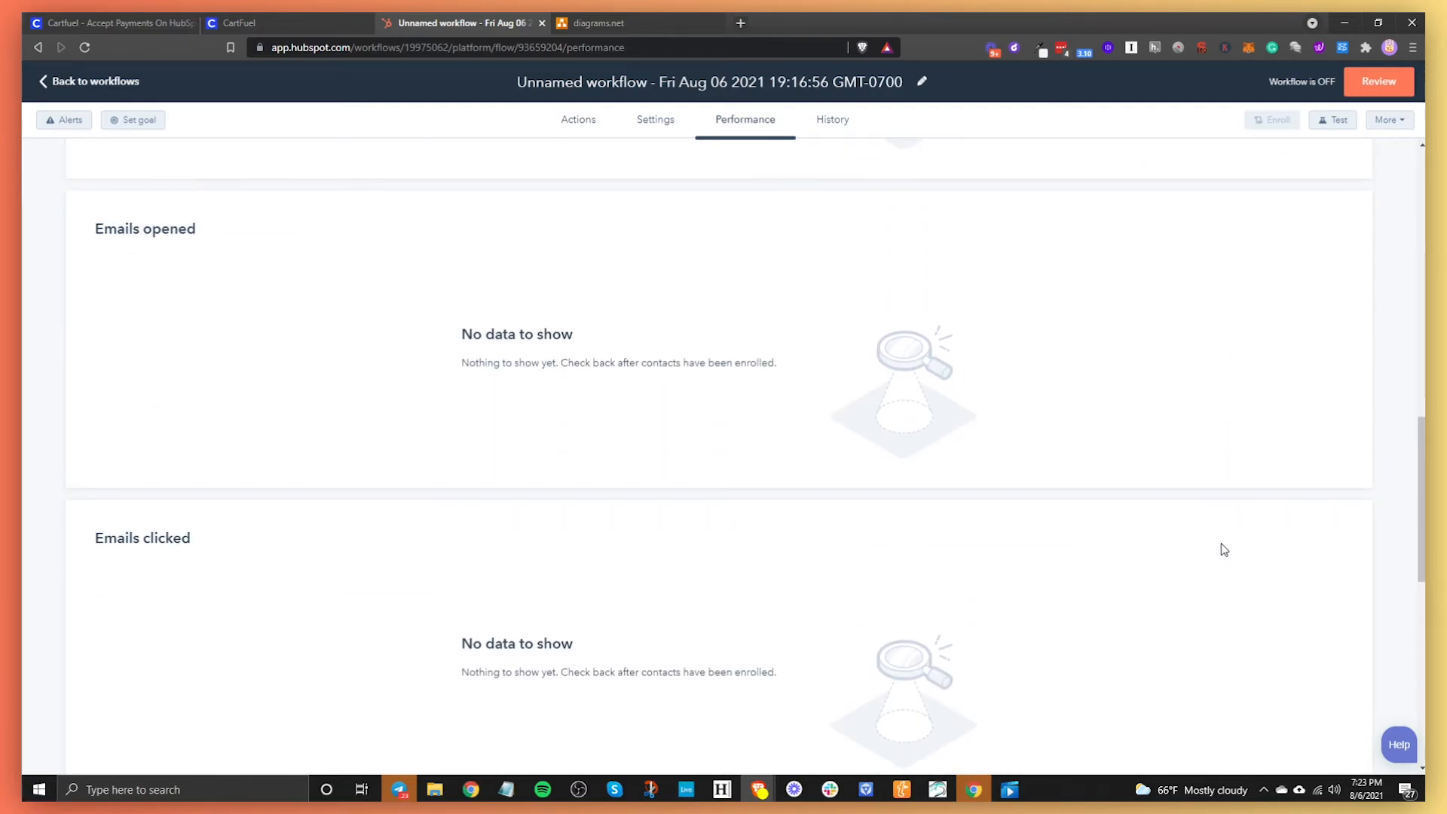
{"action": "scroll", "scroll_direction": "down", "scroll_amount": 3}
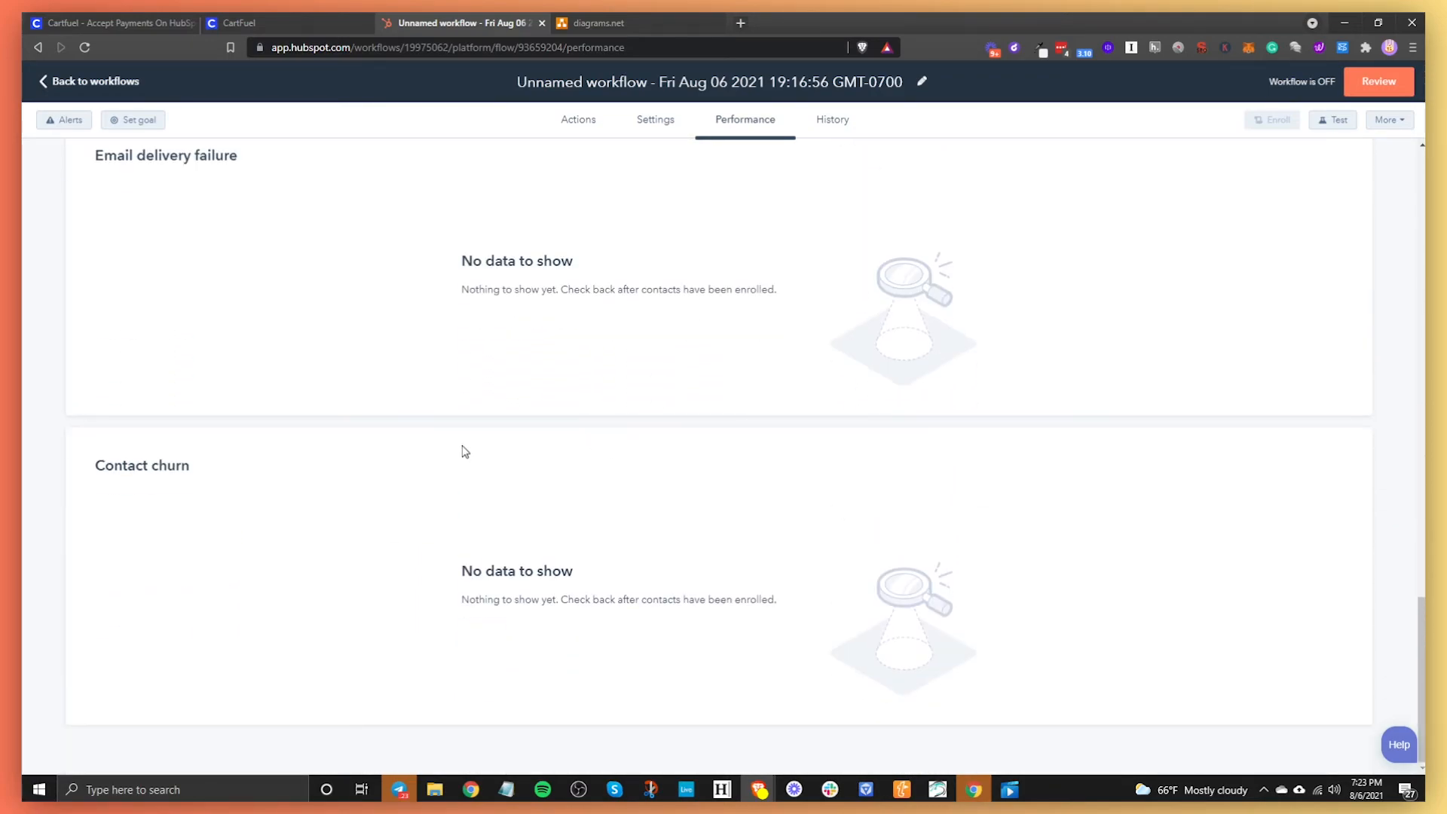
{"action": "scroll", "scroll_direction": "up", "scroll_amount": 3}
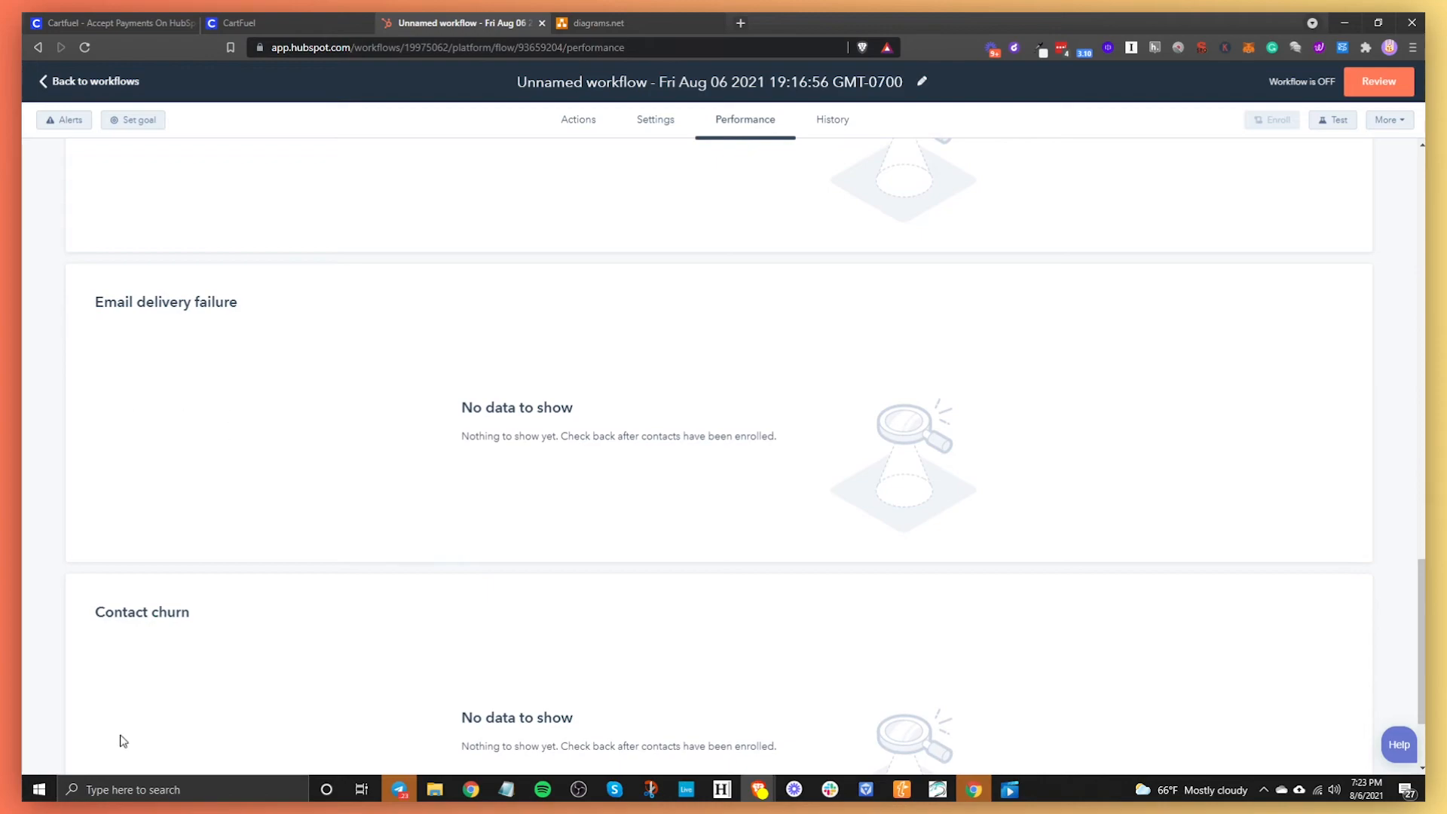
{"action": "scroll", "scroll_direction": "down", "scroll_amount": 3}
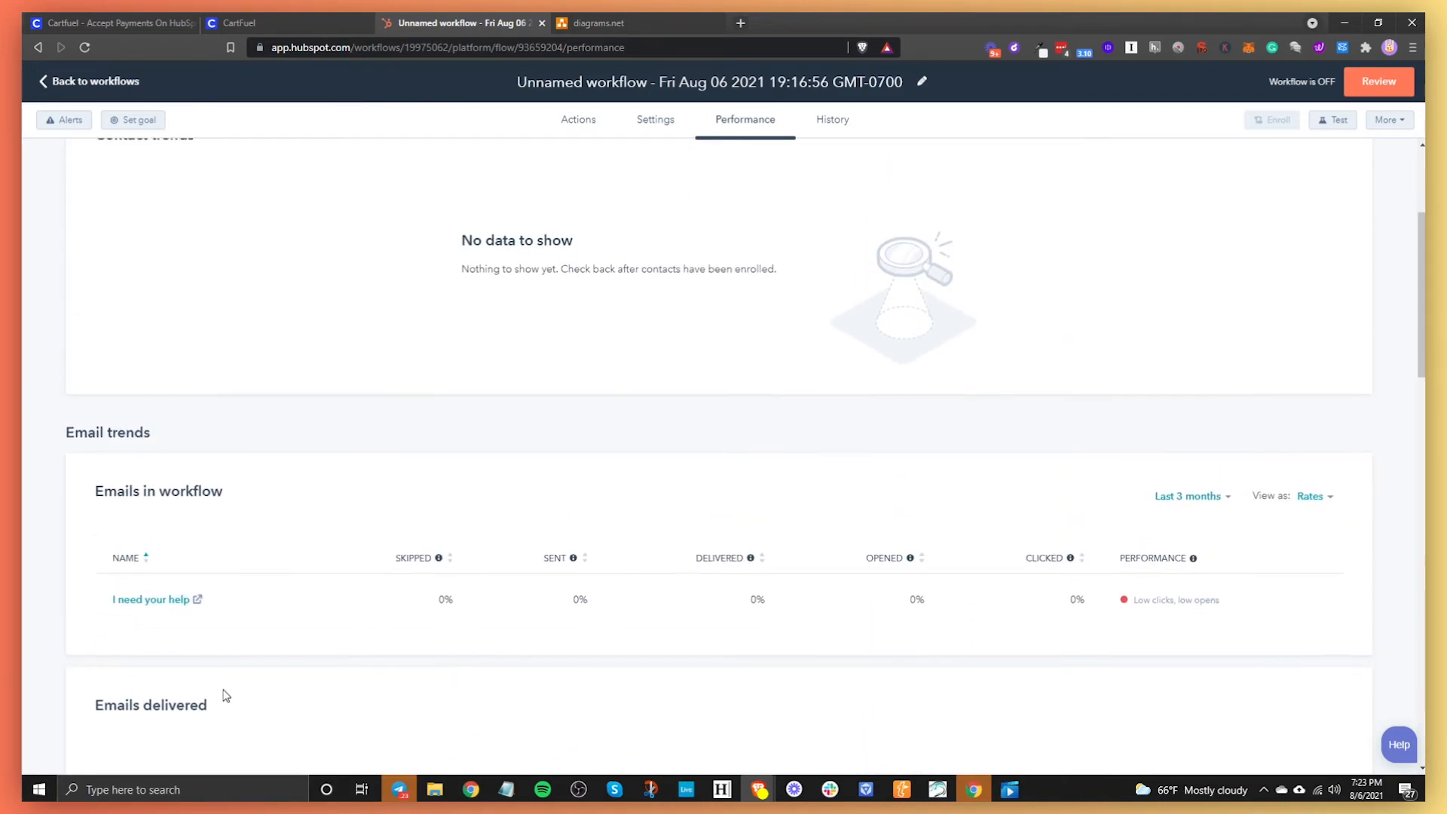
{"action": "scroll", "scroll_direction": "up", "scroll_amount": 3}
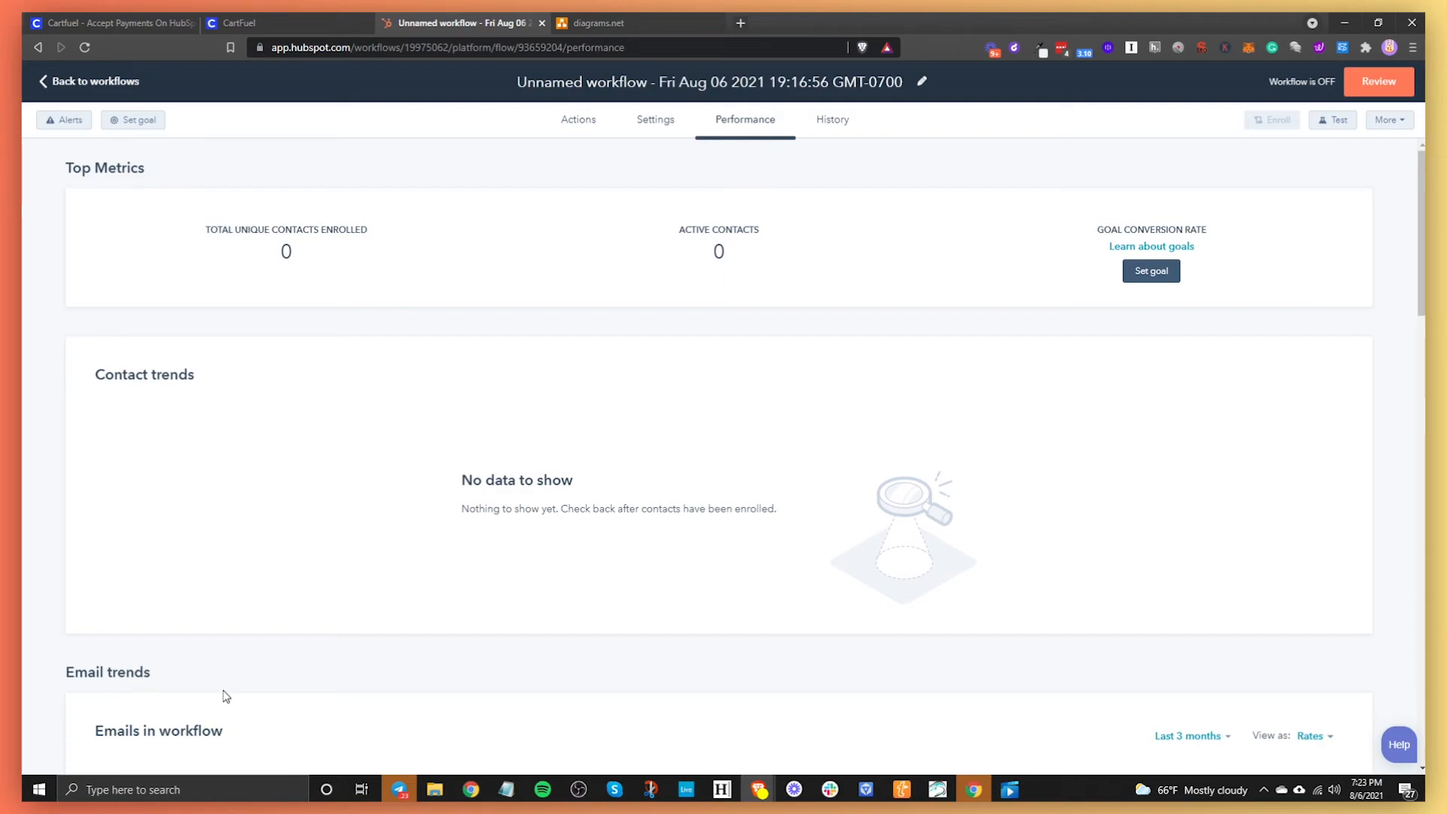
{"action": "mouse_move", "coordinate": [839, 167]}
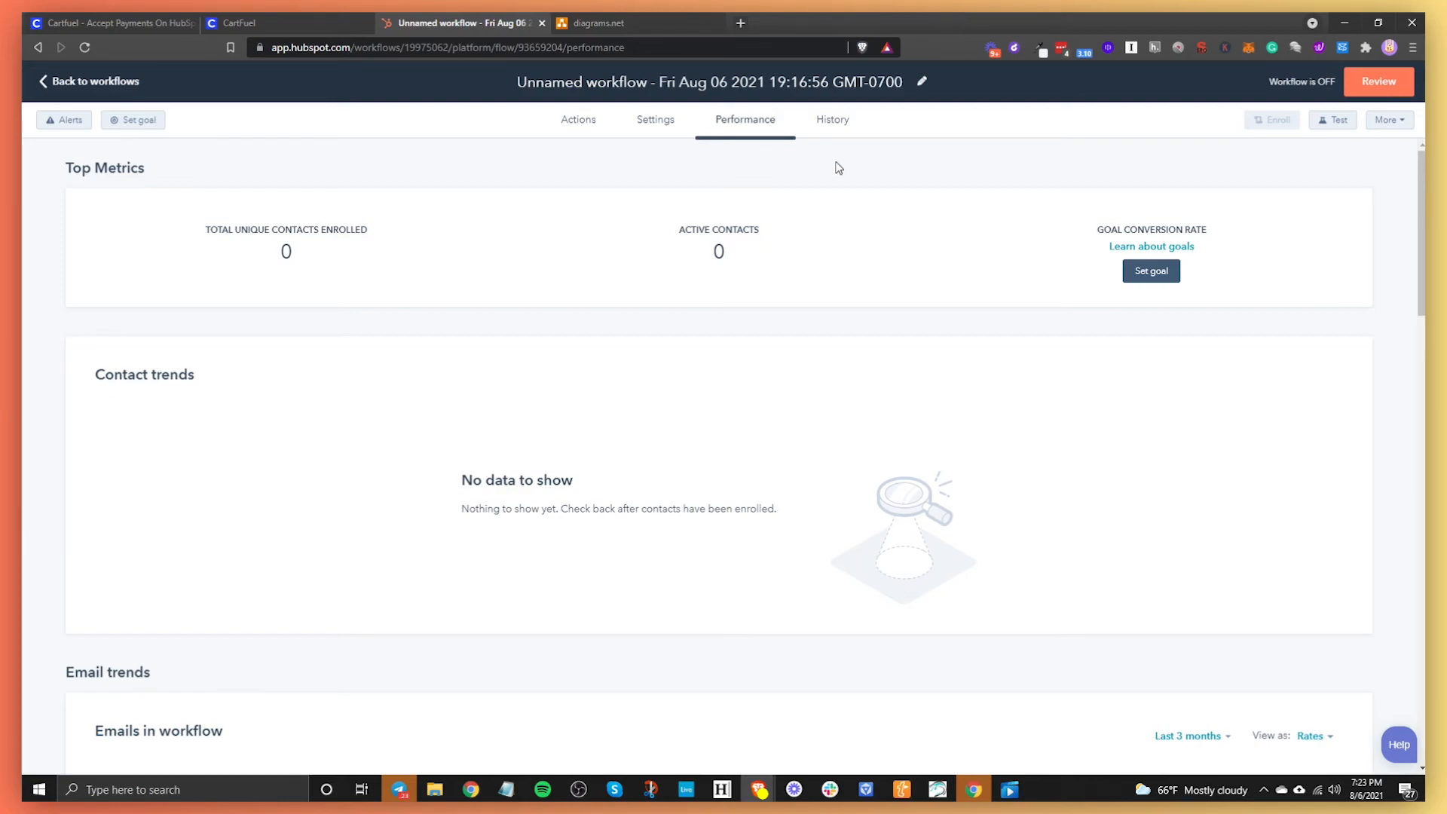
Step: Check the History tab's empty action log, then return to the Actions editor
{"action": "left_click", "coordinate": [832, 119]}
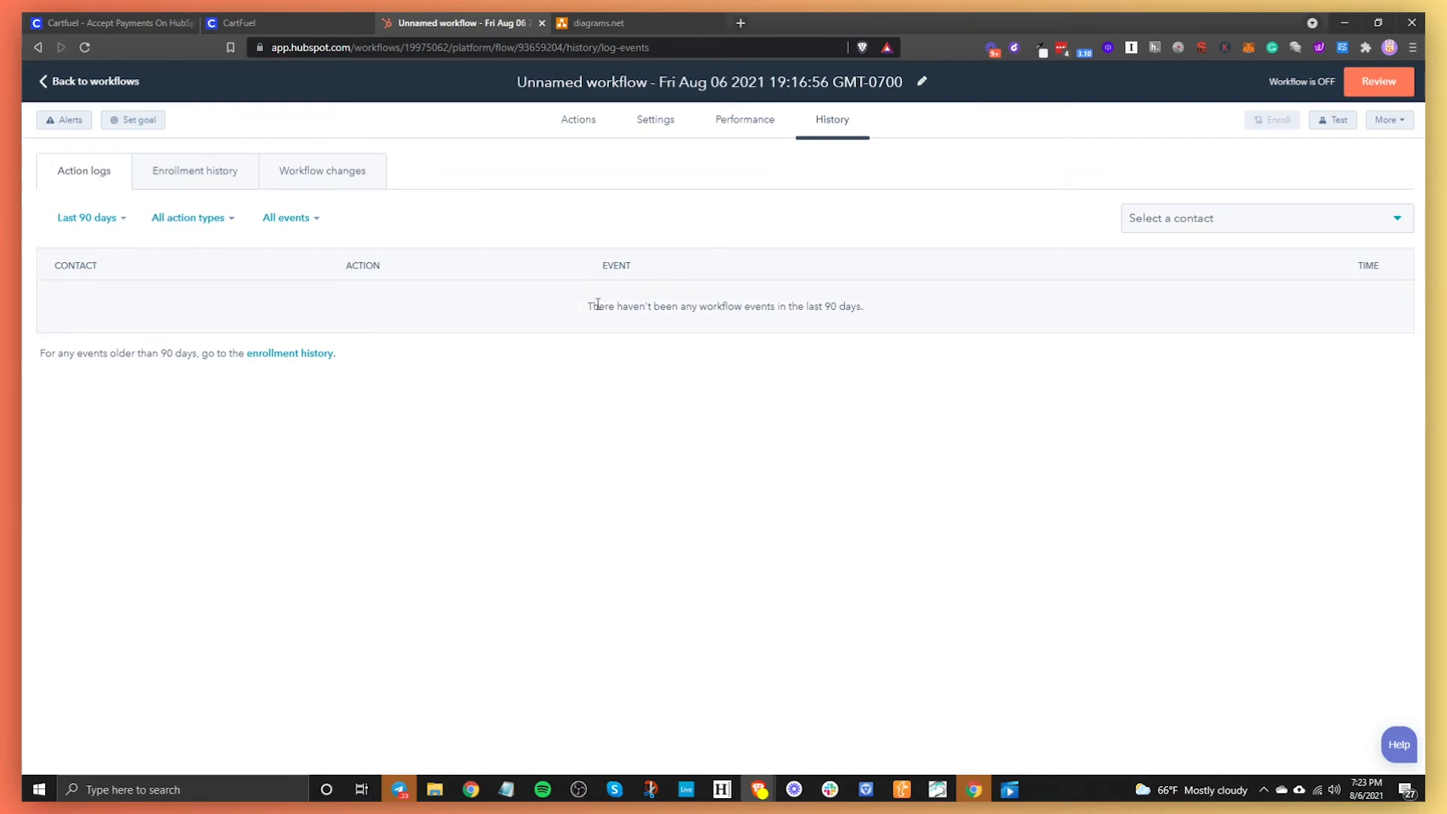
{"action": "mouse_move", "coordinate": [1176, 395]}
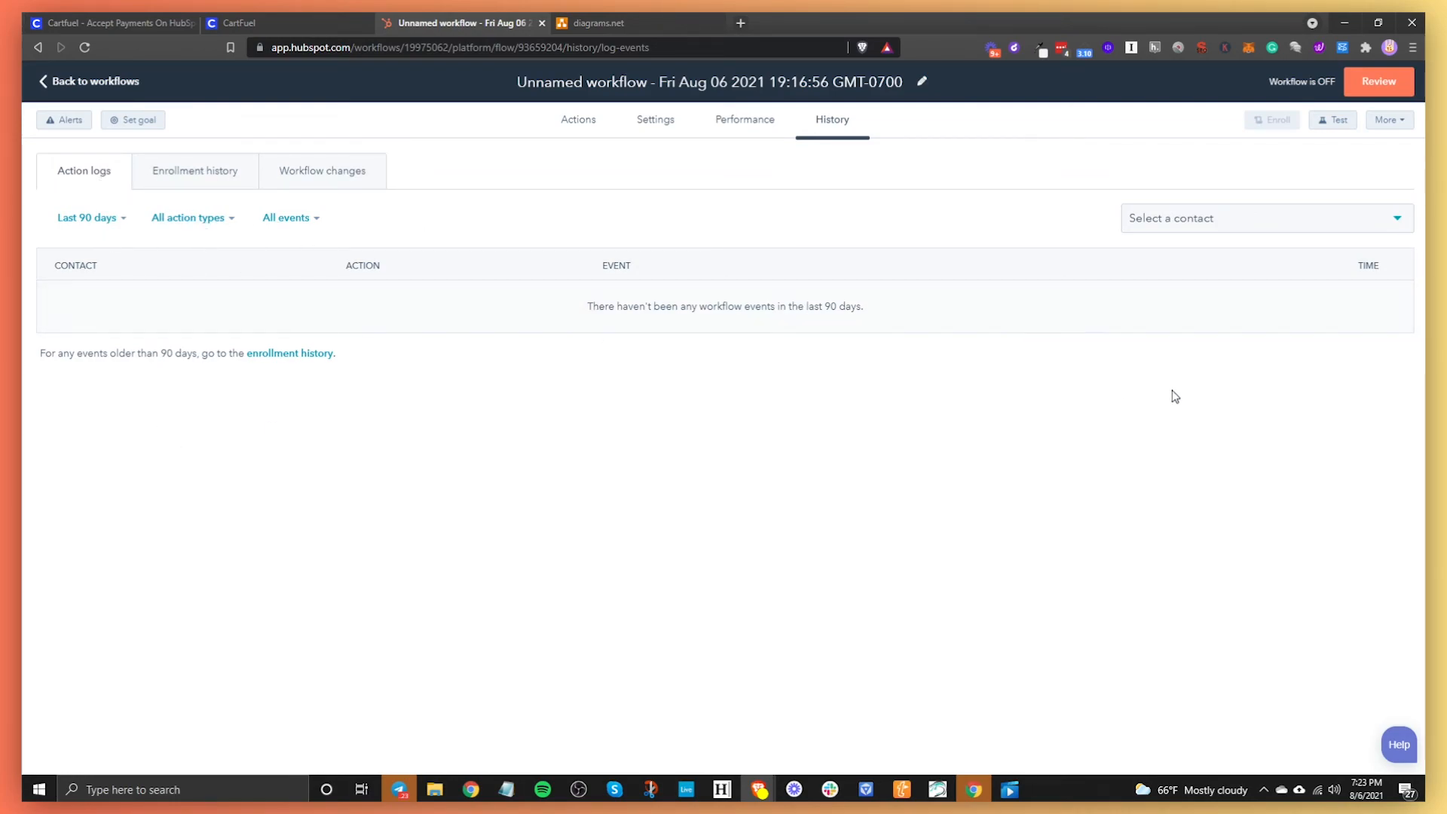
{"action": "left_click", "coordinate": [579, 119]}
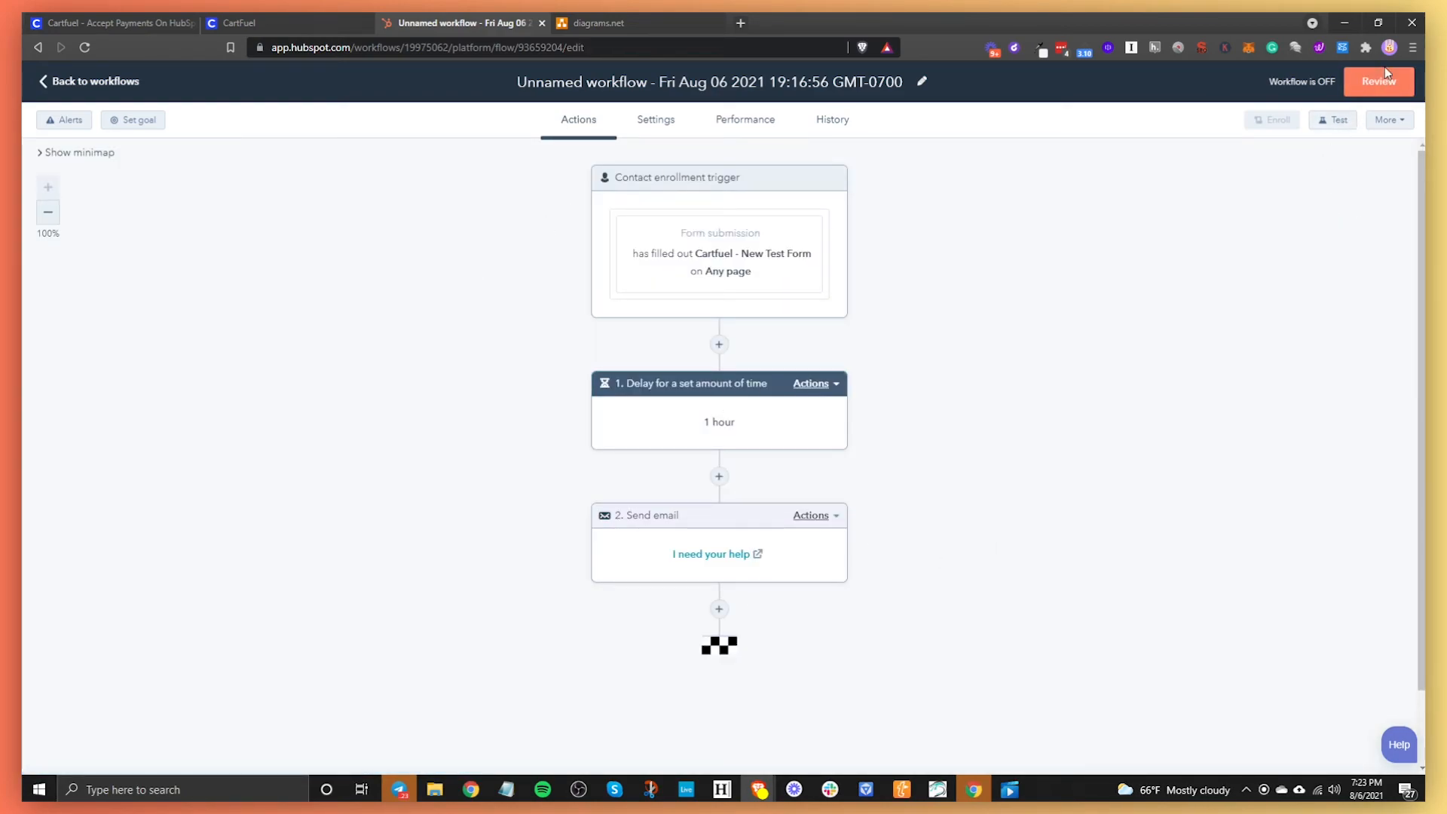
Step: Review the workflow before turning it on, checking enrollment options, trigger, email and form
{"action": "left_click", "coordinate": [1378, 80]}
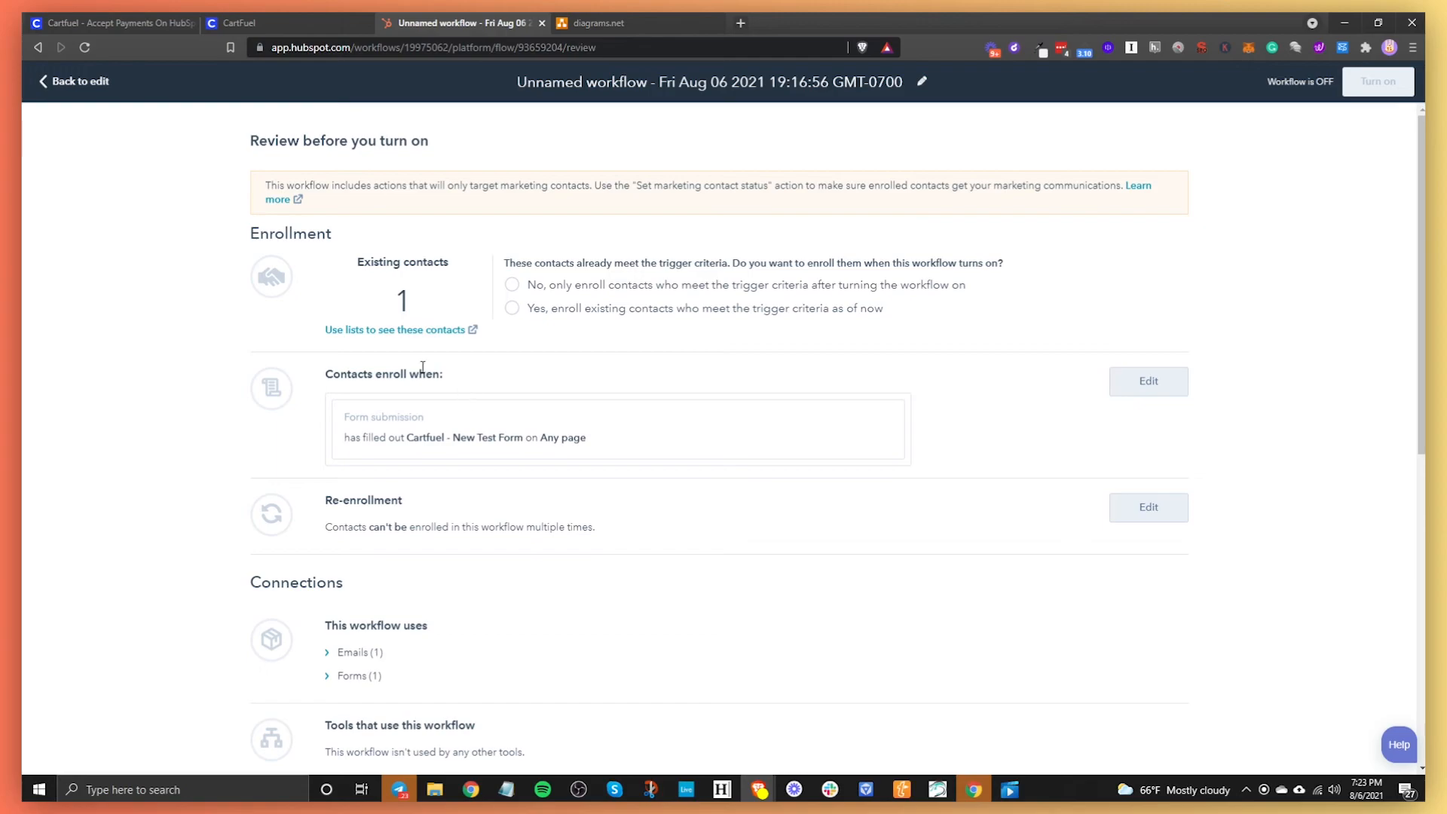
{"action": "mouse_move", "coordinate": [415, 356]}
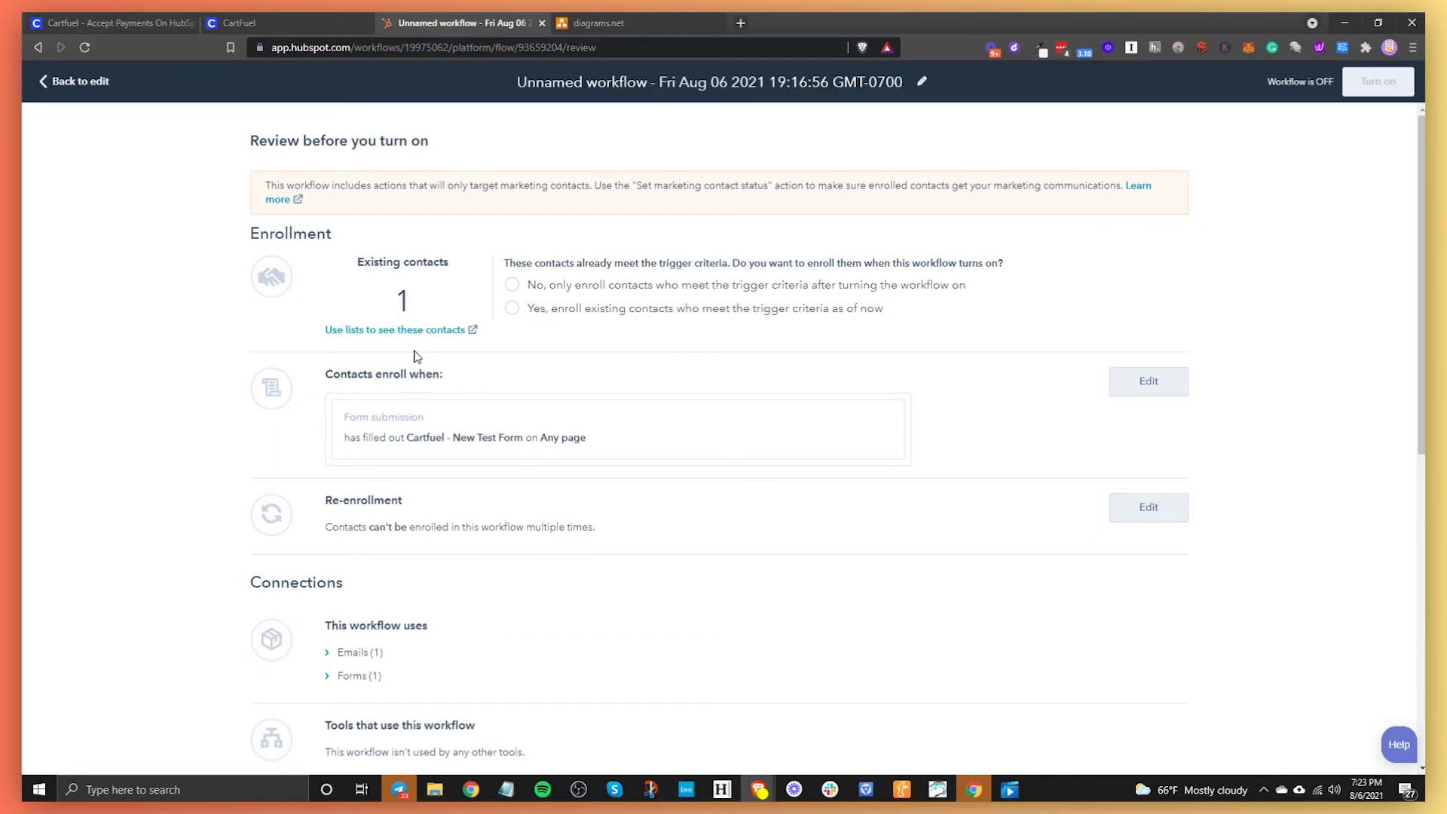
{"action": "mouse_move", "coordinate": [525, 377]}
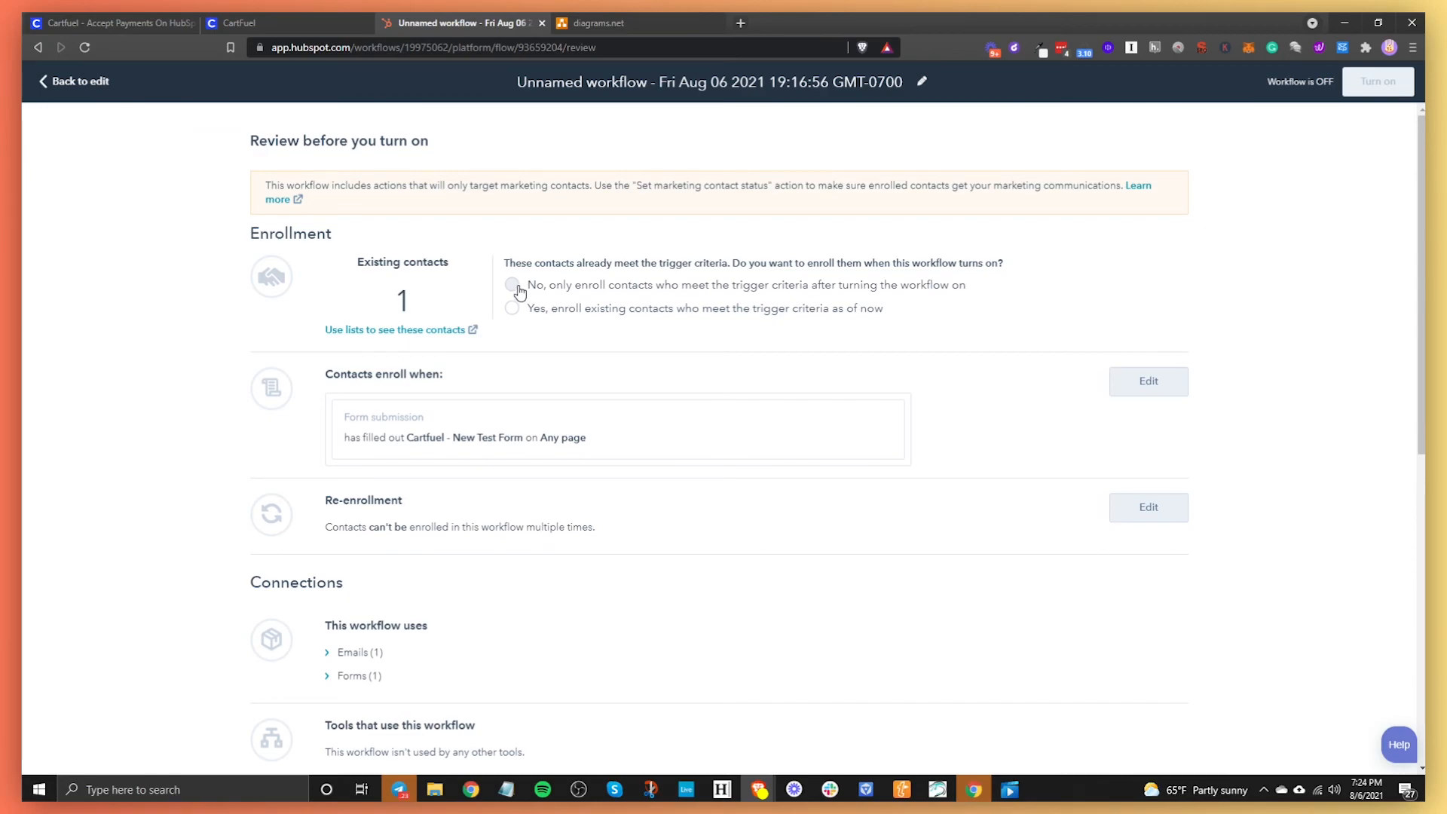
{"action": "scroll", "scroll_direction": "down", "scroll_amount": 3}
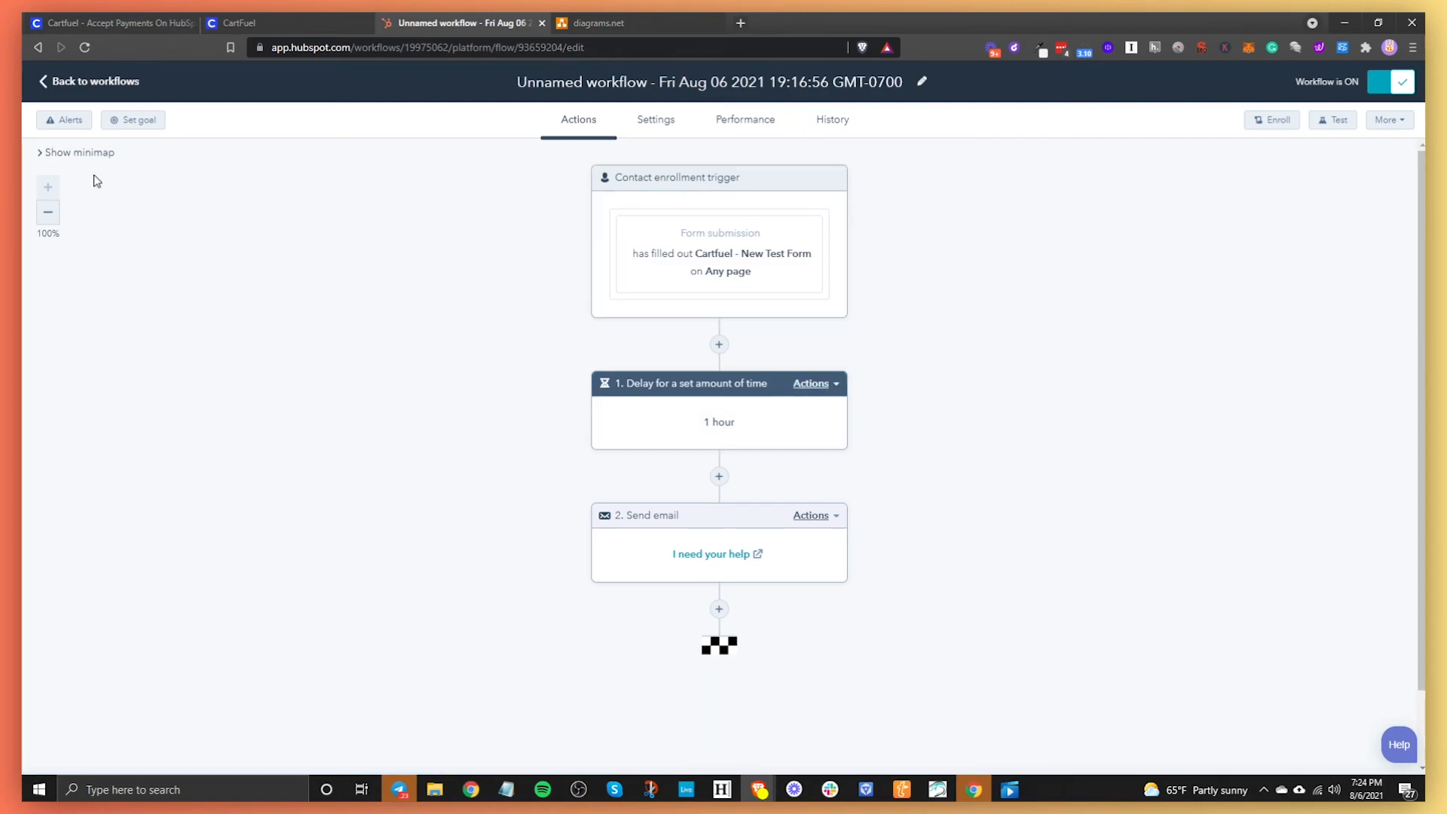
{"action": "mouse_move", "coordinate": [1011, 113]}
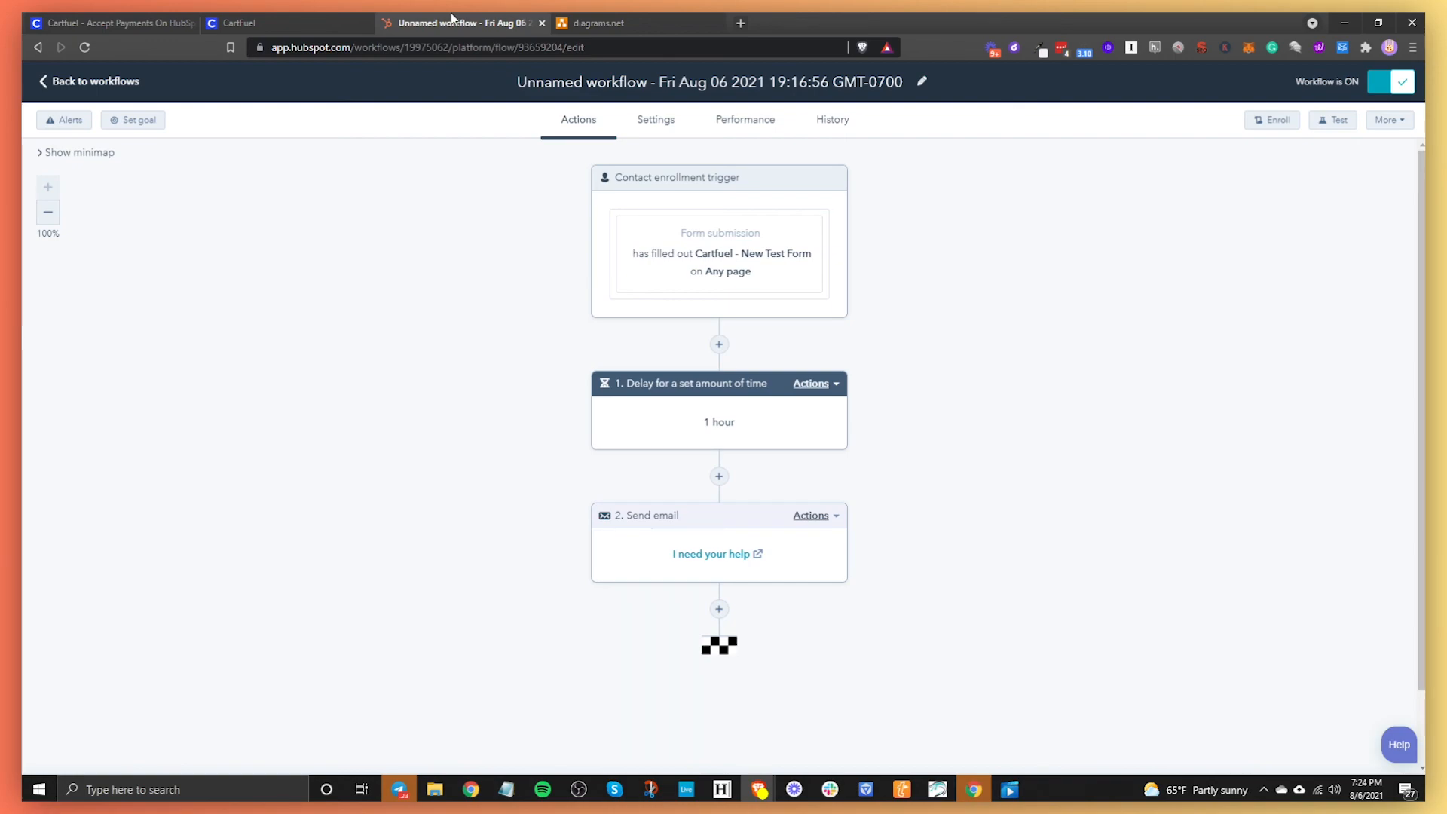
{"action": "mouse_move", "coordinate": [631, 119]}
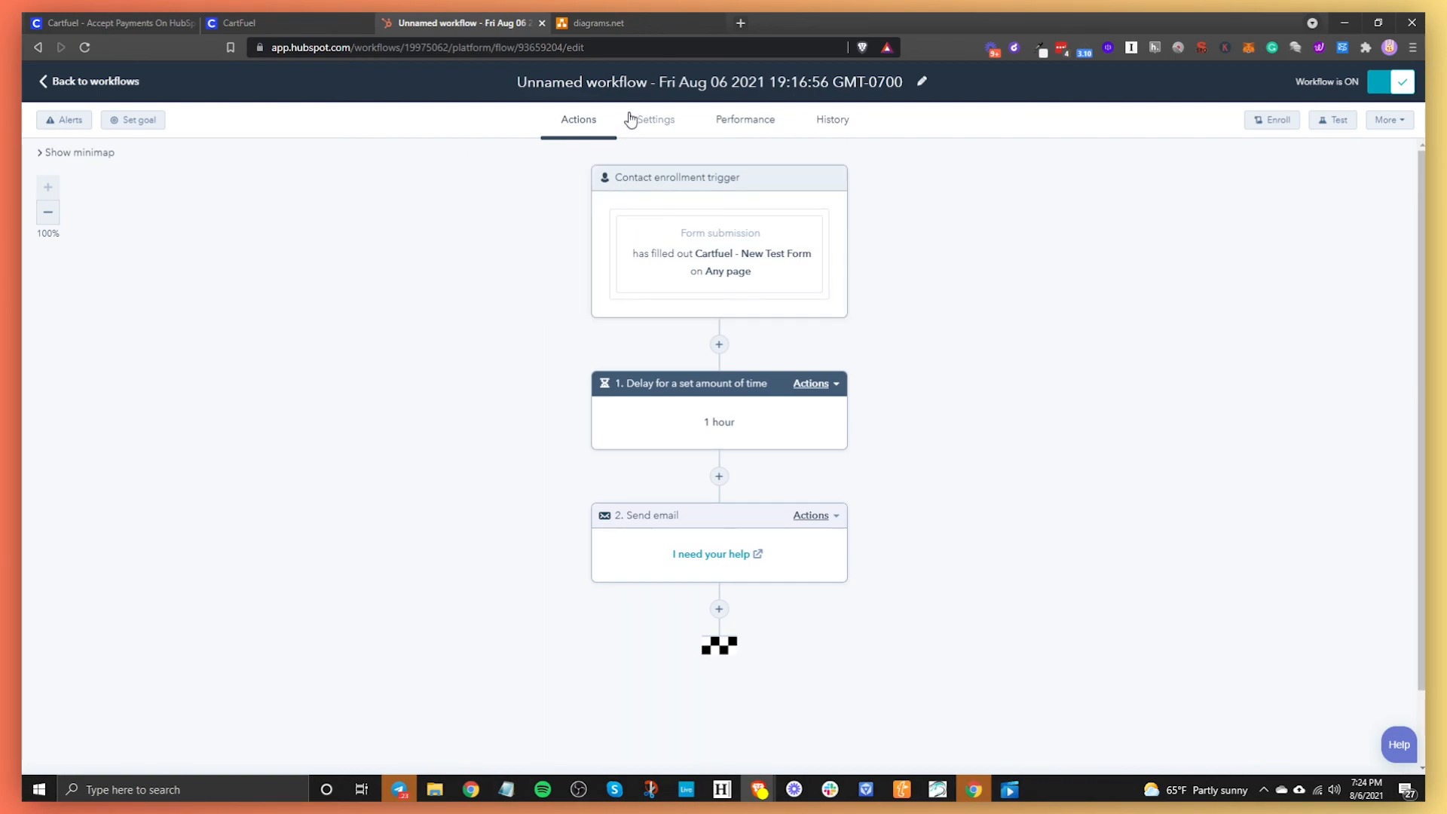